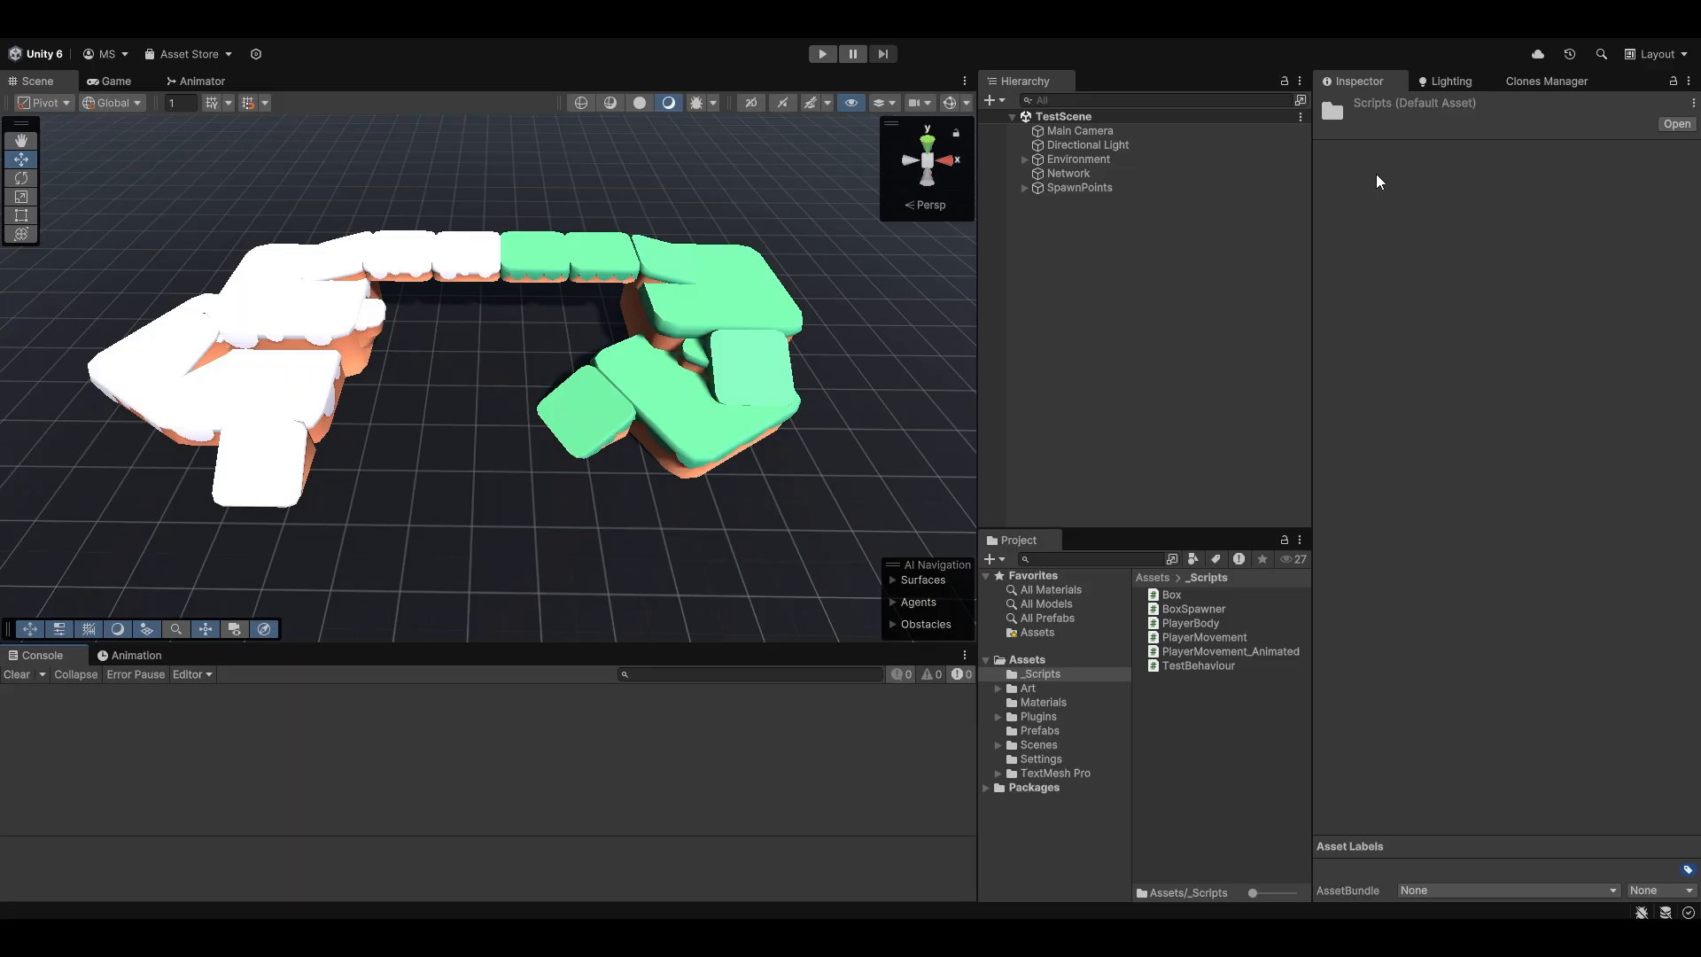
mouse_move(1202, 255)
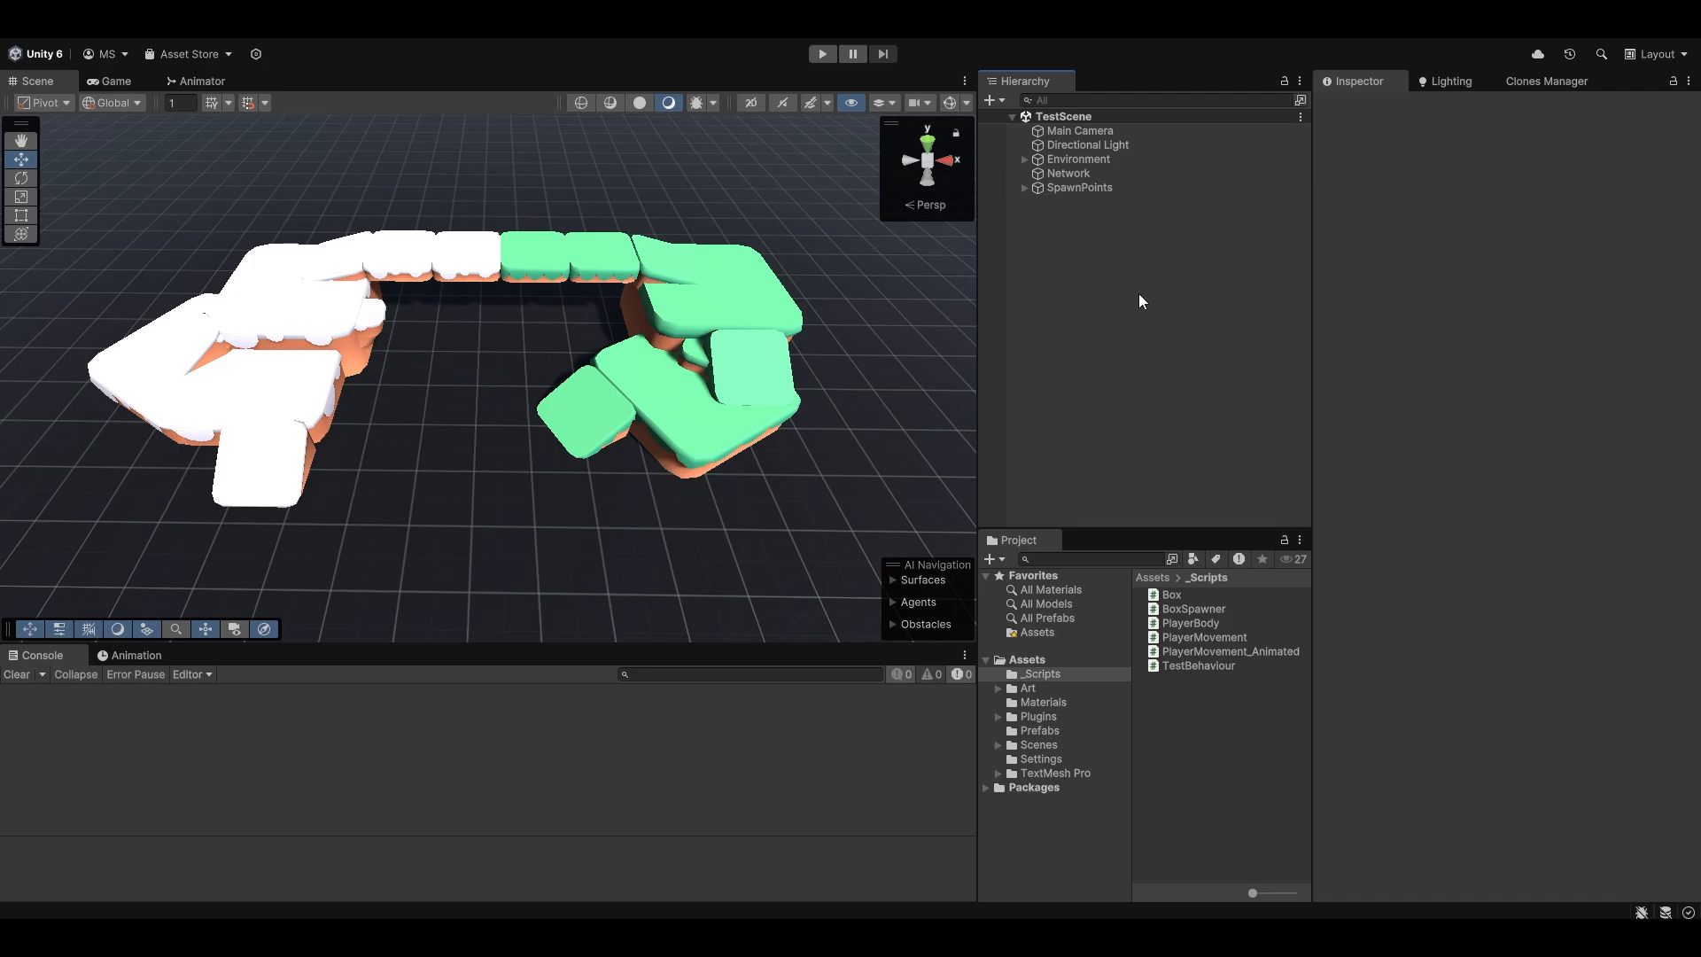
Create an empty Player object and place it at (-0.3, 0.9, -8)
click(1545, 80)
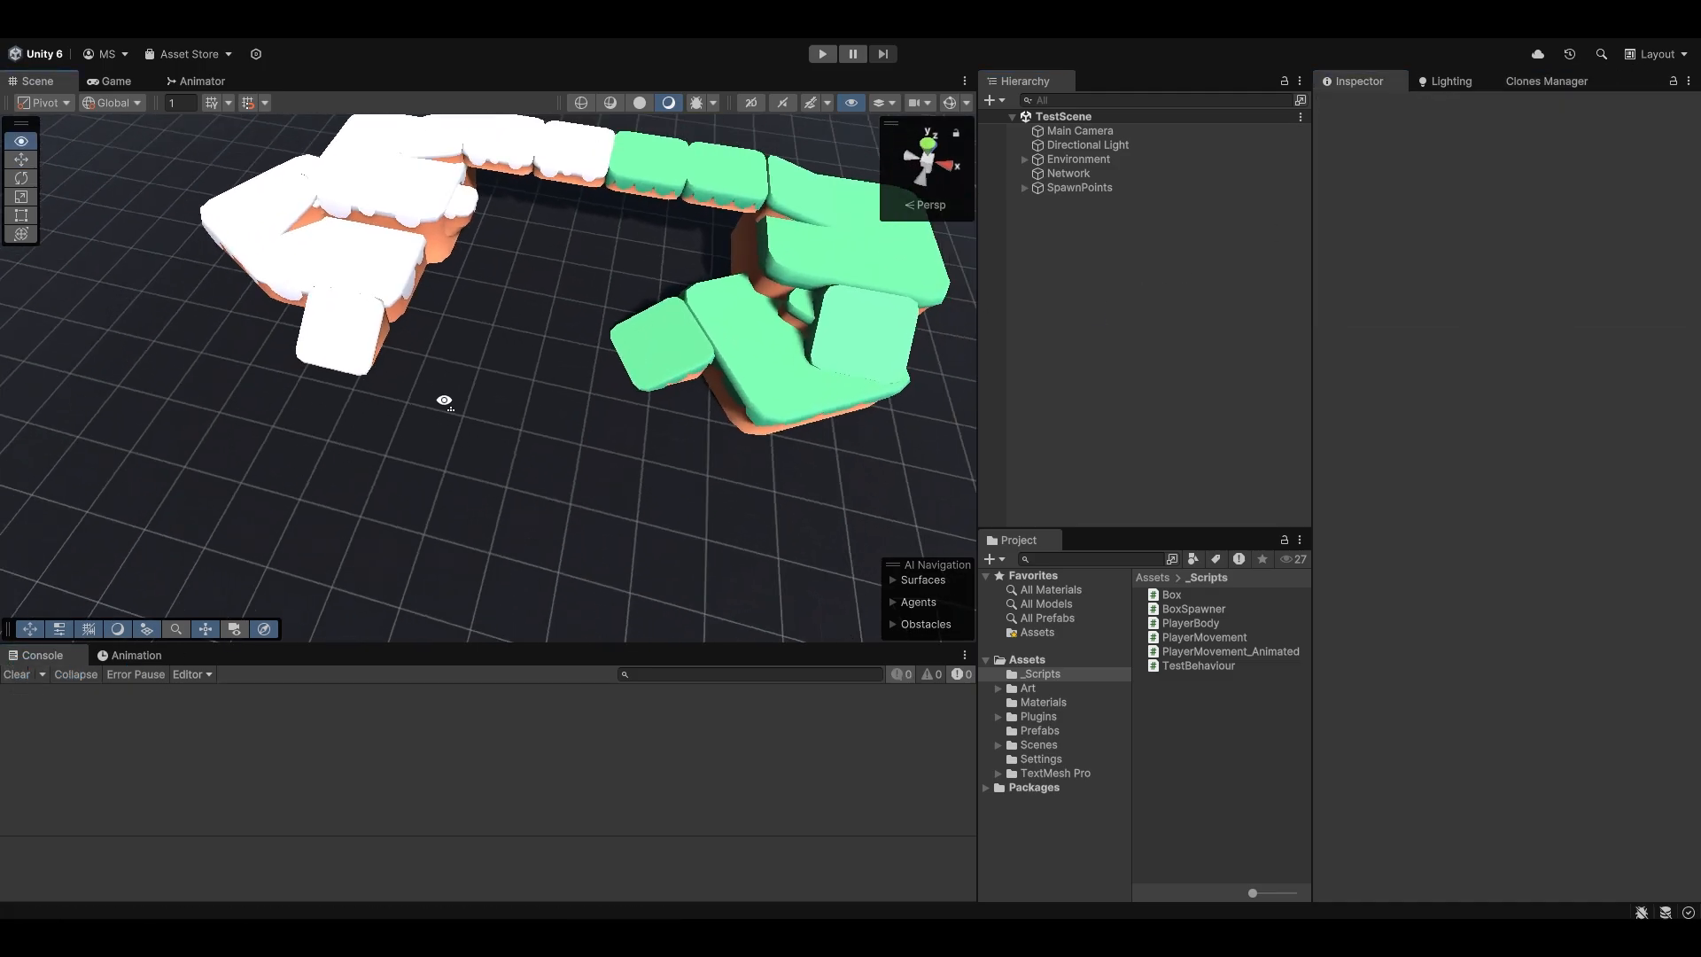
right_click(1160, 325)
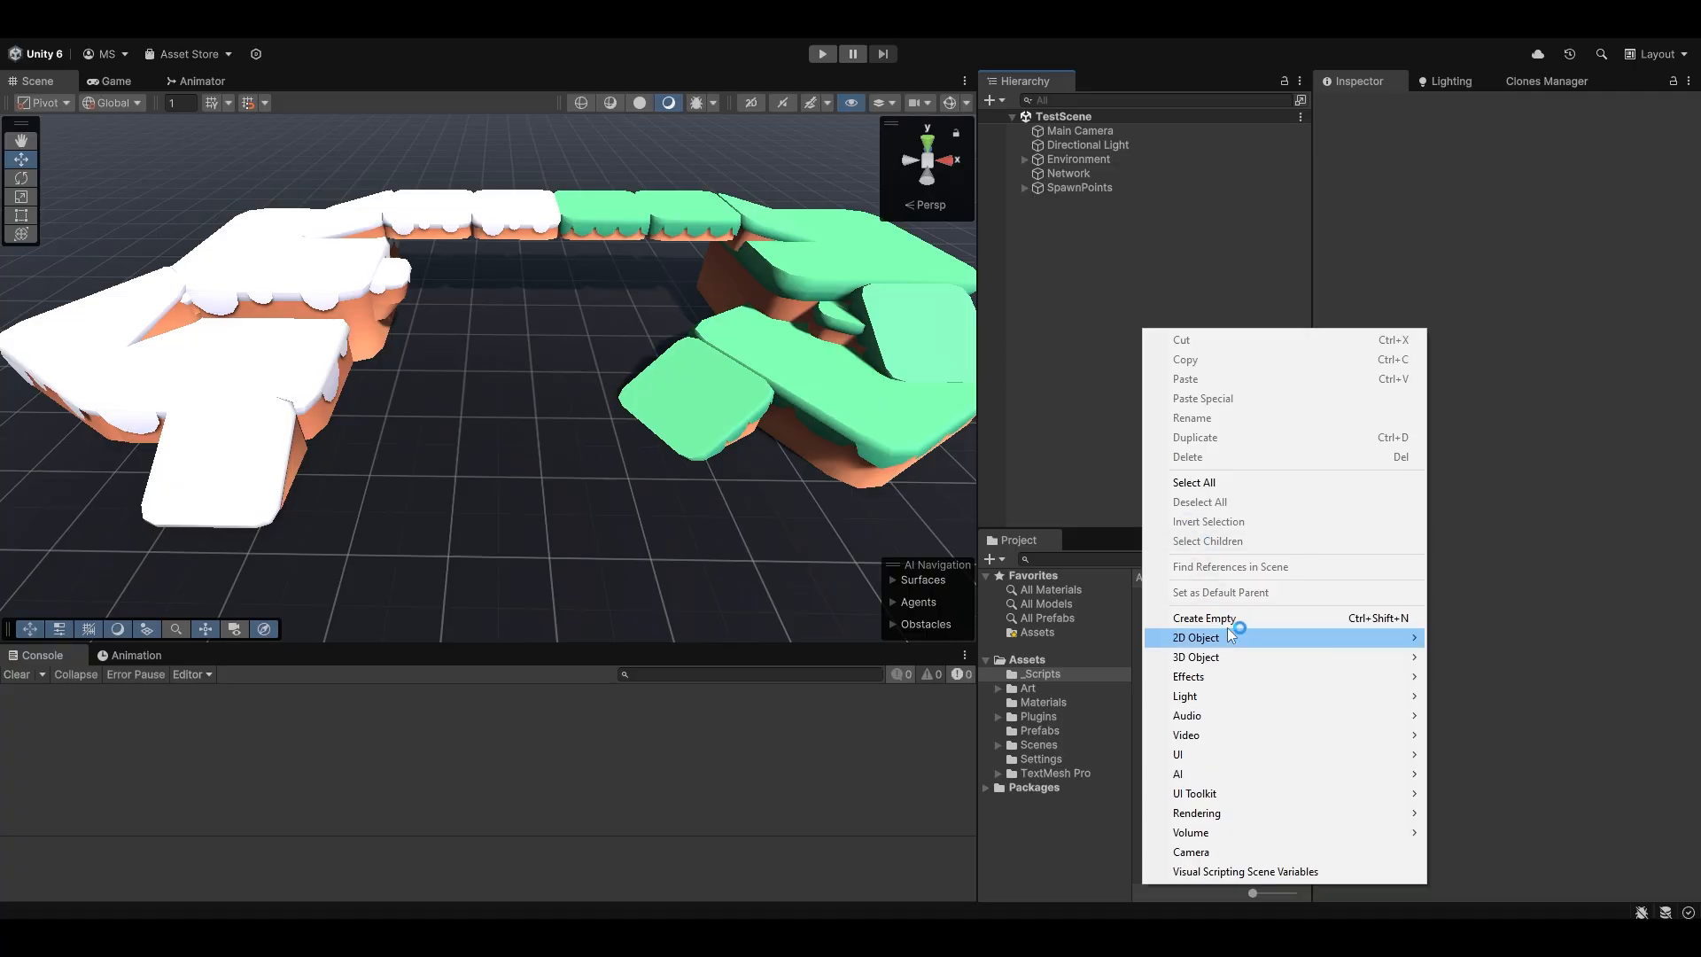
click(1202, 617)
text(Player)
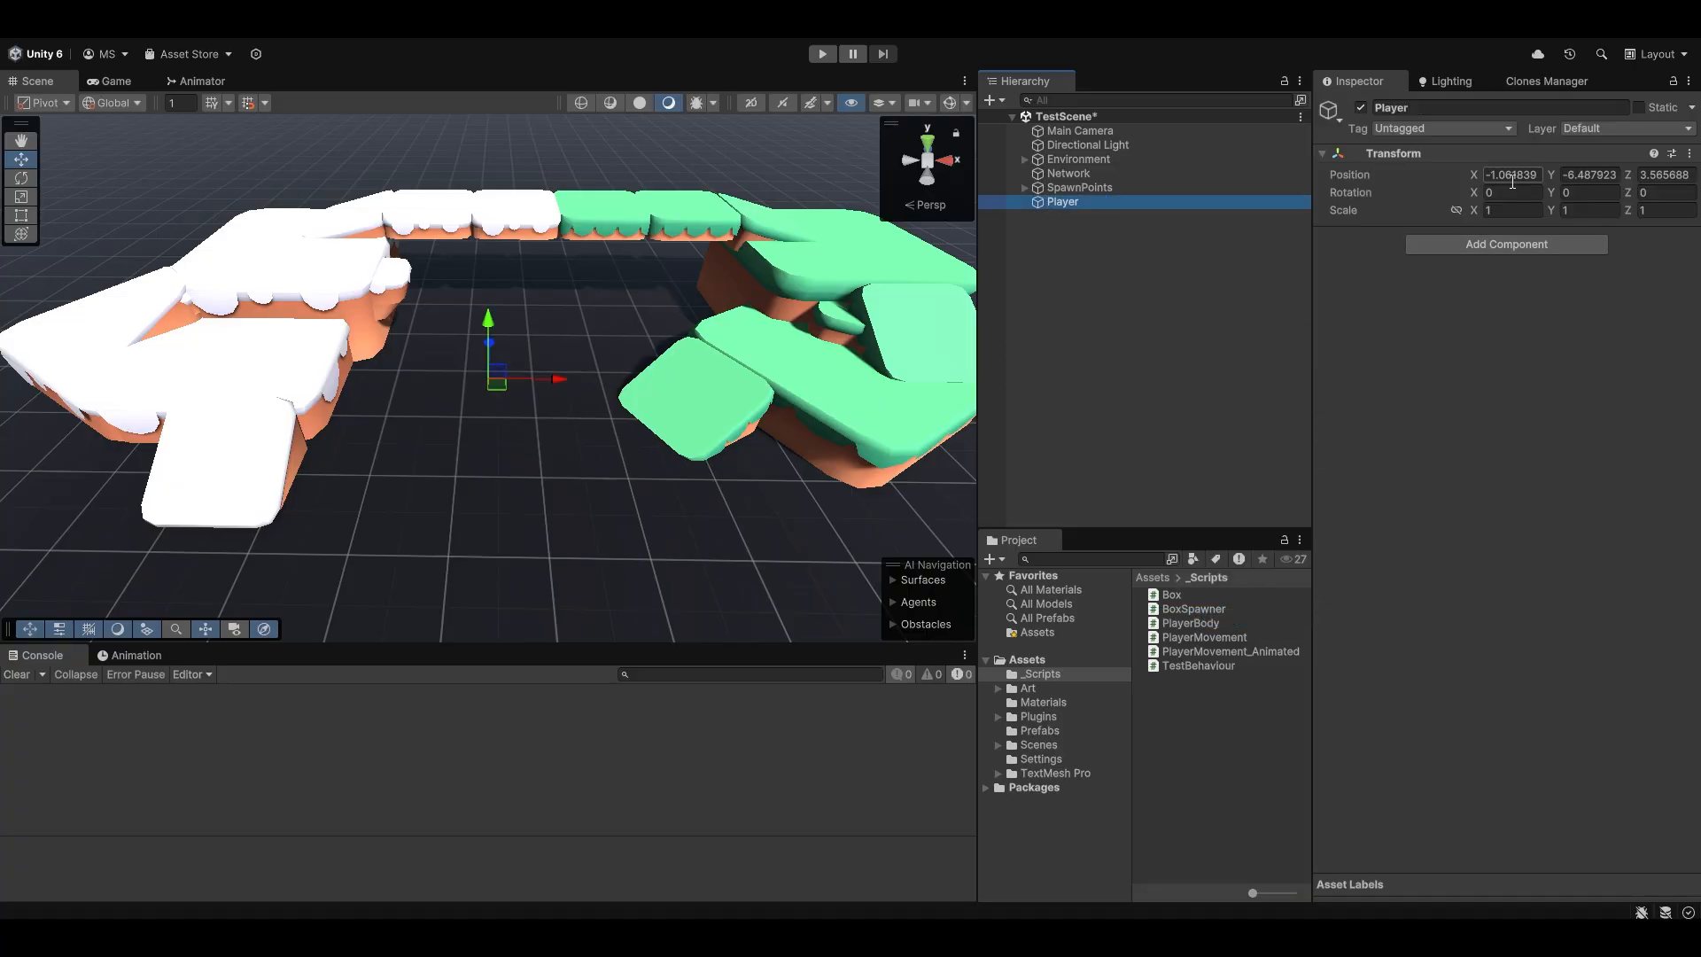
drag(488, 347, 527, 499)
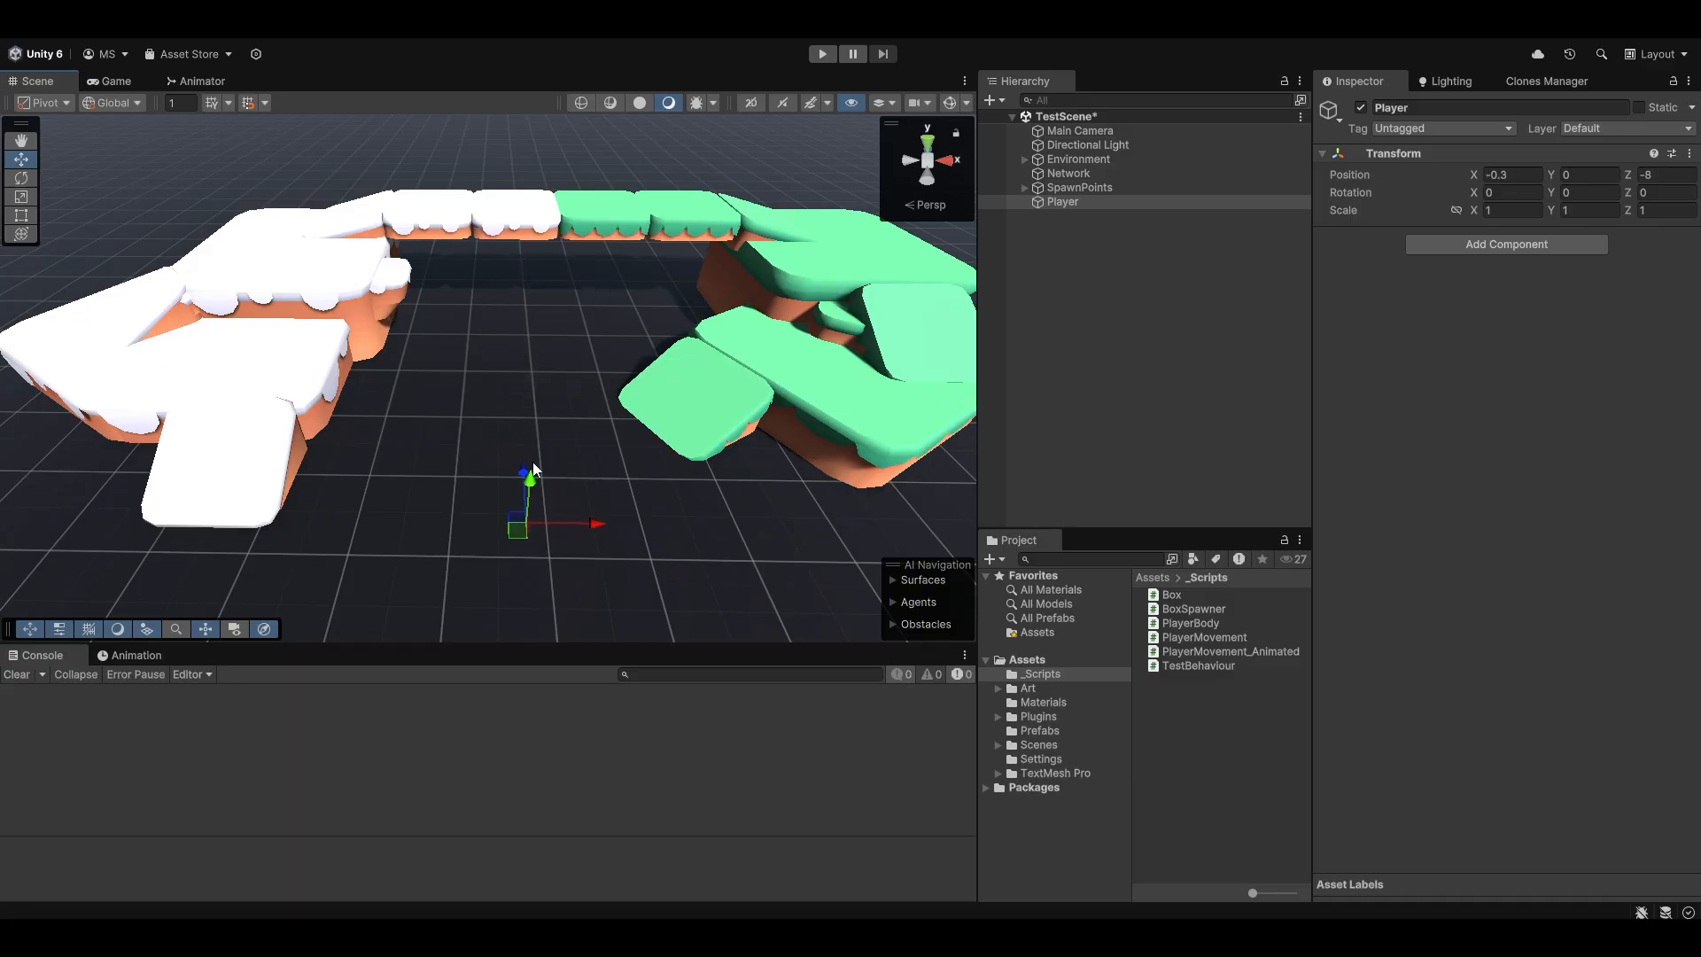
Add a sphere child to Player and check the Player and Sphere transforms
right_click(1061, 202)
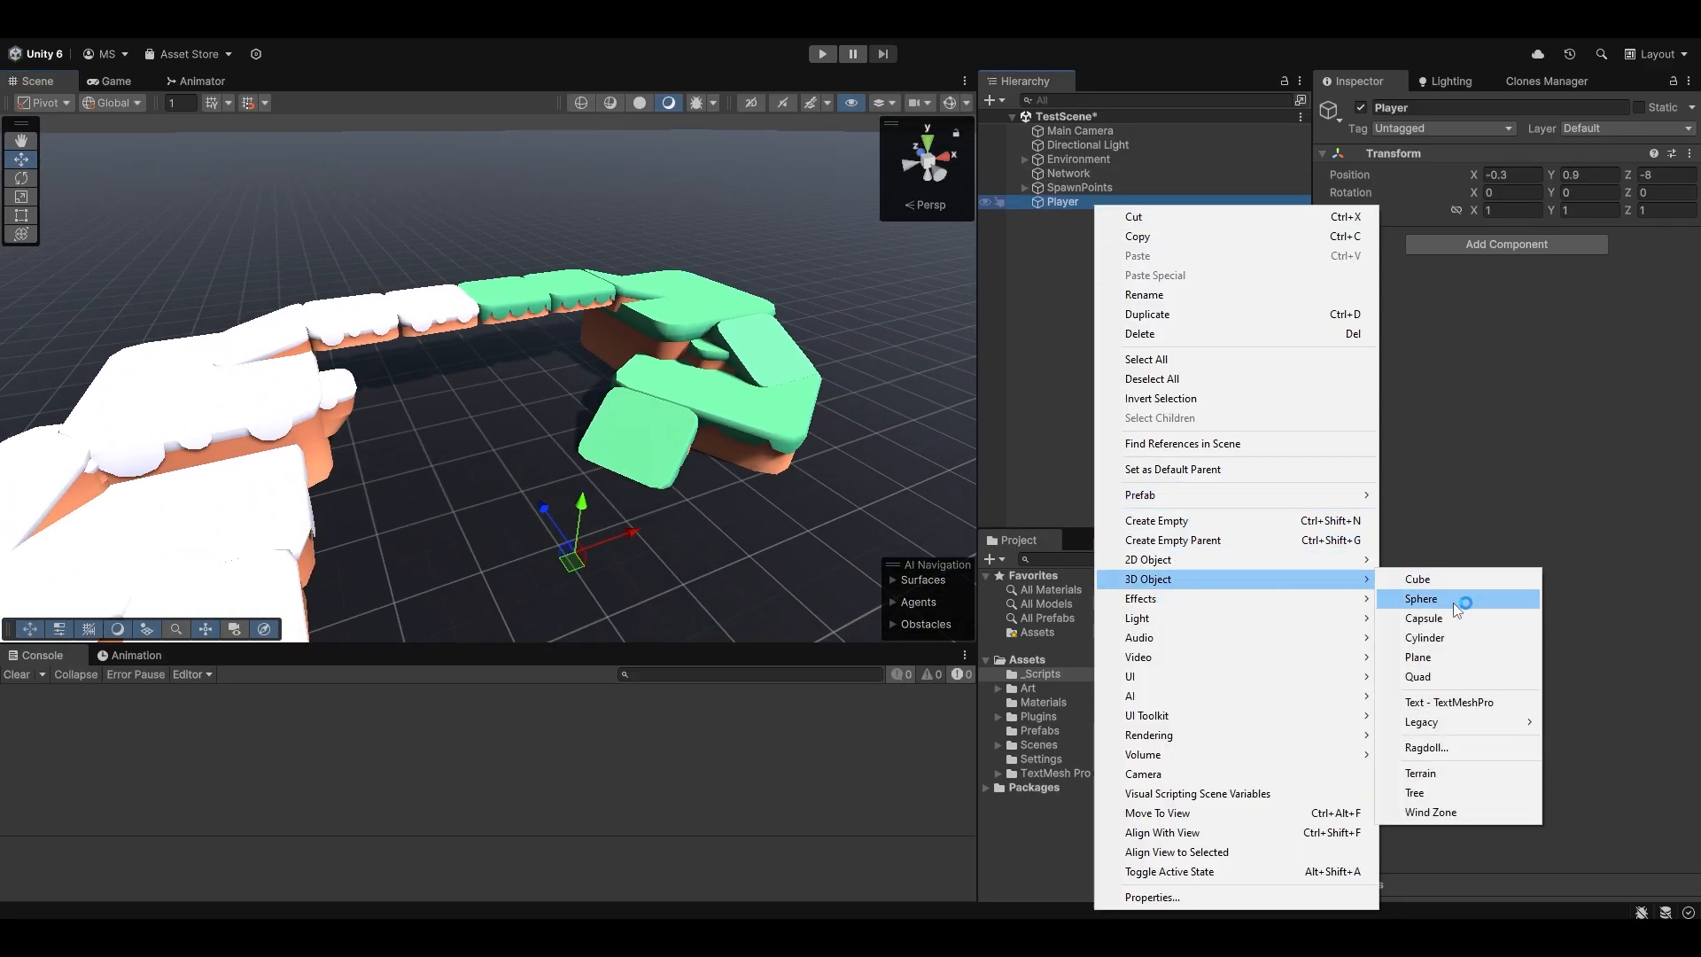
click(1420, 597)
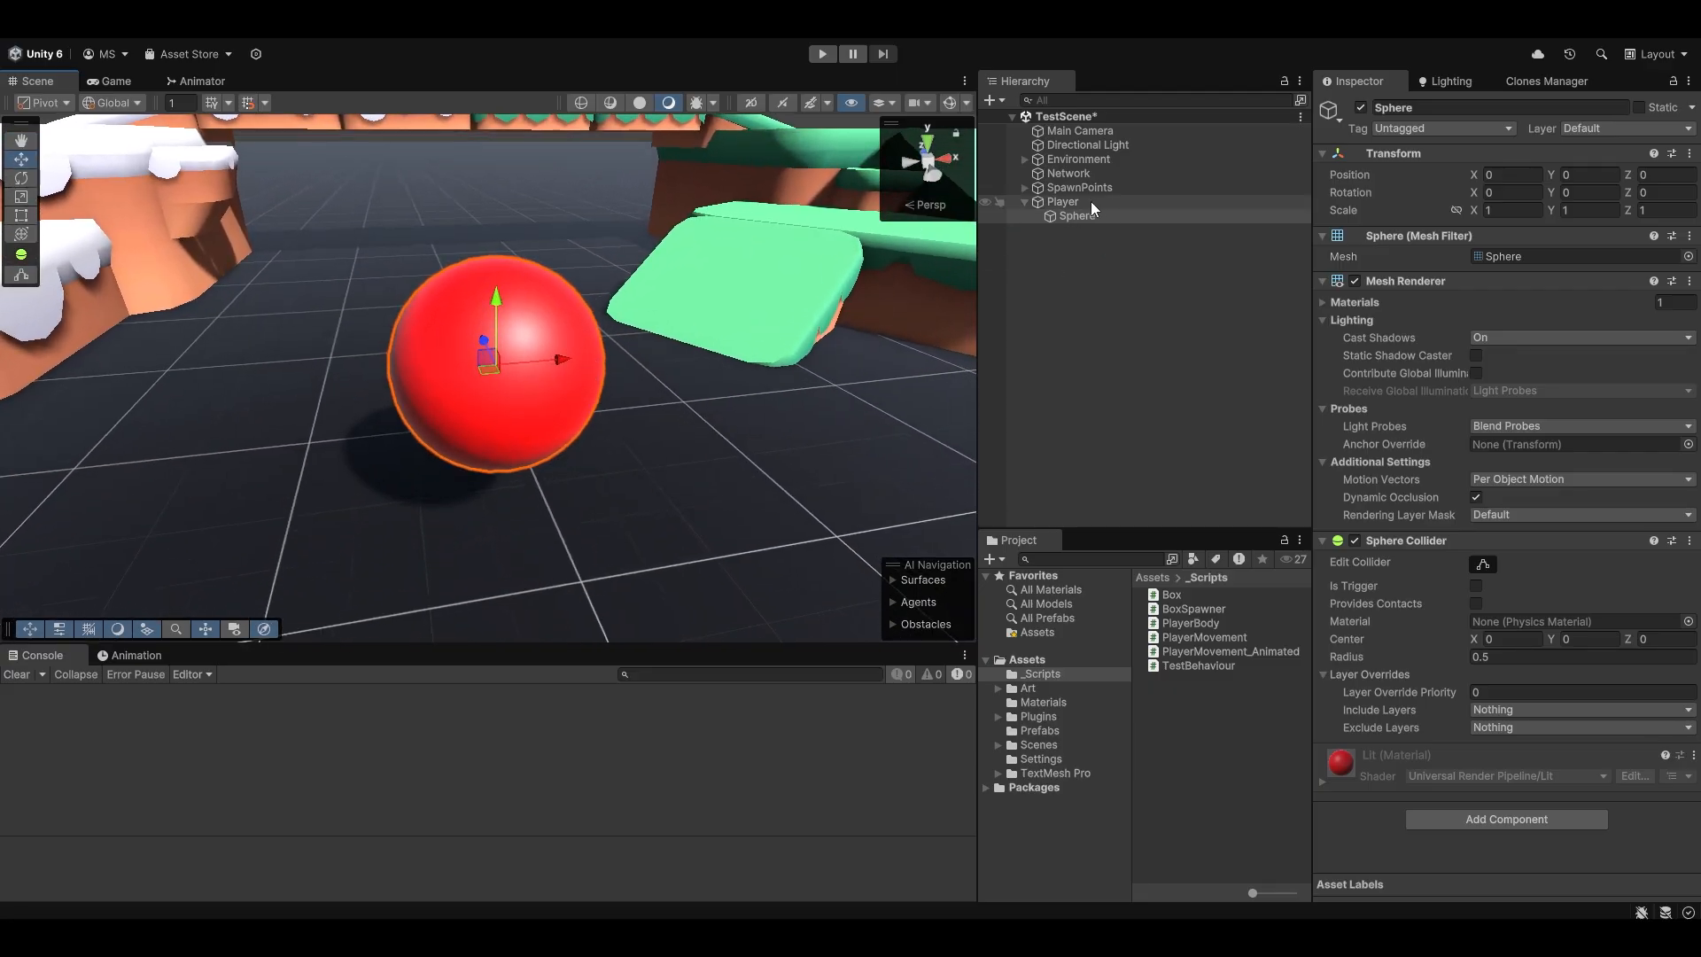
click(1061, 202)
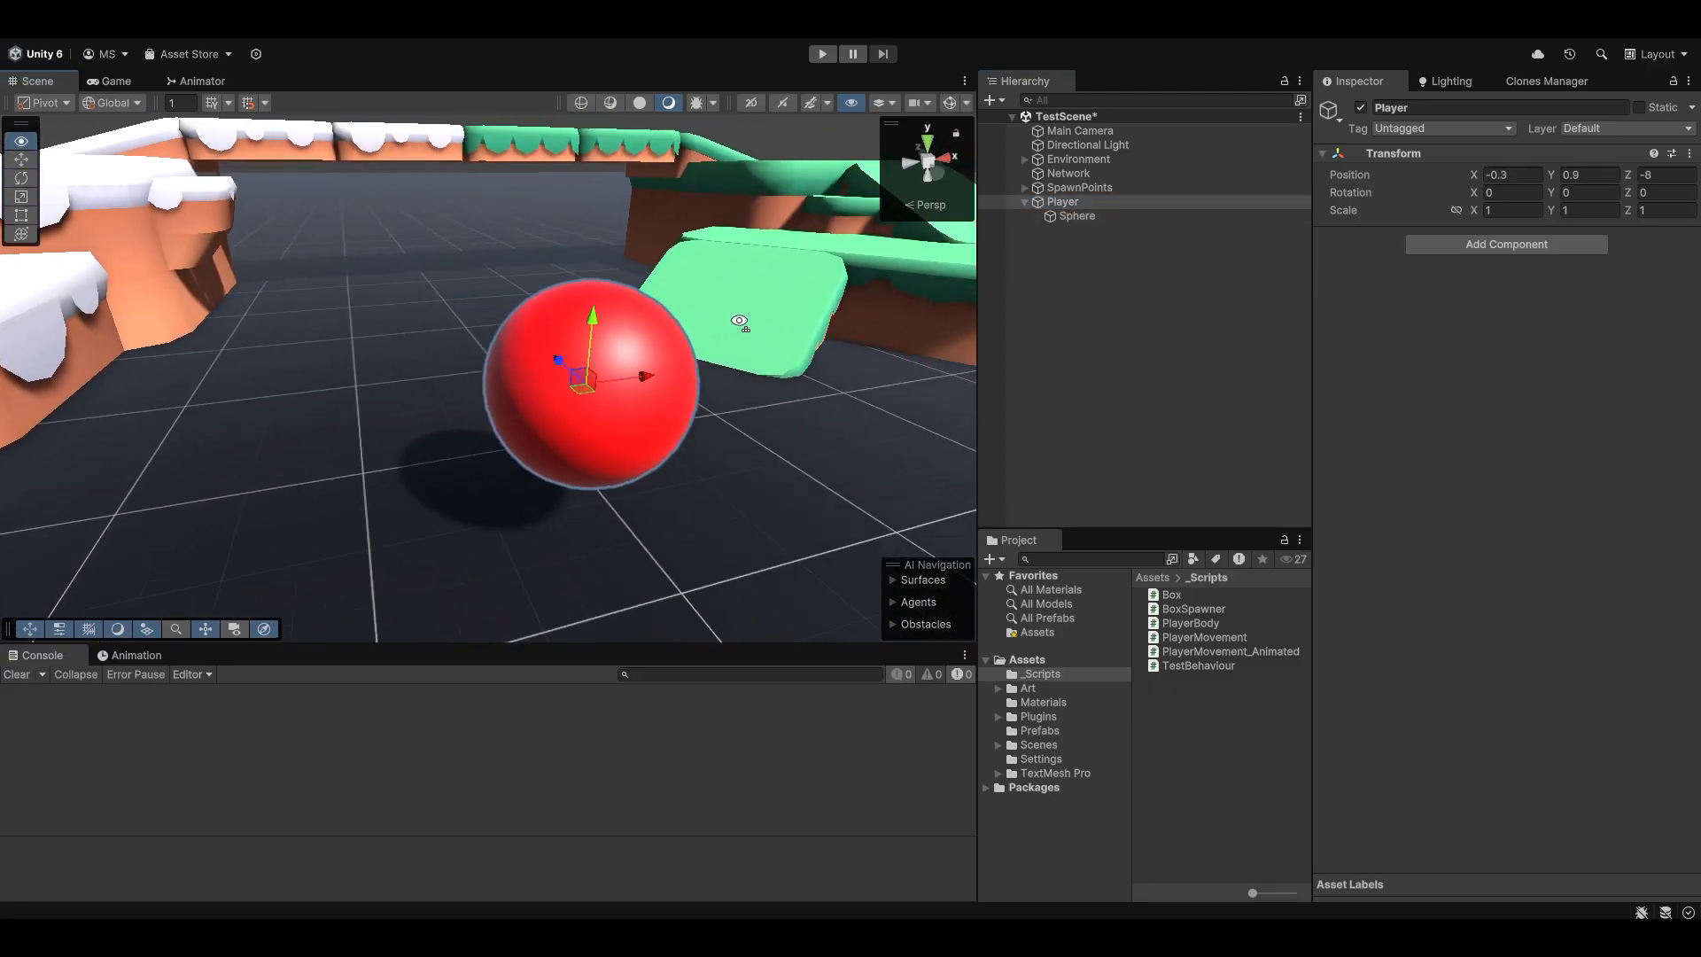
click(1076, 214)
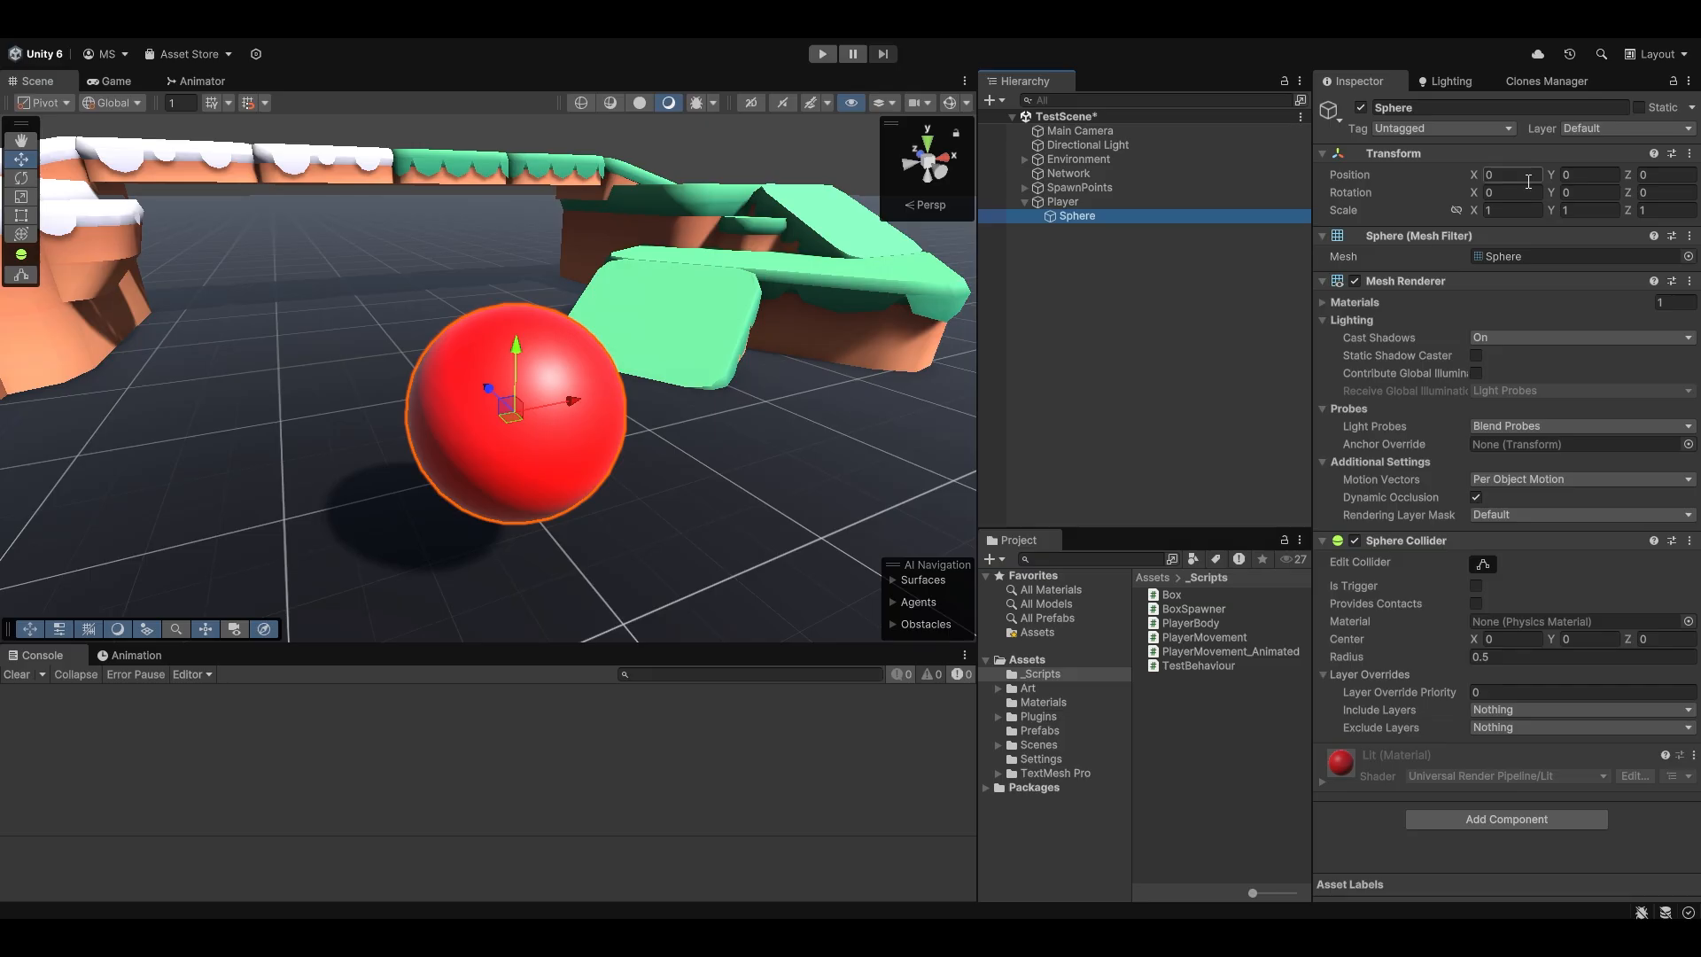
click(1062, 202)
text(rig)
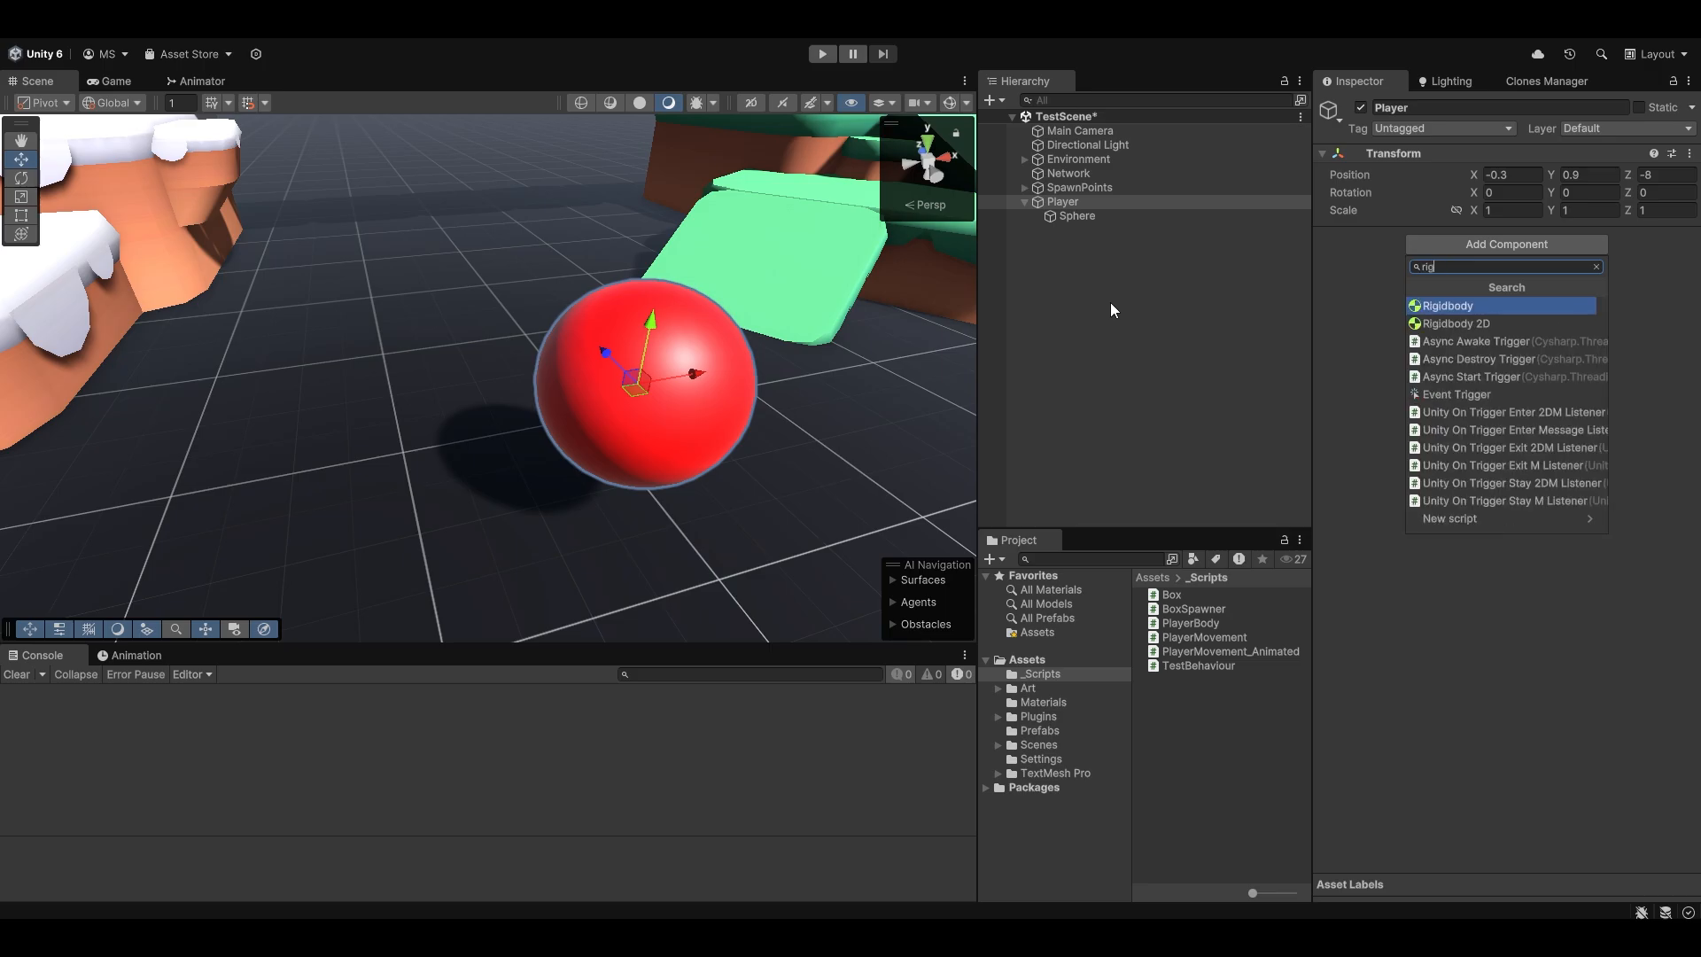
Add a Rigidbody, then a Network Transform, to Player alongside the new PlayerPhysicsMovement script
click(1447, 304)
text(PlayerPhysicsMovement)
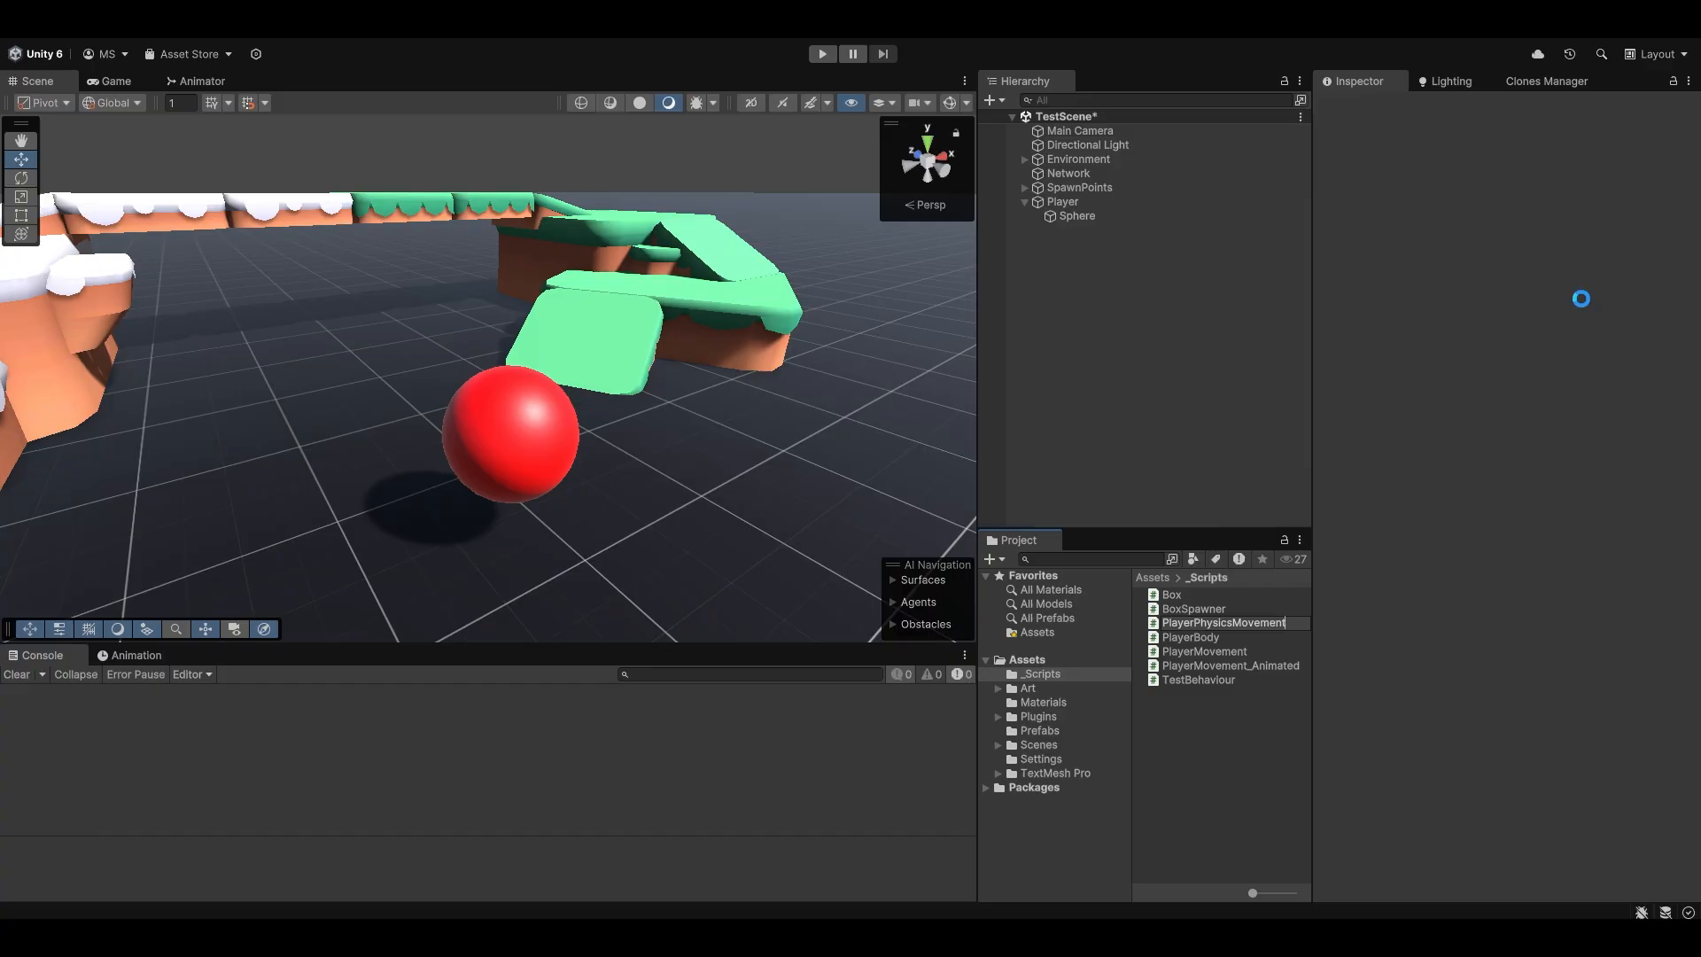
click(1061, 202)
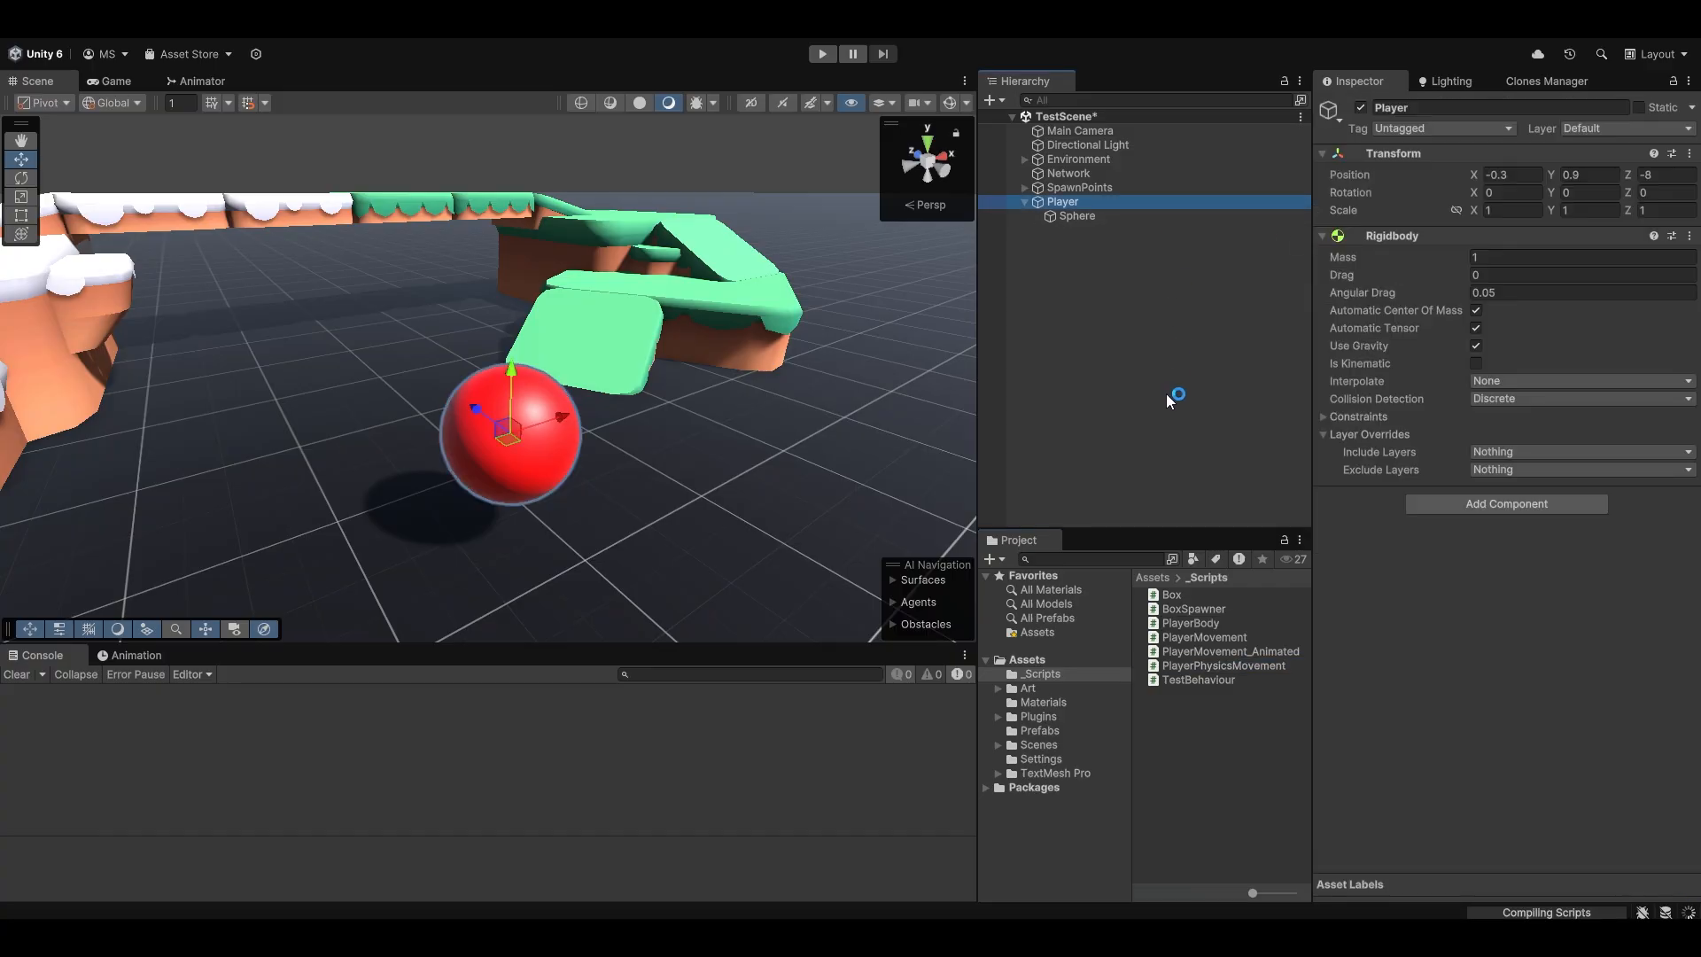
click(1506, 503)
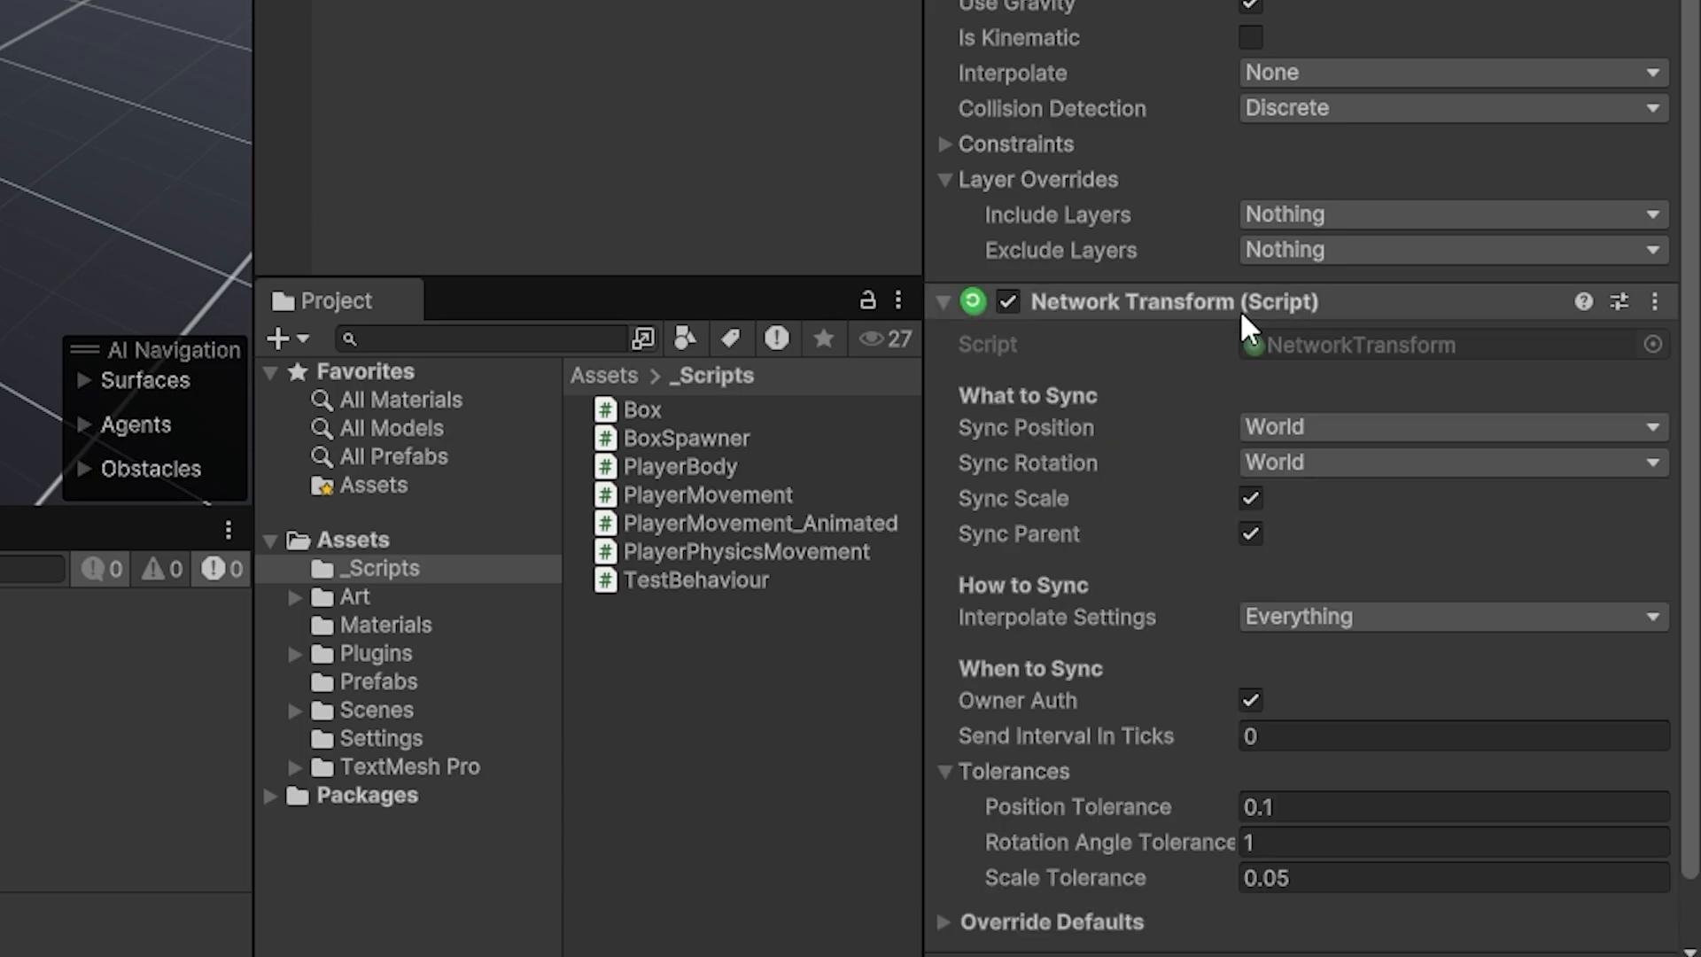
scroll(down, 3)
text(Pla)
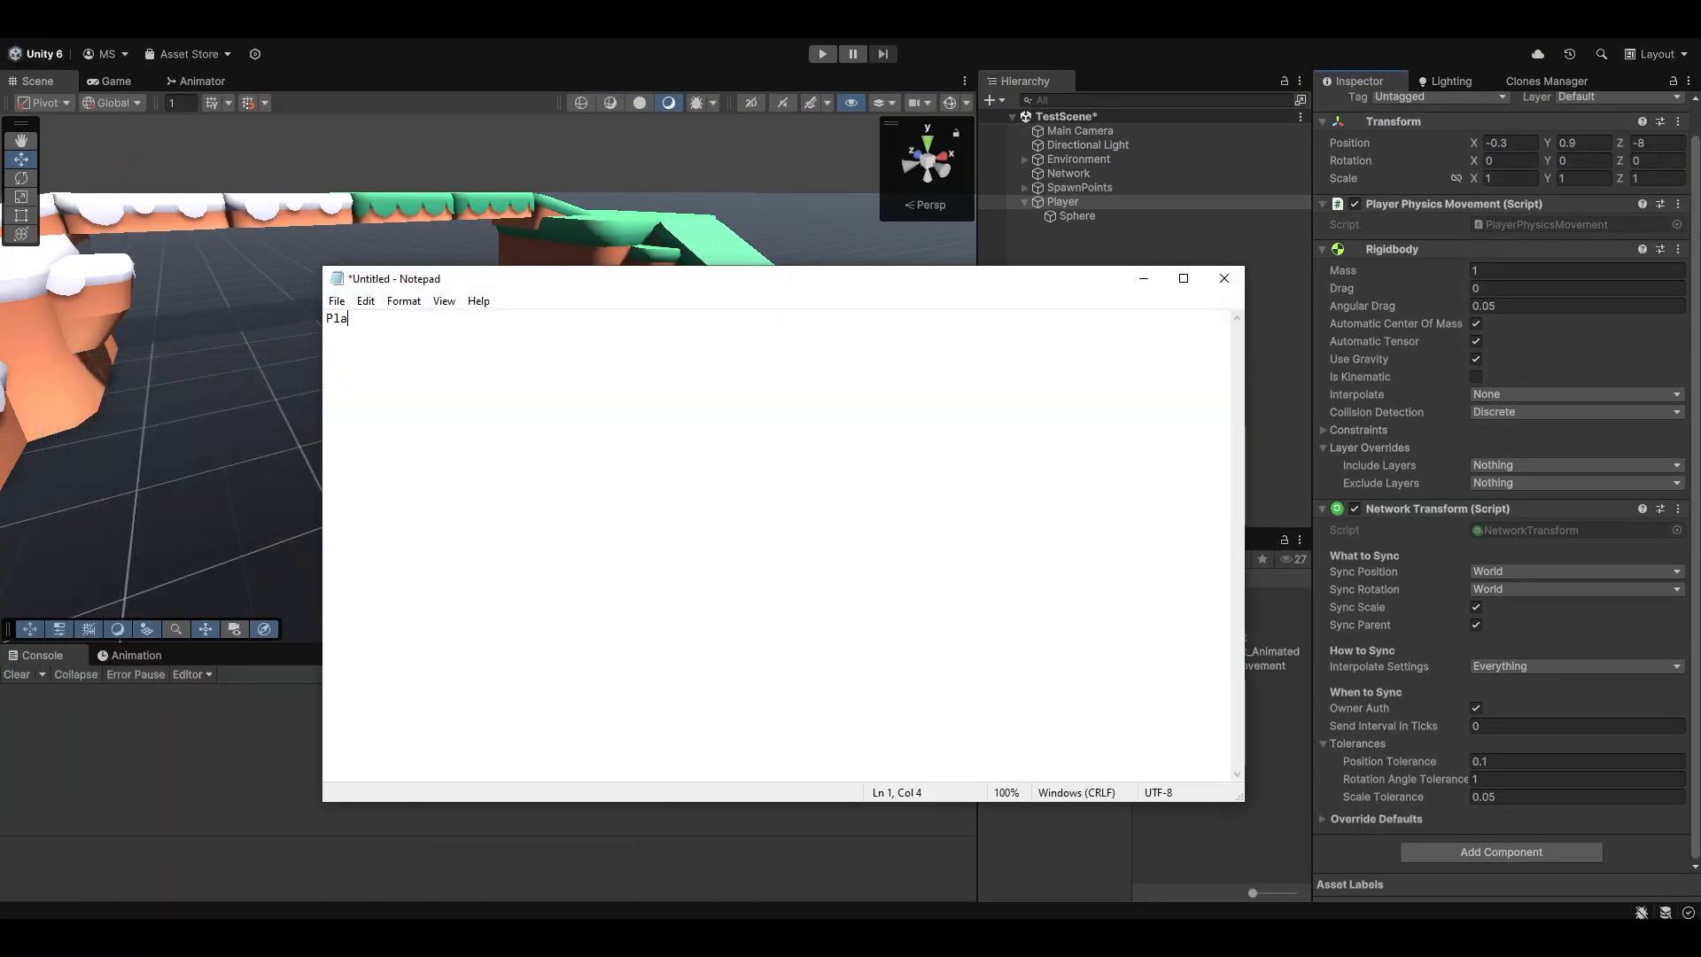
Type the chain 'Player -> Input -> Server -> Physics -> Network transform -> Client' in Notepad
text(yer -> I)
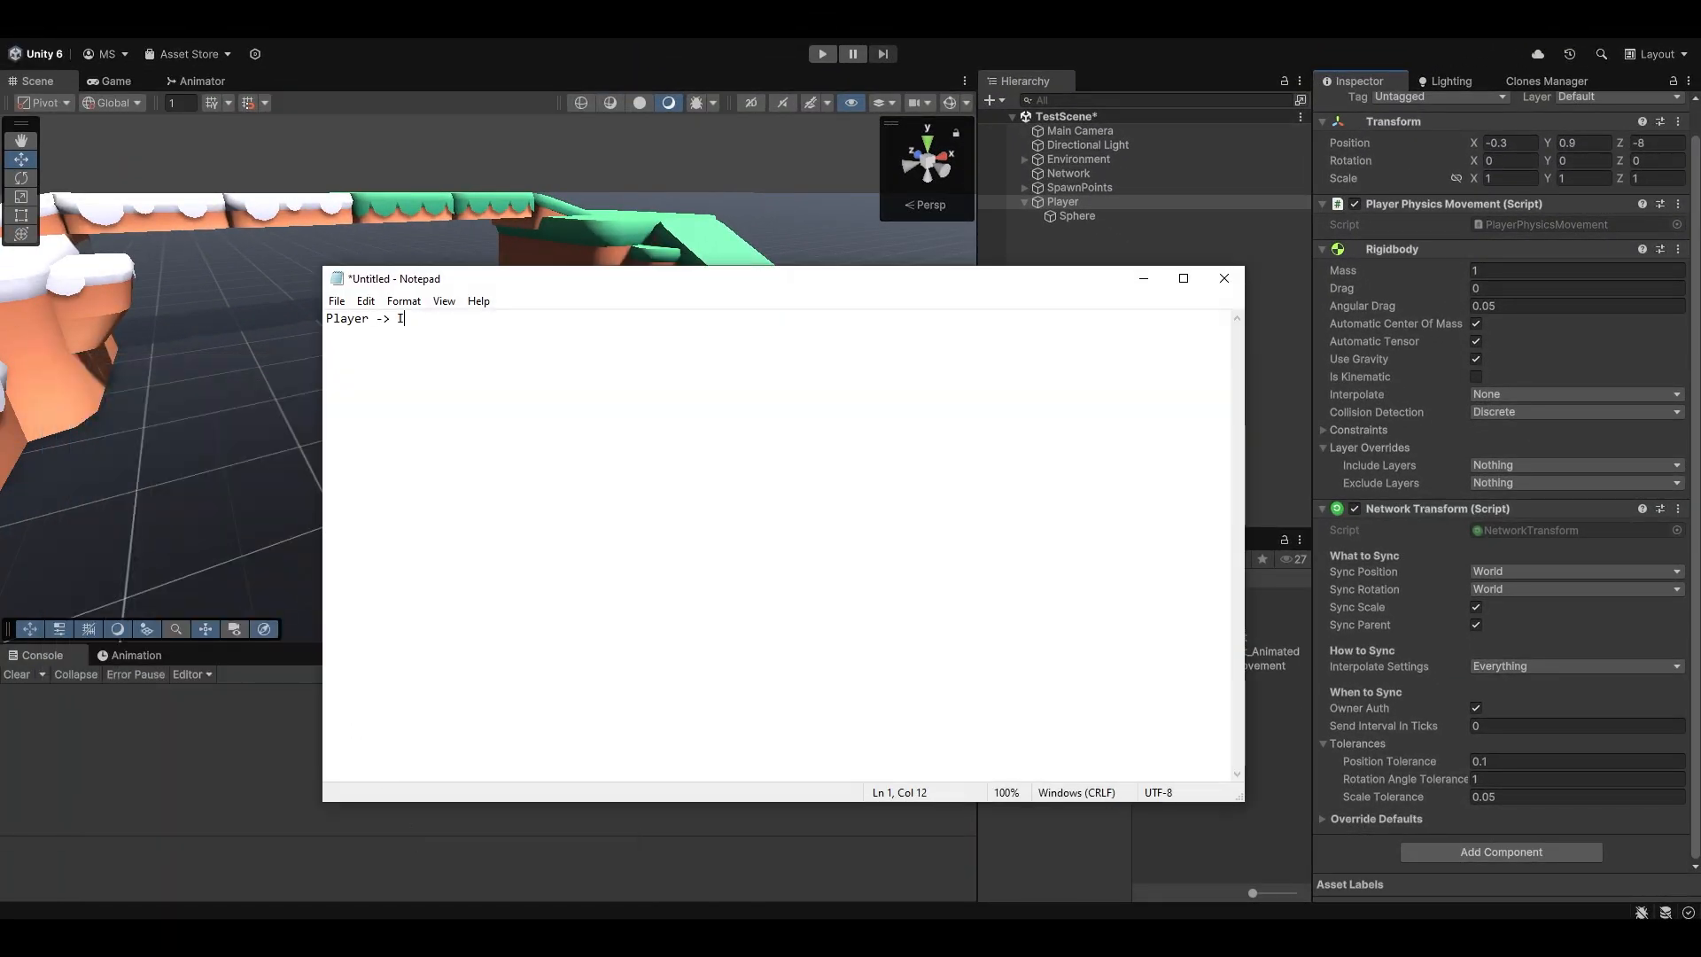
text(nput -> Server)
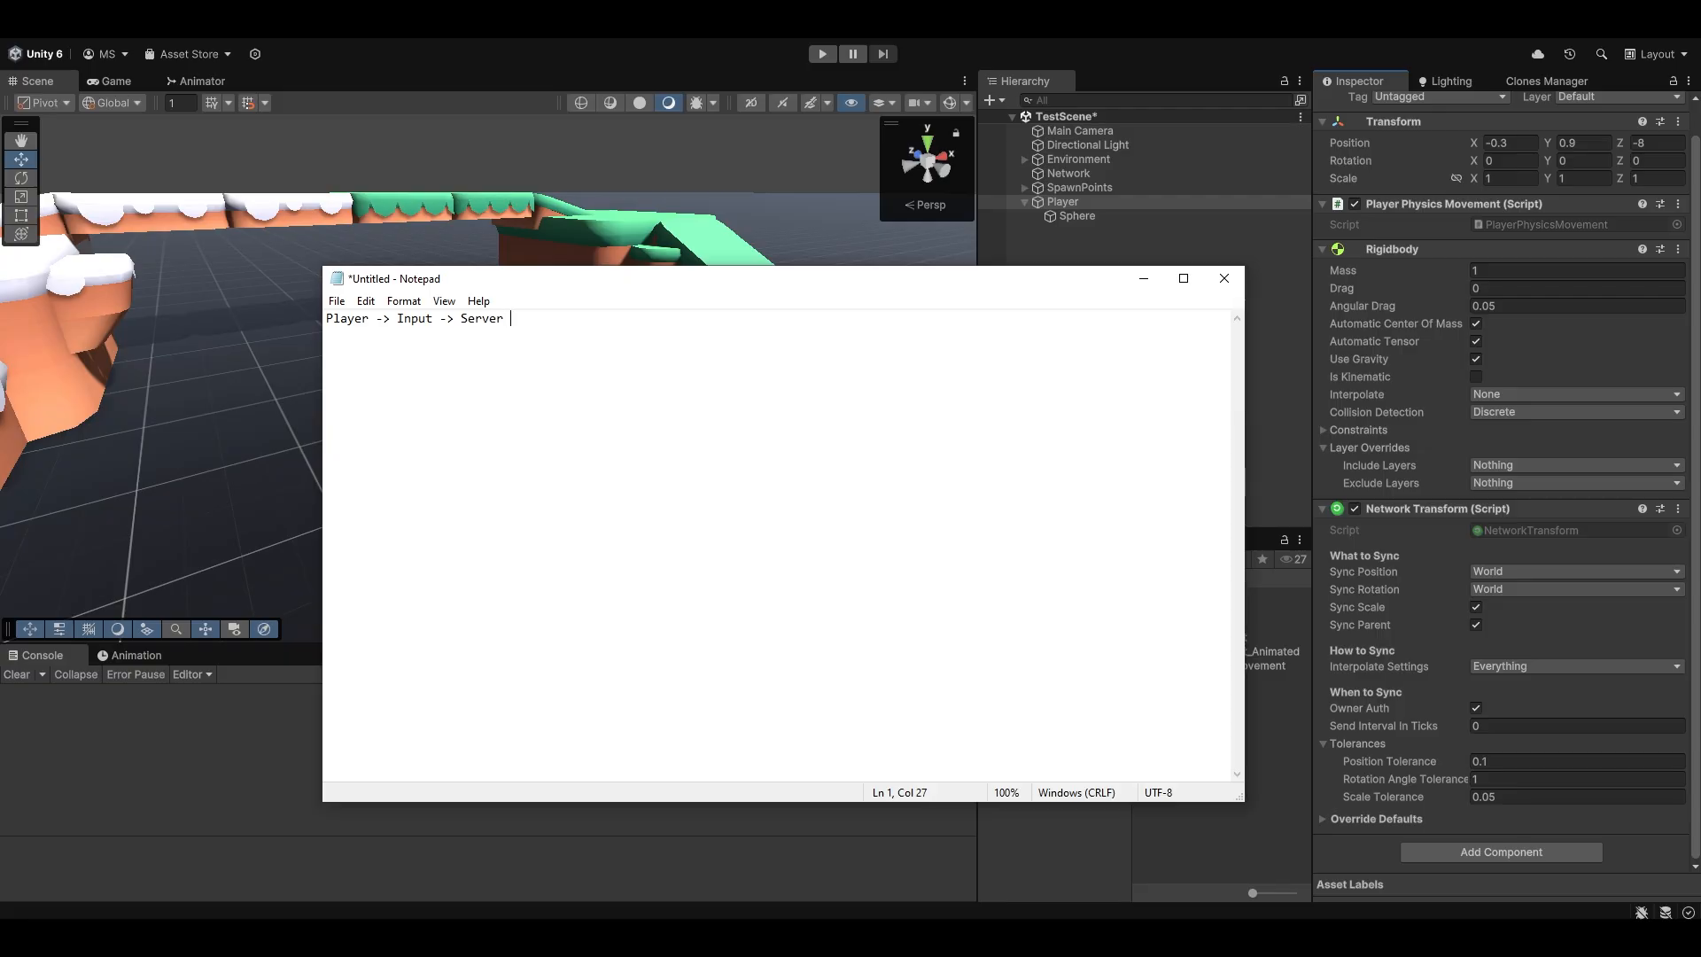
text(-> Physics ->)
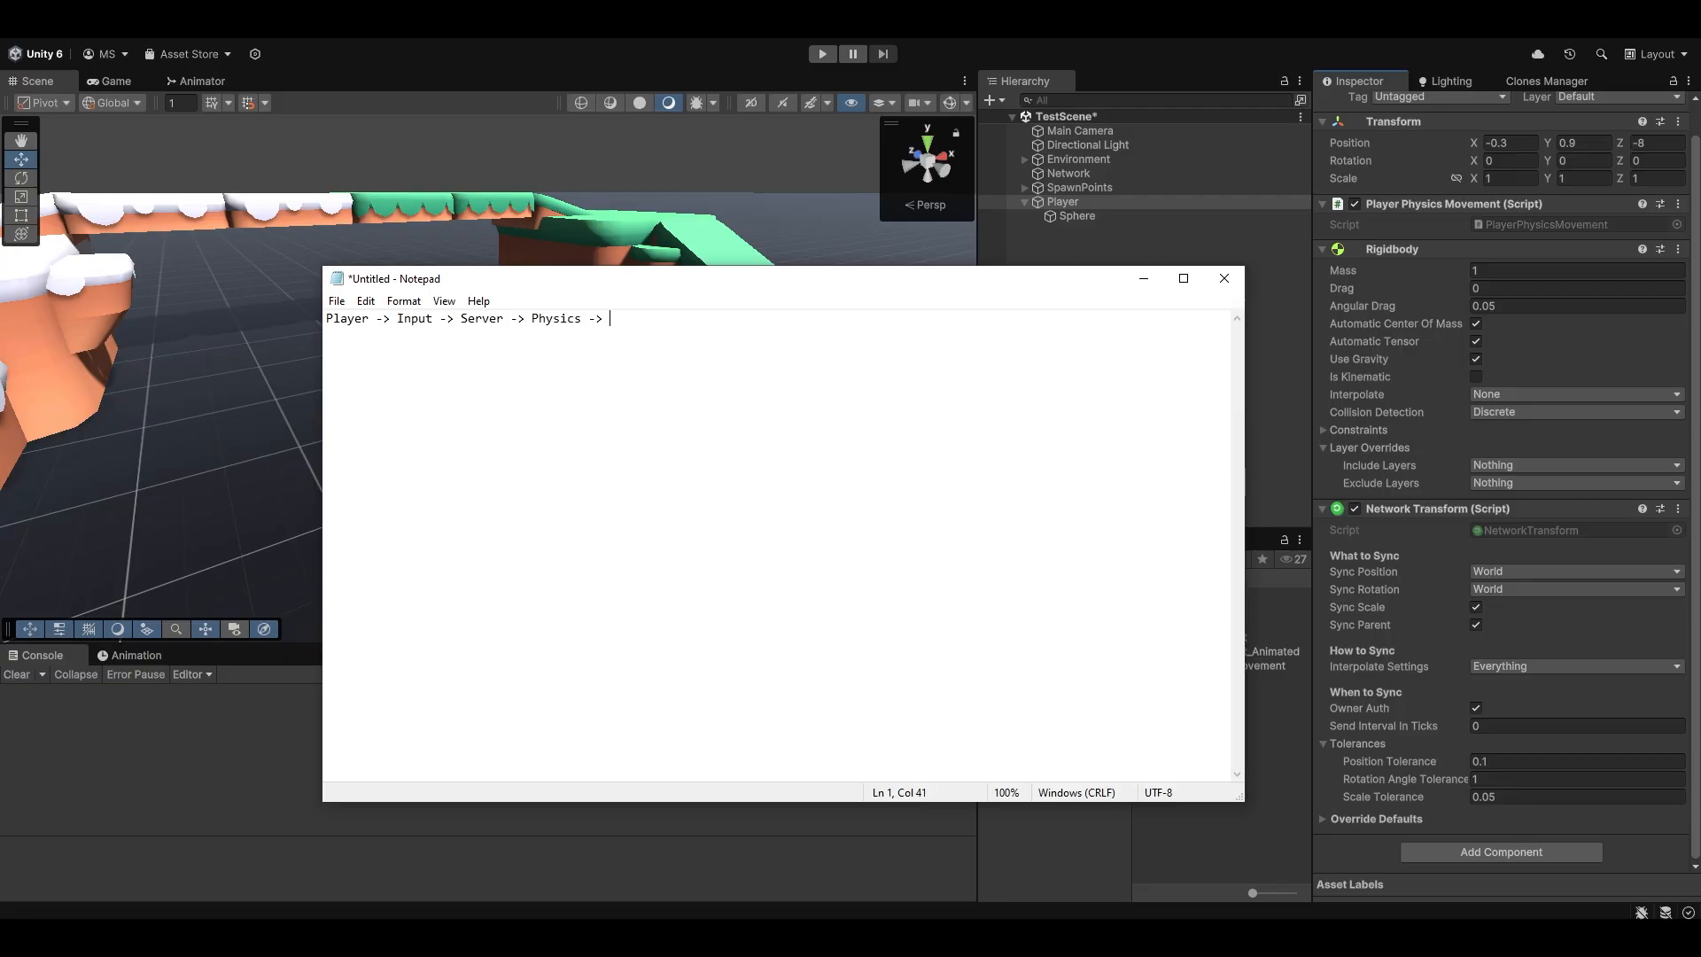
text(Network tran)
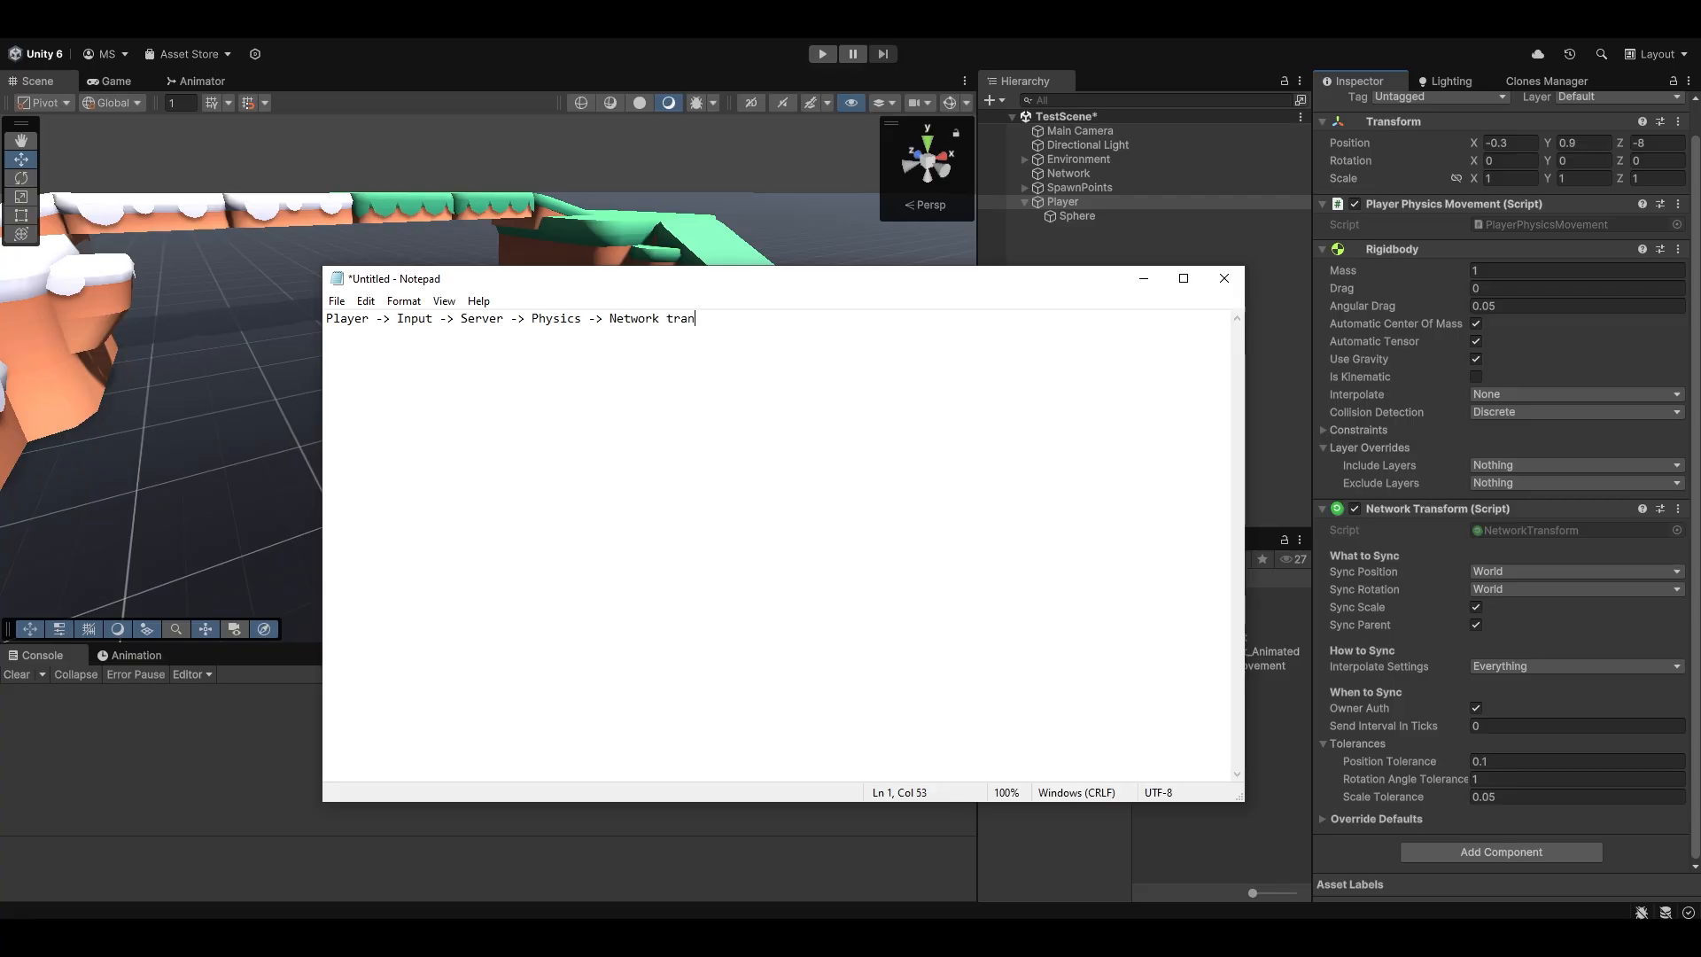
text(sform)
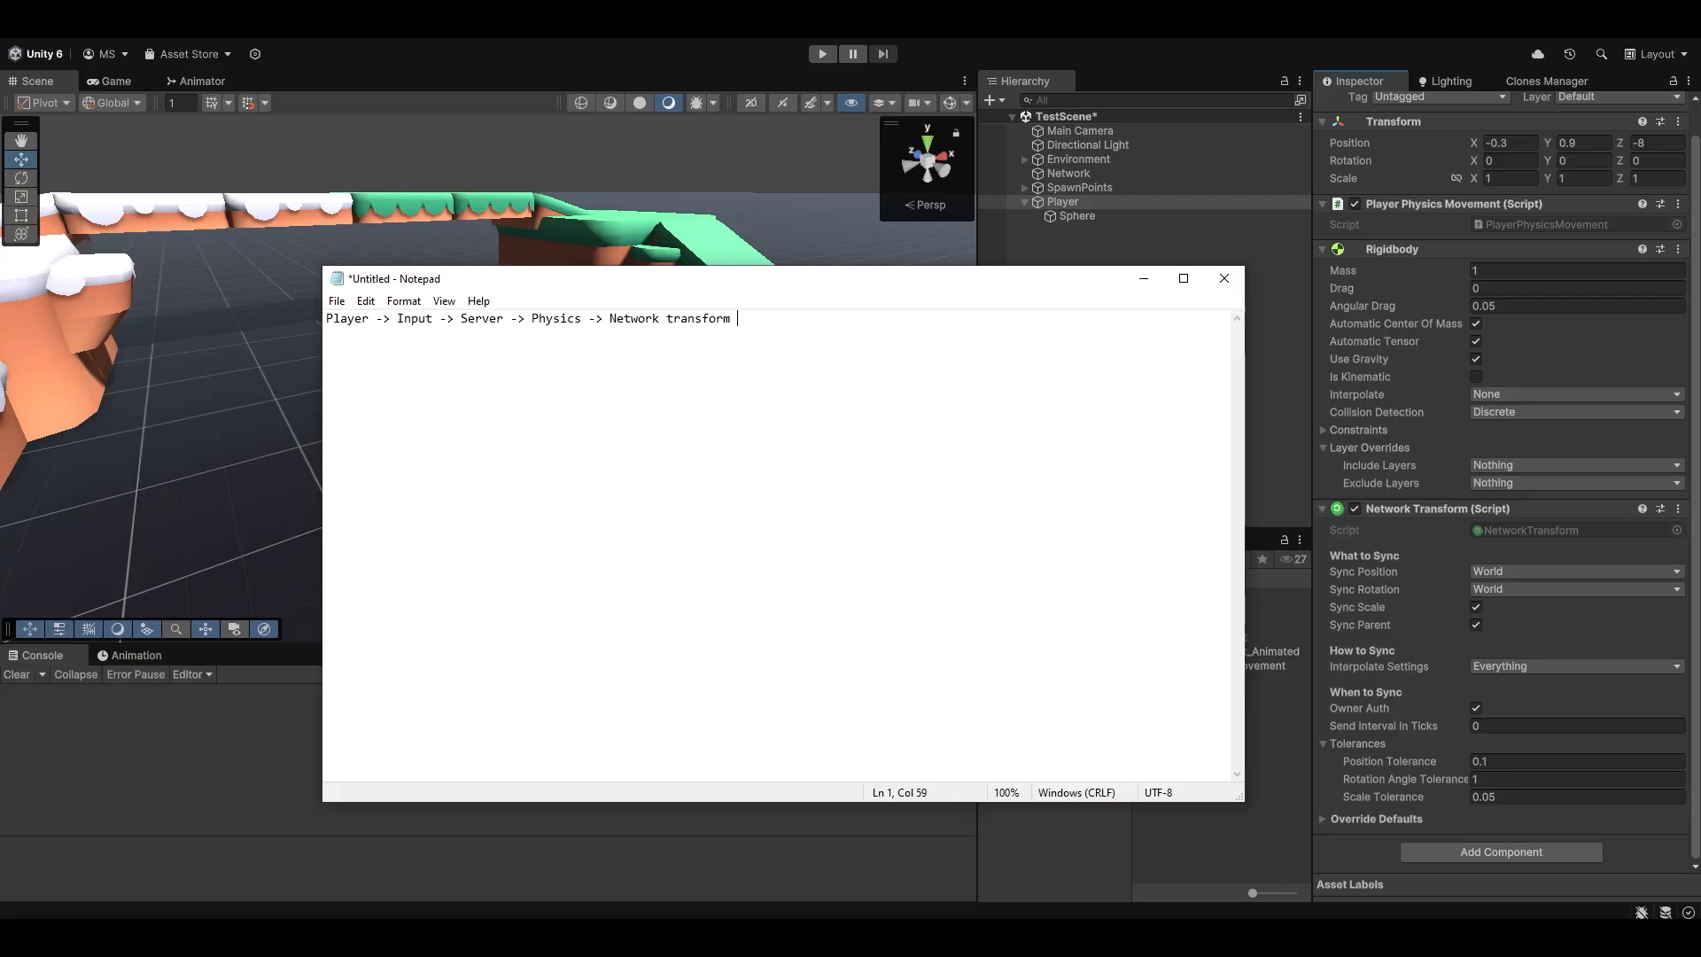
text(-> Client)
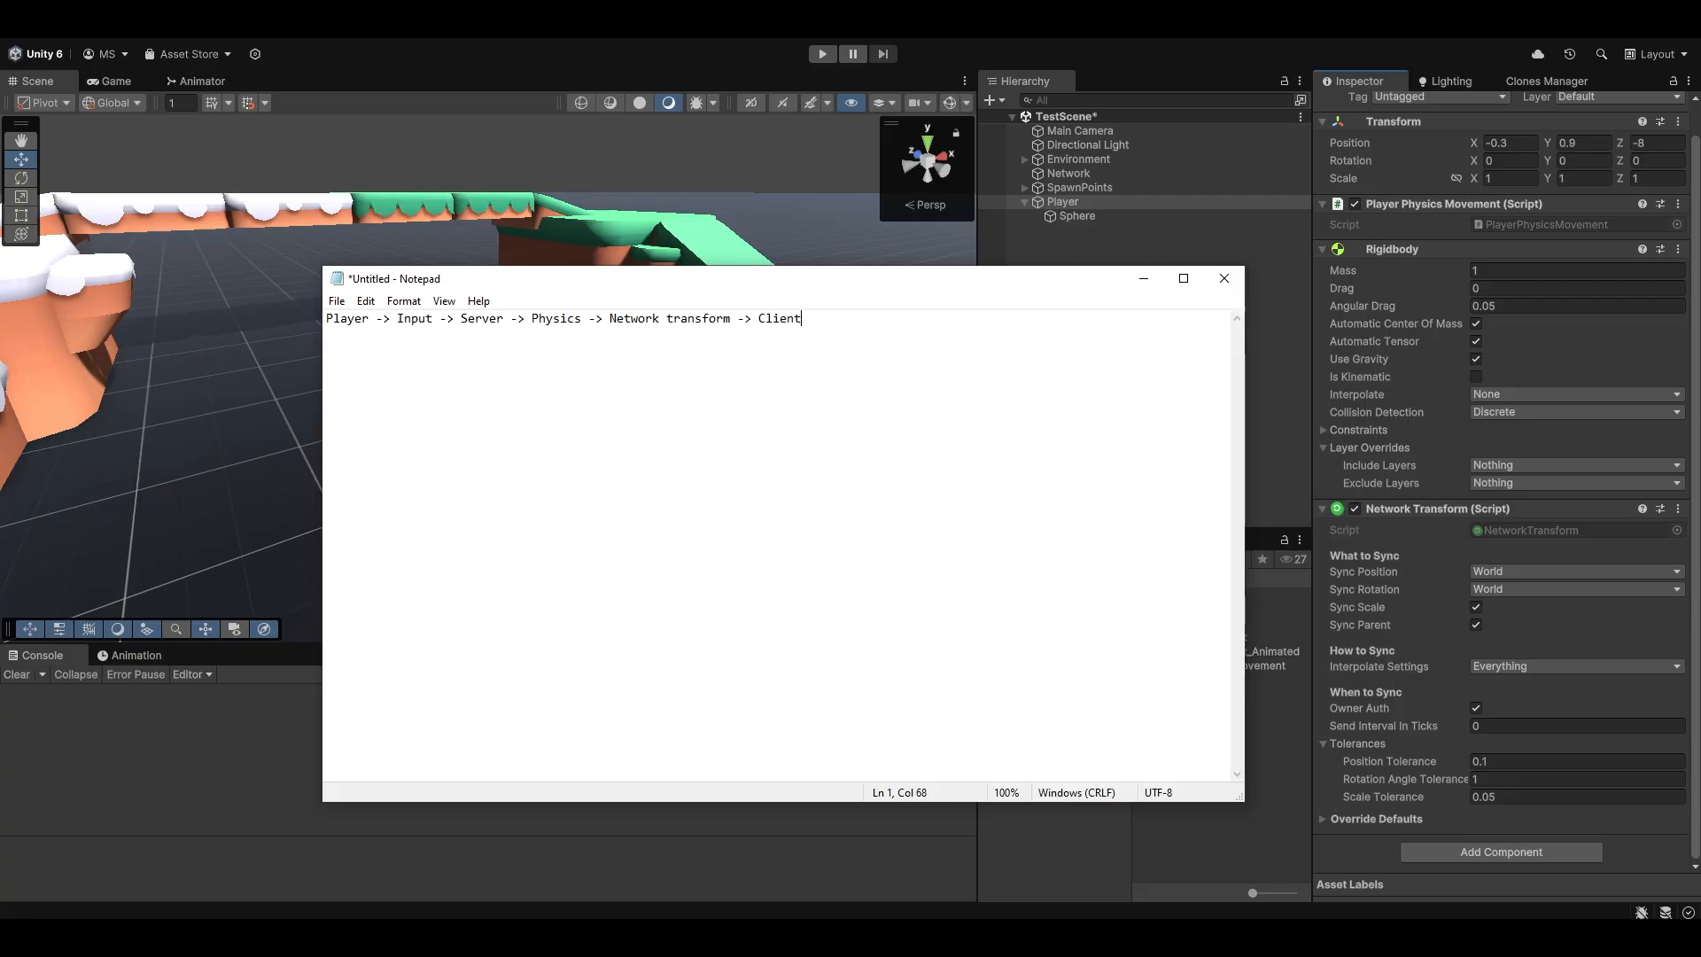
Highlight the Input, Network transform and Server stages while explaining the flow
key(ctrl+a)
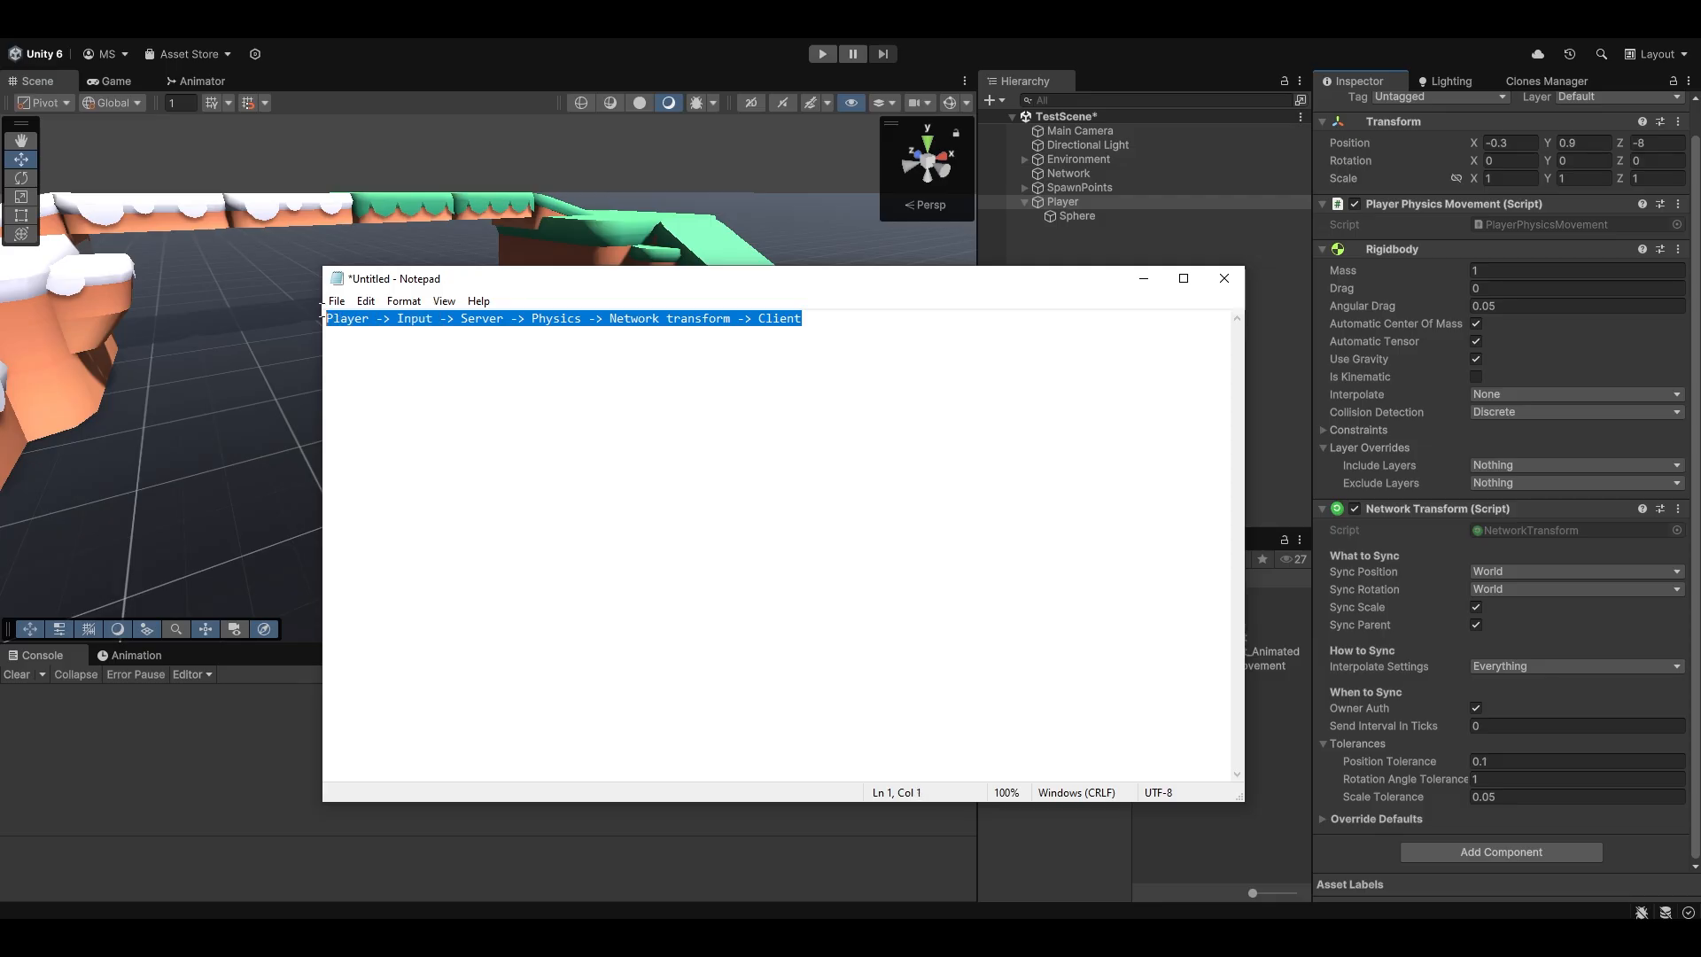
click(387, 318)
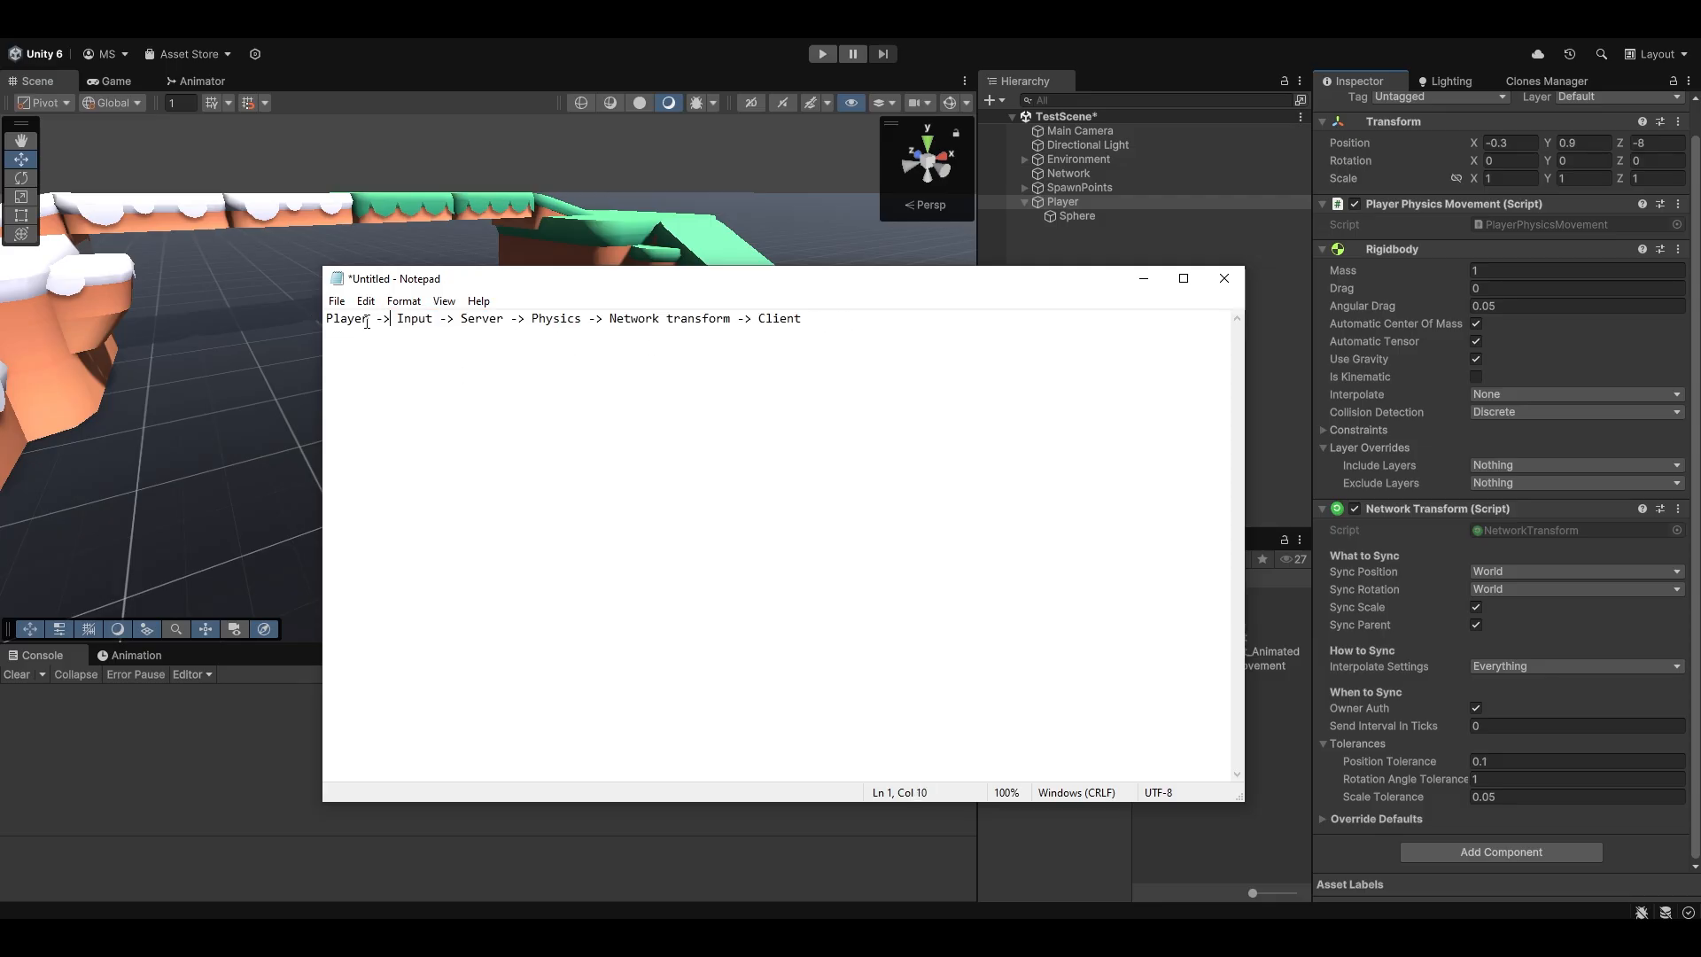
double_click(415, 318)
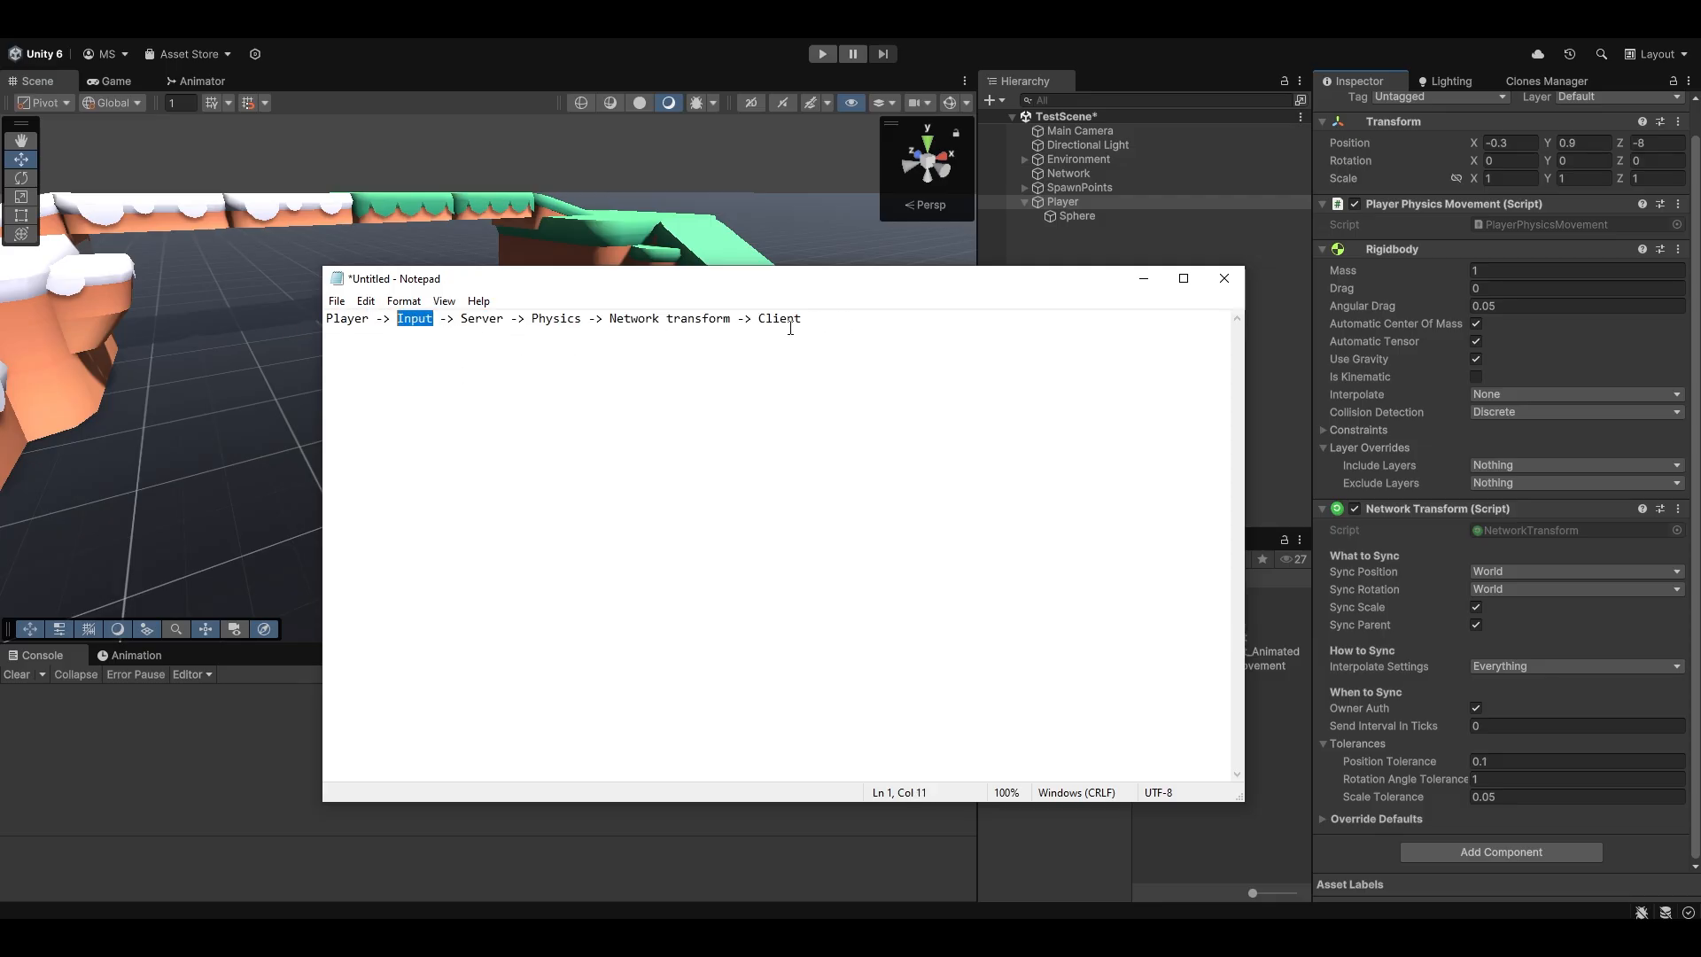
click(742, 318)
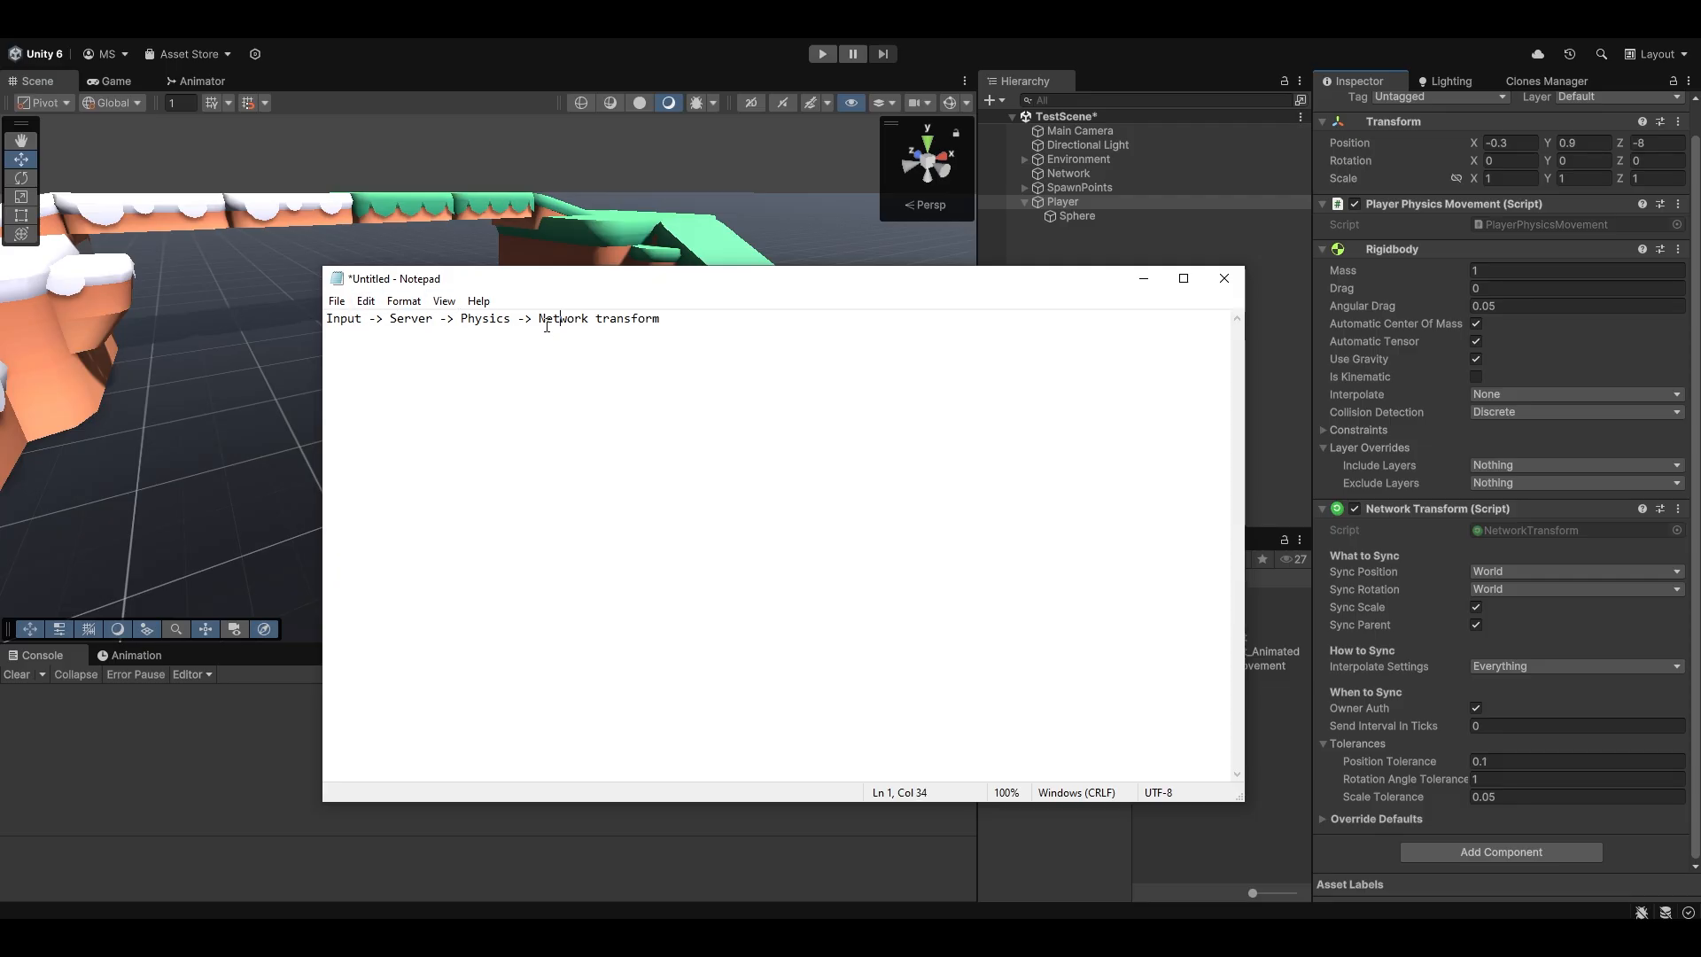
click(429, 318)
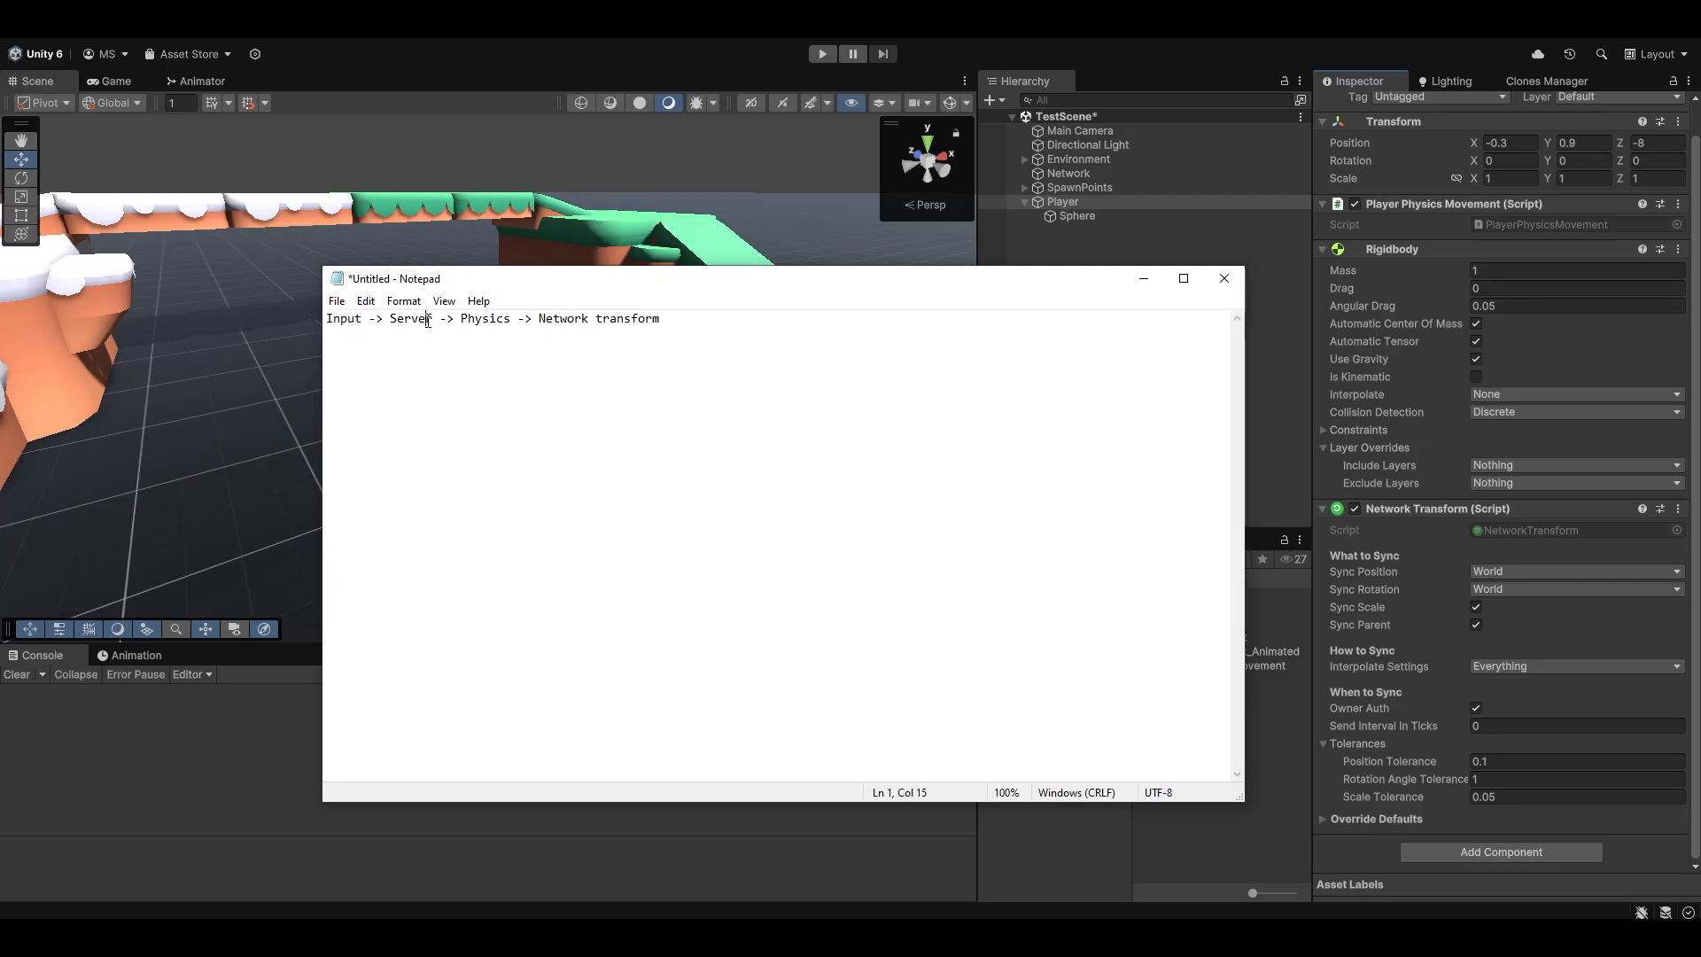
click(657, 318)
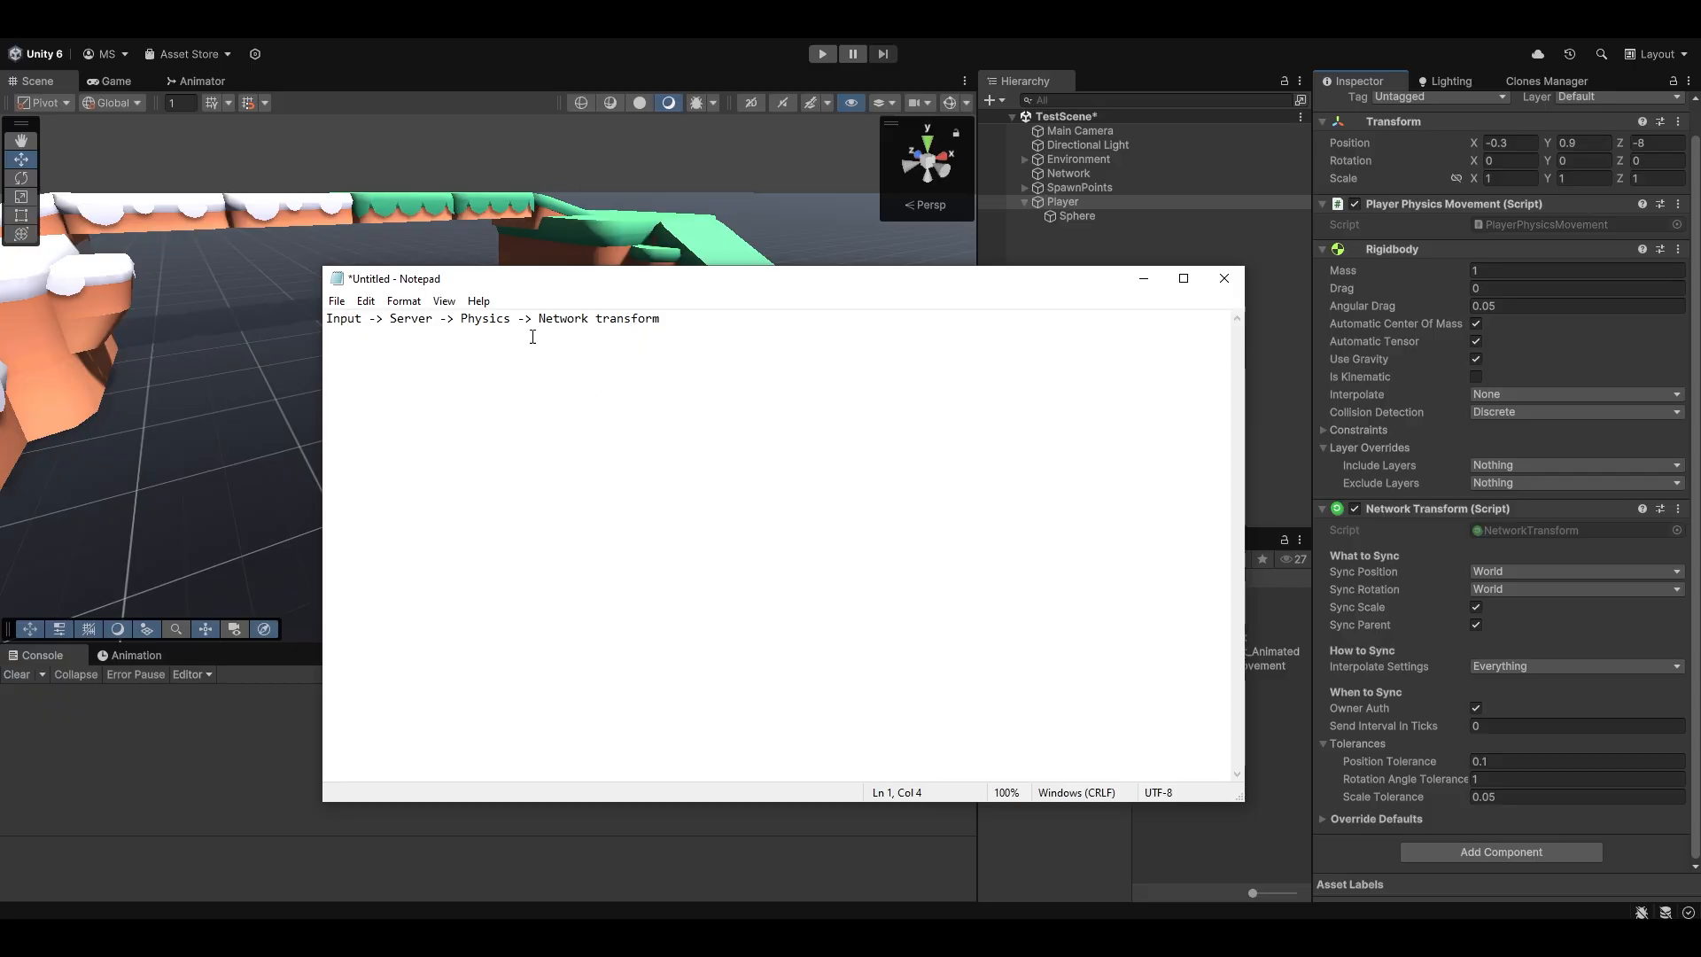
mouse_move(881, 443)
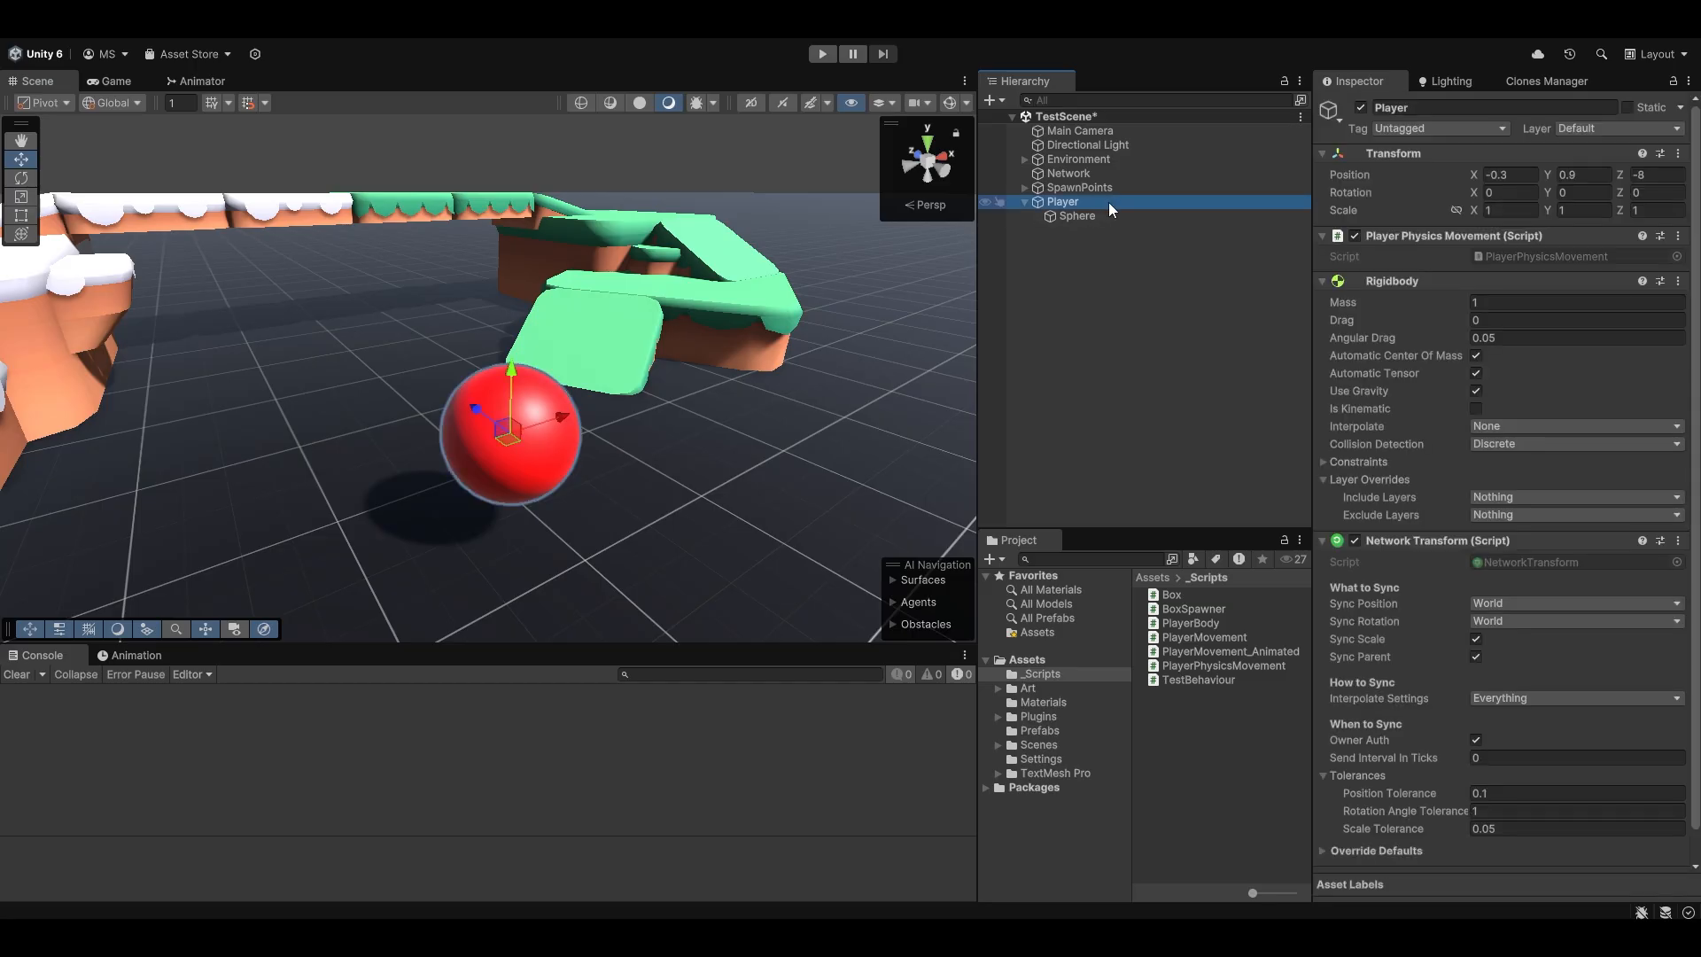
mouse_move(1434, 522)
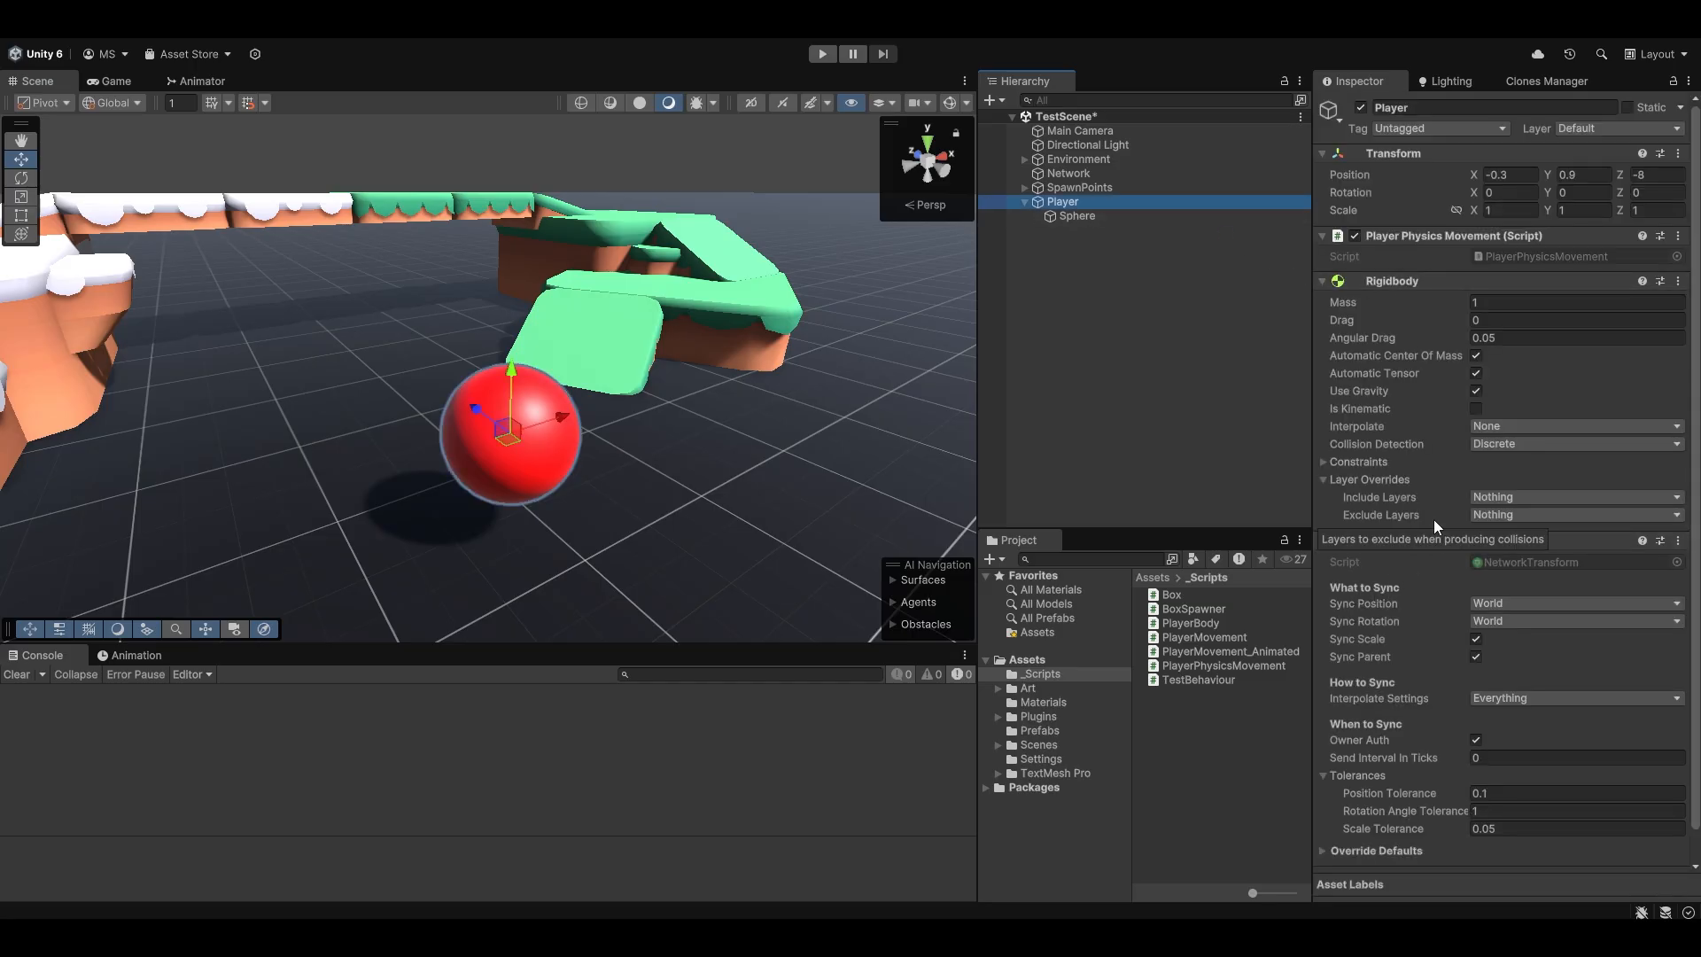
Disable Owner Auth on Player's Network Transform and open the PlayerPhysicsMovement script
scroll(down, 3)
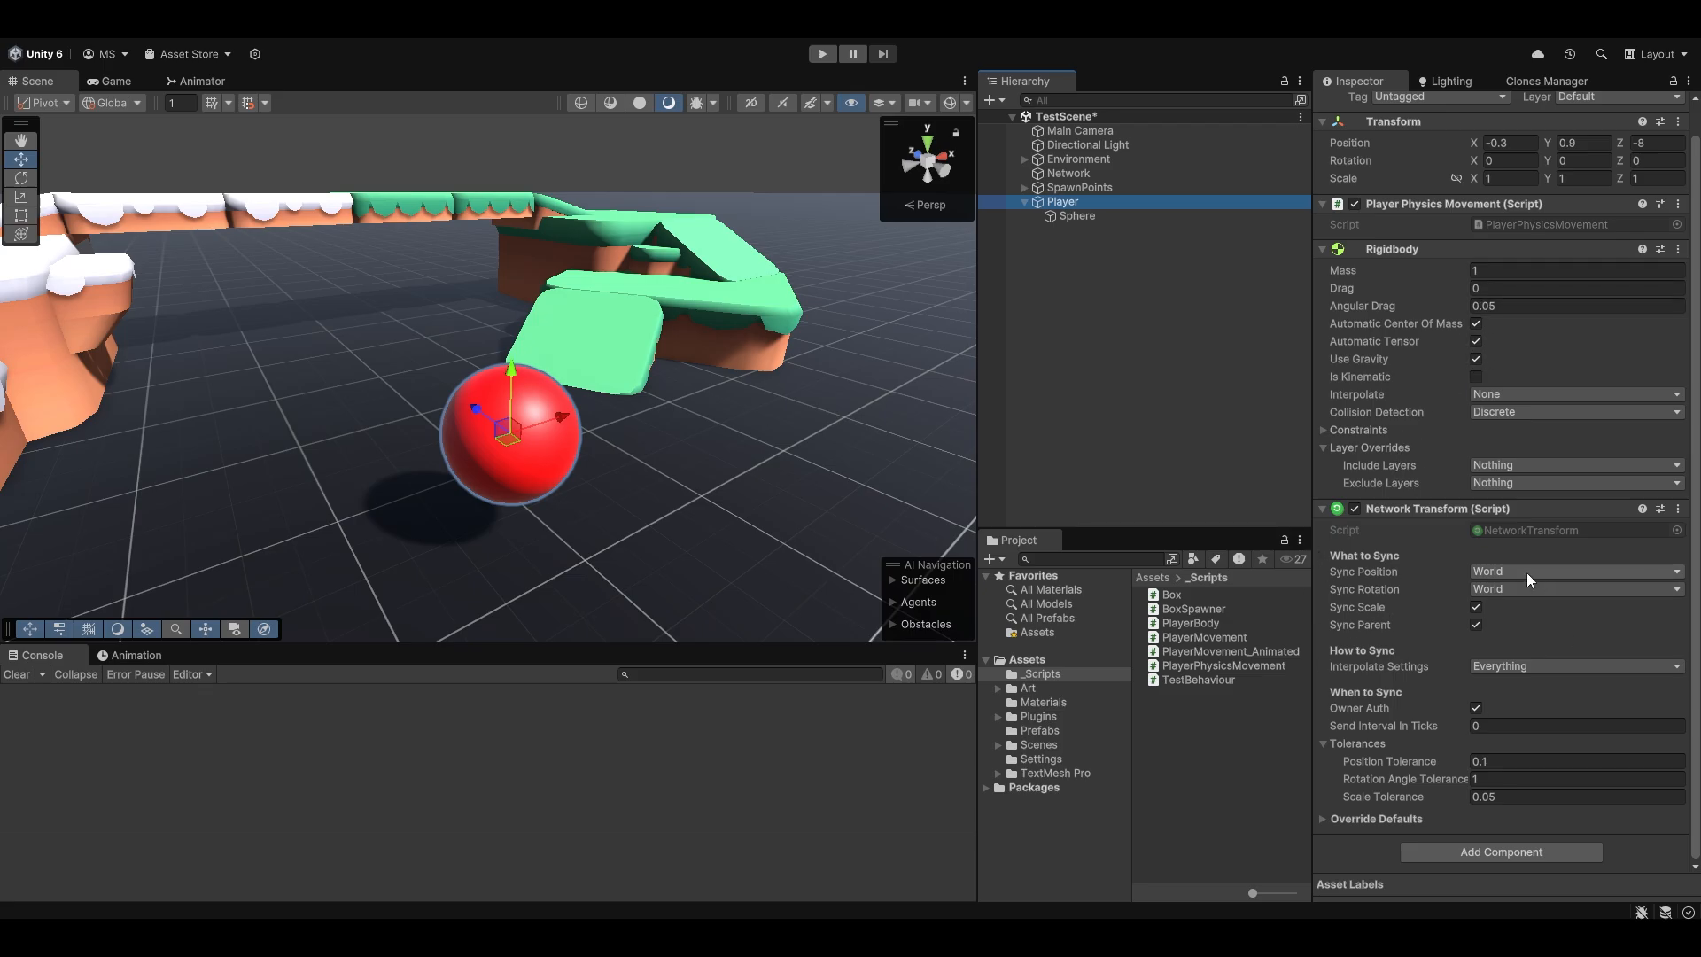
mouse_move(1463, 590)
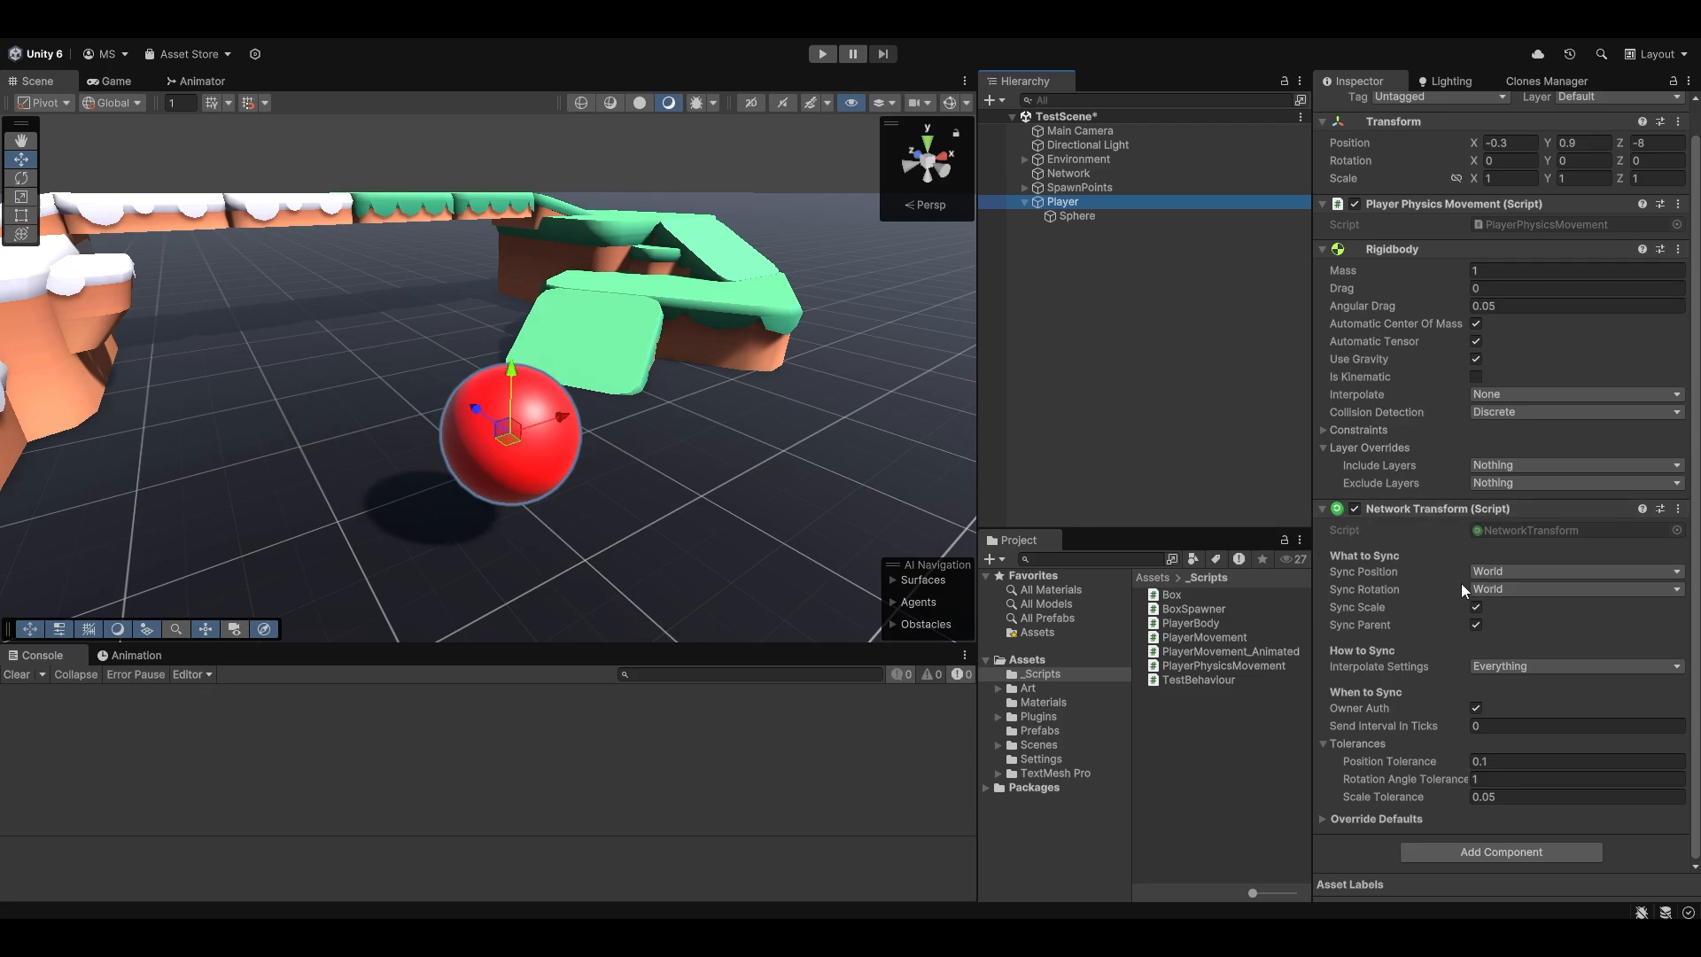
click(1573, 760)
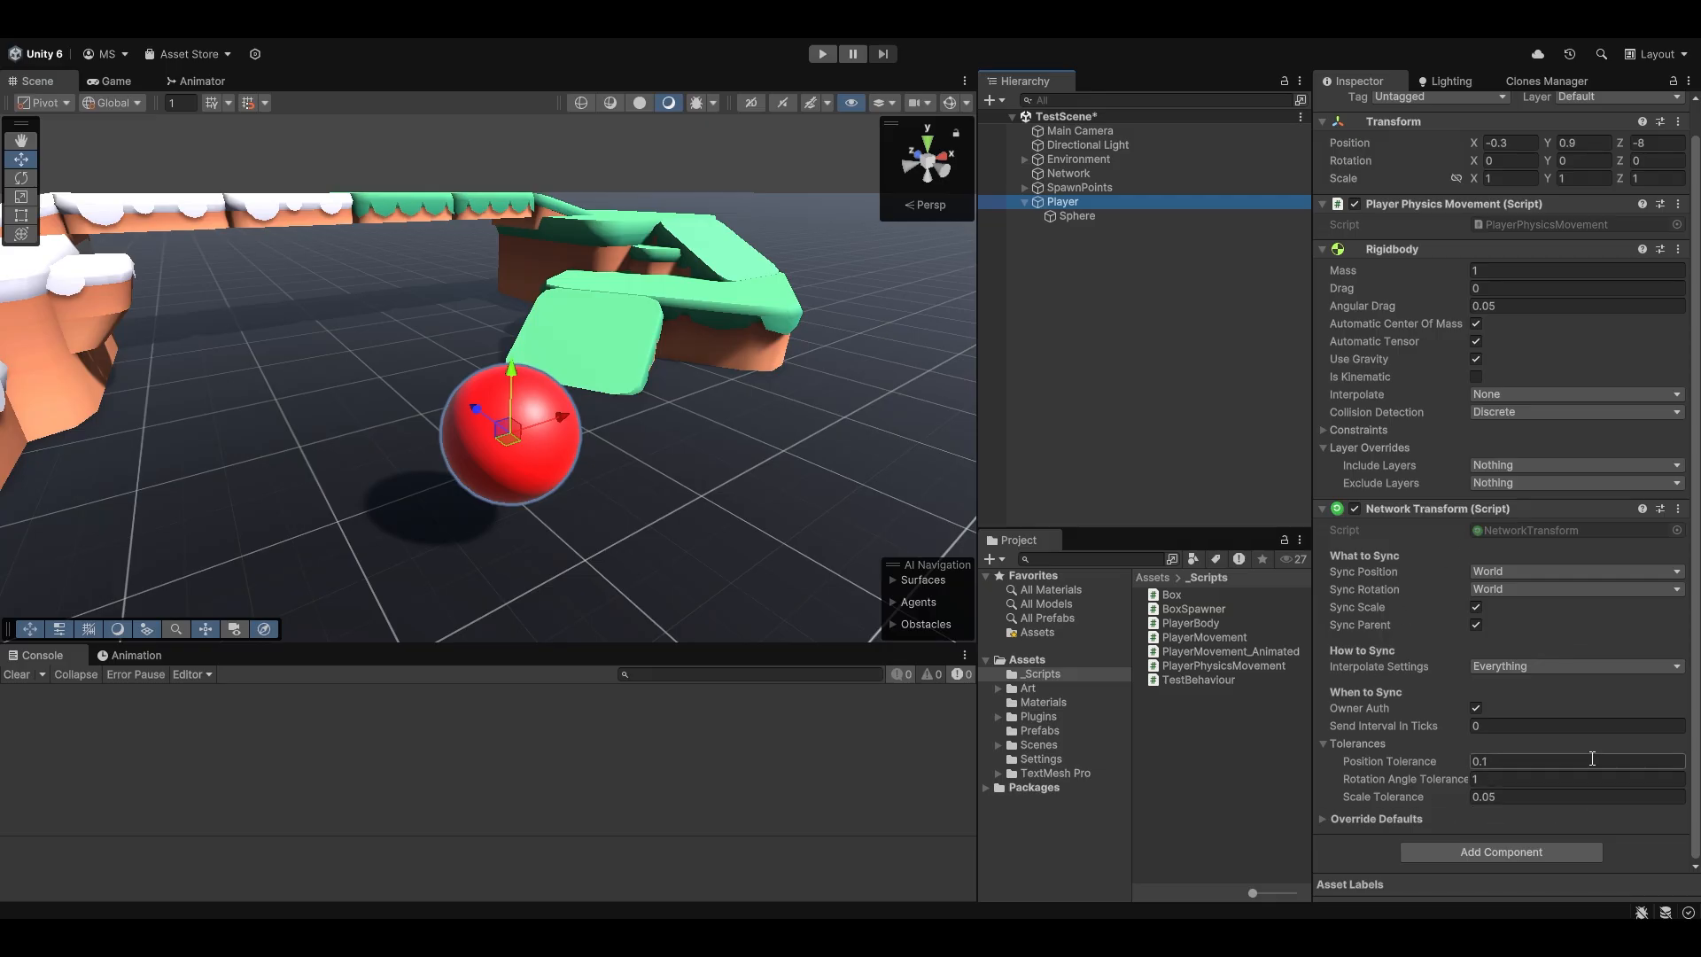
click(1475, 708)
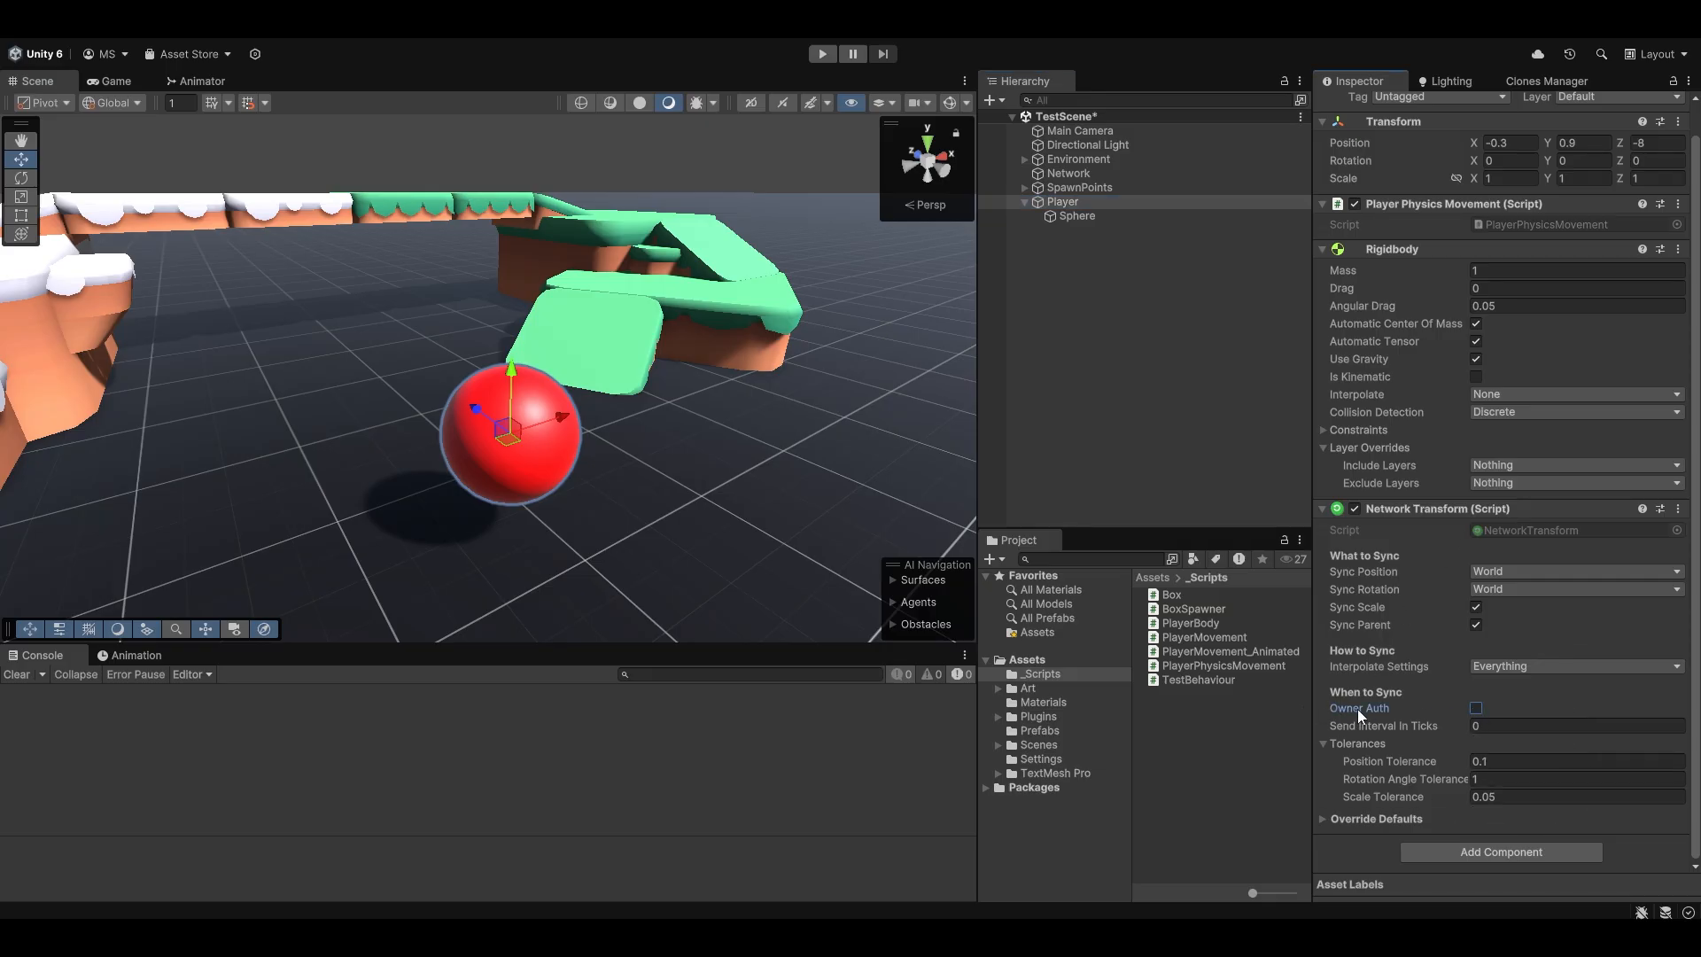
mouse_move(930, 516)
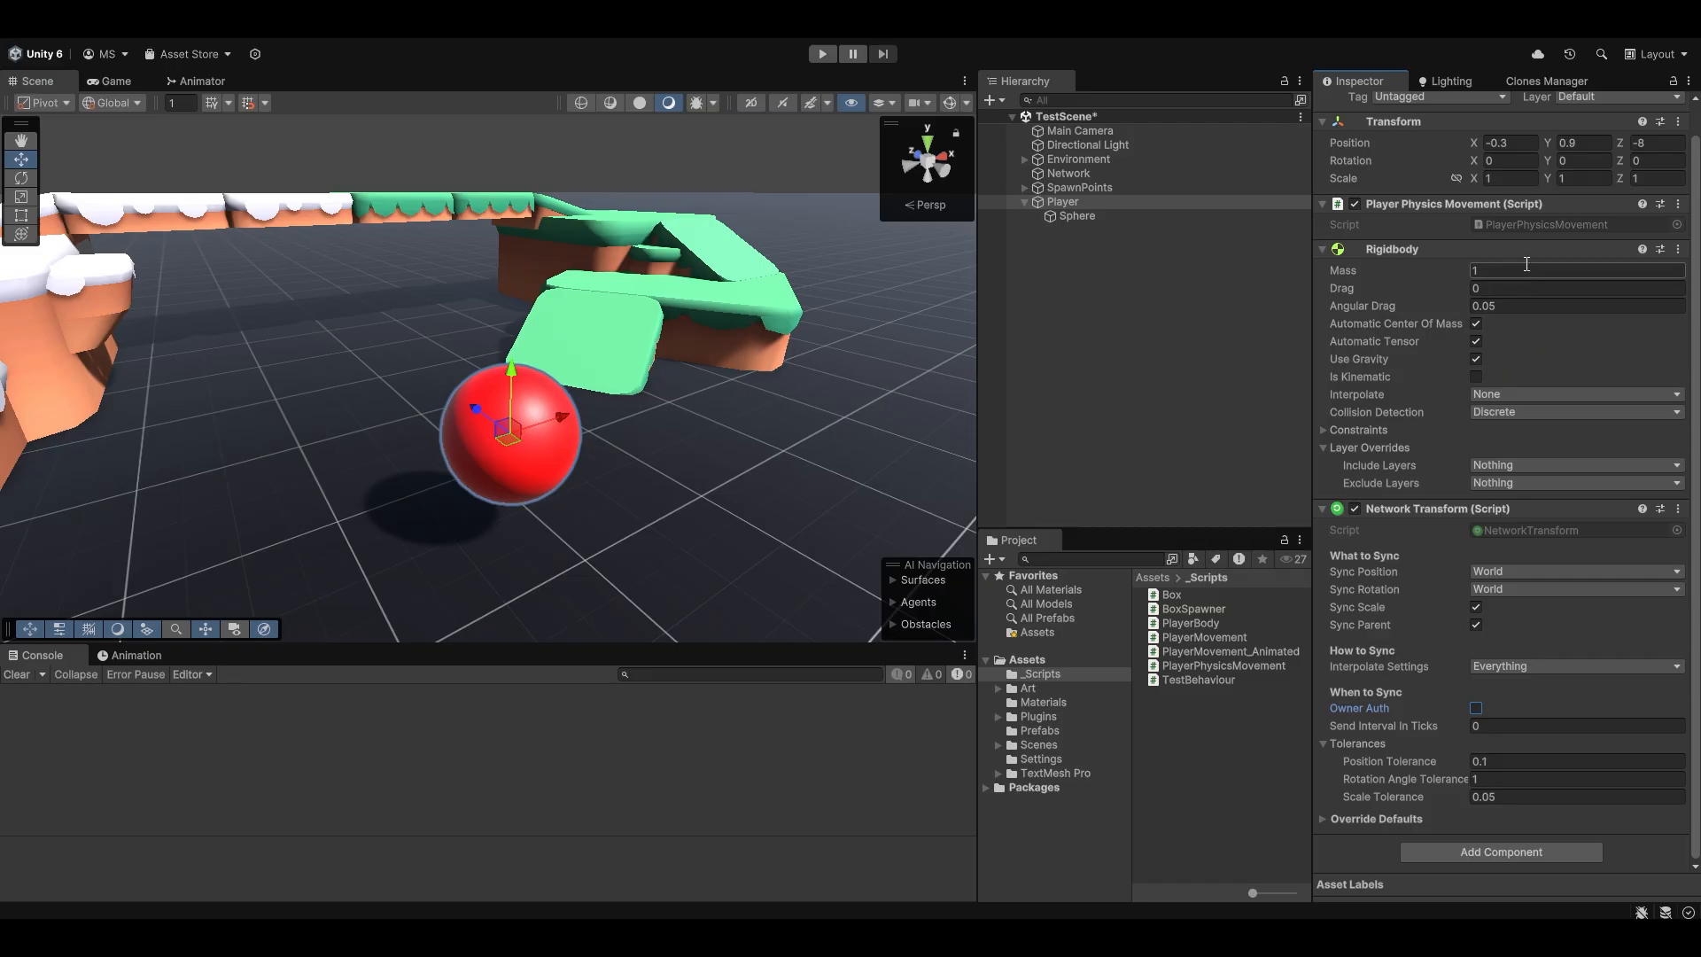
double_click(1228, 651)
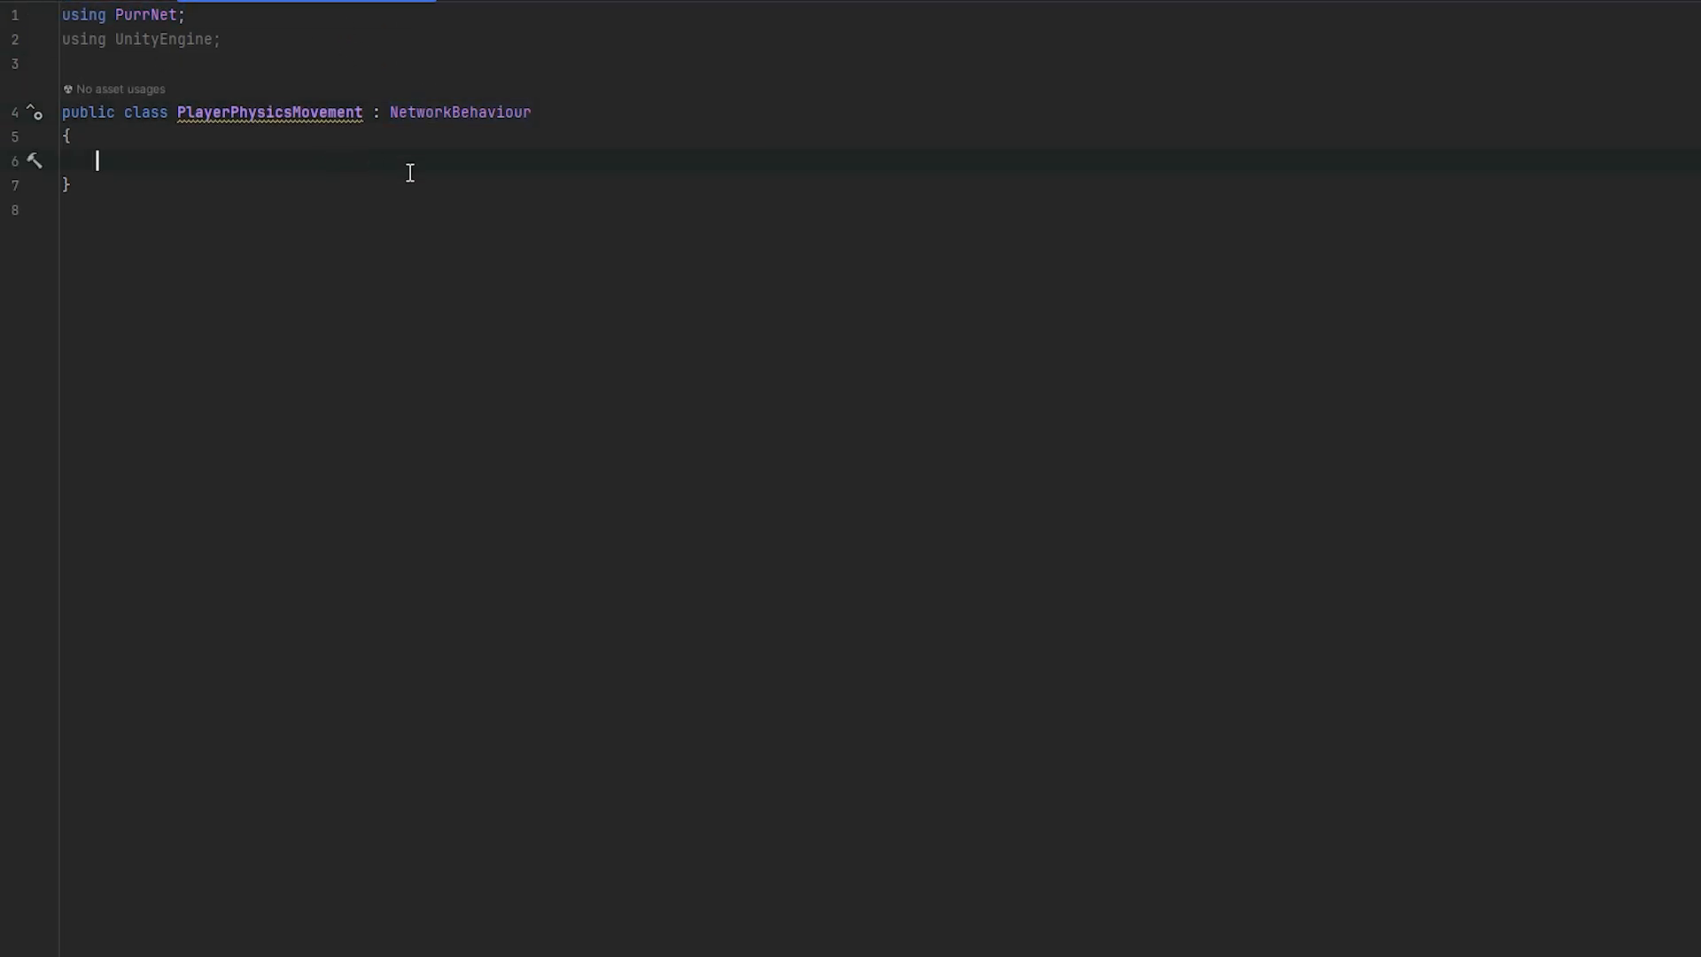
Add a serialized Rigidbody field and an asServer check inside OnSpawned
text([SerializeField] private Rigidbody rigidbo)
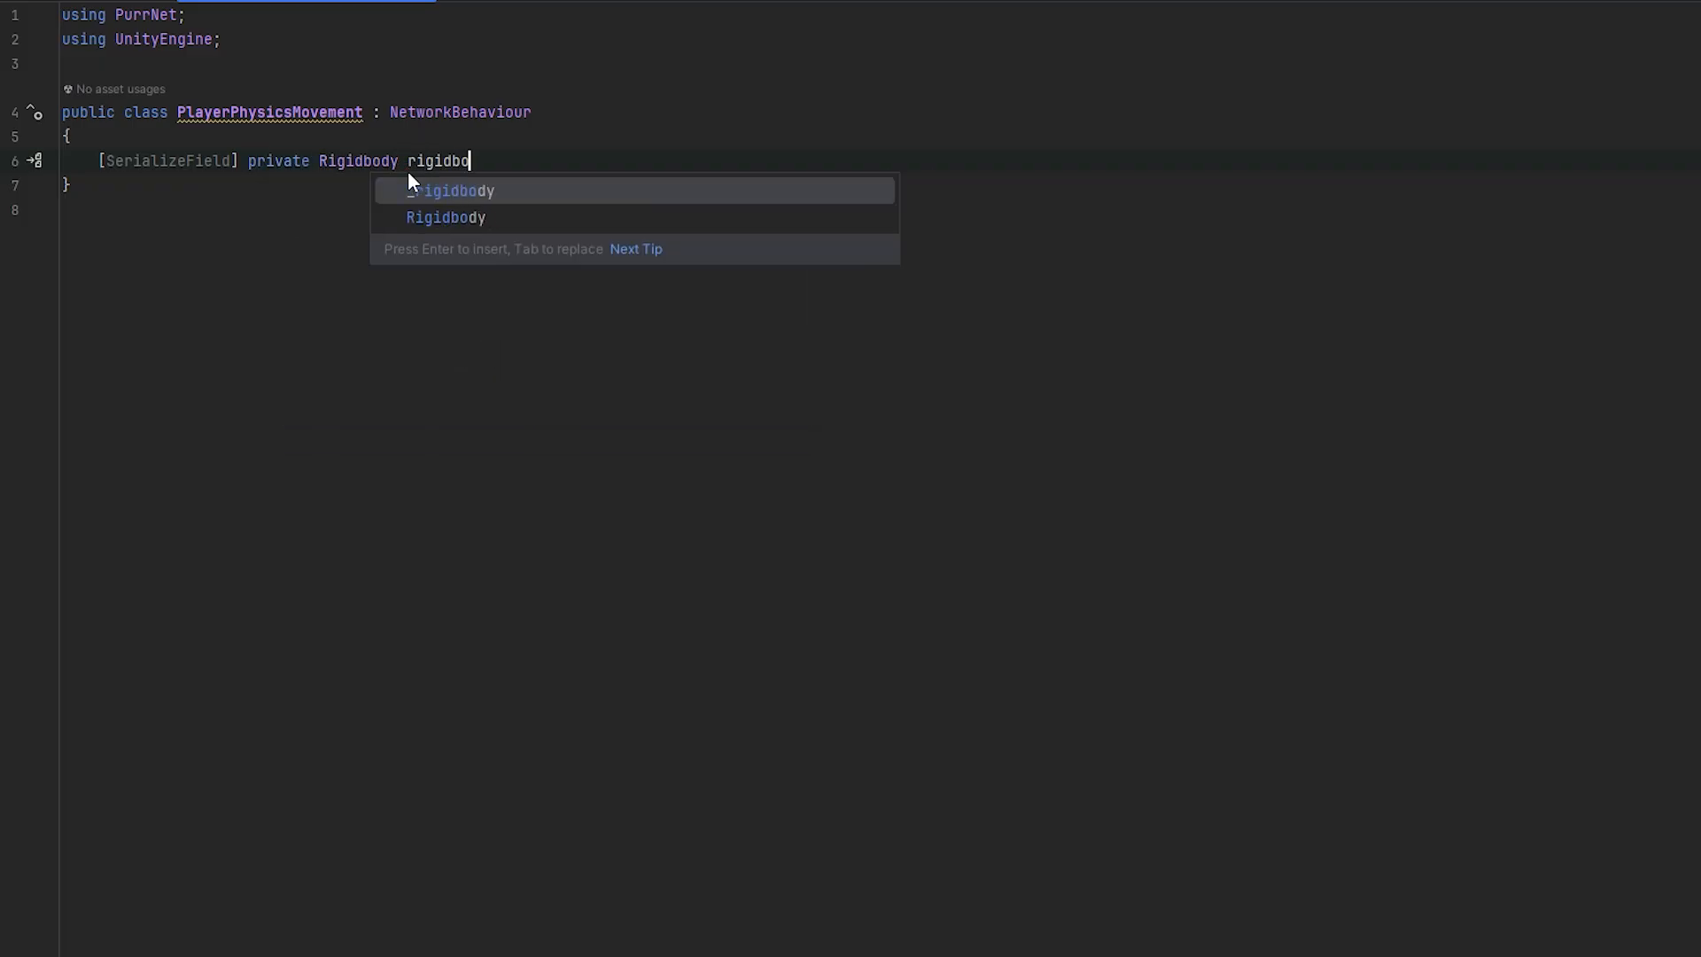
key(enter)
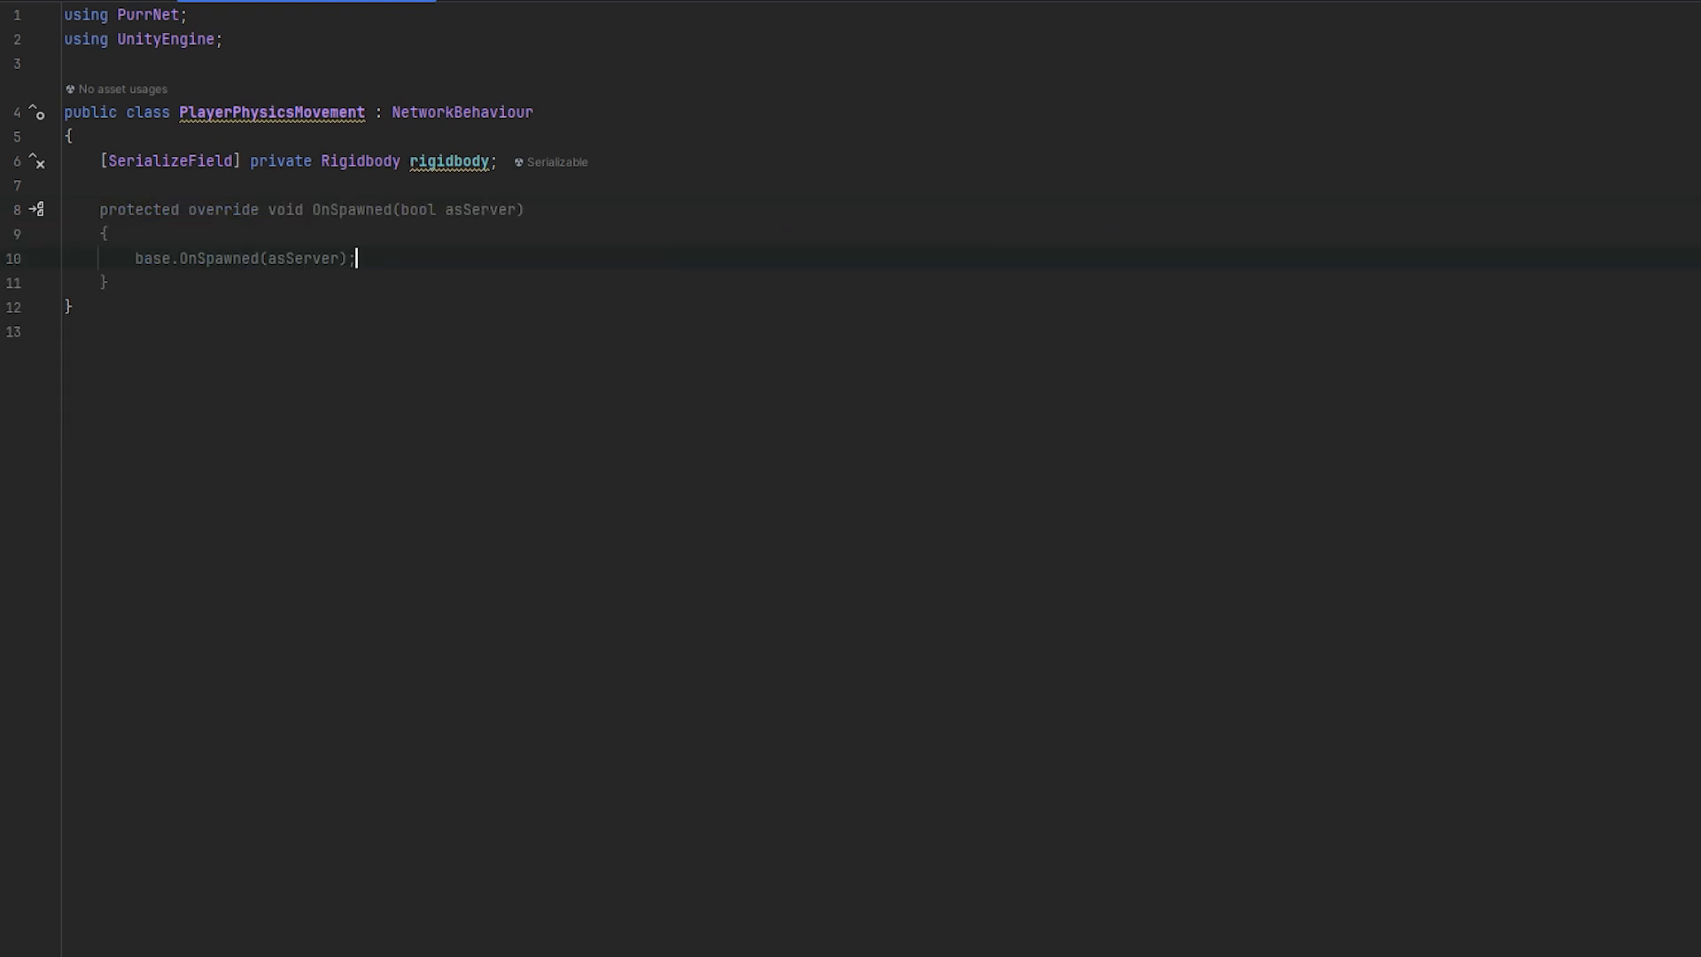
key(enter)
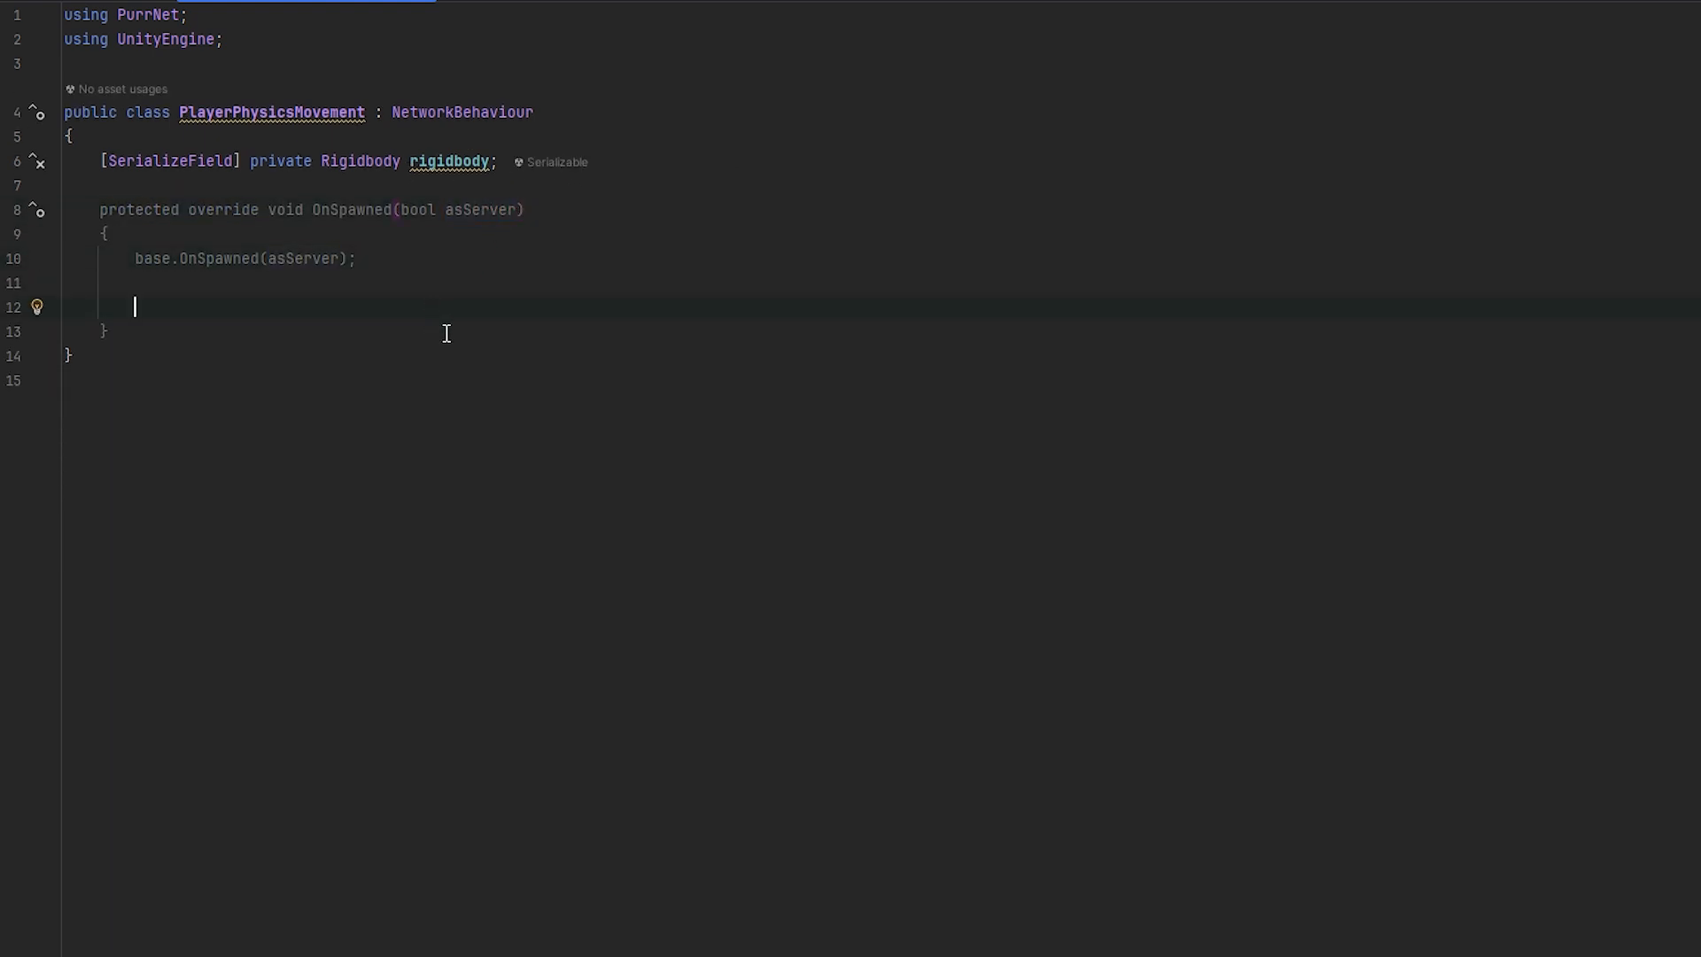
mouse_move(427, 240)
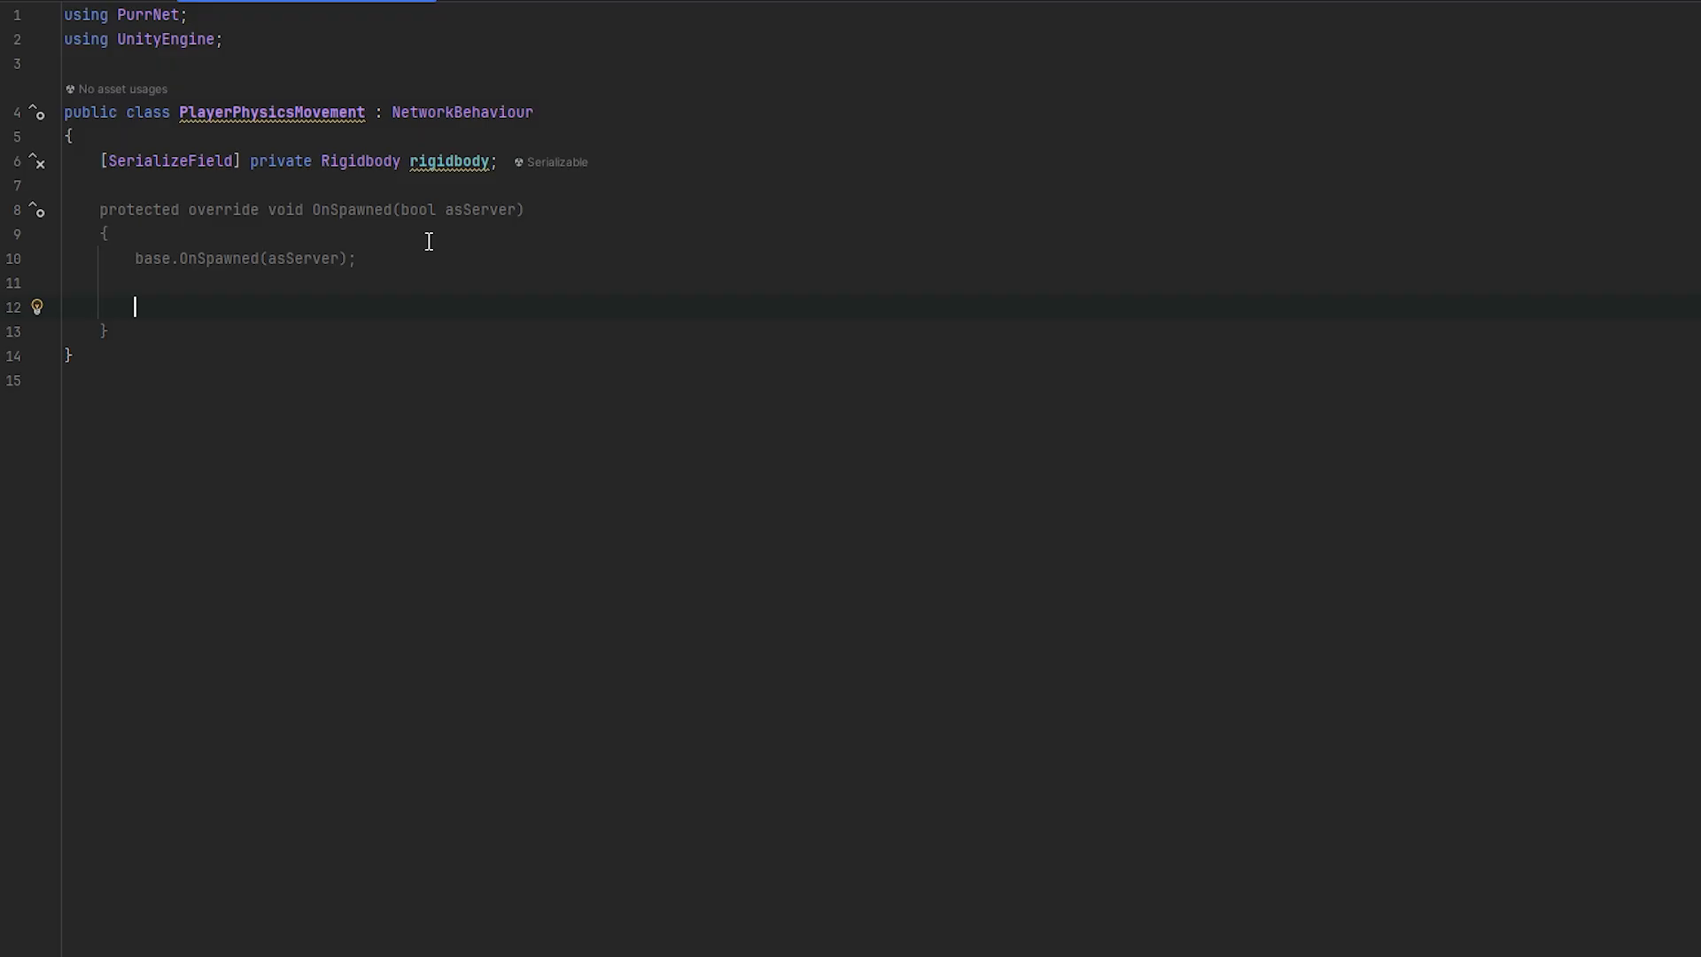
text(if(!as))
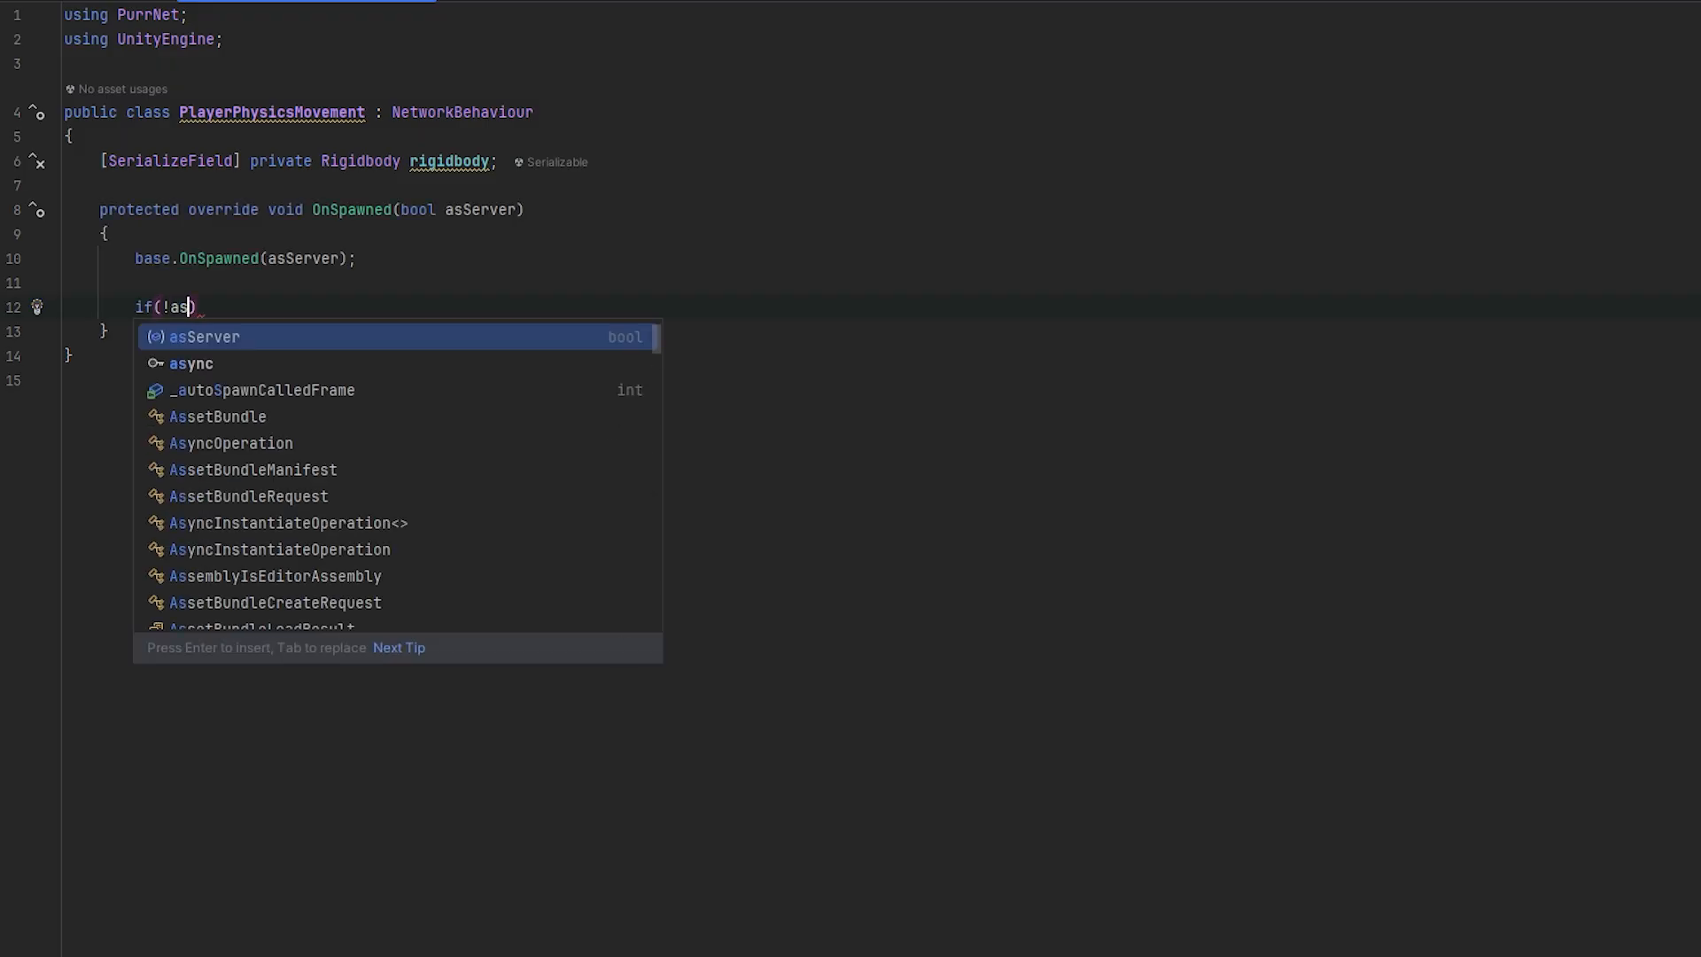
key(Enter)
text({)
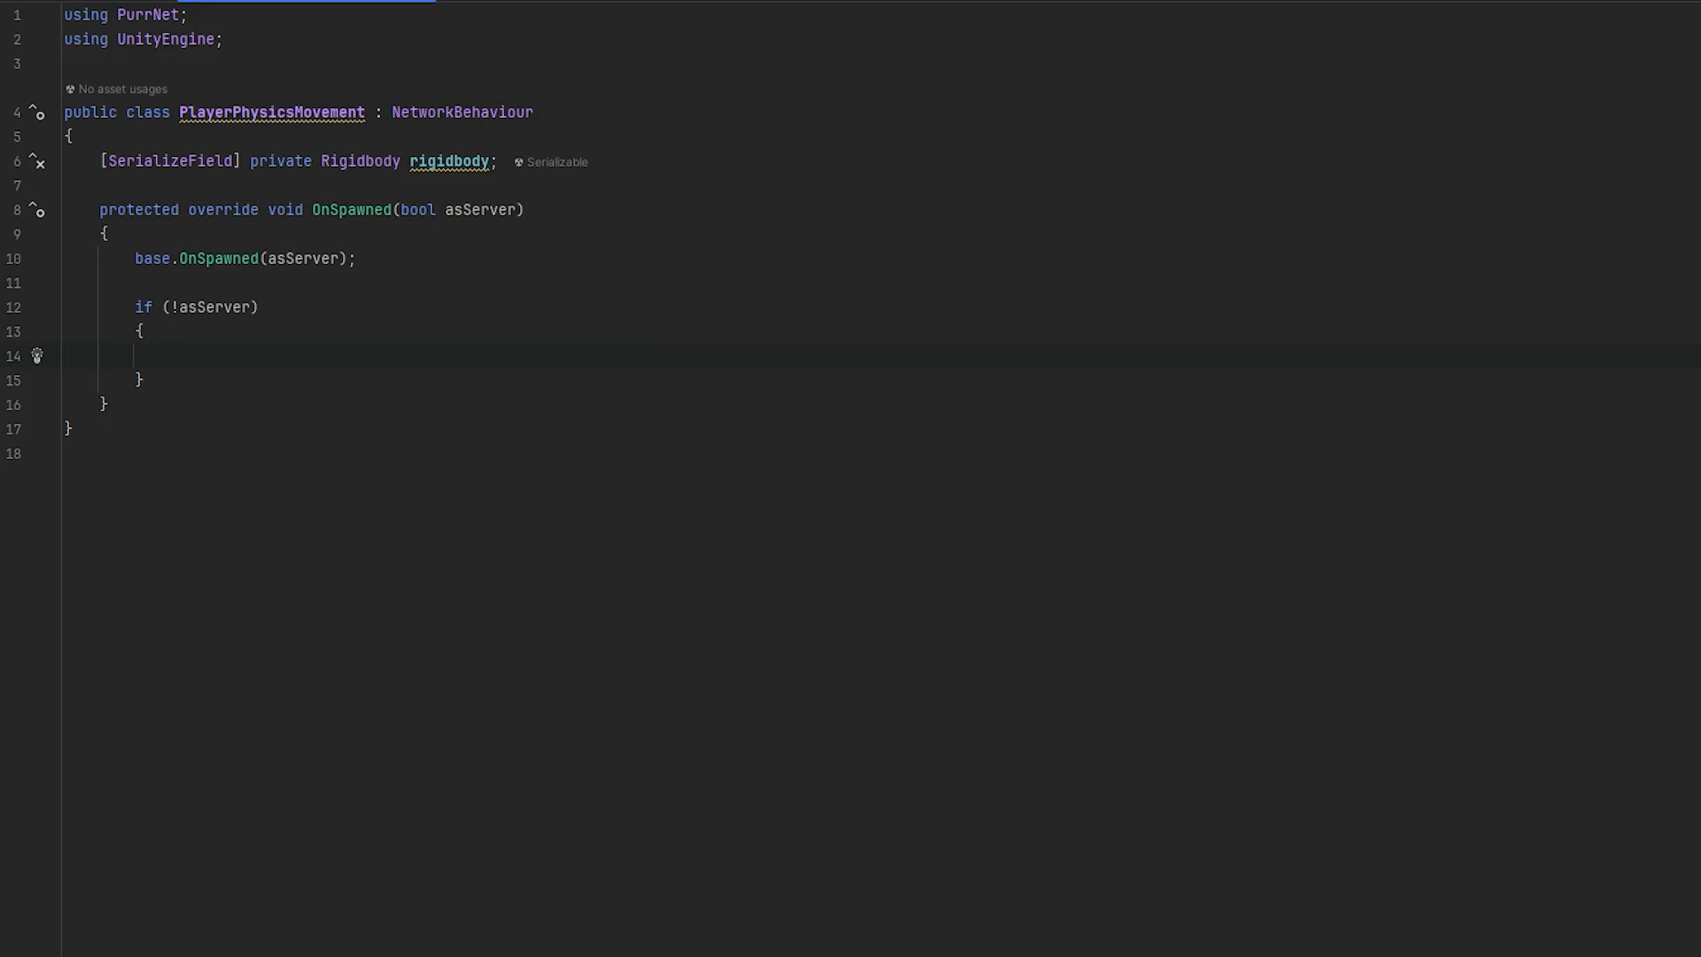
Rework the OnSpawned condition and set rigidbody.isKinematic to !isServer
click(257, 307)
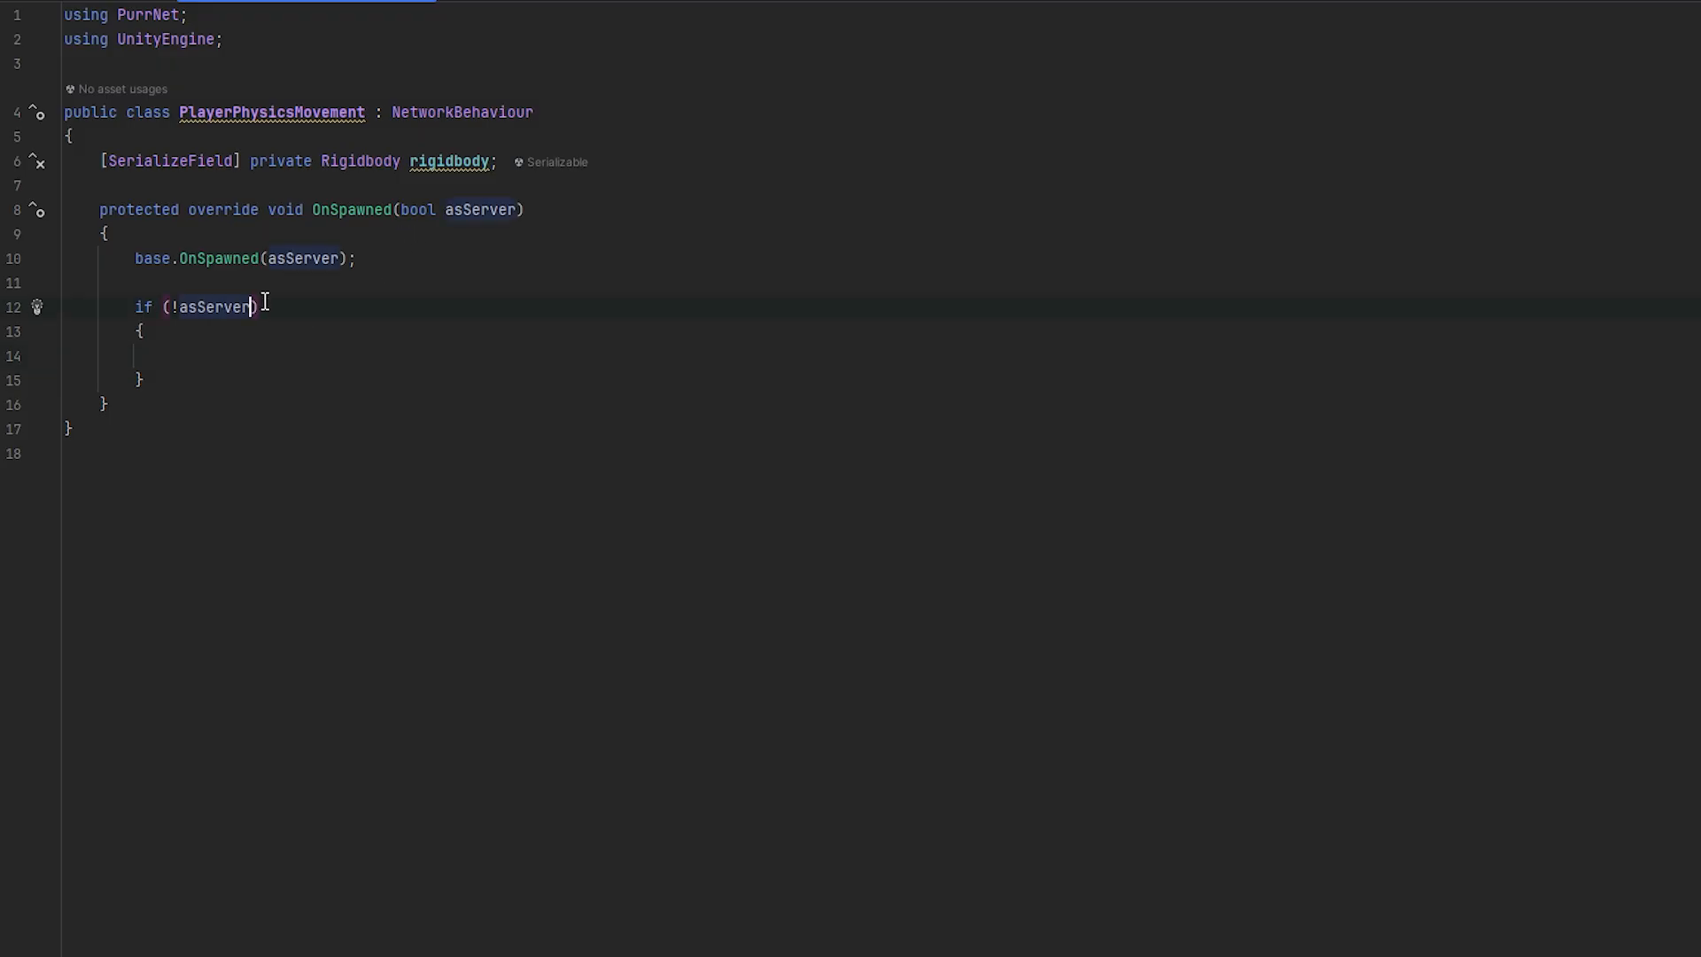
text(&& !isOwner)
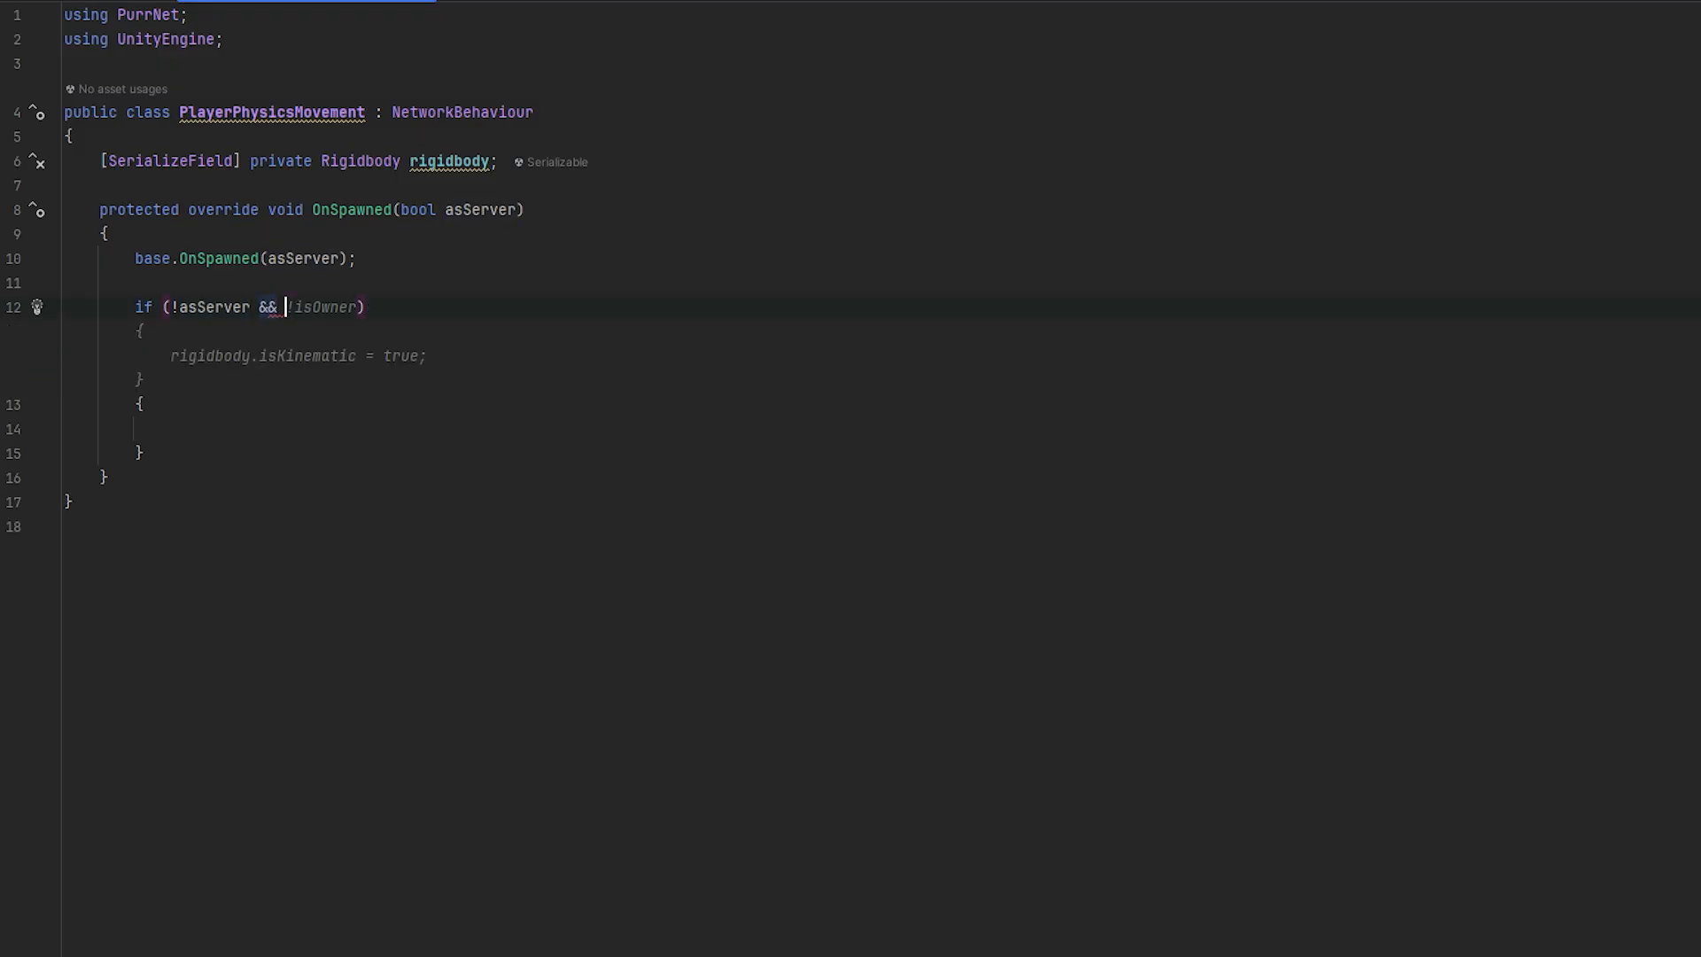
text(isServer)
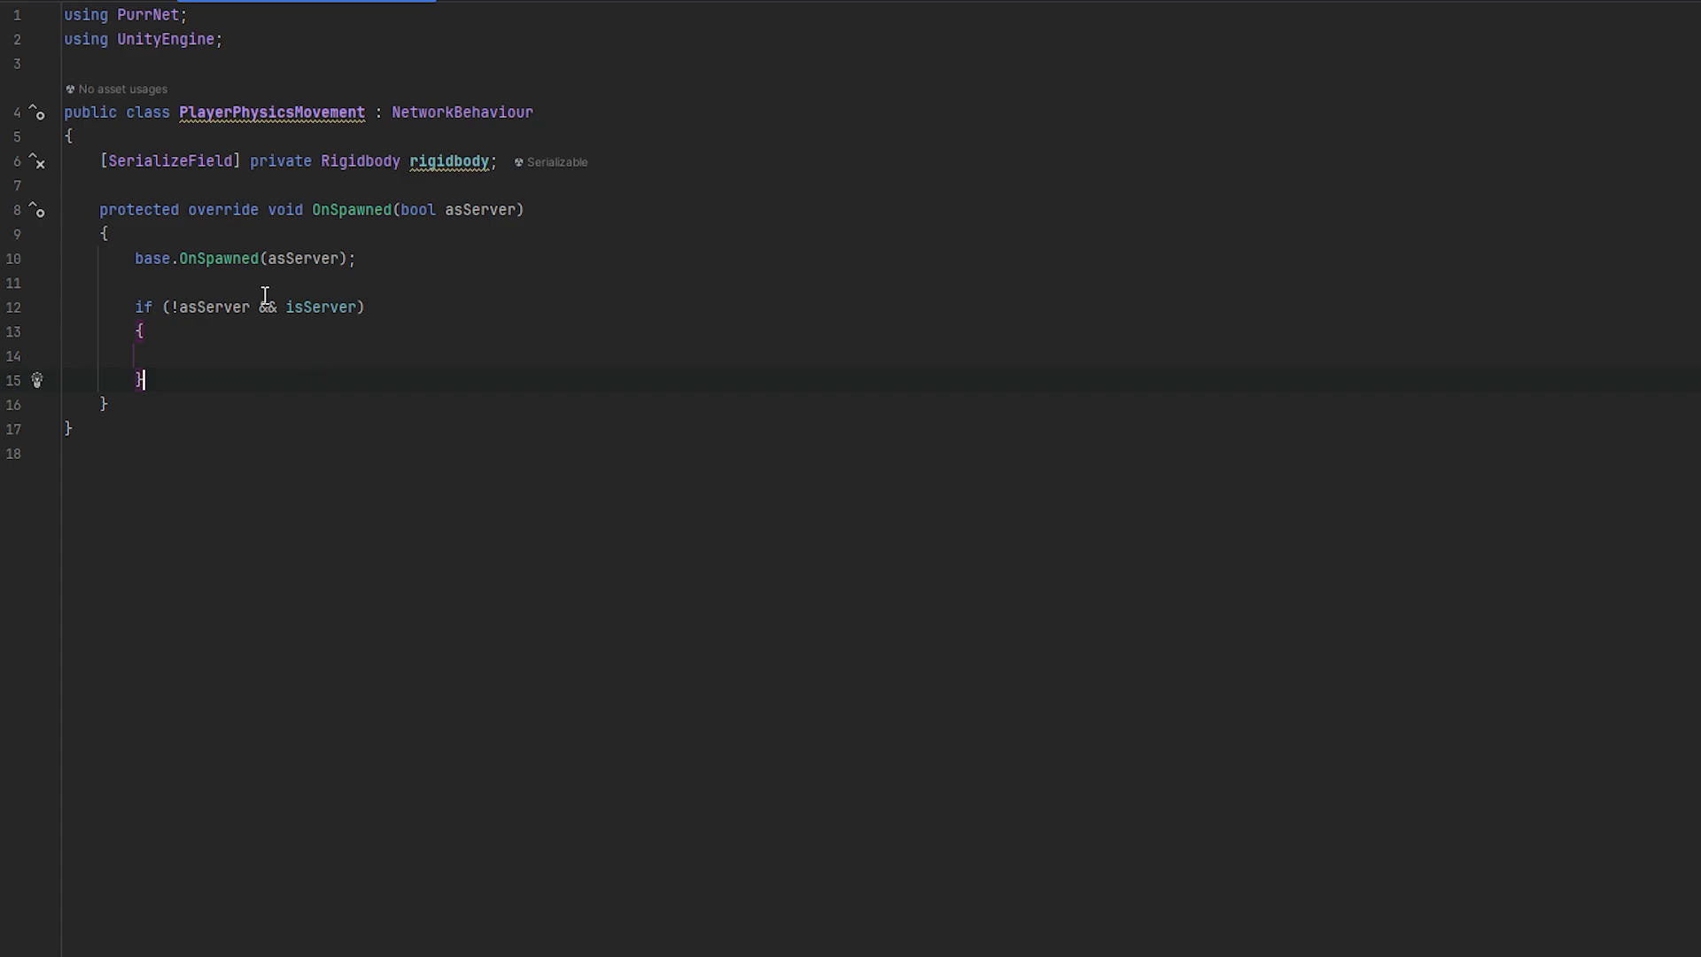
key(Backspace)
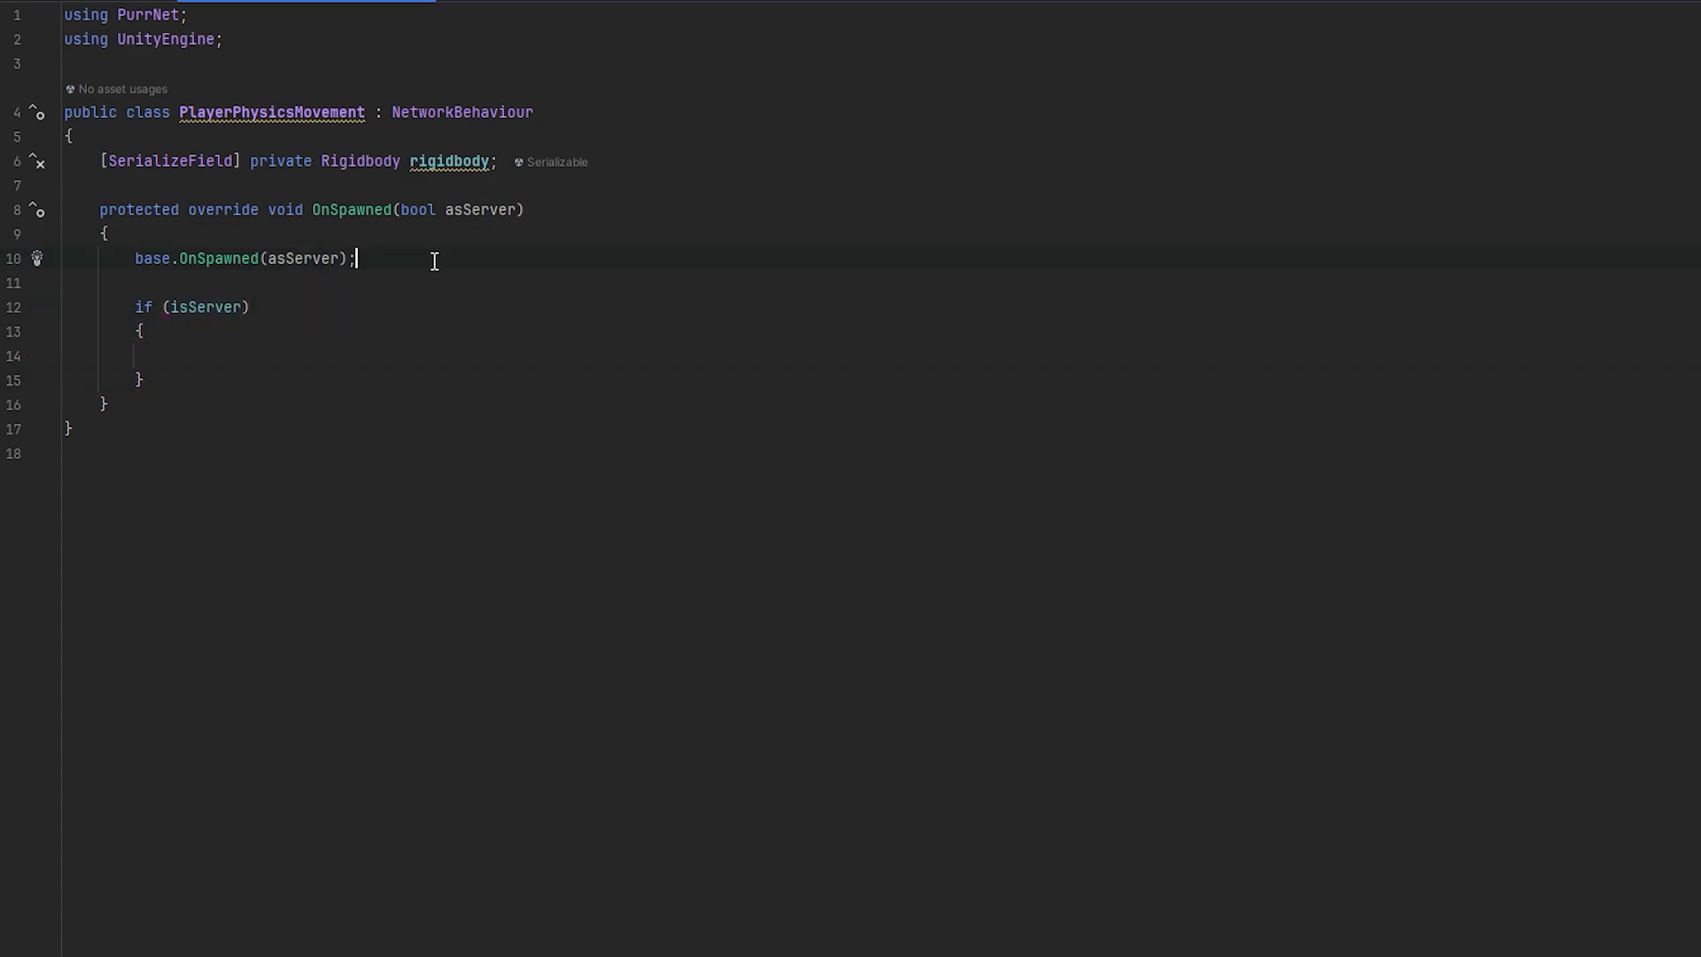
text(if()
text(return;)
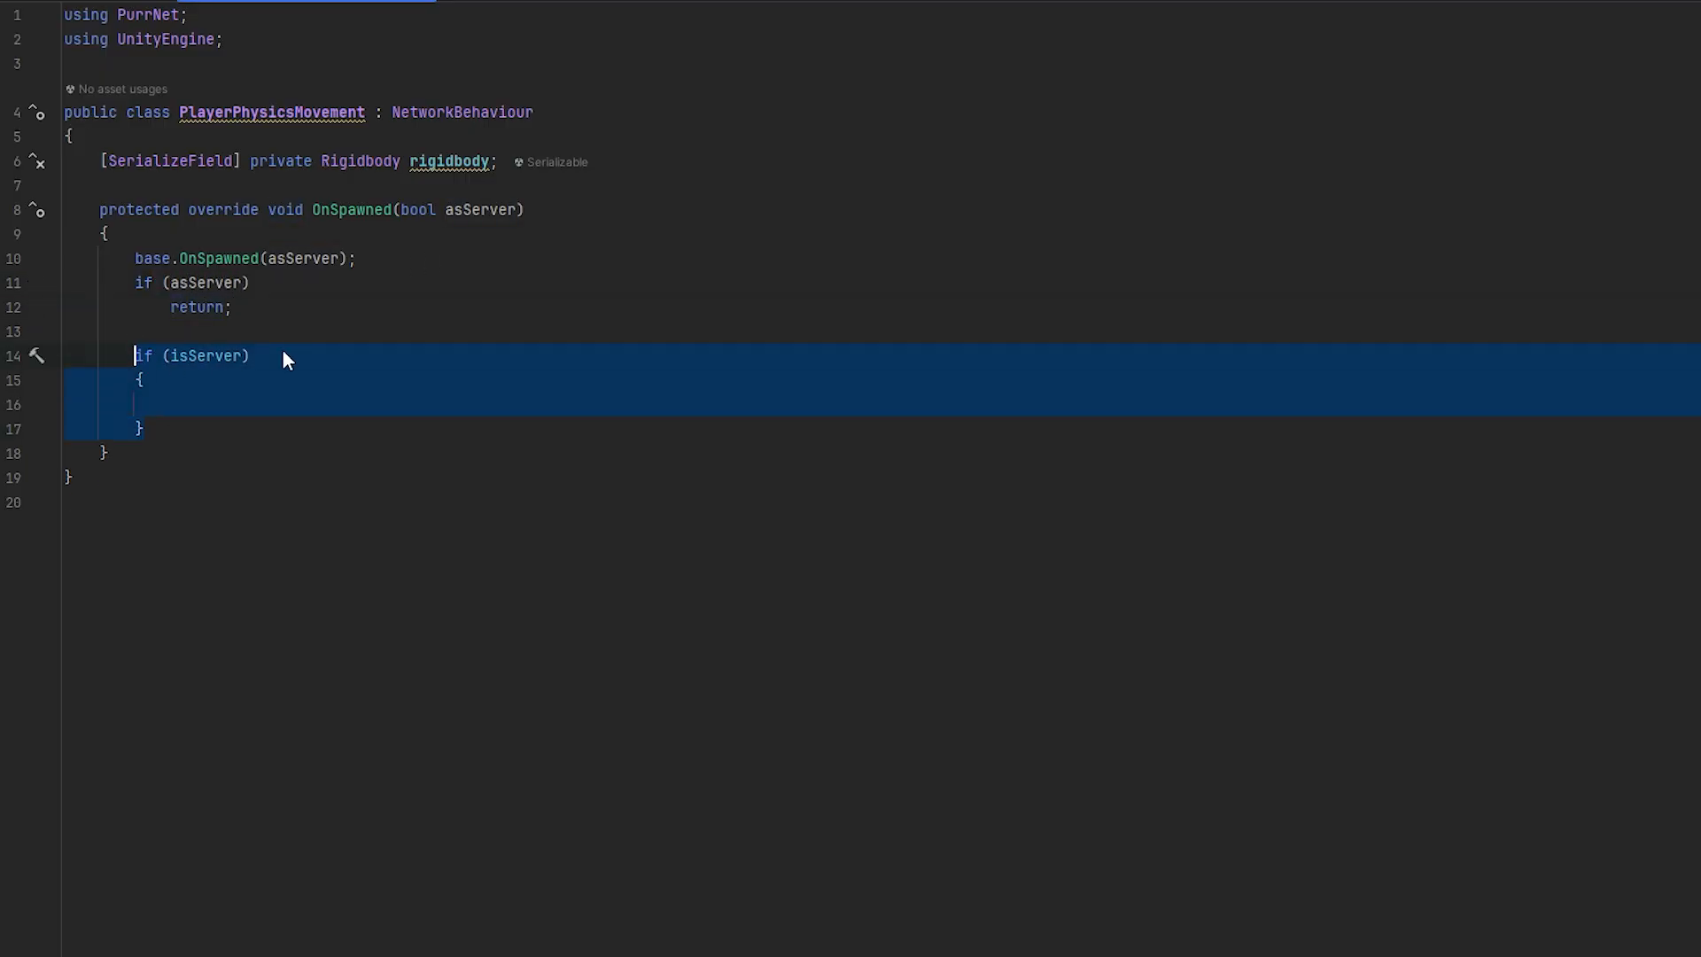
click(252, 405)
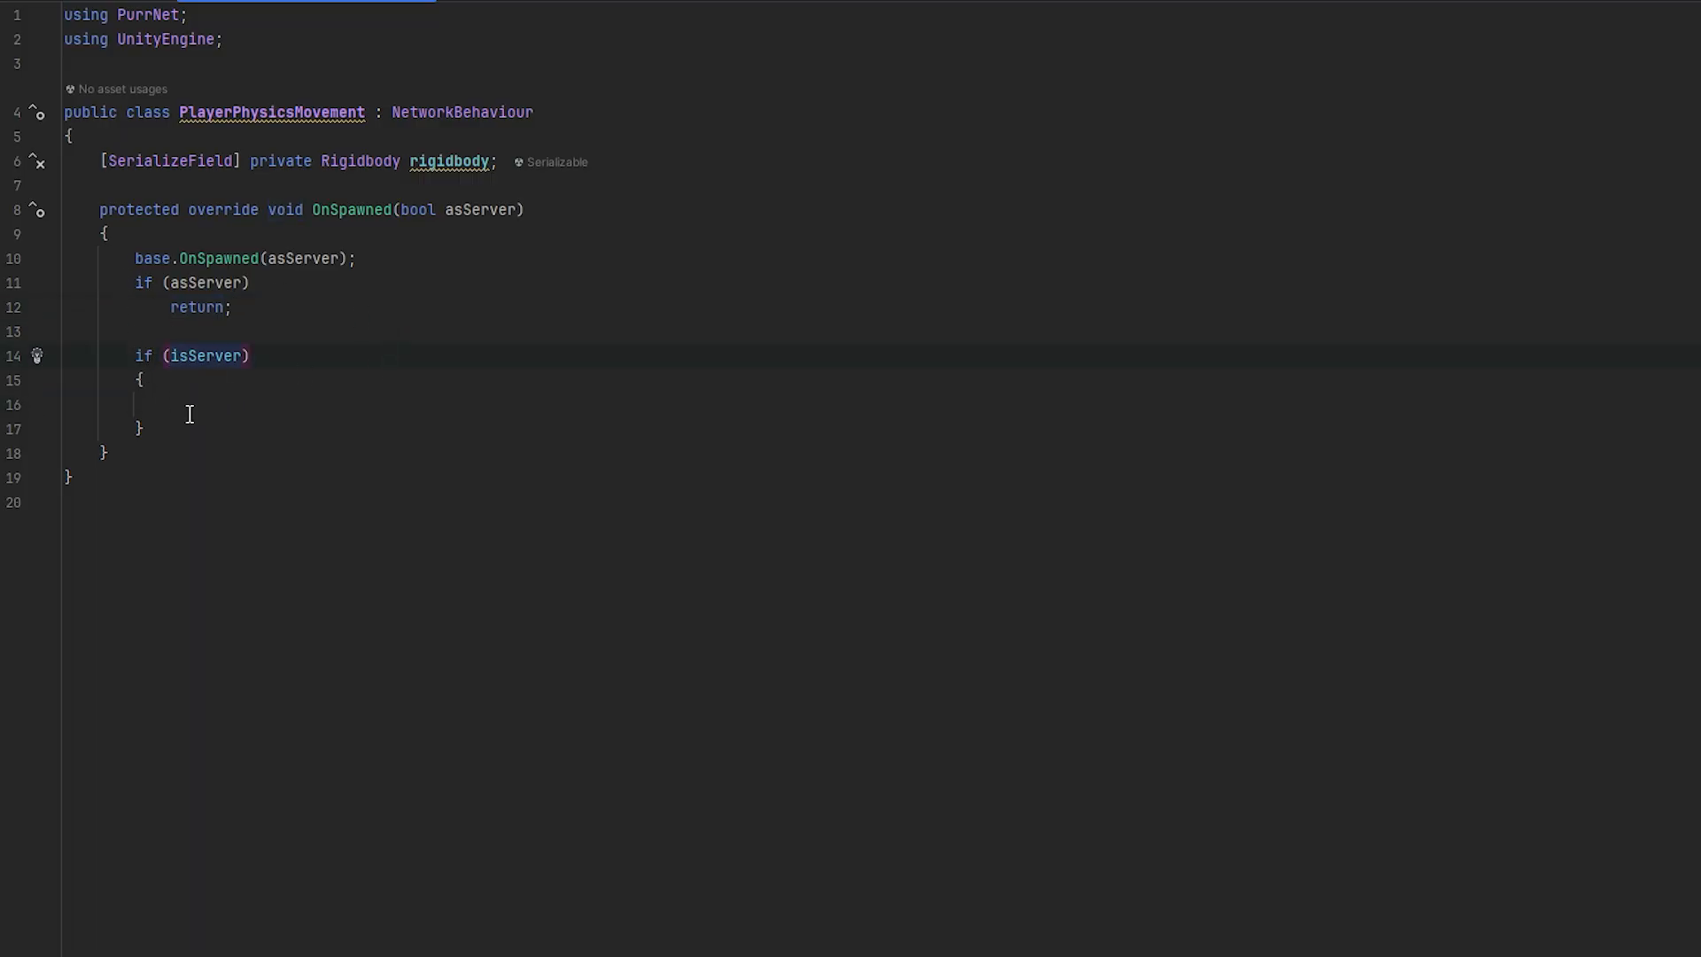
text(!)
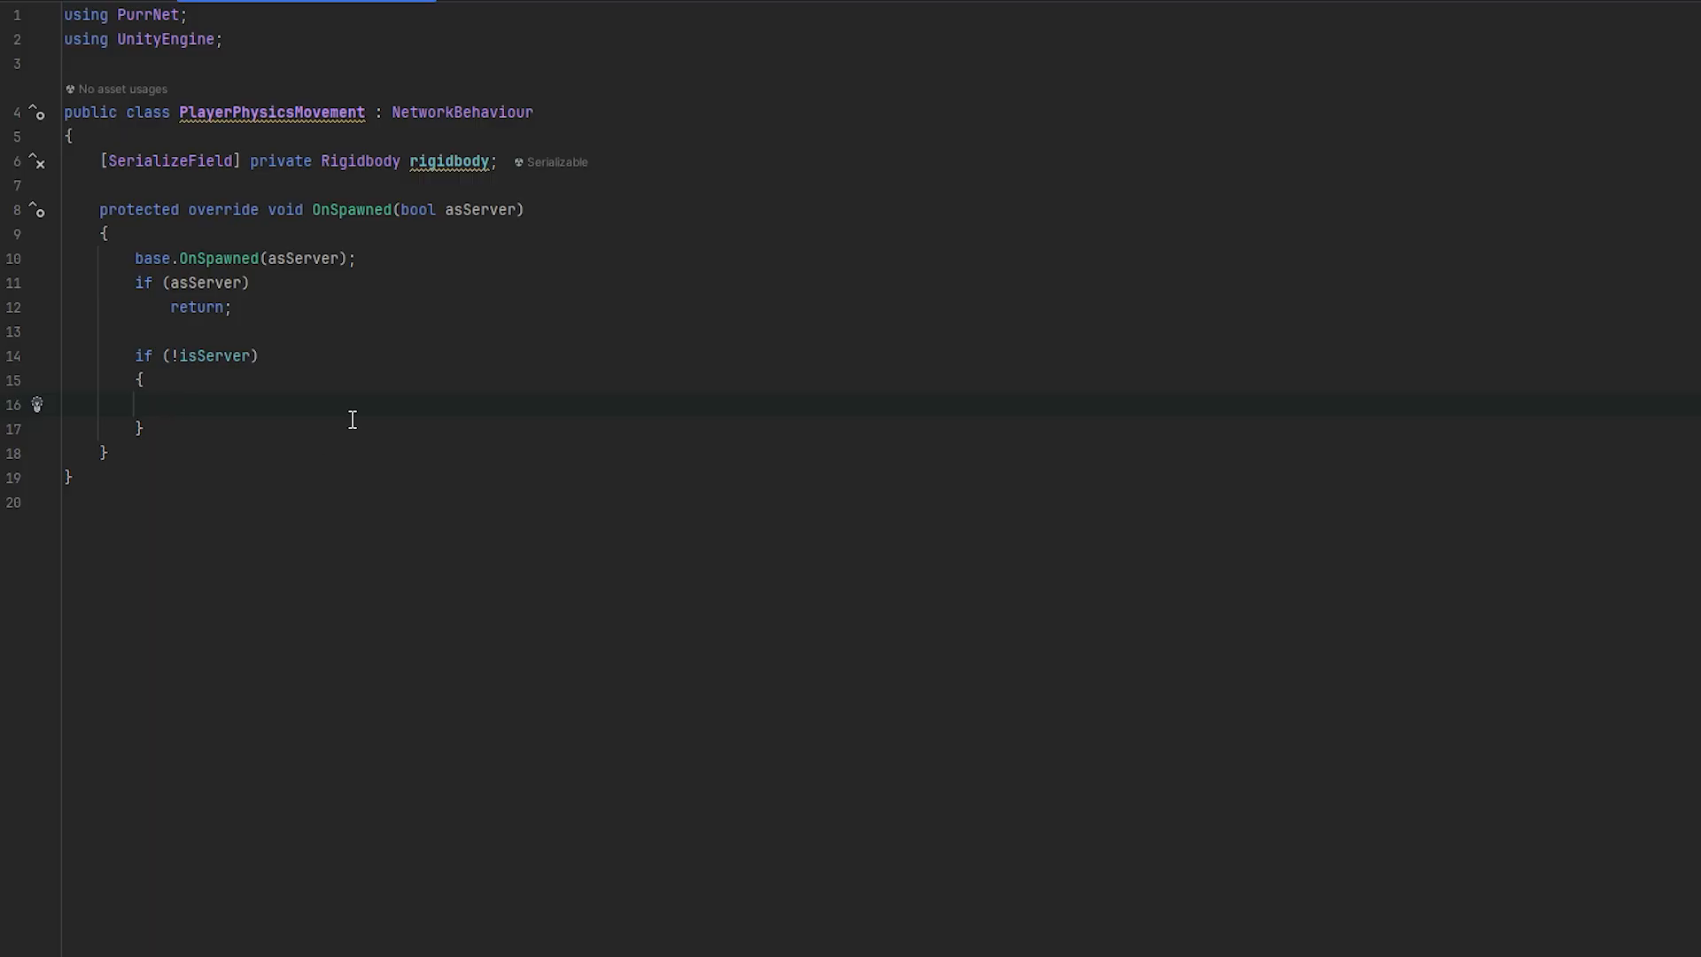
text(rigidbody)
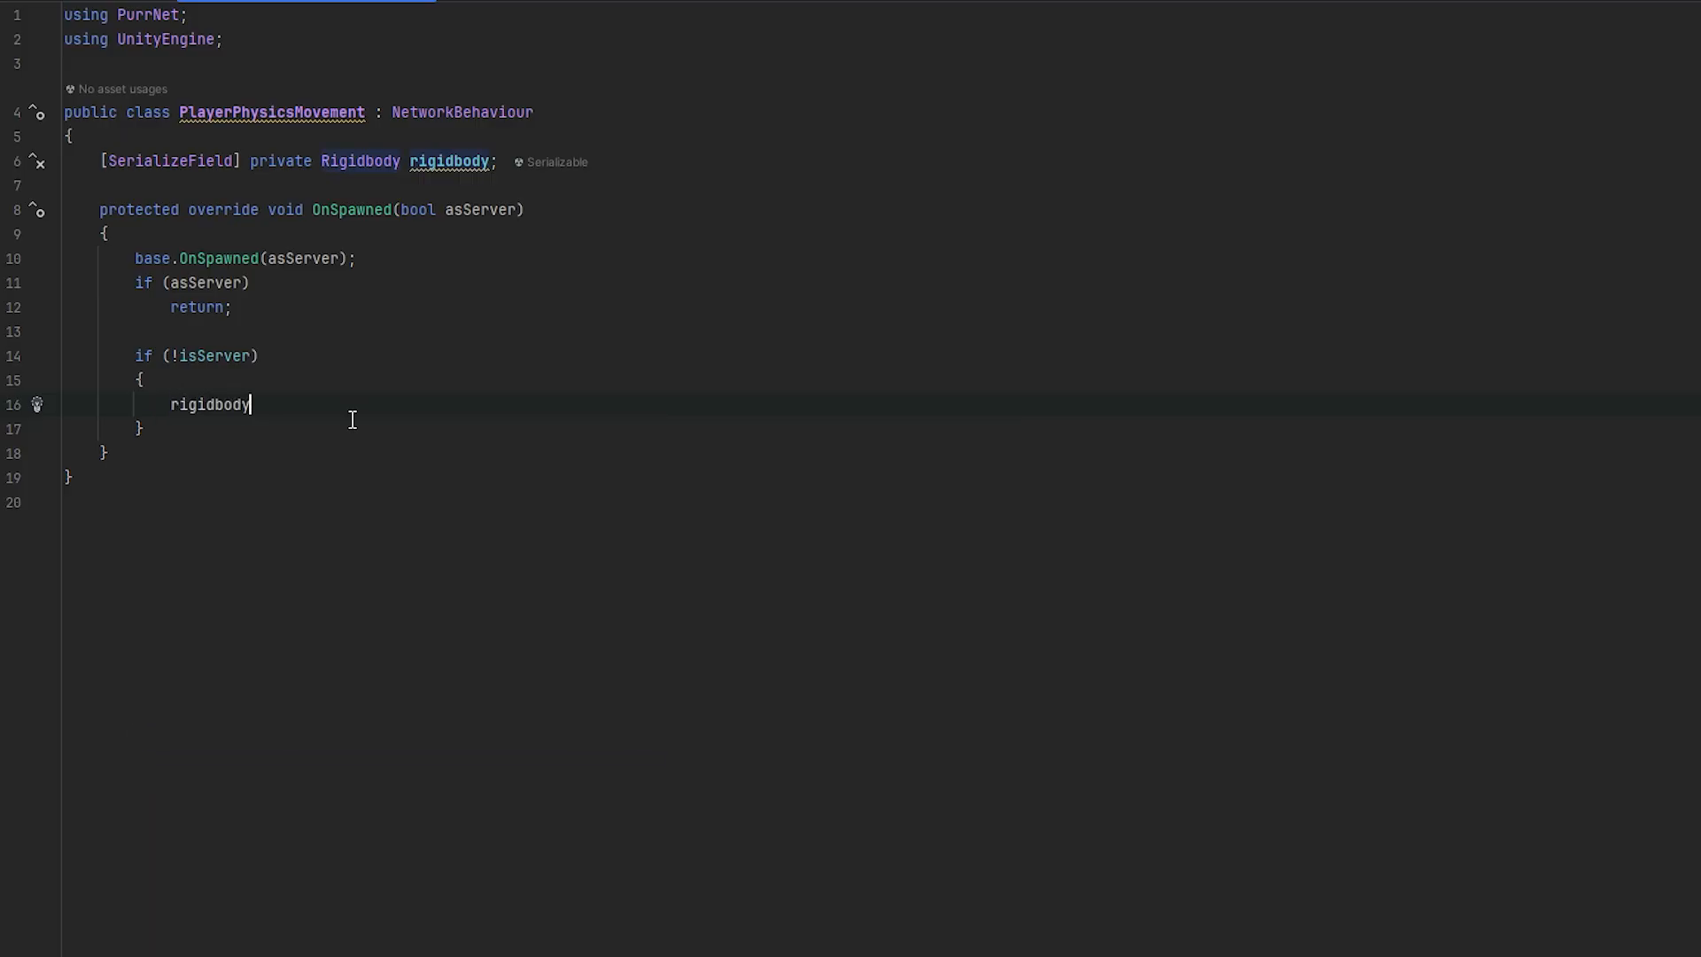
text(.)
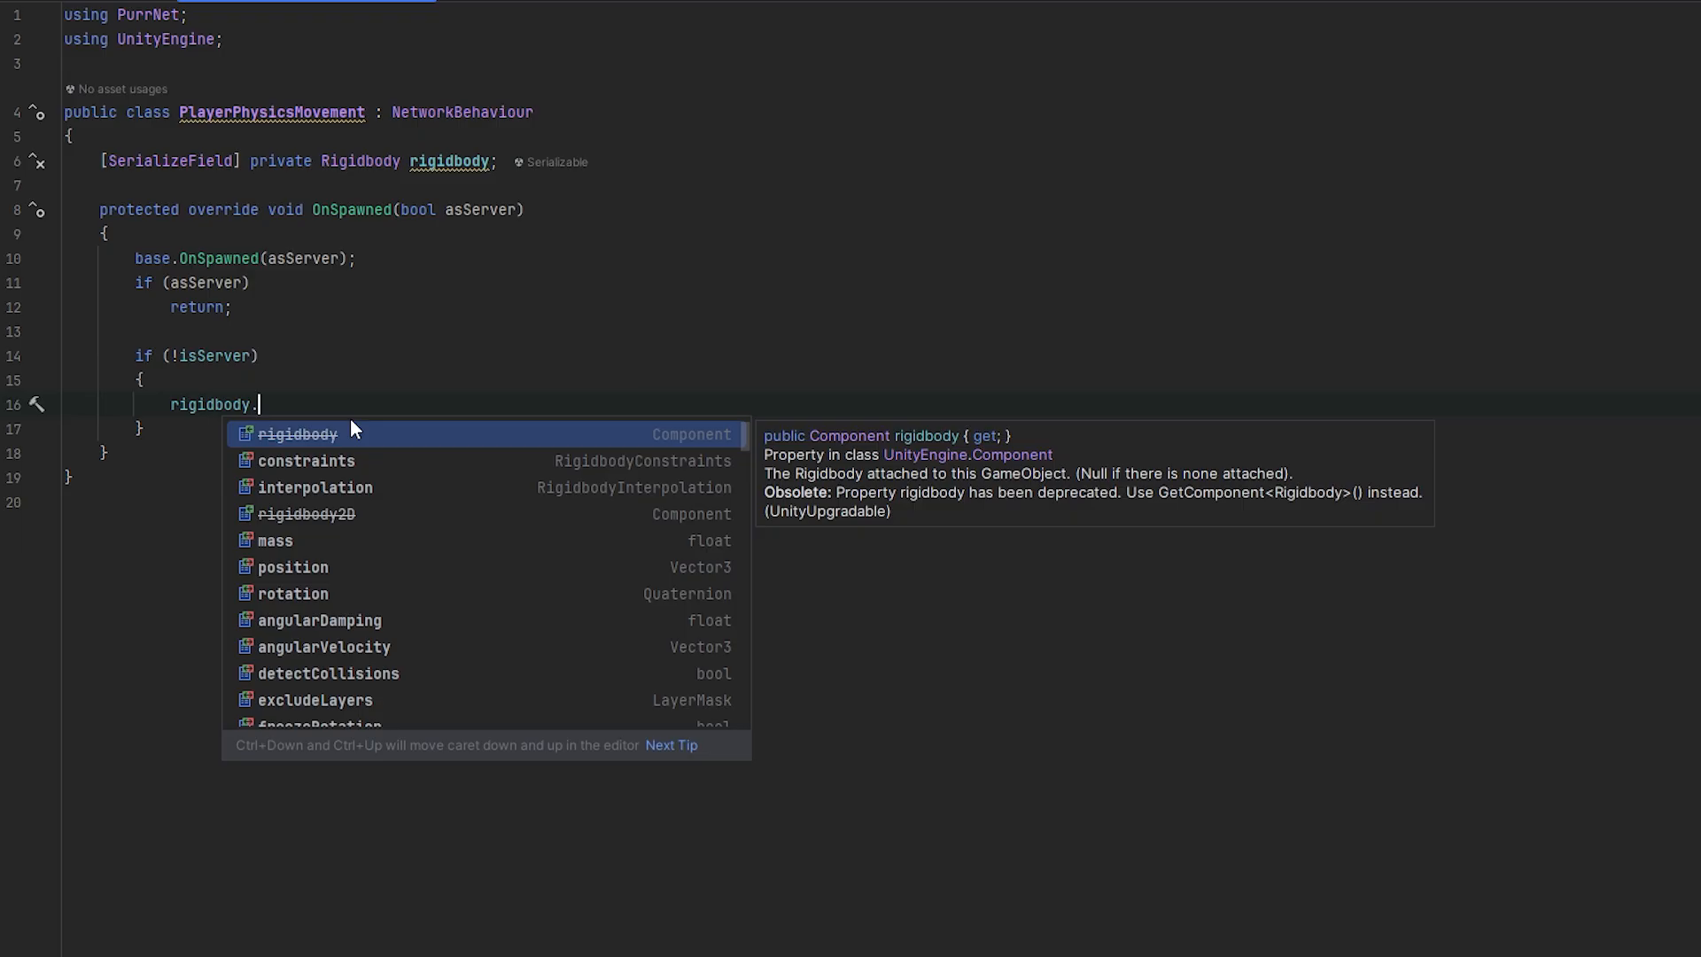
text(is)
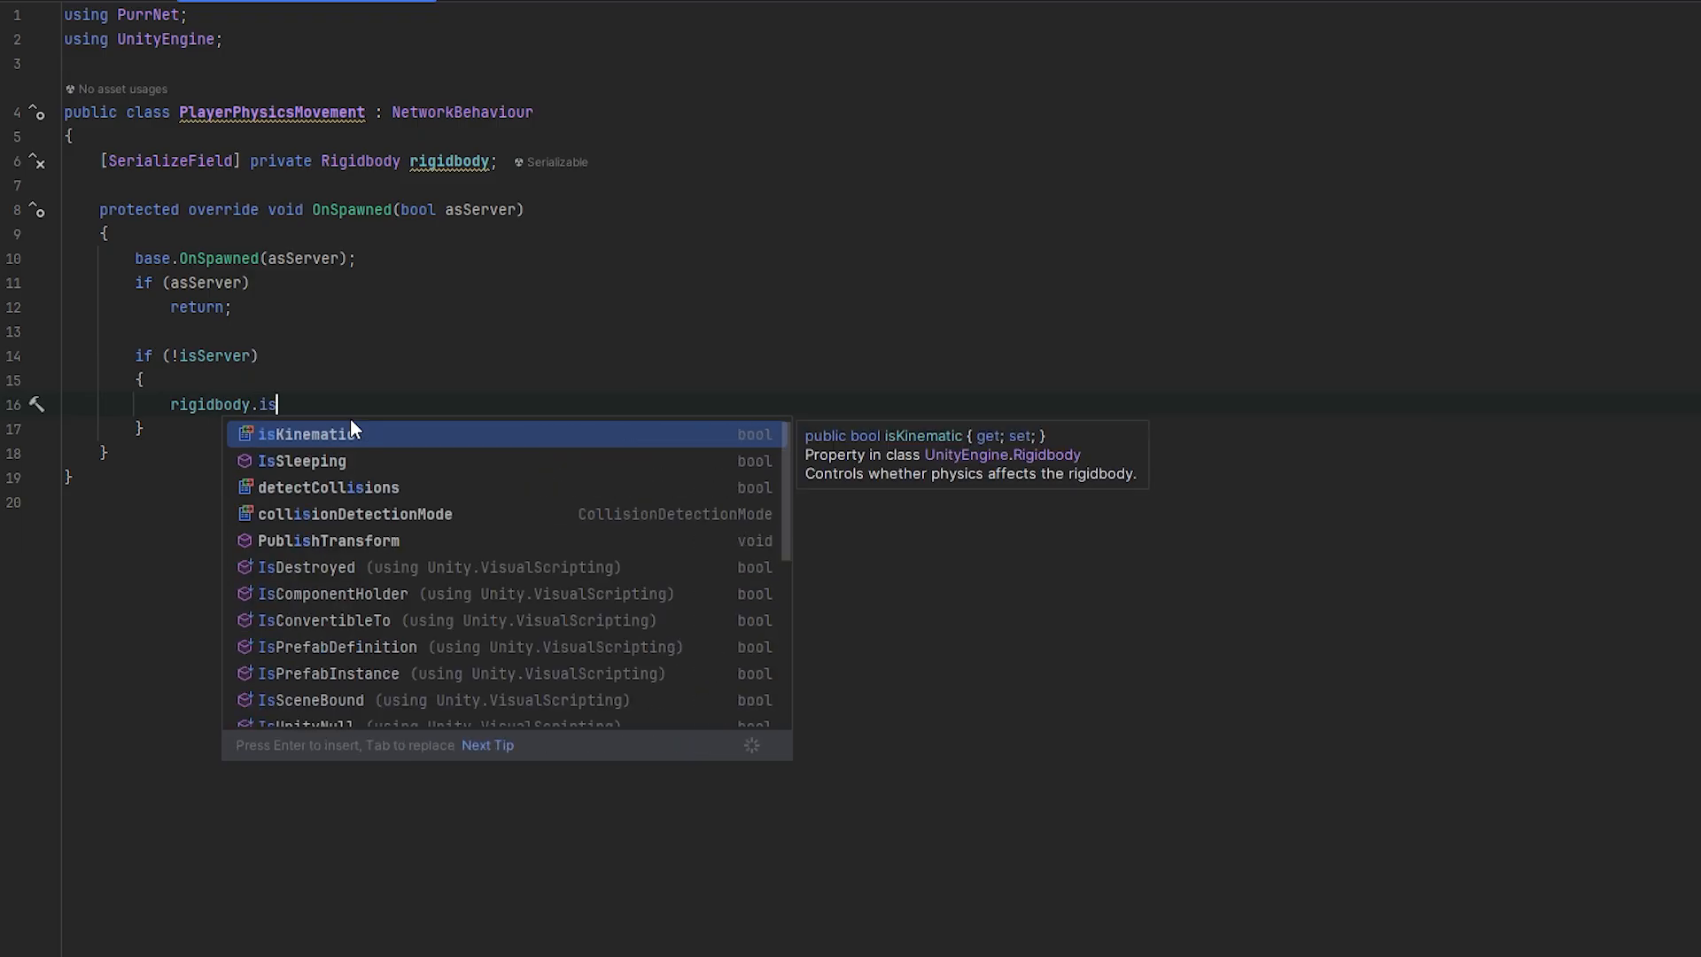
text(Kinematic = true;)
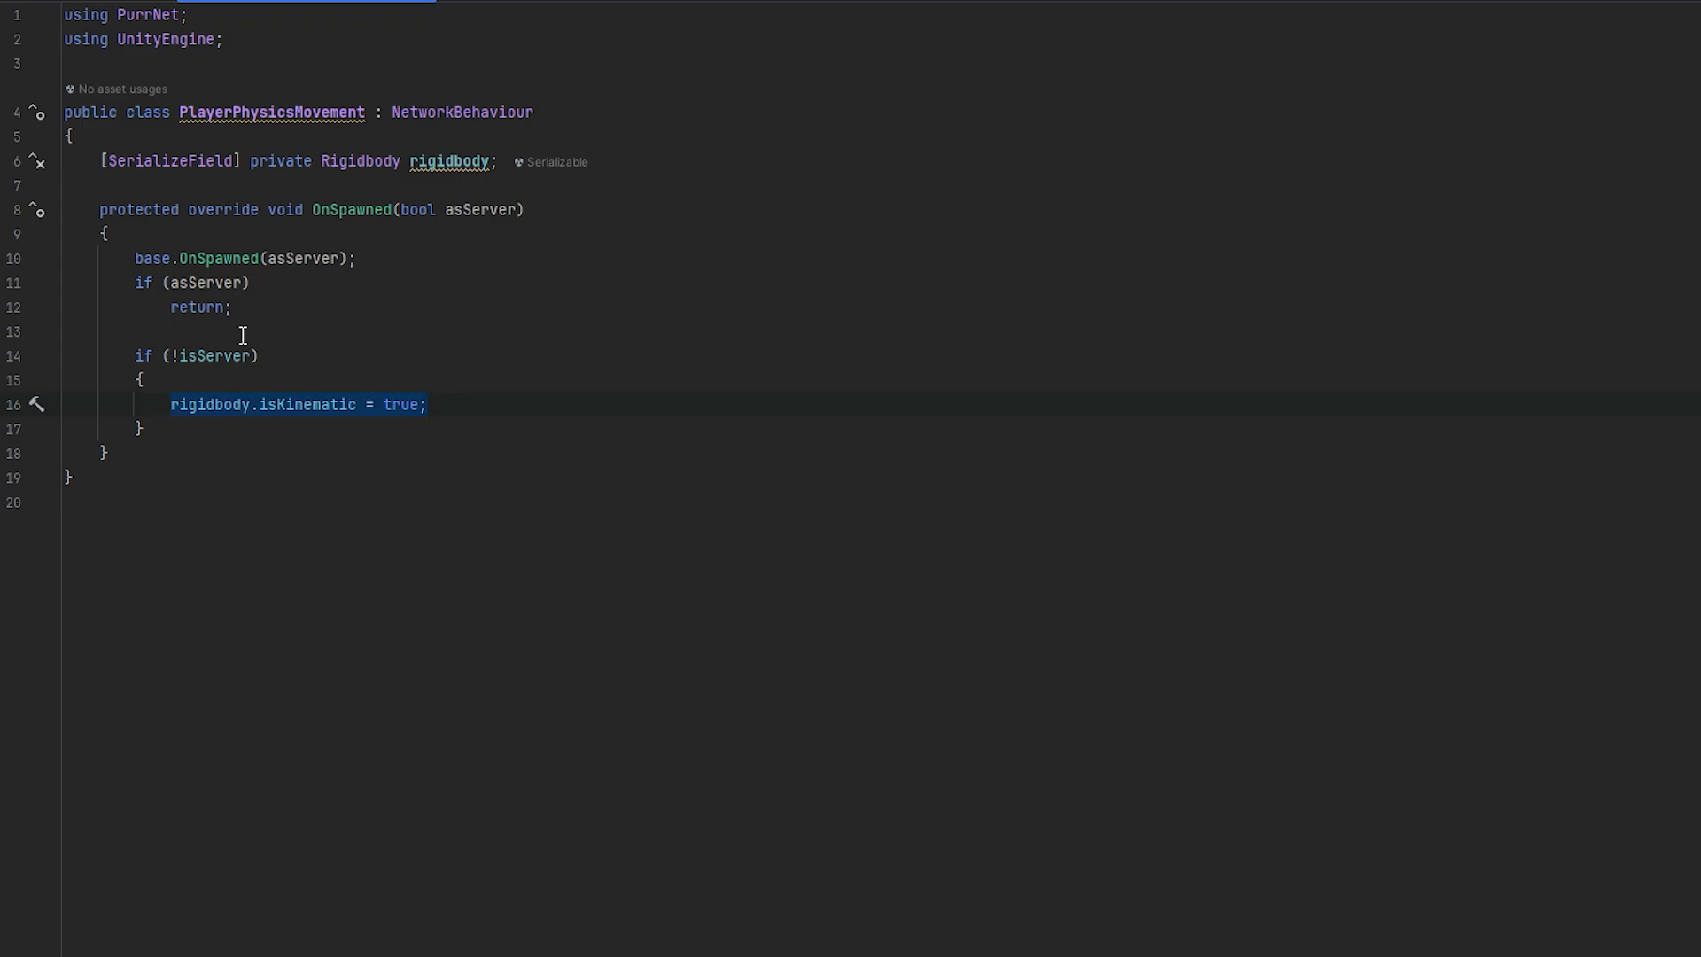
text(!isOwner)
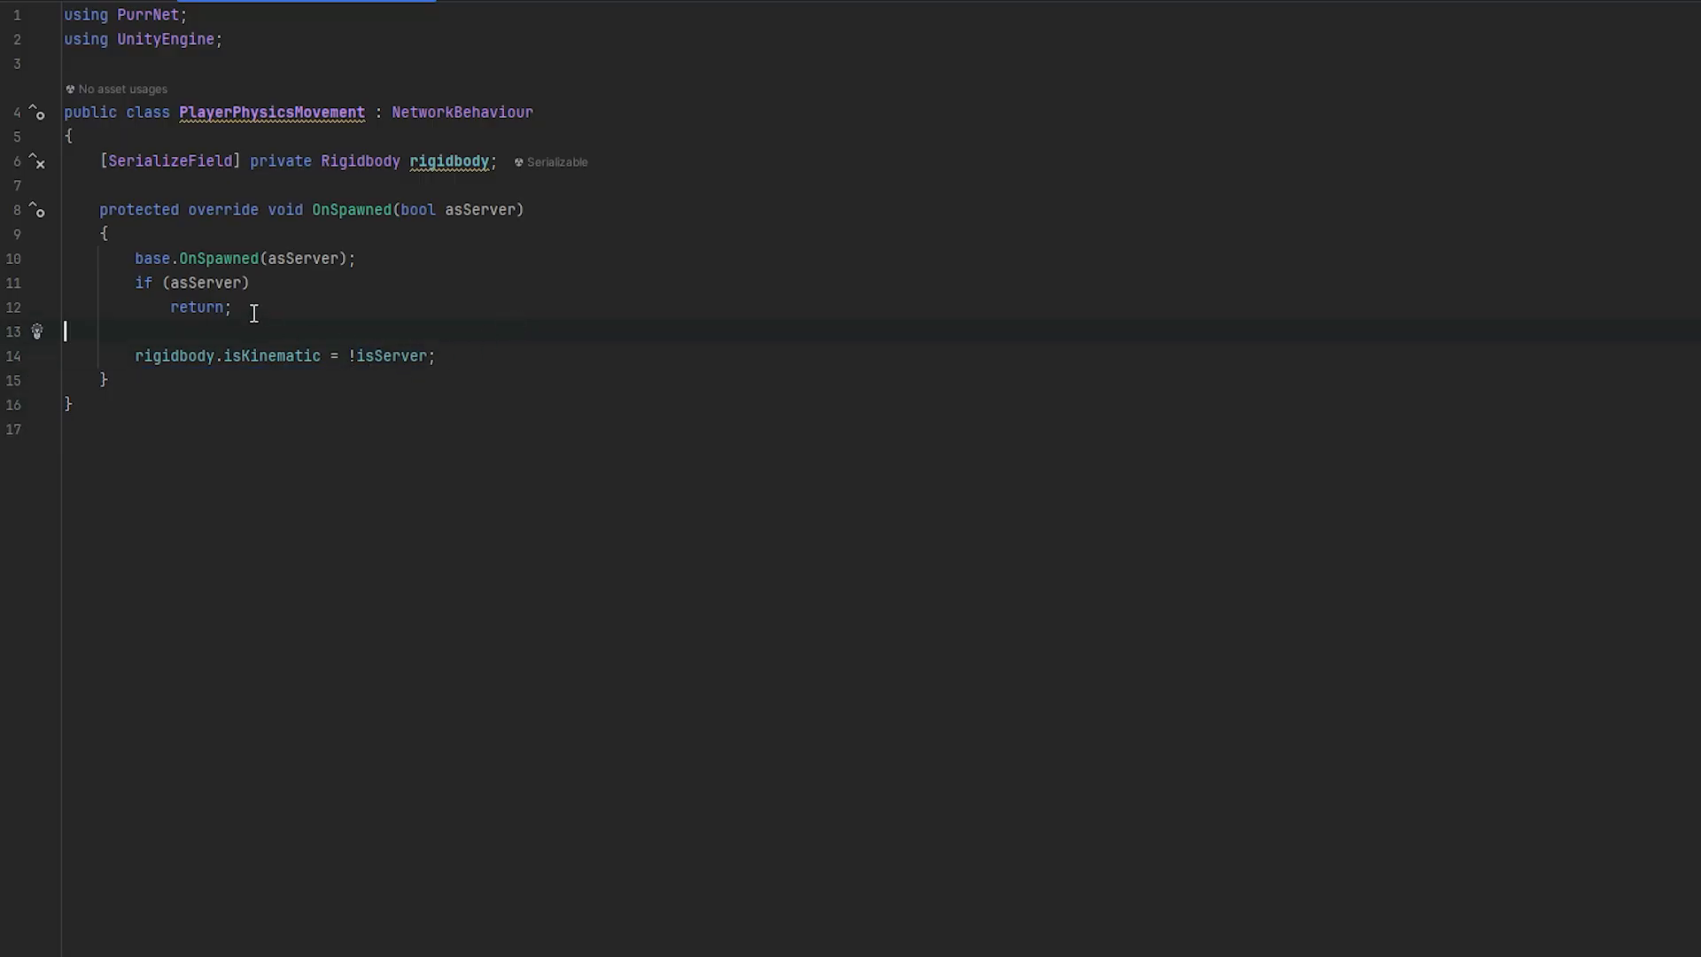
mouse_move(188, 411)
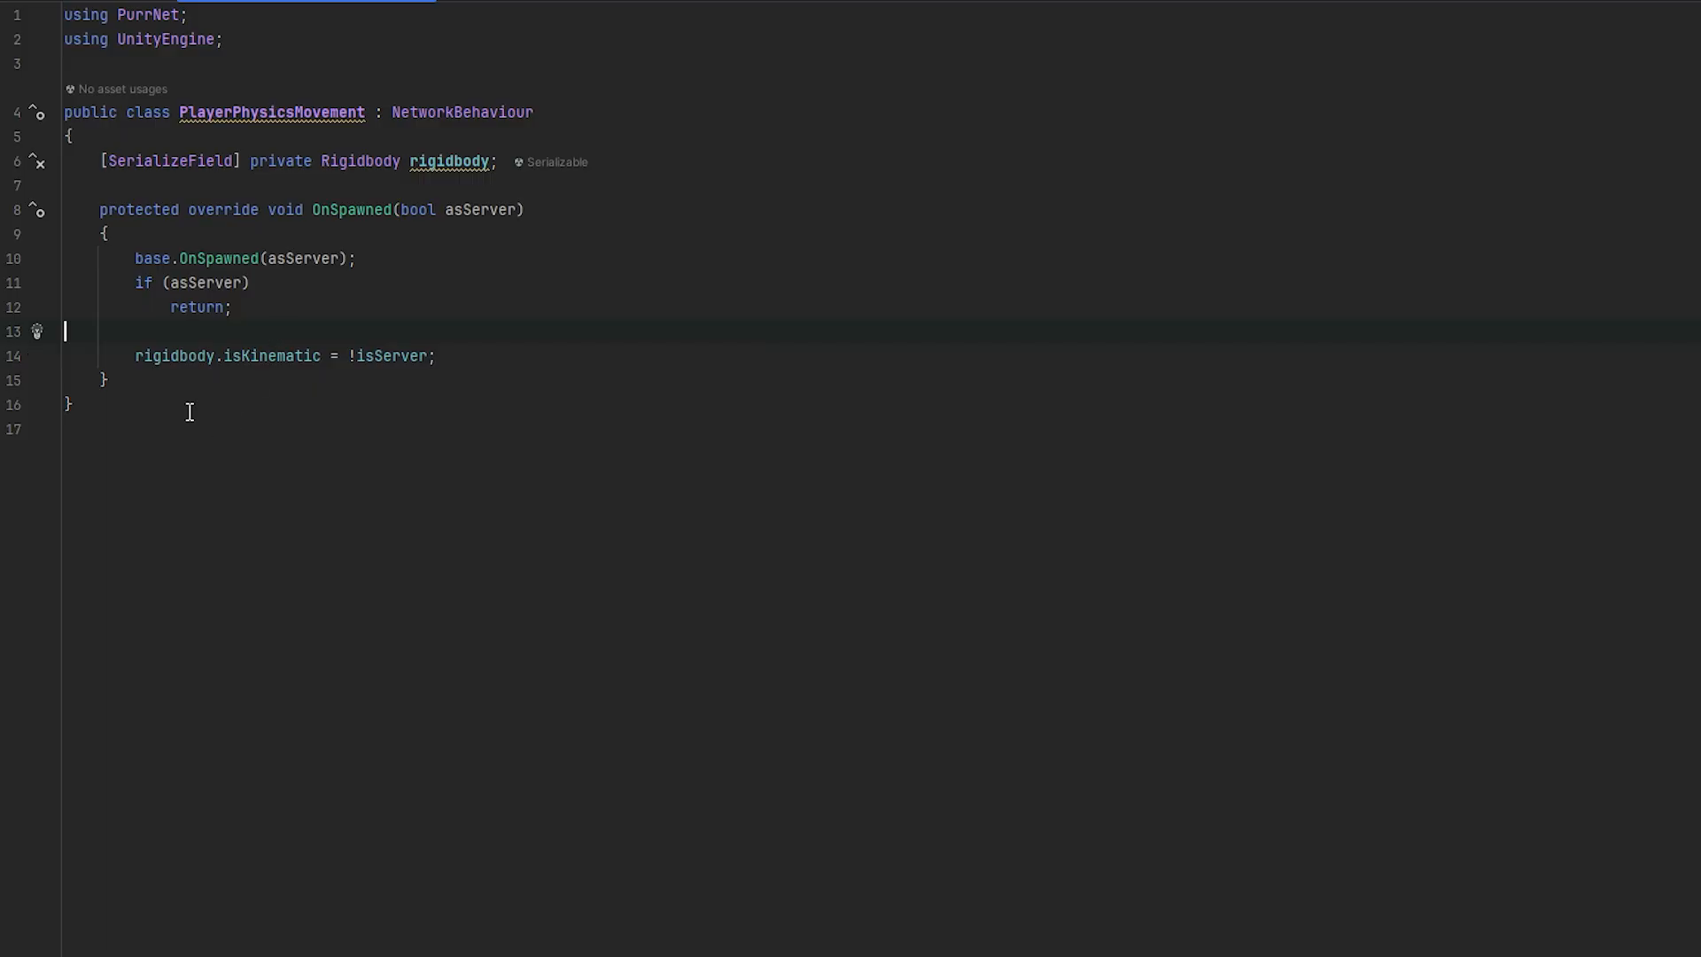
mouse_move(175, 356)
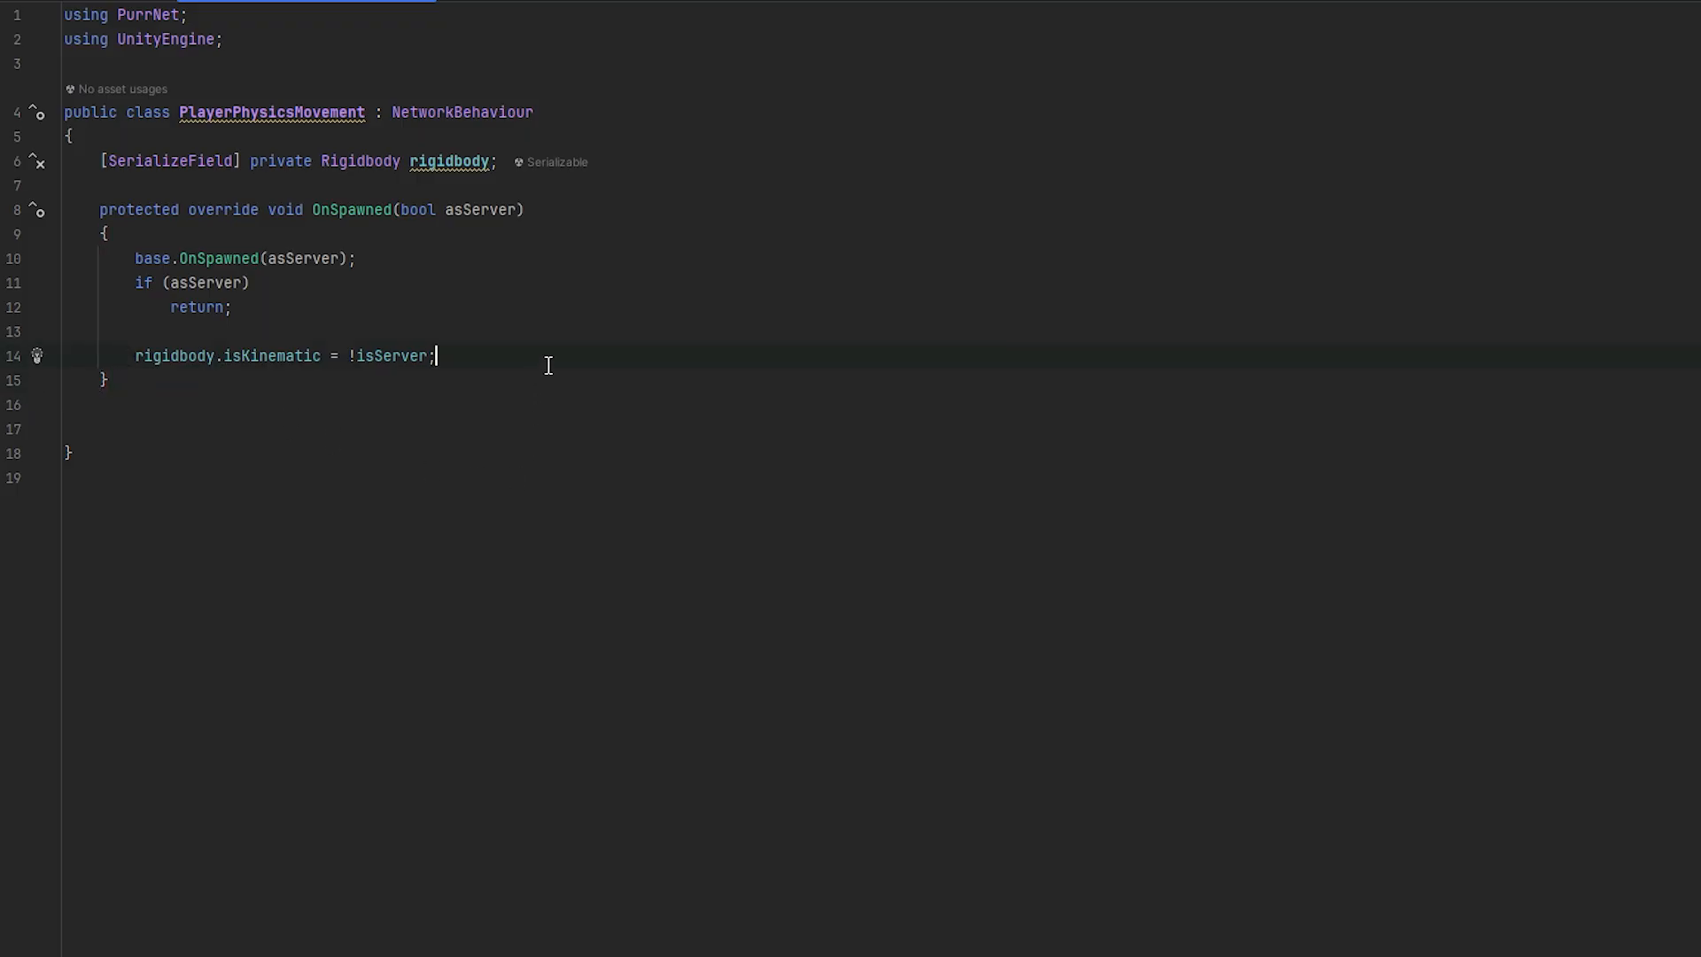
Subscribe OnTick to networkManager.onTick inside an isOwner block
text(if()
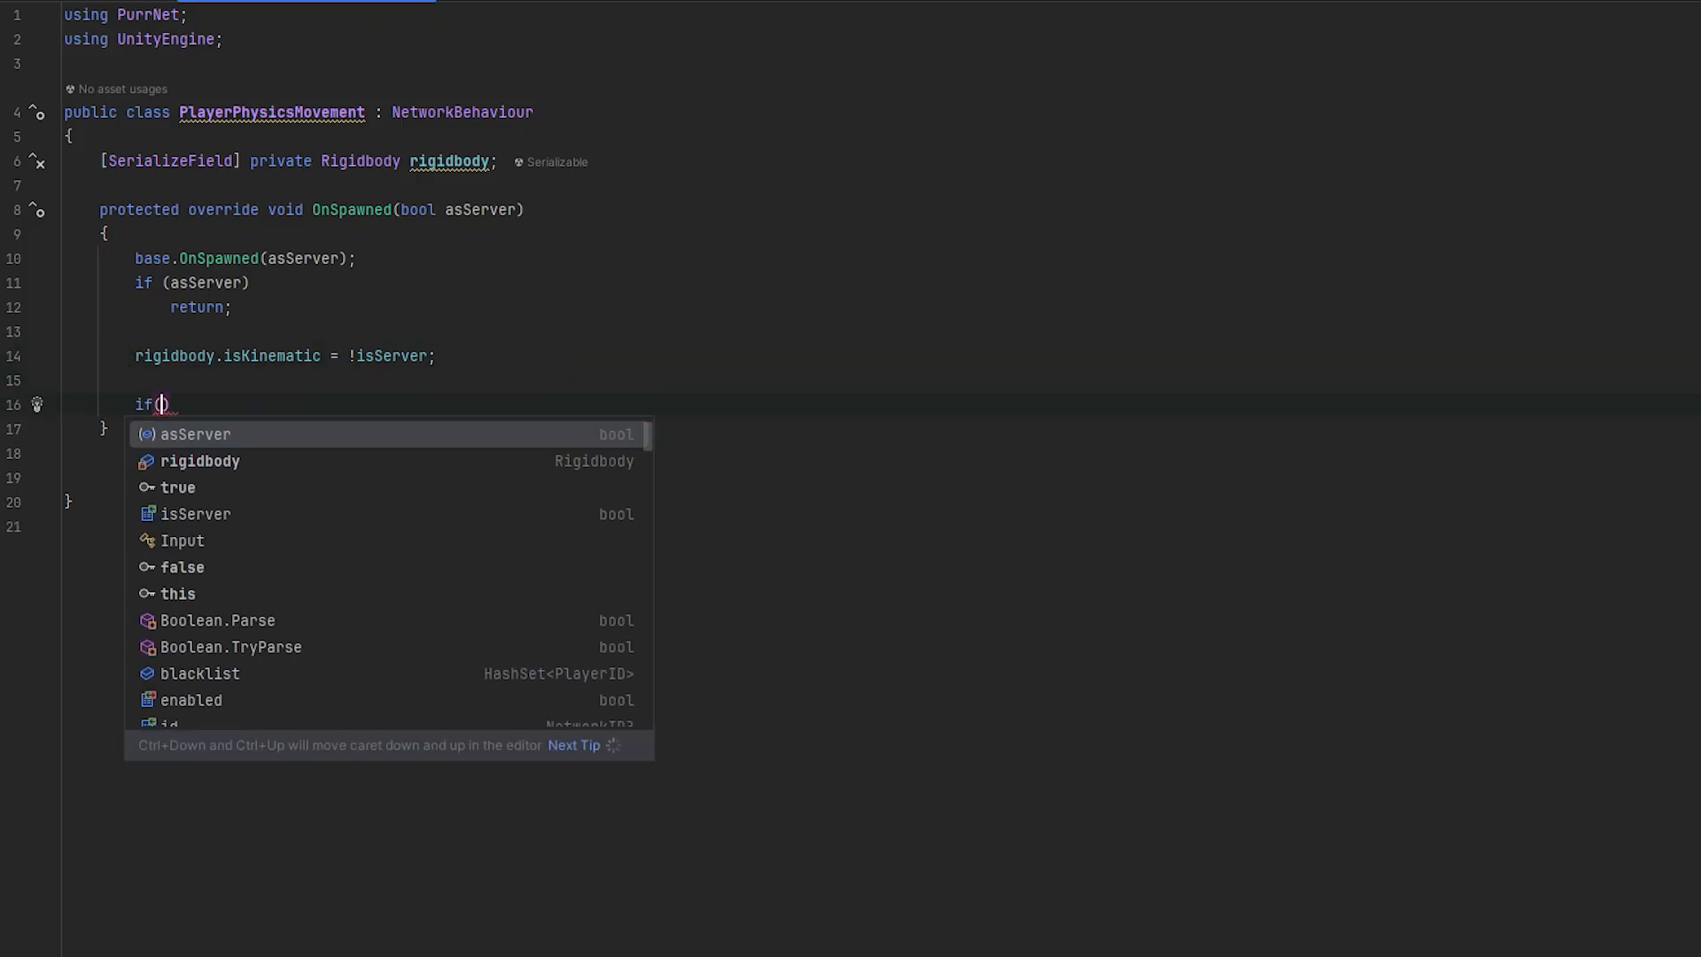
text(isOwner)
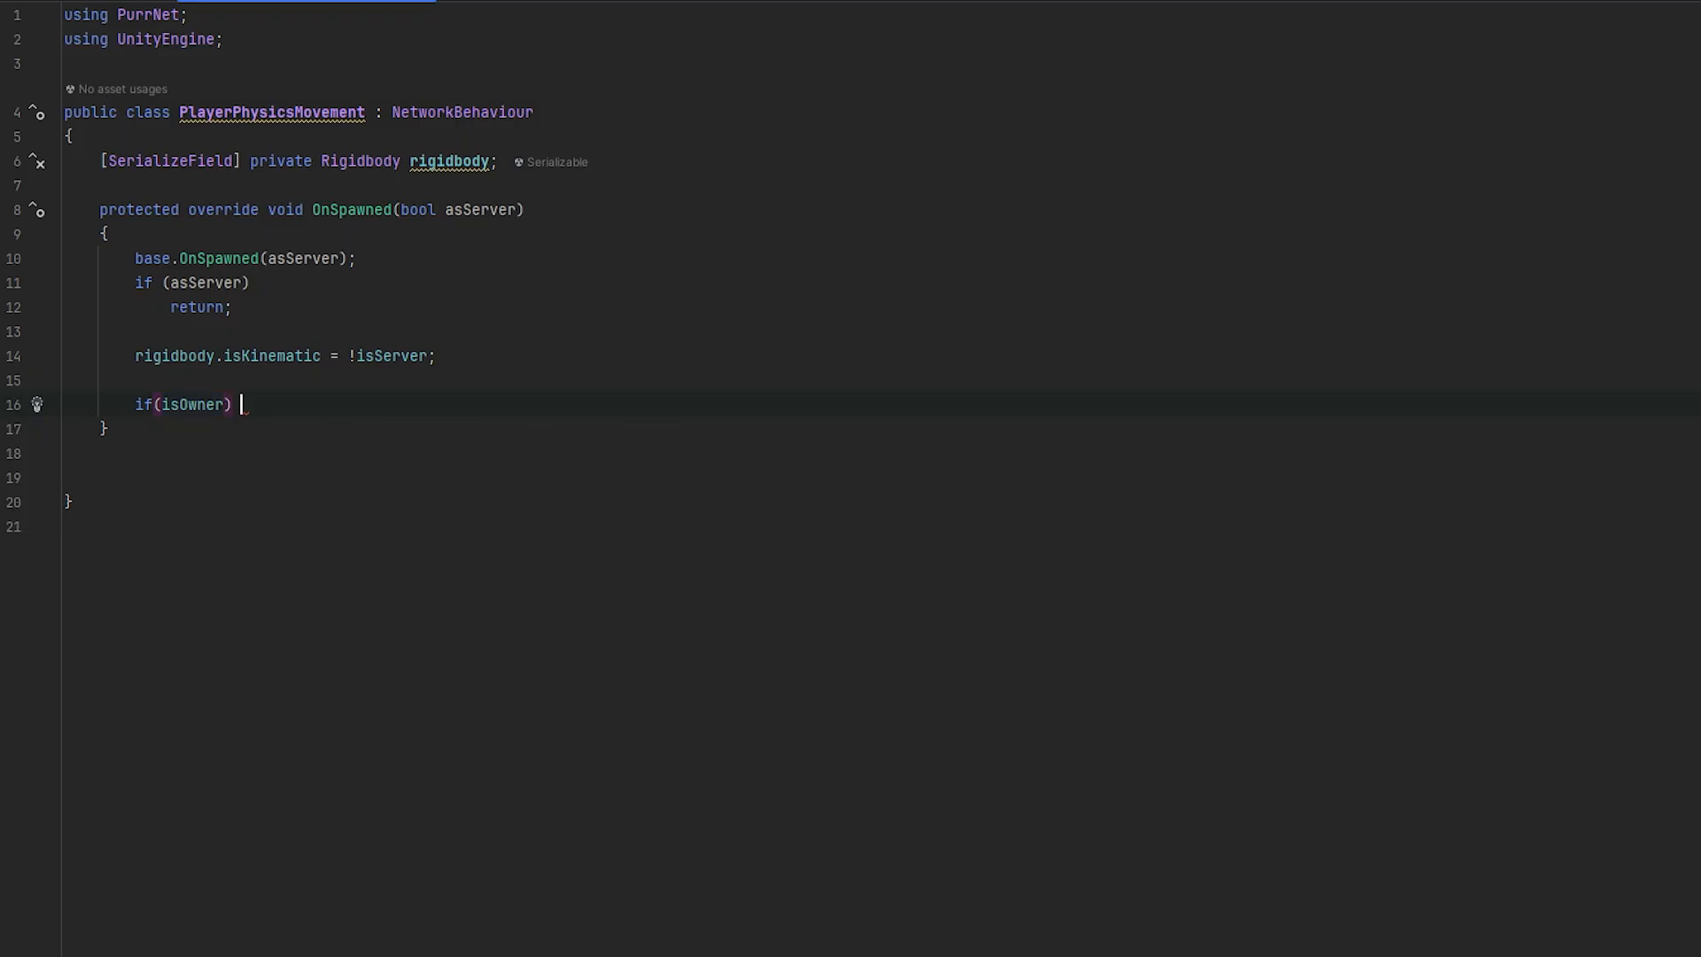
key(Enter)
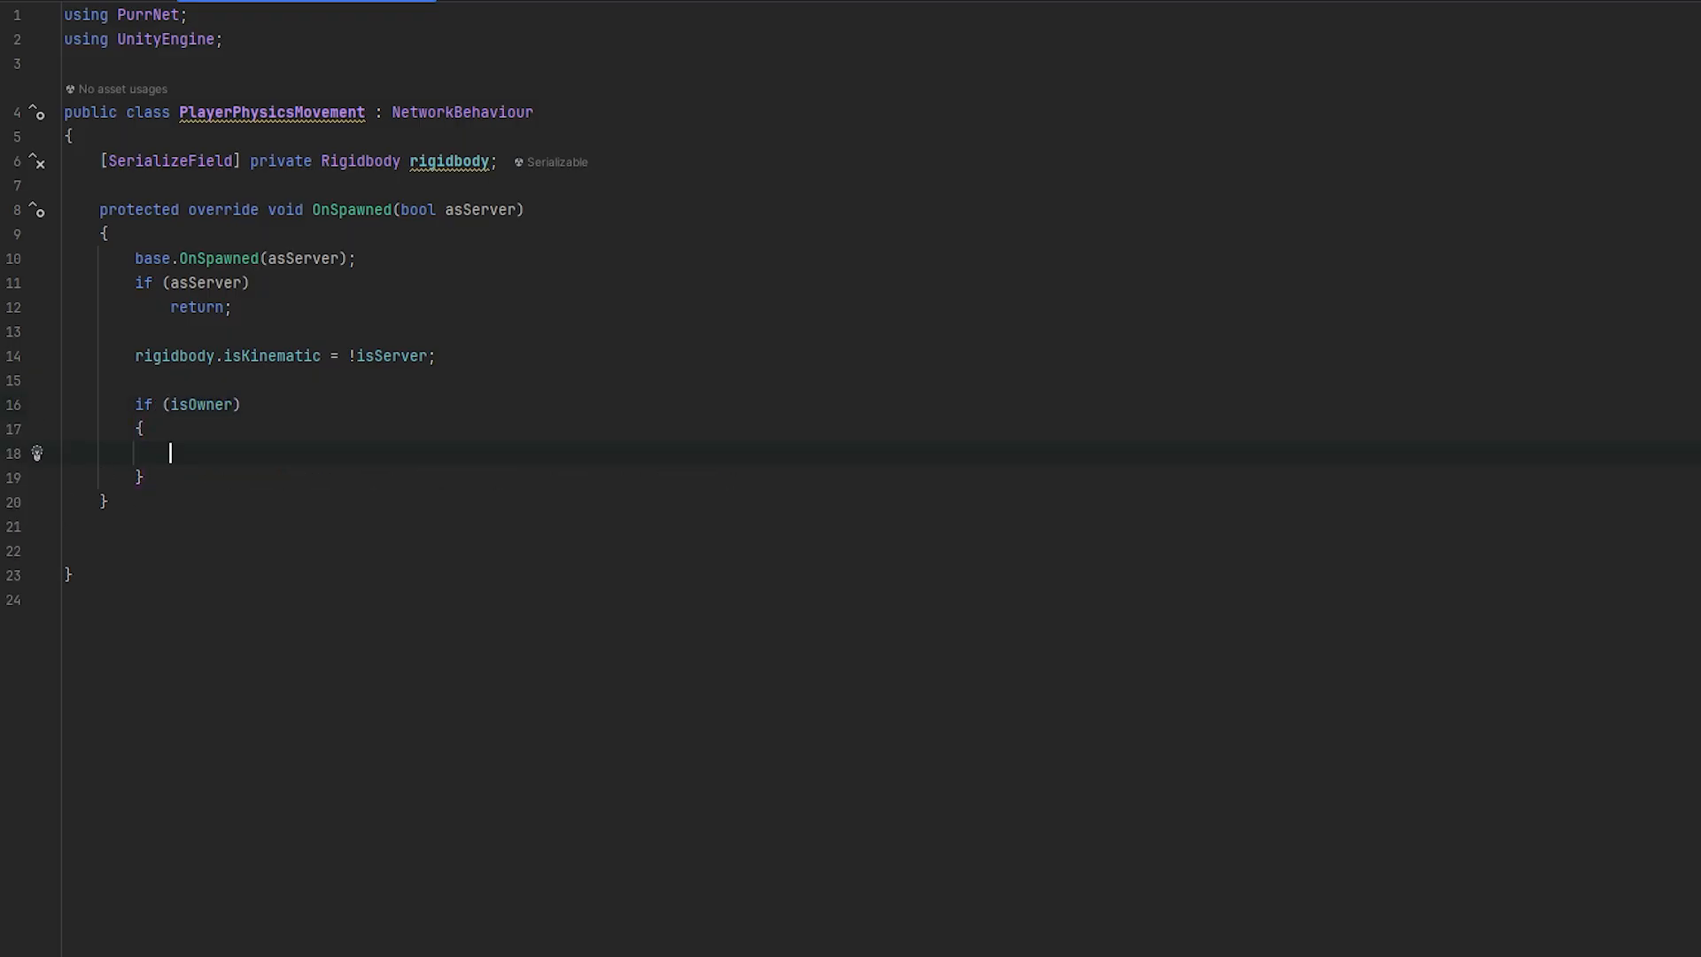
text(networkManager.onTick += OnTick;)
click(882, 550)
text(protected override void OnDestroy()
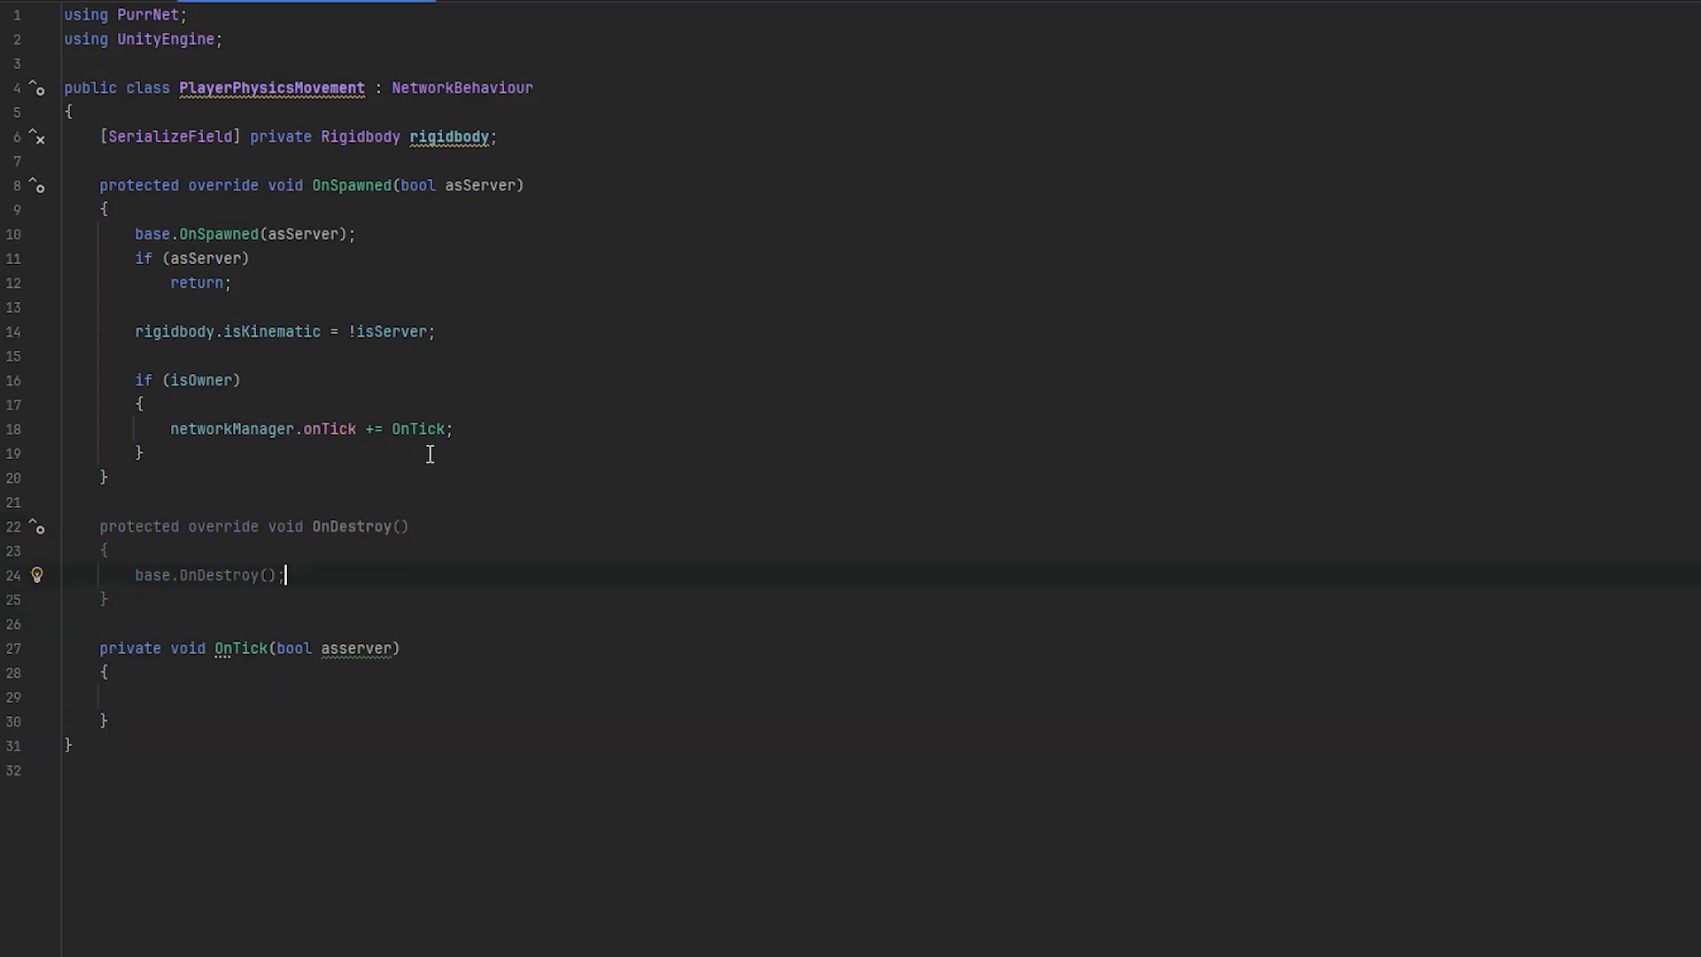
Unsubscribe with networkManager.onTick -= OnTick, and have OnTick return early if asServer
text(networkManager.onTick -= OnTick;)
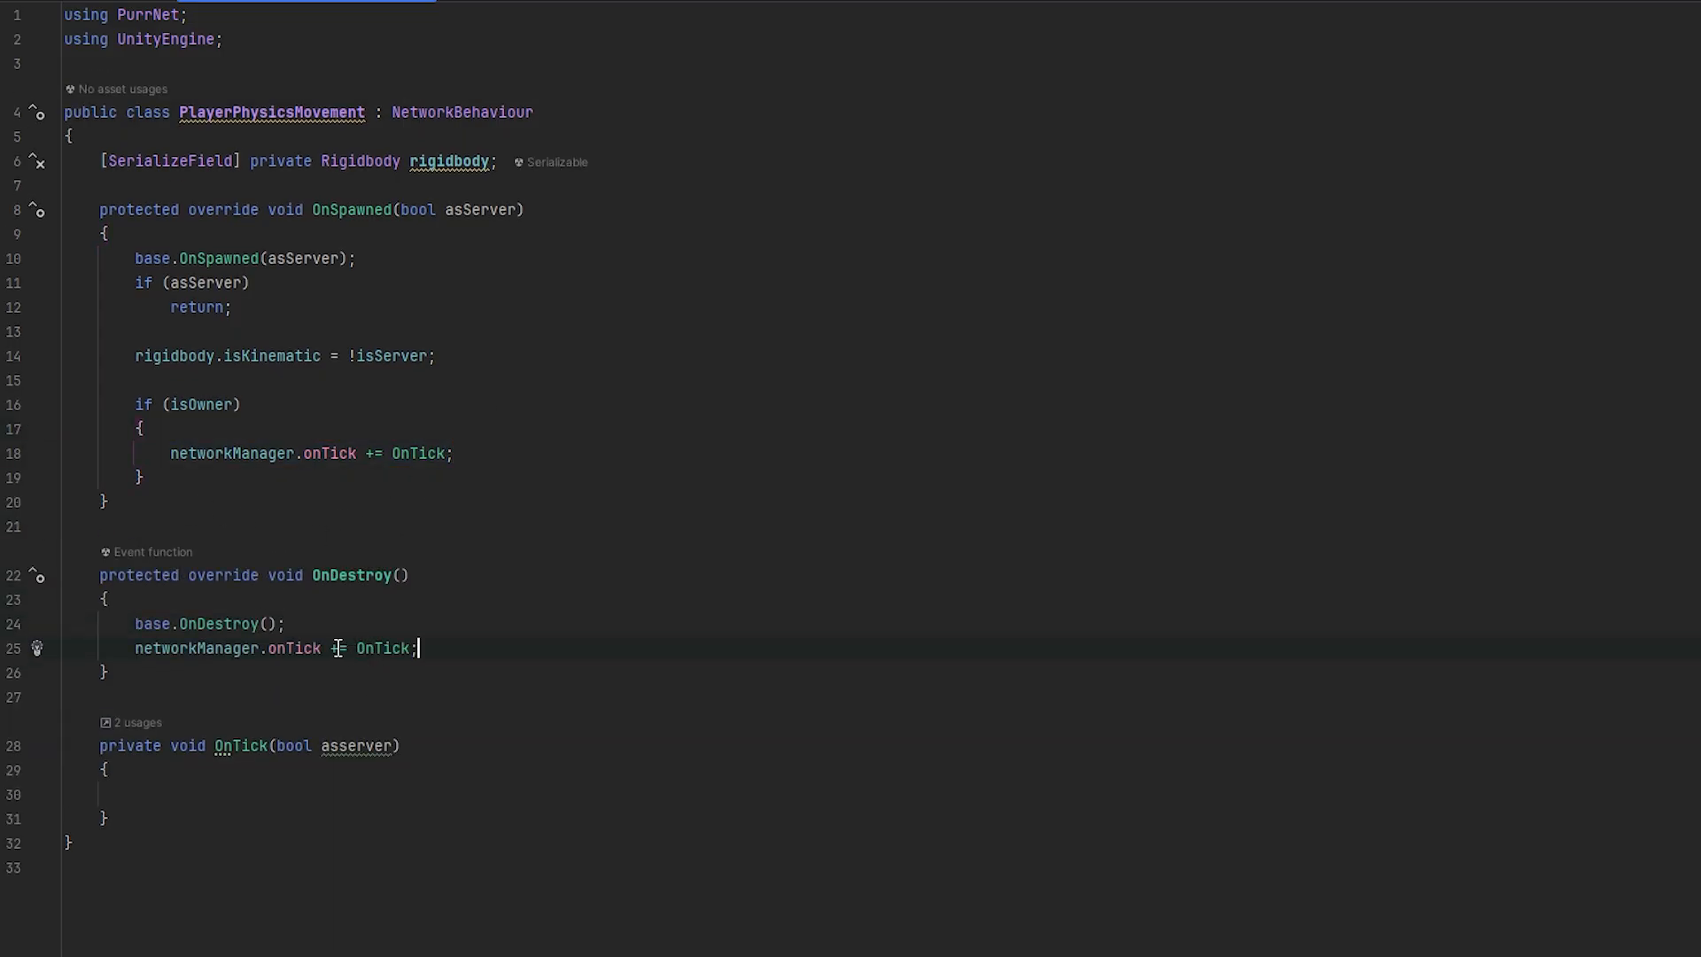
key(Enter)
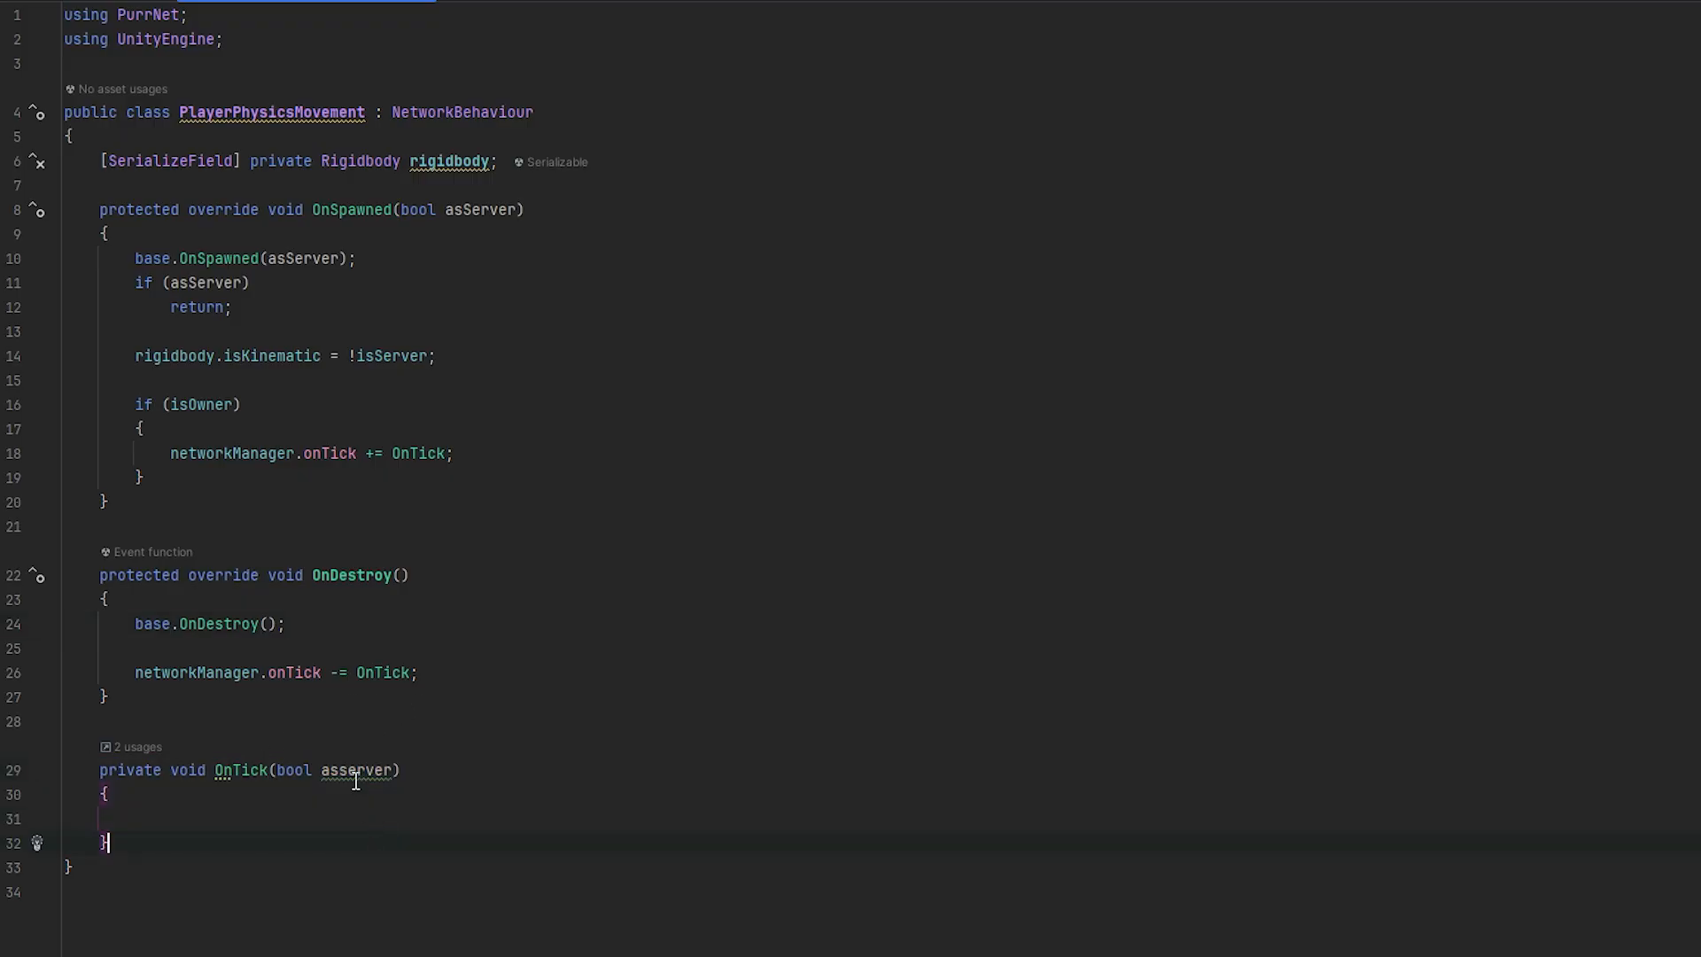
double_click(358, 770)
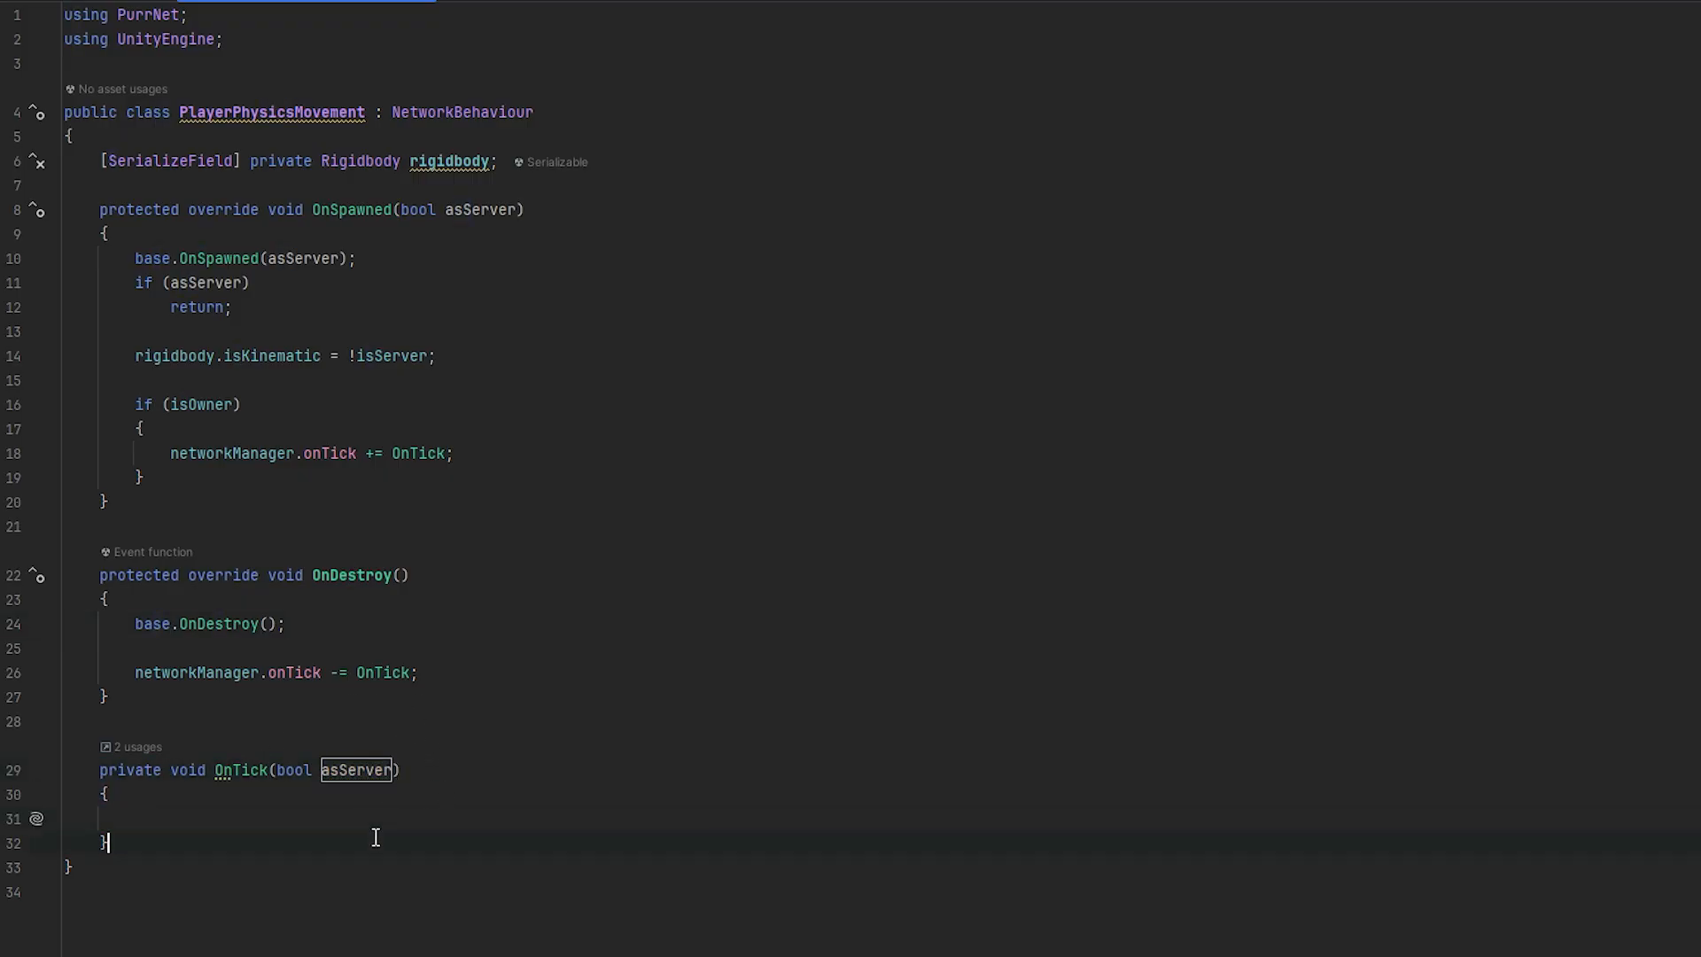
key(enter)
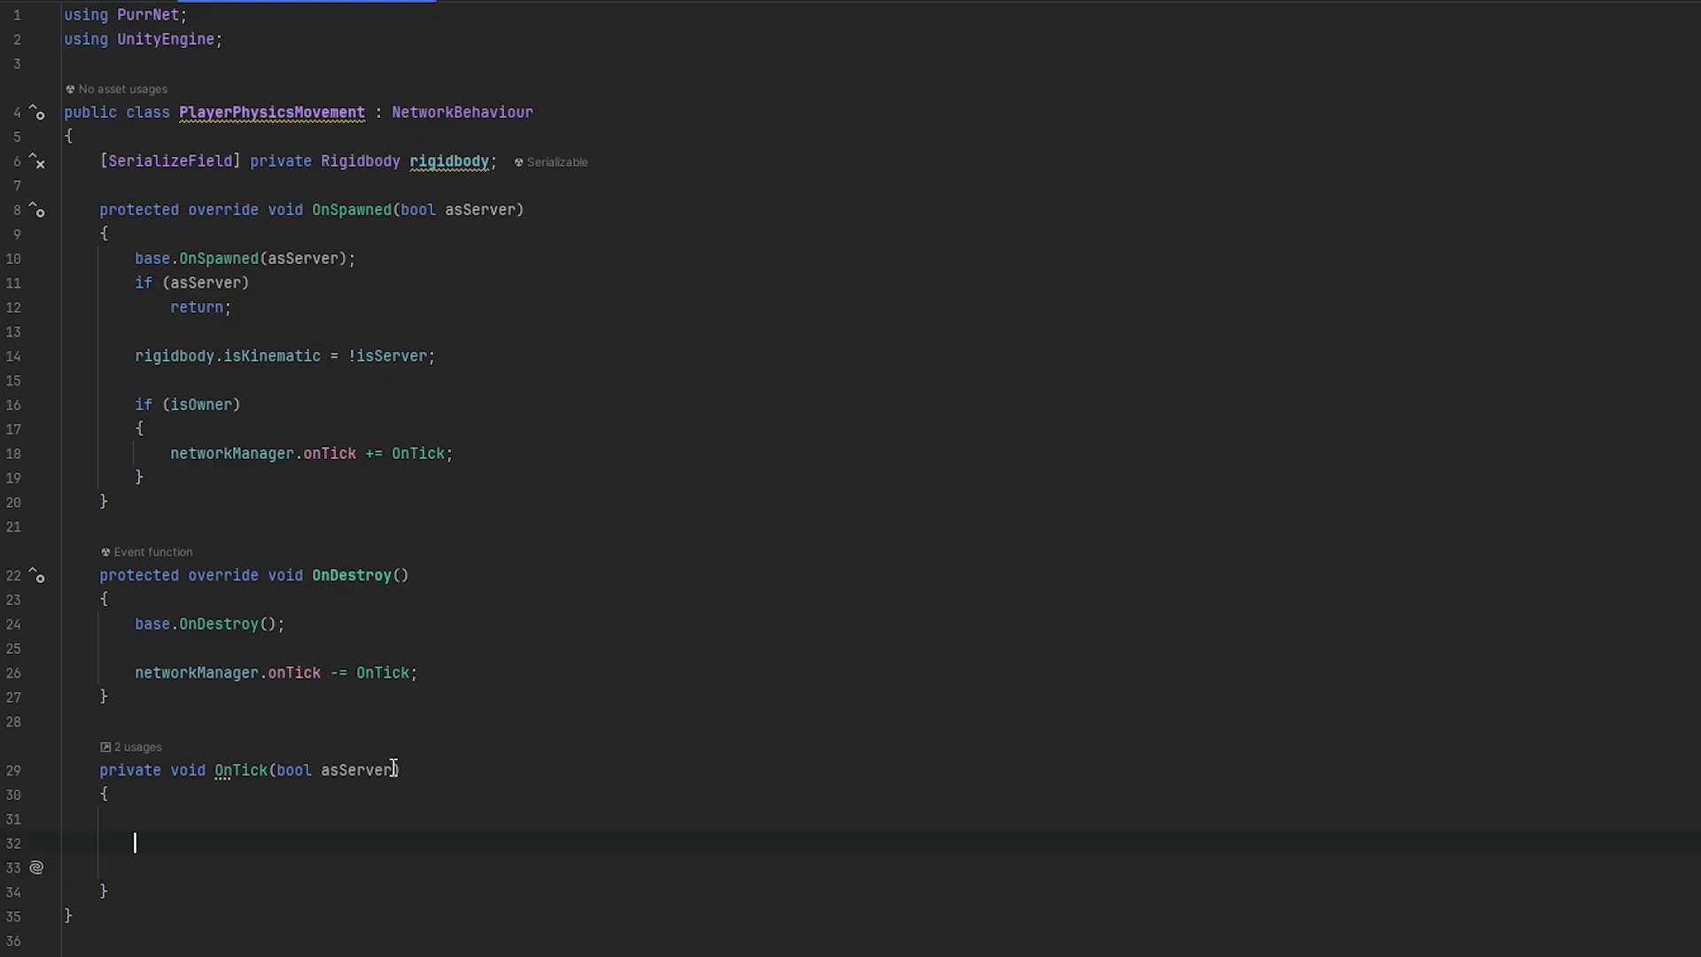
text(if(asServer)
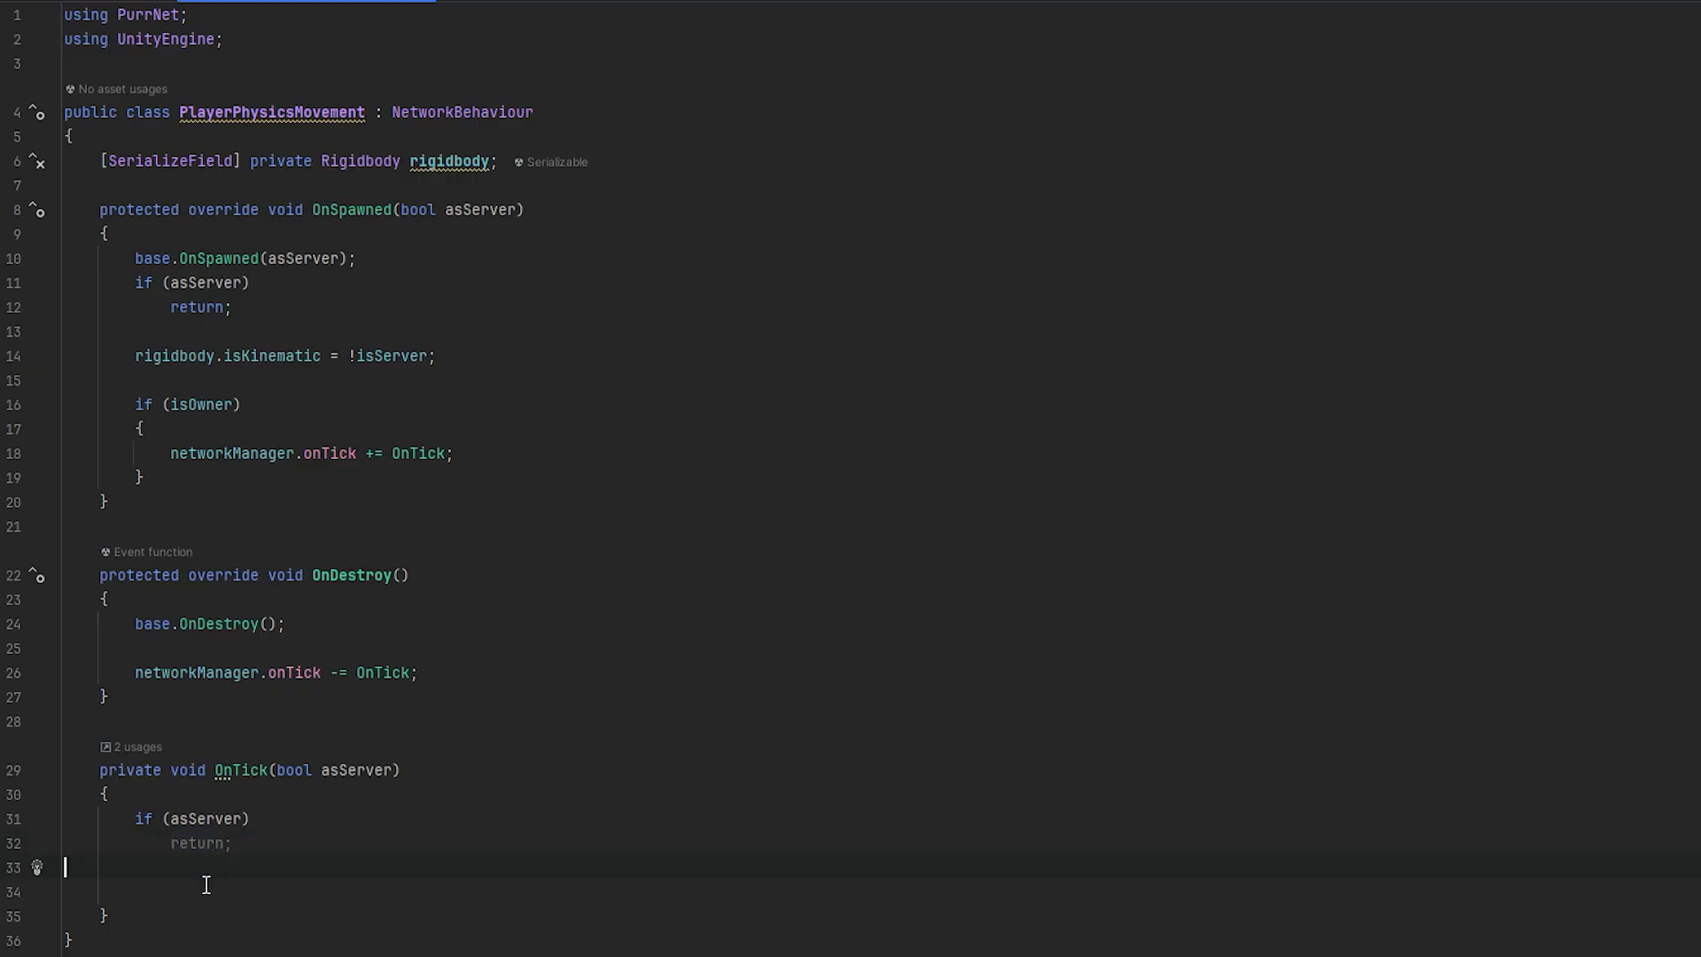
mouse_move(228, 928)
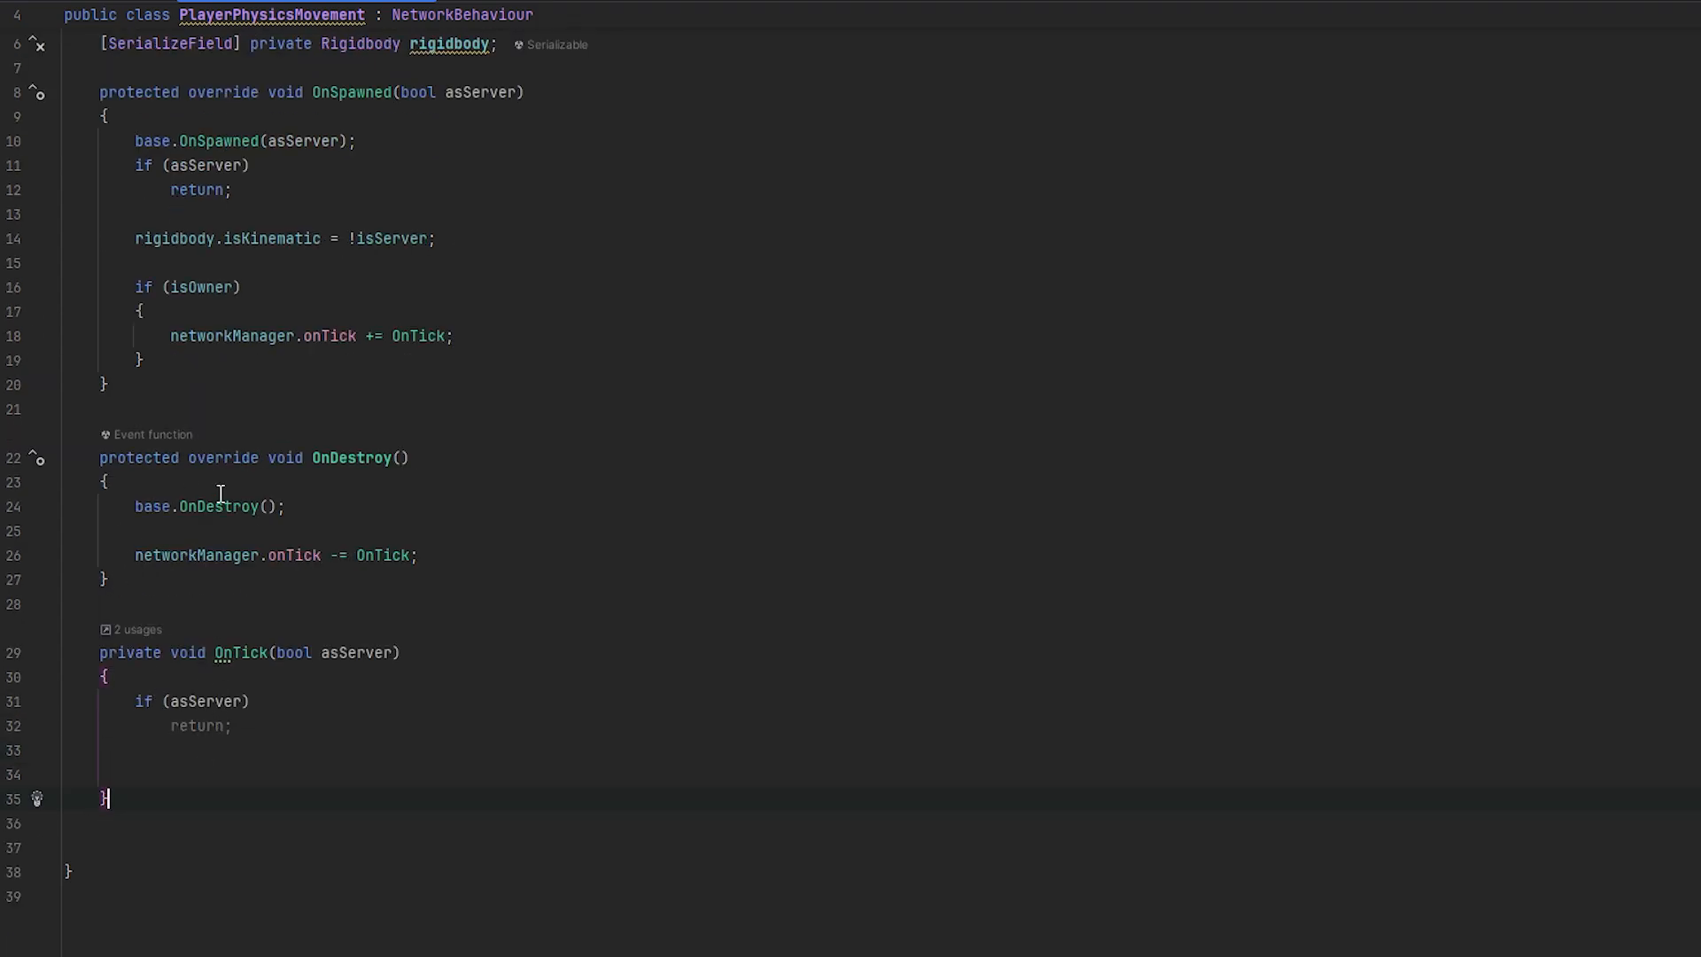
mouse_move(224, 823)
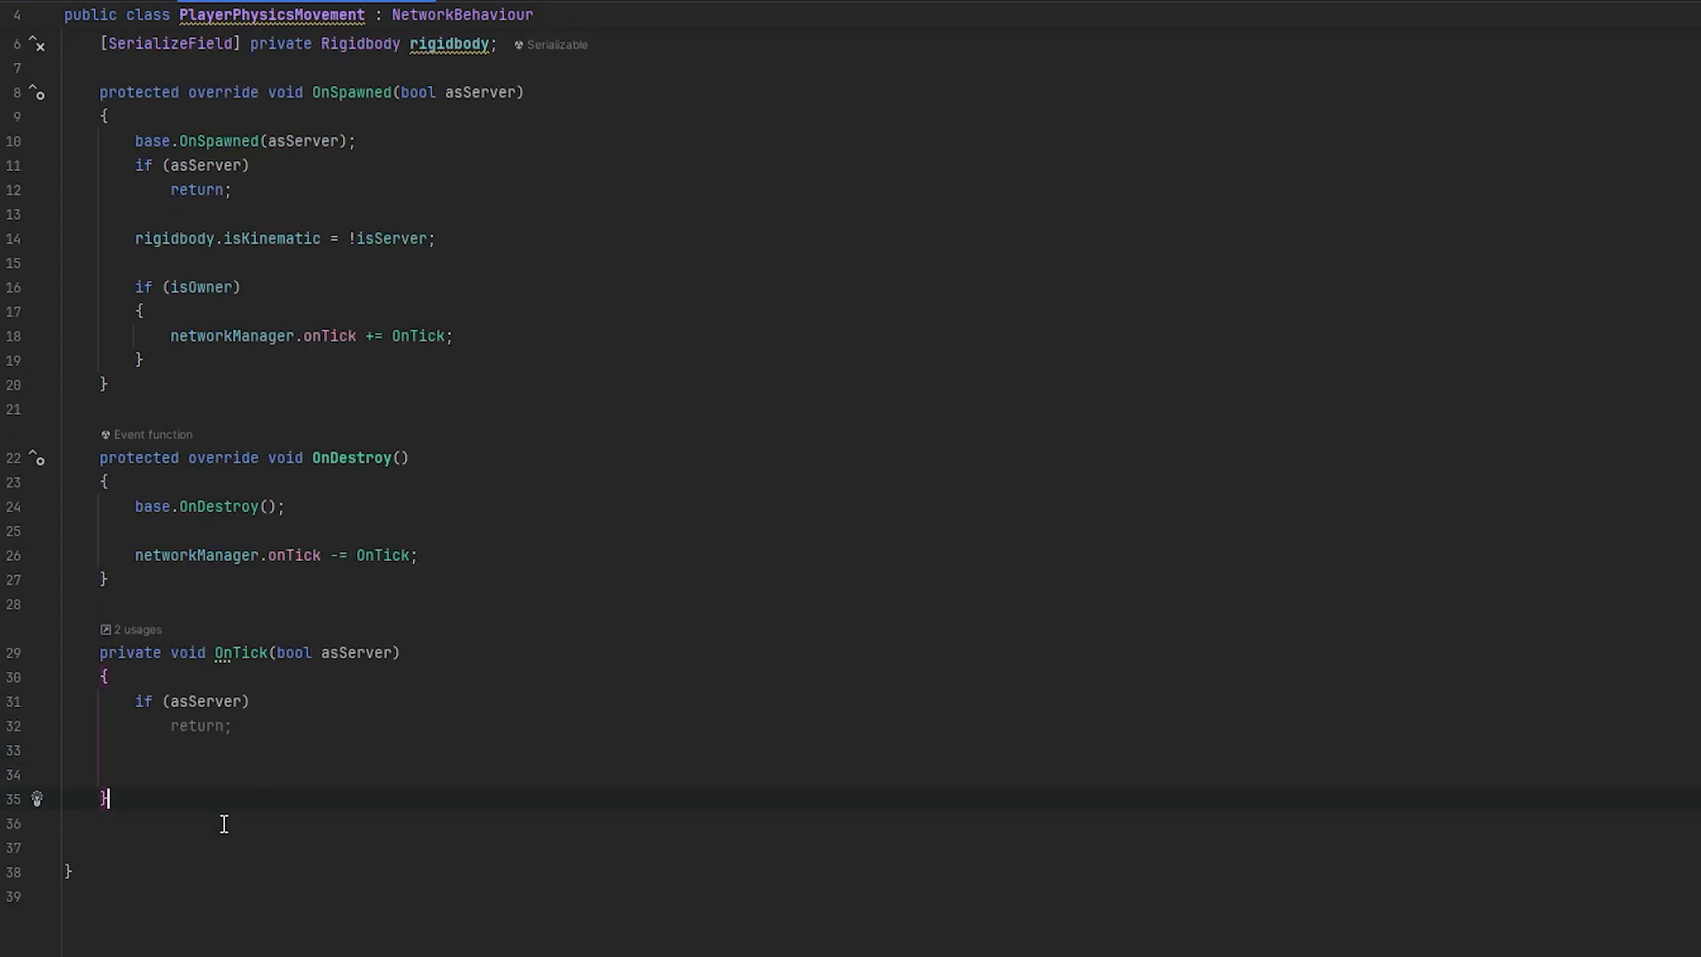
Make Move a [ServerRpc] method taking a Vector2 input parameter
text([s)
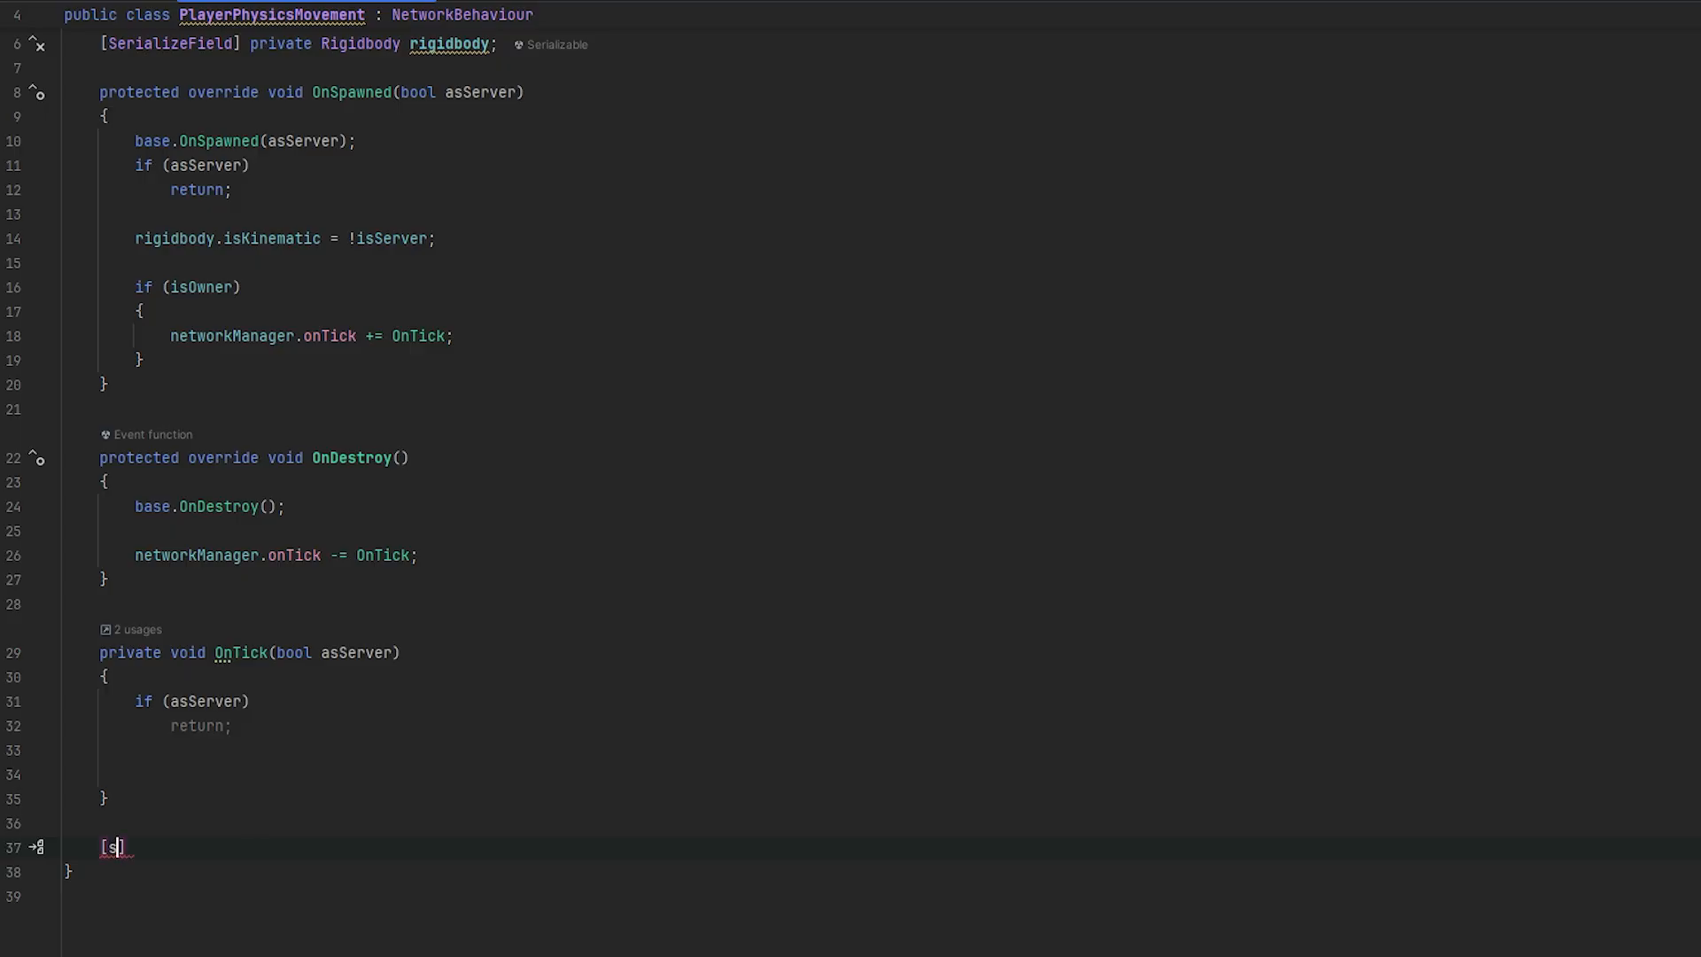
text(ServerRpc)
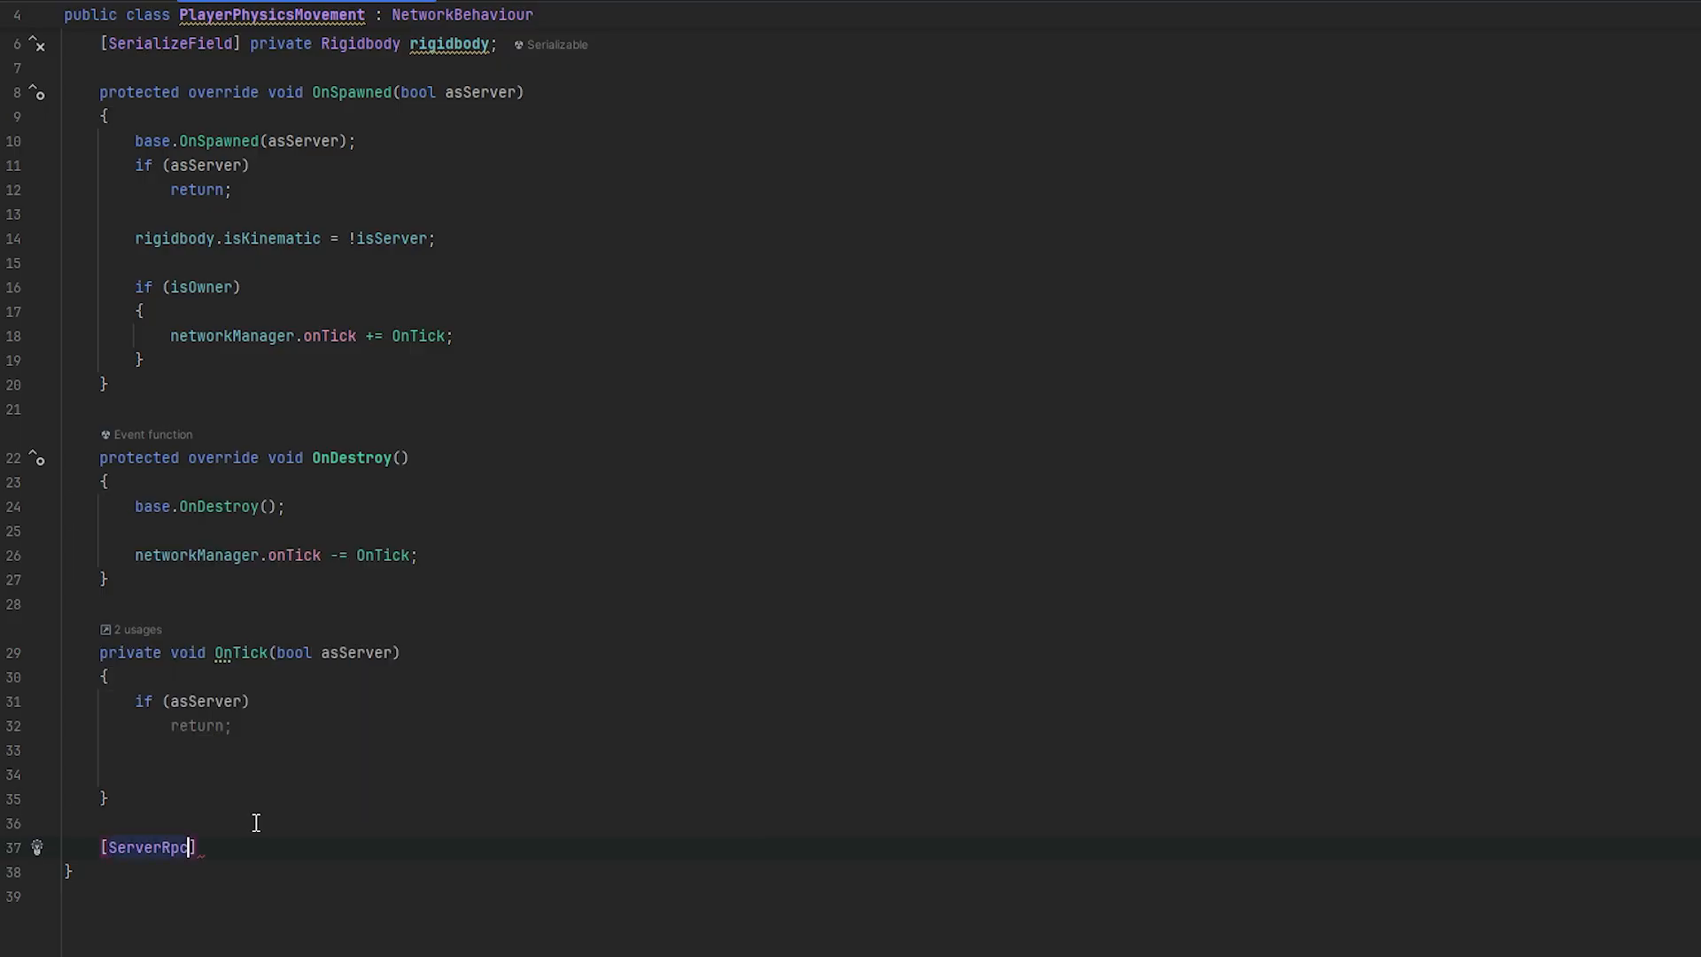
text(])
text(private void Move(Vector3 direction))
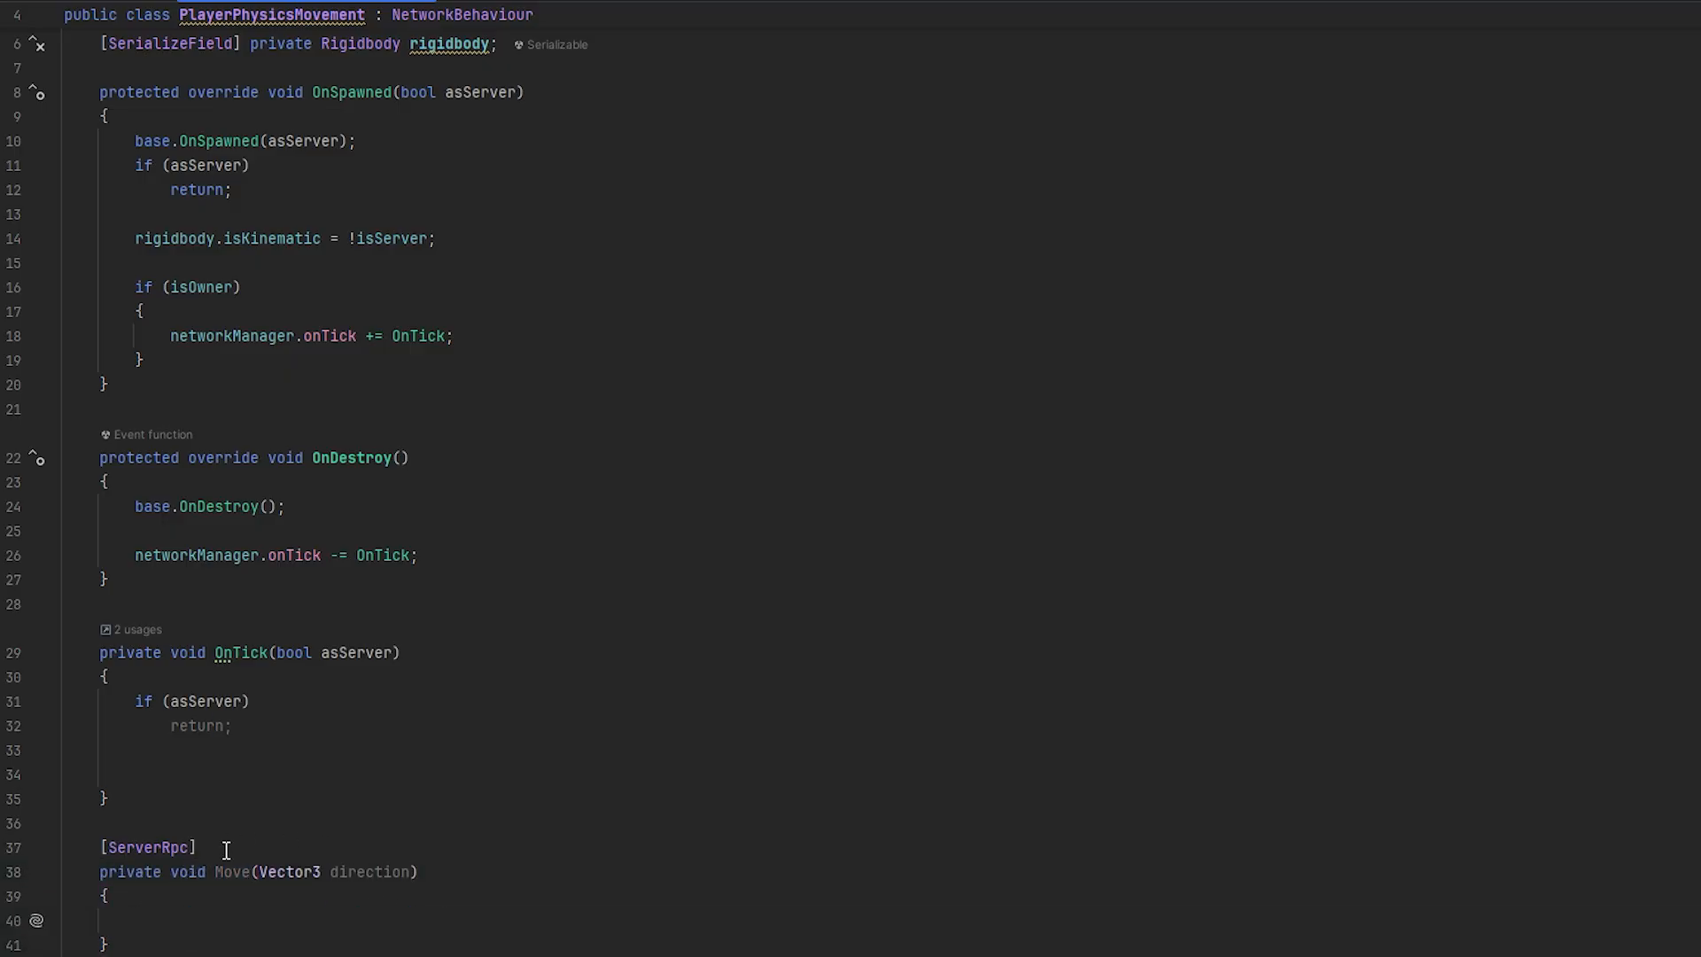
double_click(364, 870)
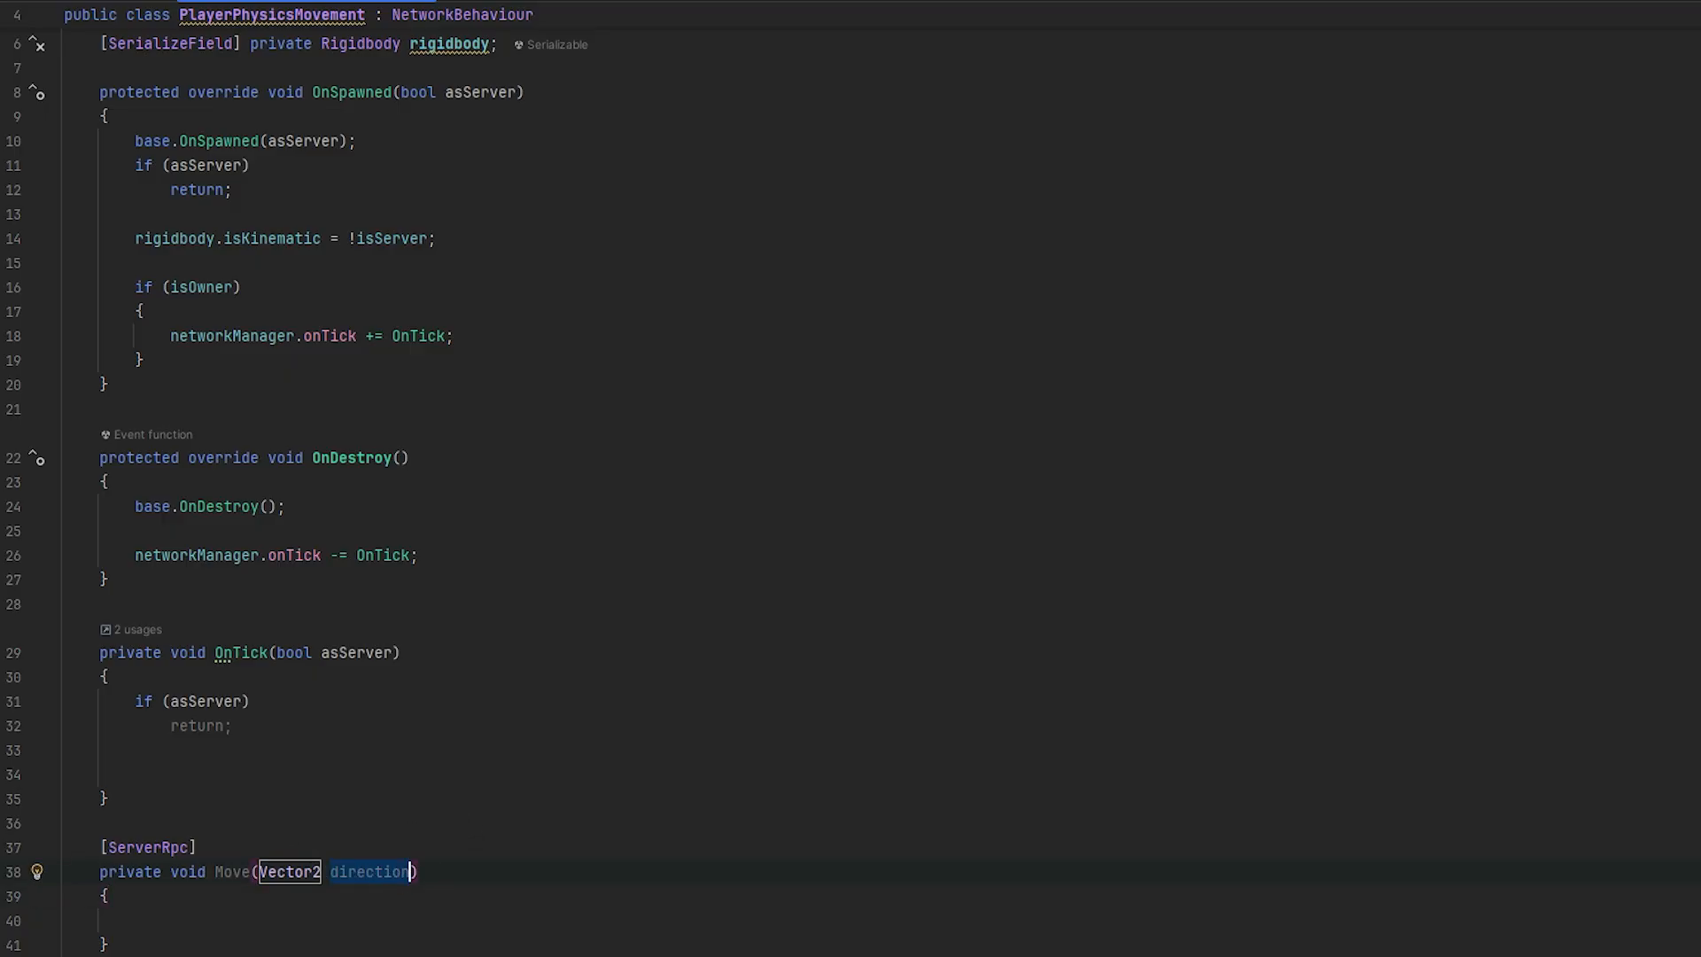
text(input)
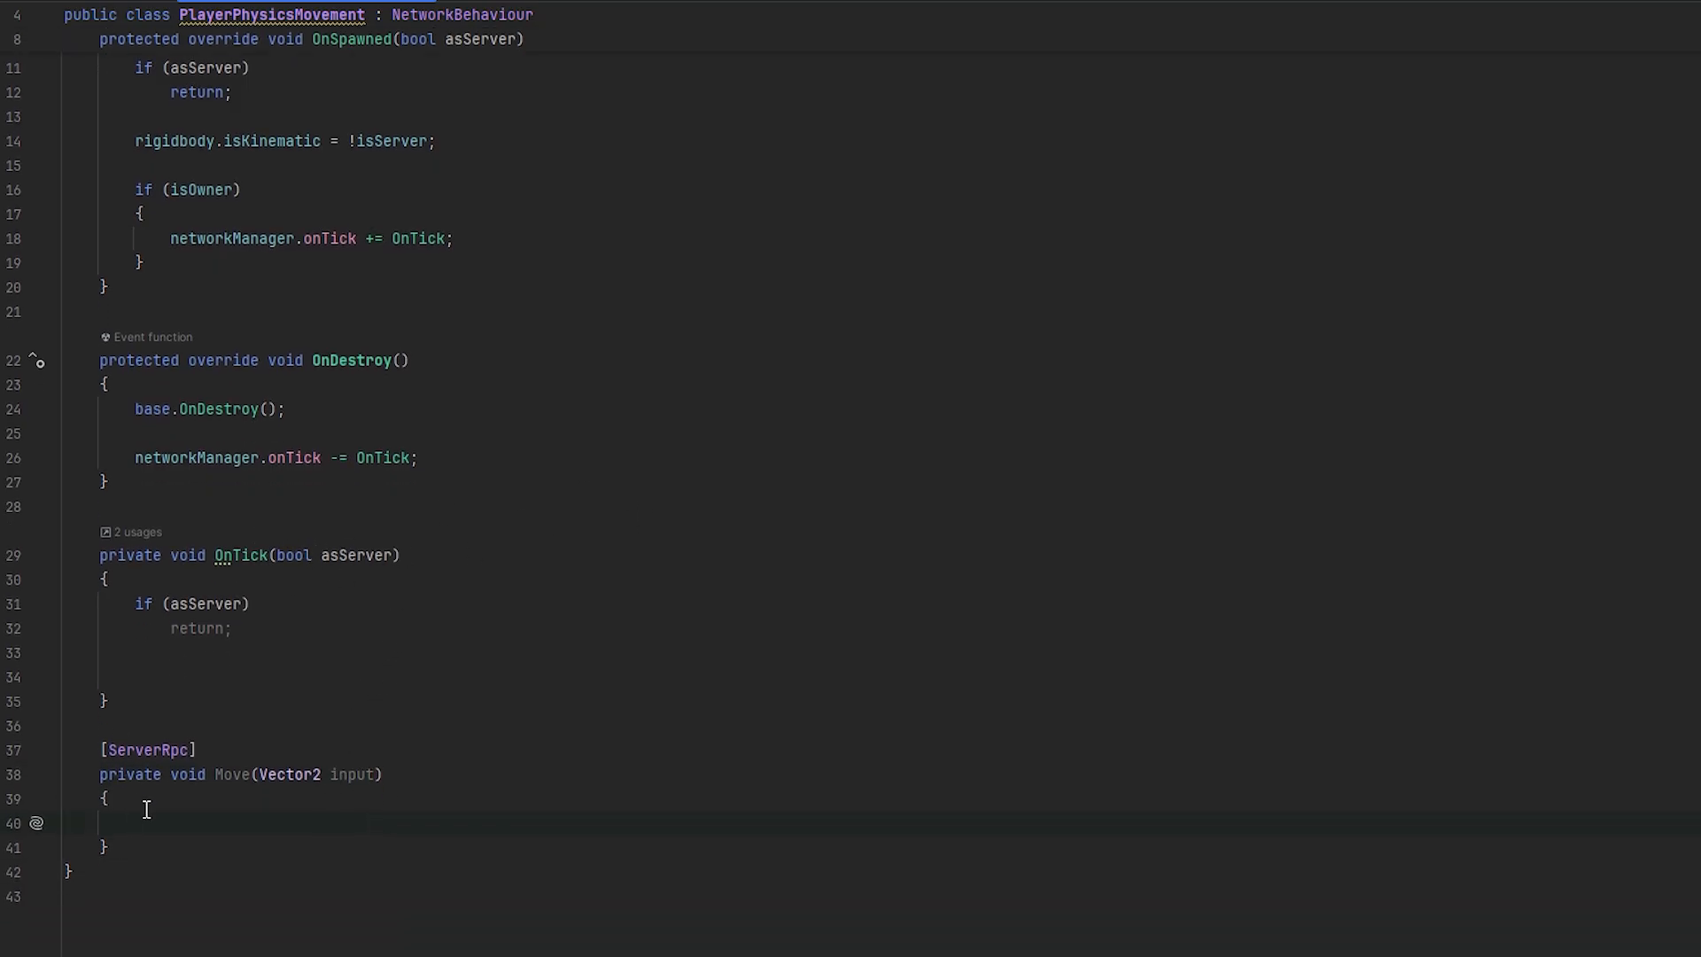
mouse_move(193, 822)
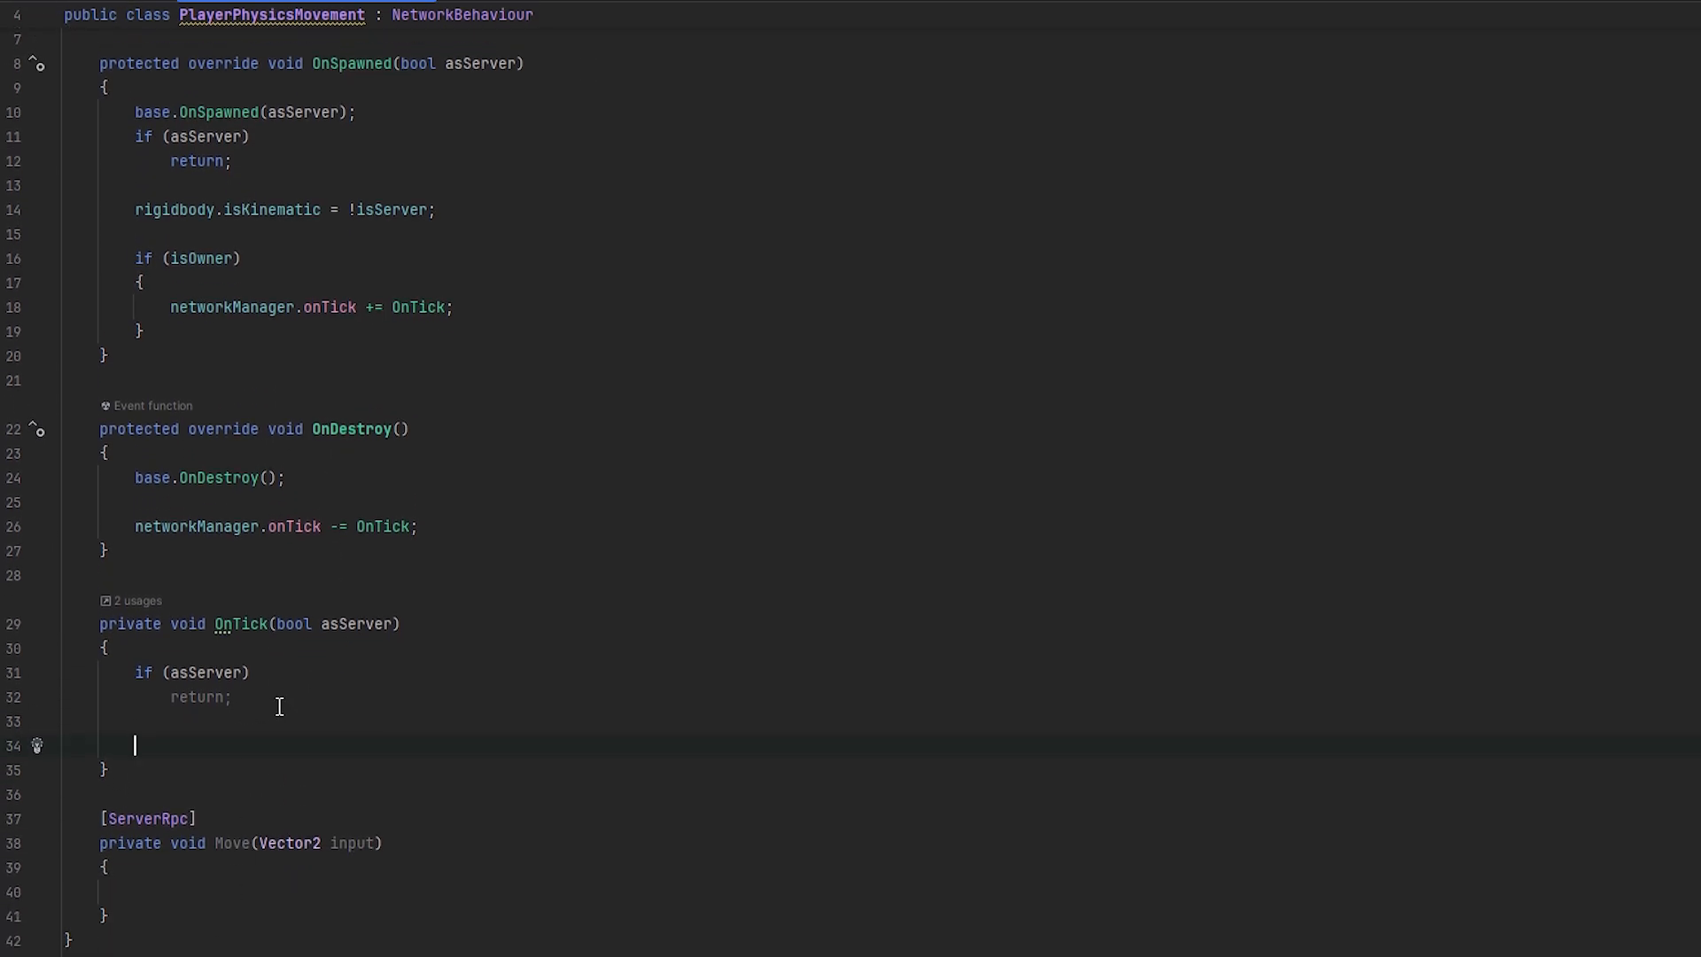
In OnTick, build a Vector2 input from the axes and call Move(input)
text(v)
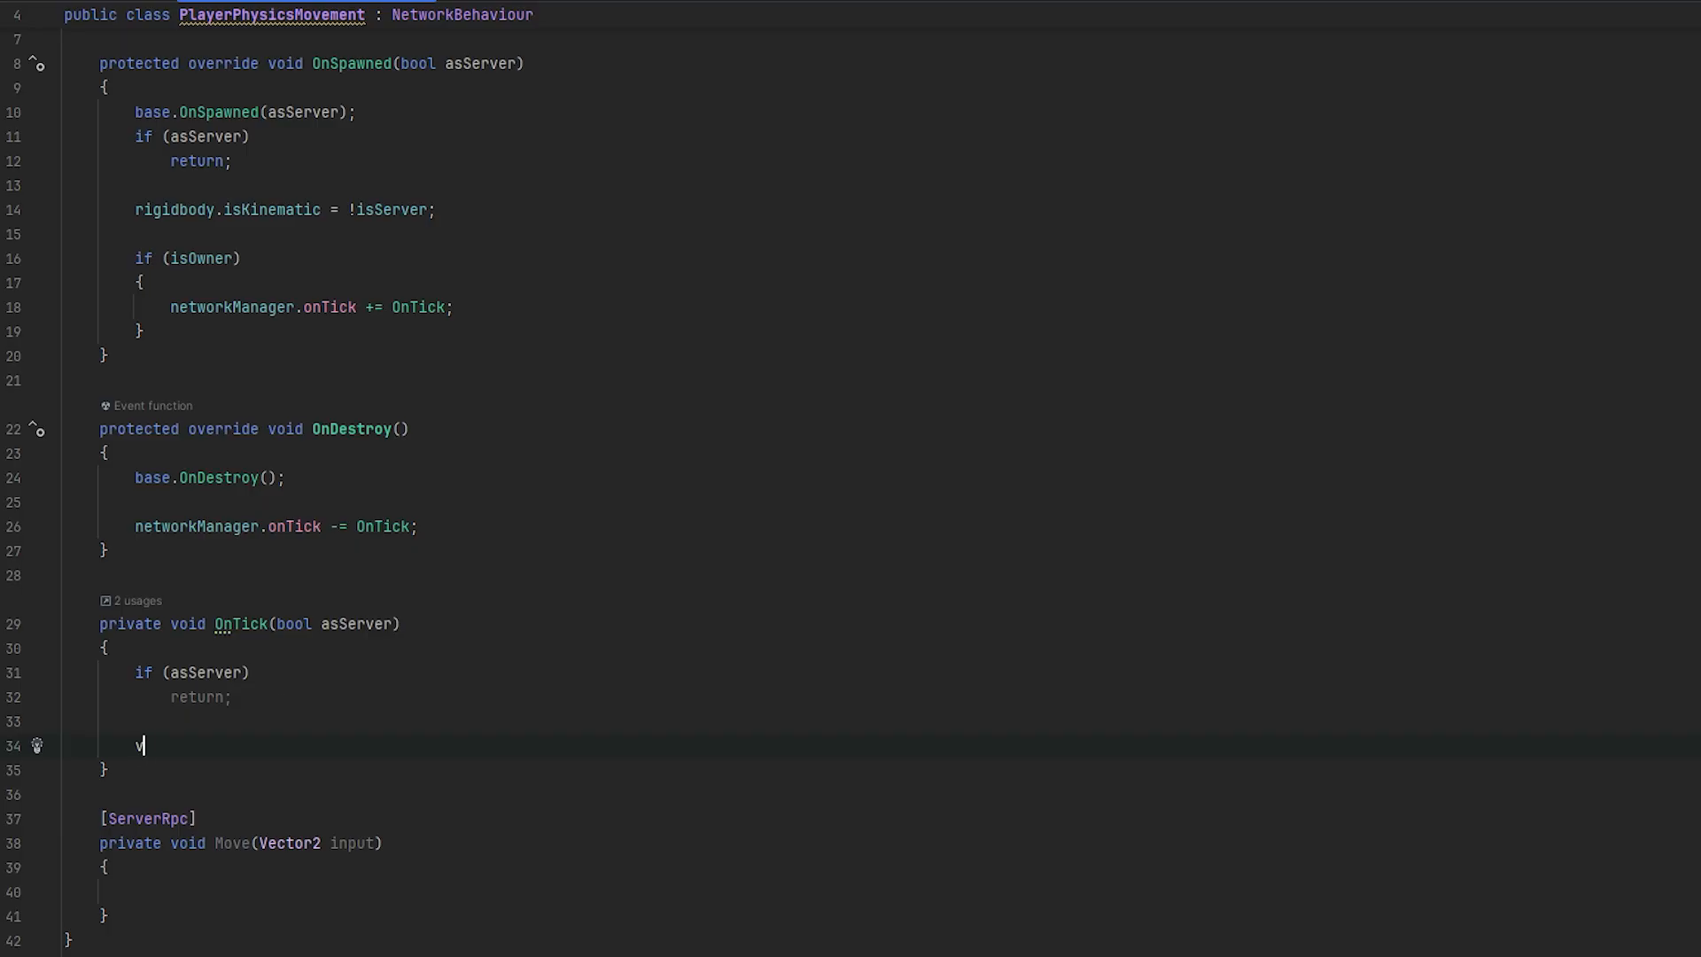
text(ar input =)
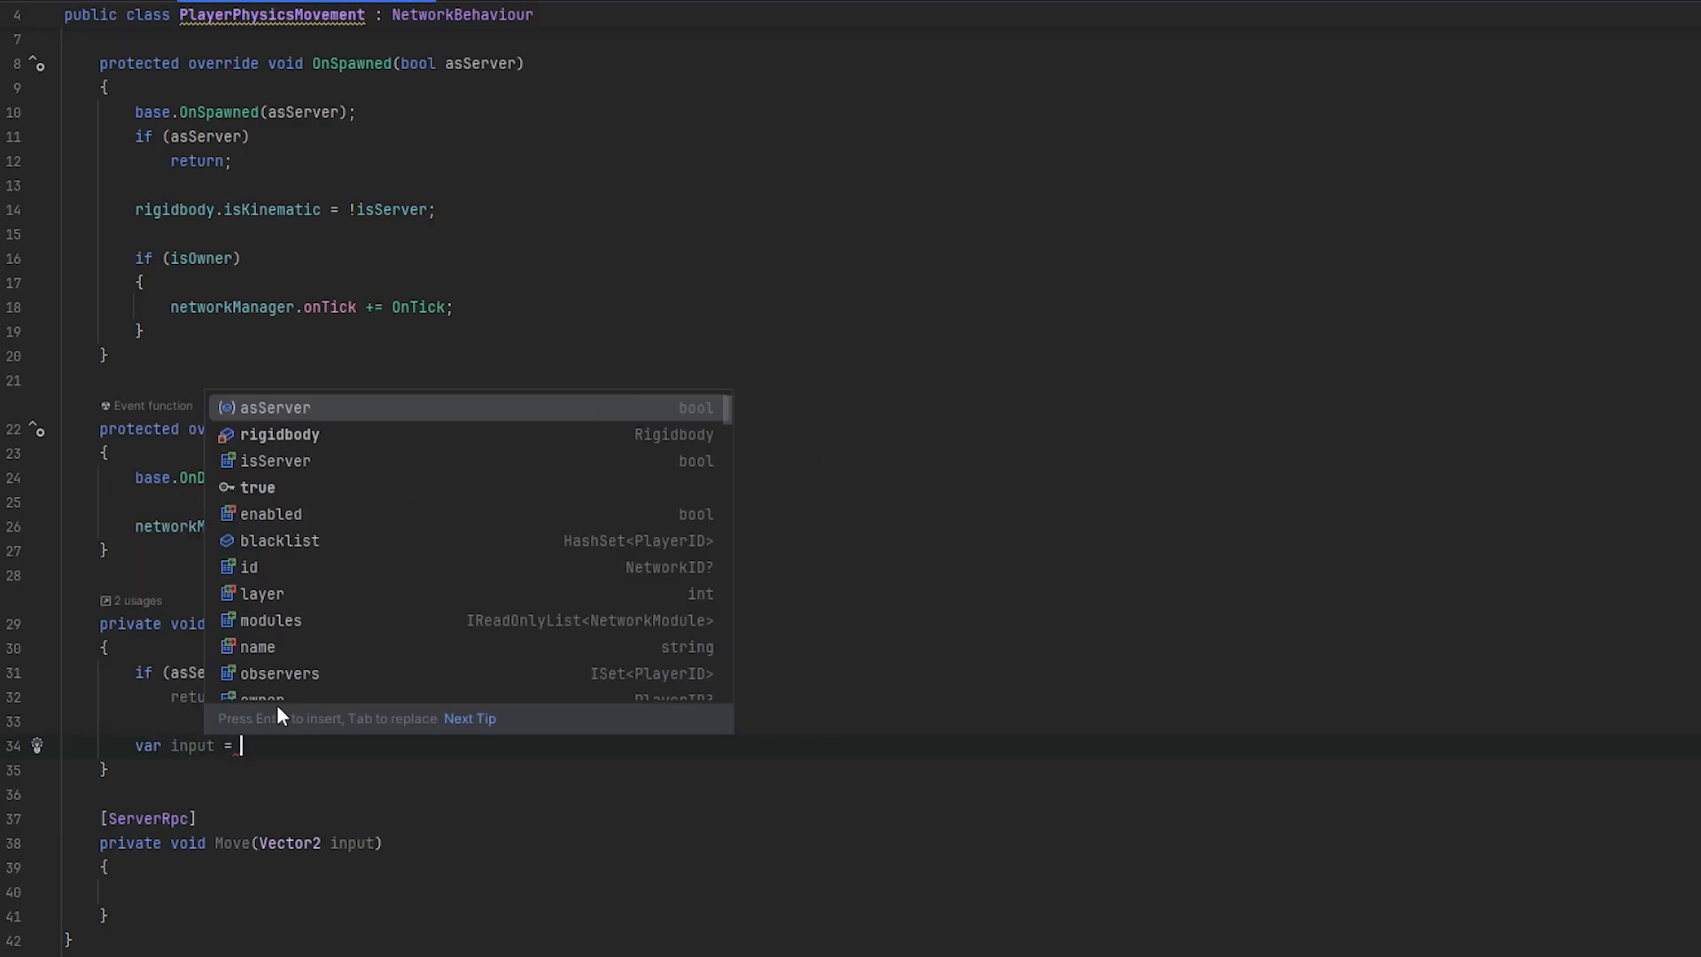
text(new Vector2(Input.GetAxis("Horizontal"), Input.GetAxis("Vertical"));)
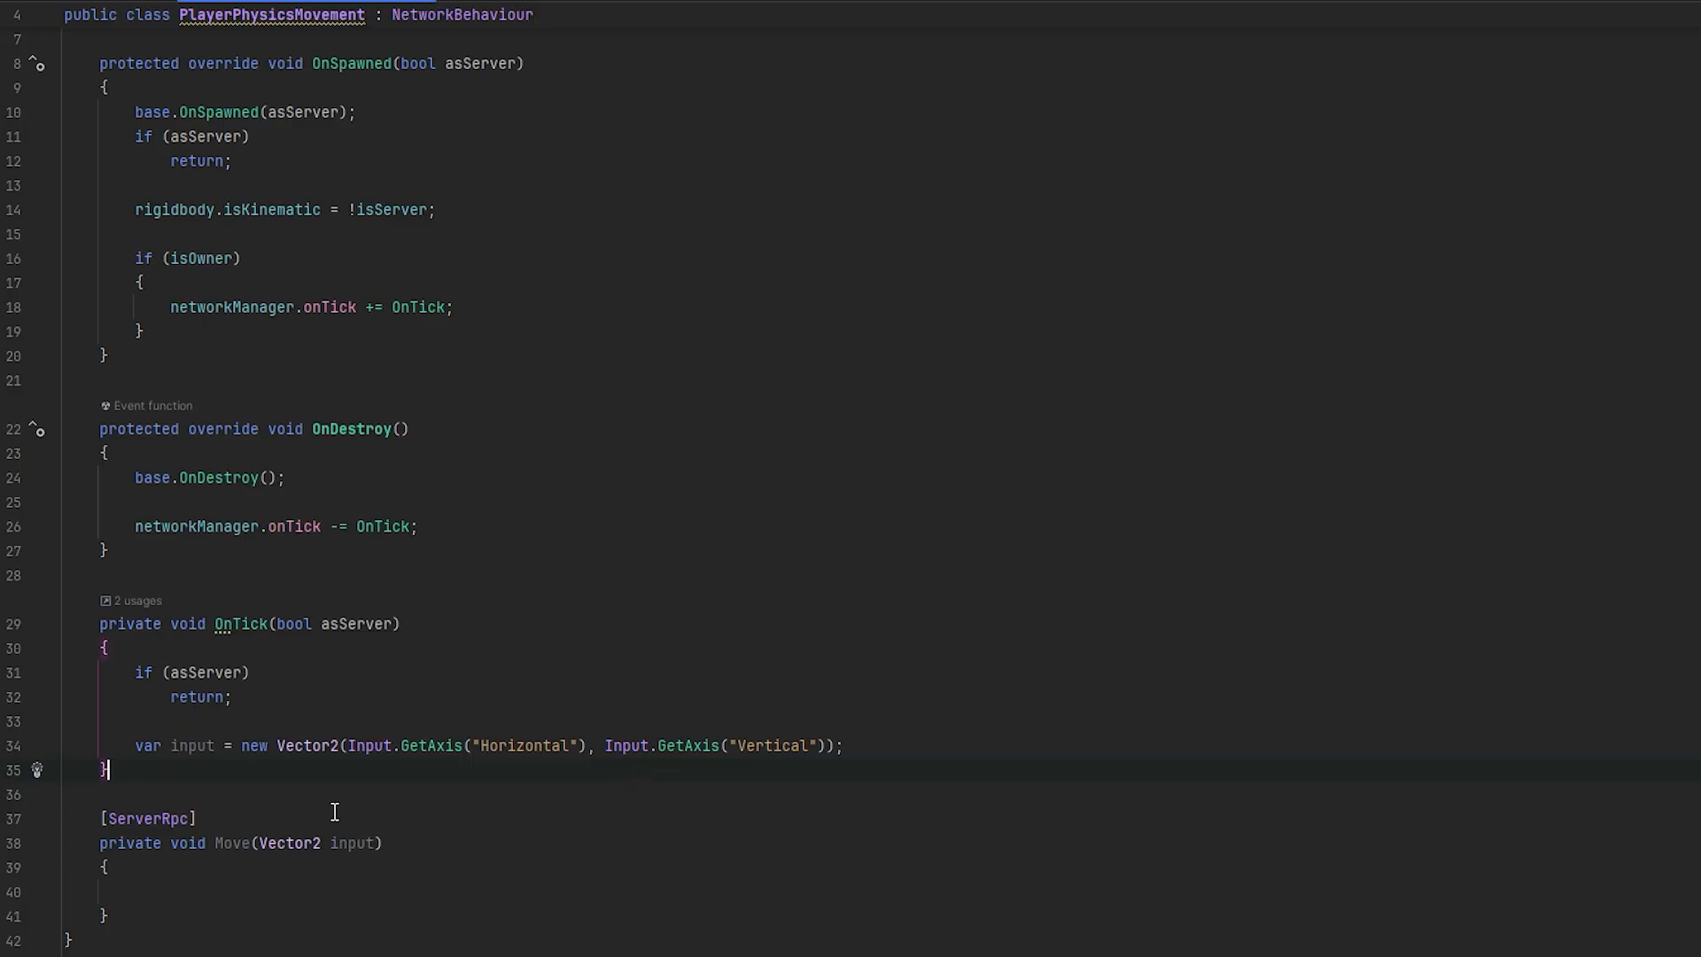
double_click(231, 843)
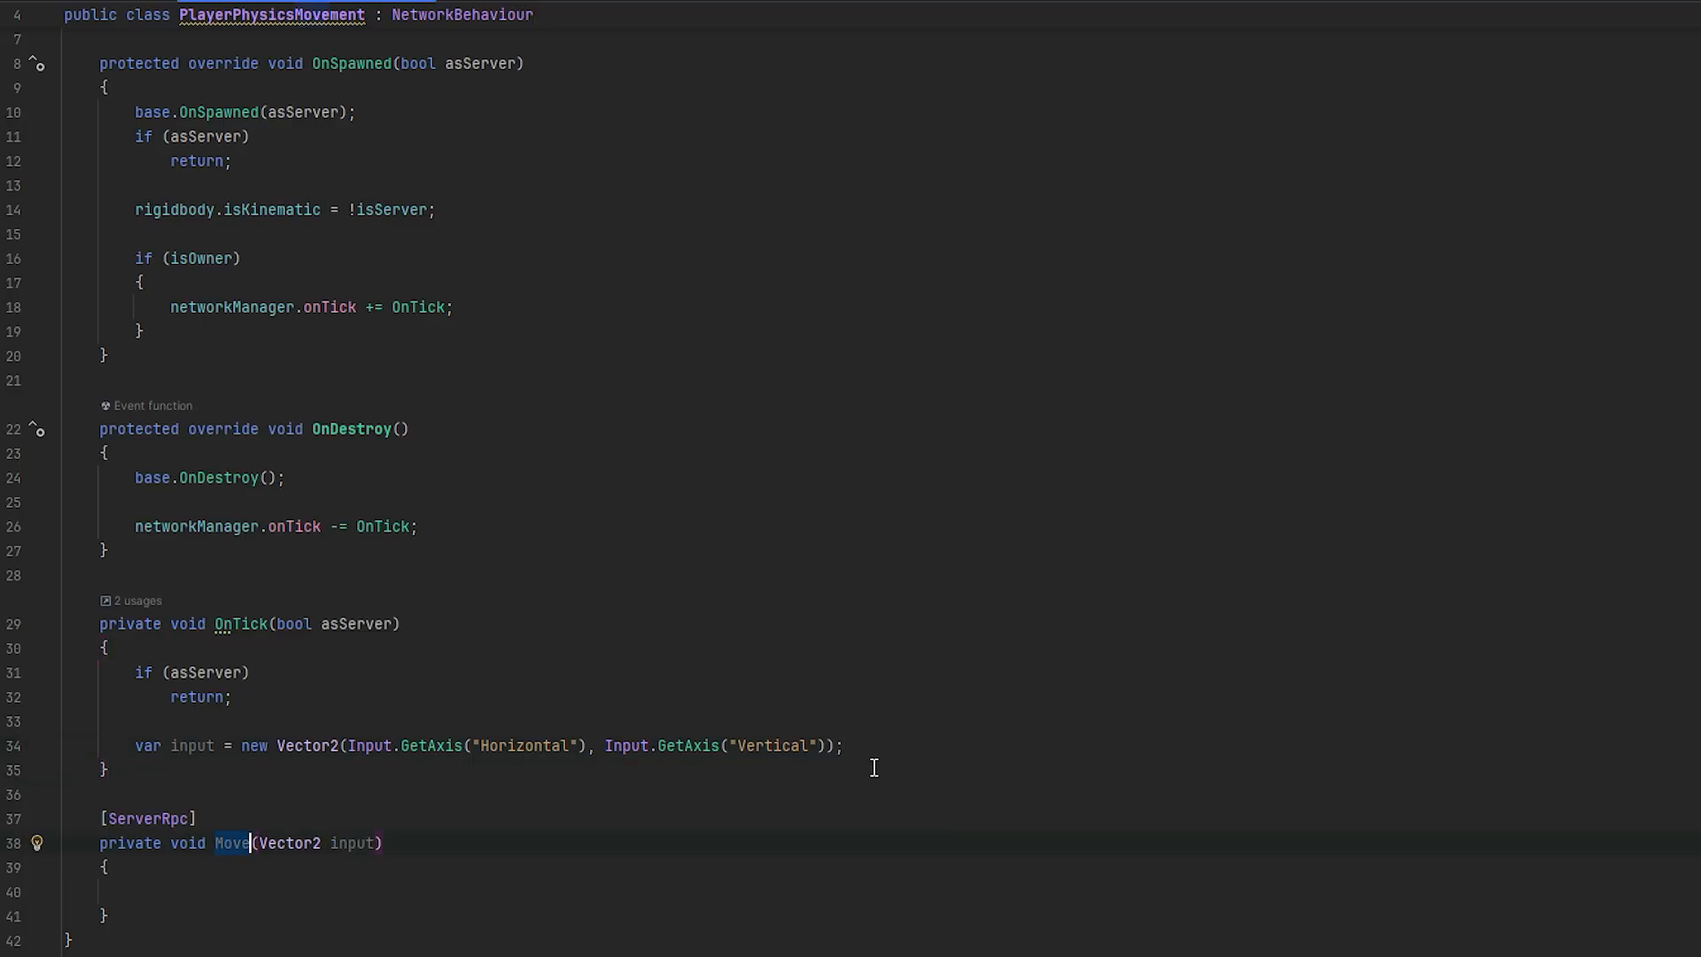
text(Move(input);)
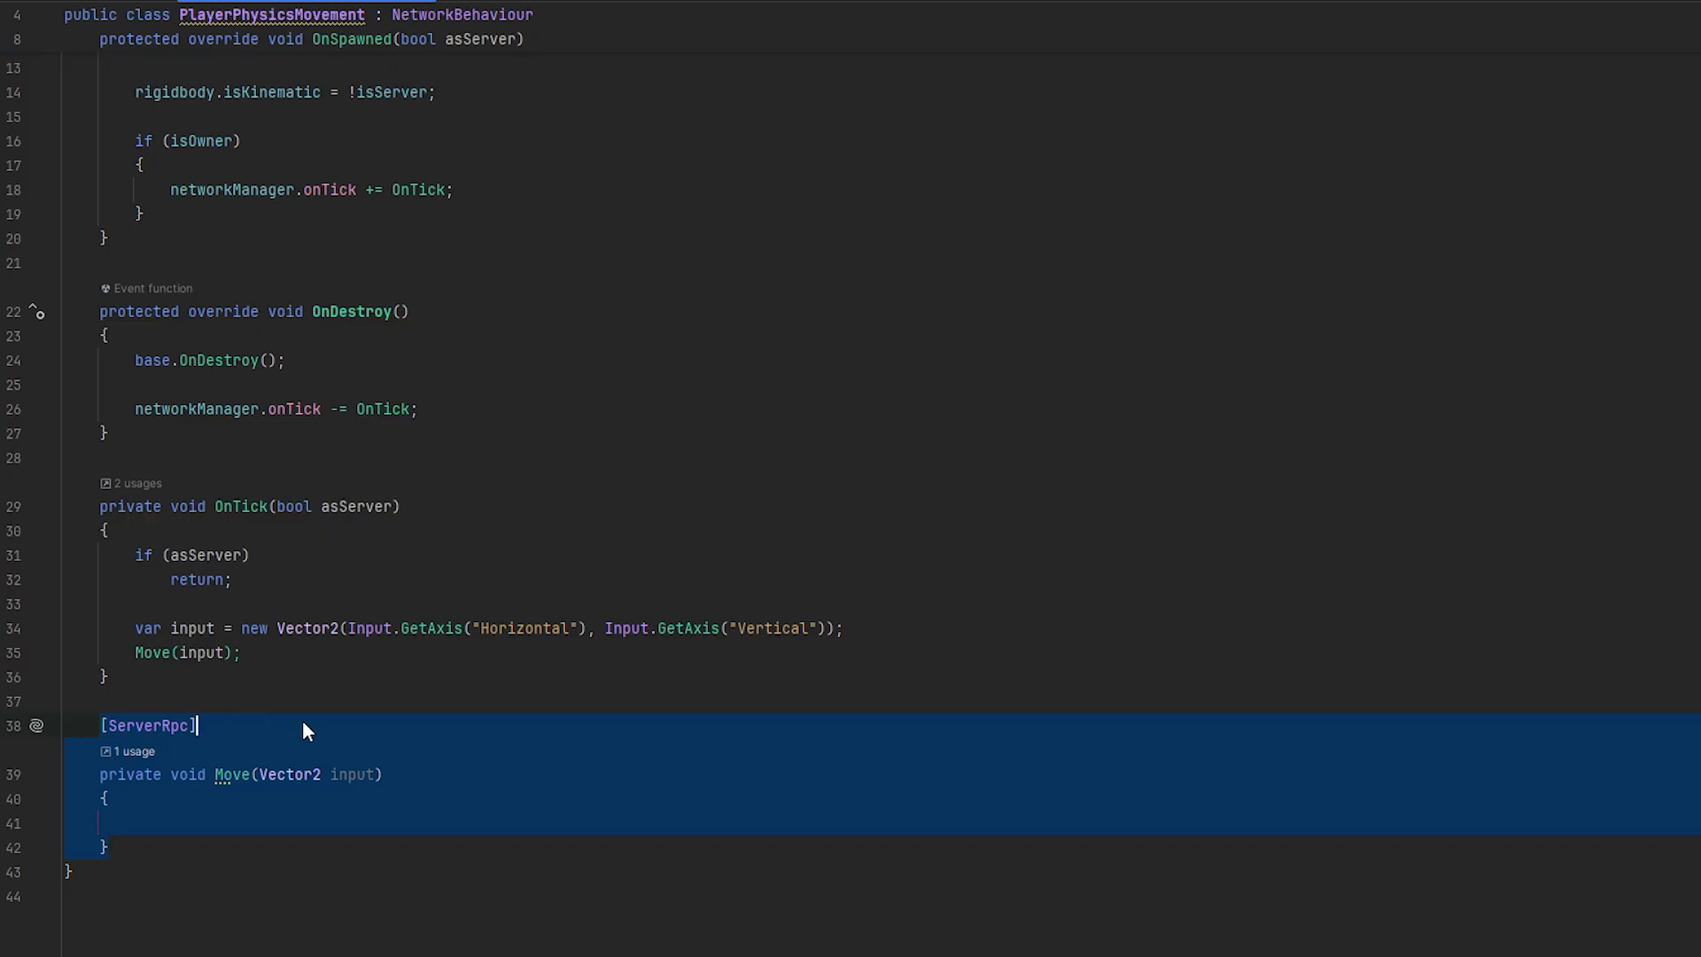
Write Move's movement vector from input x, 0 and input y, using moveForce
click(307, 725)
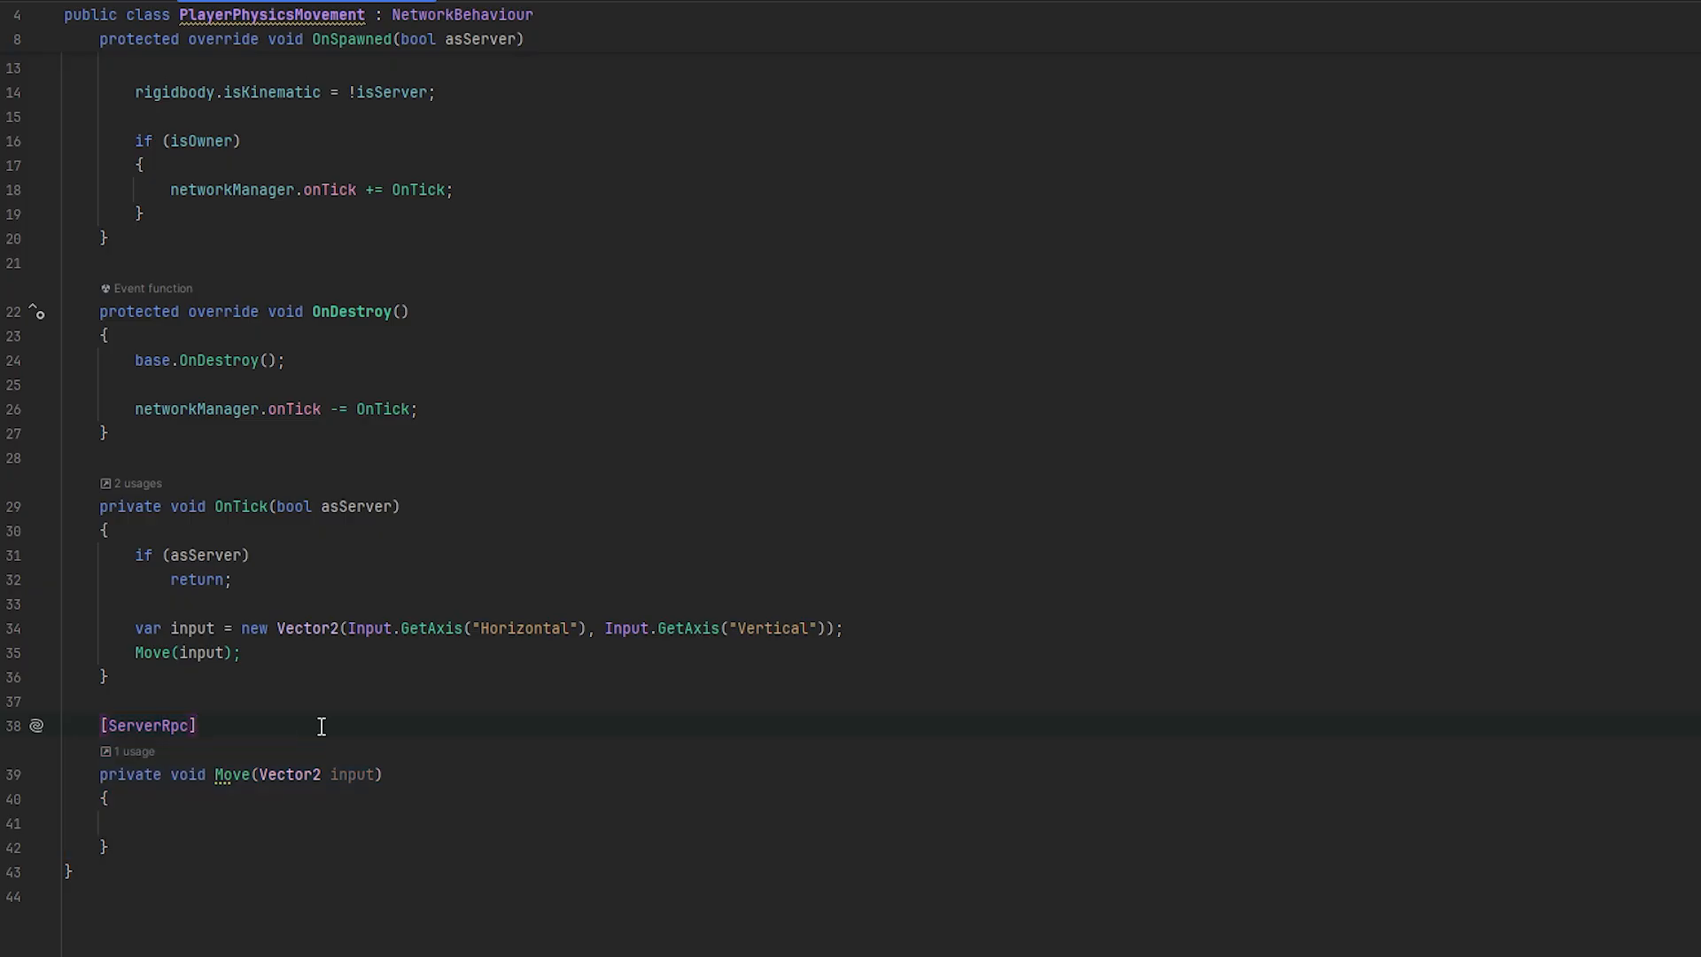
click(135, 822)
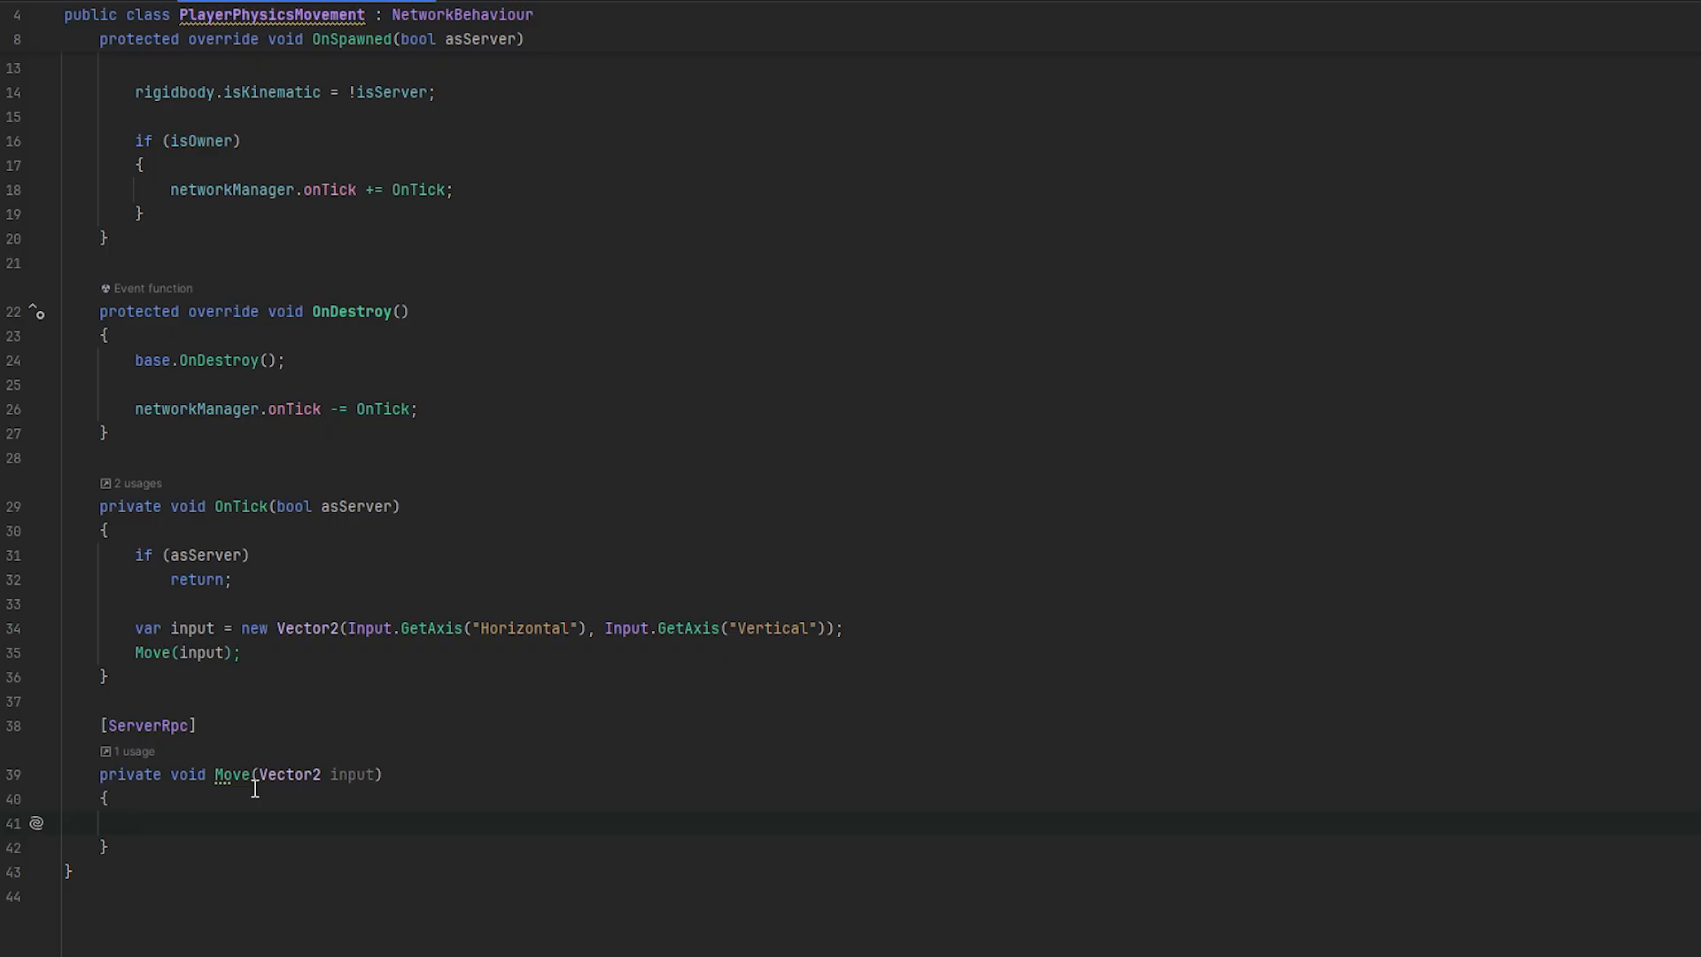
text(nt = new Vector3(input.)
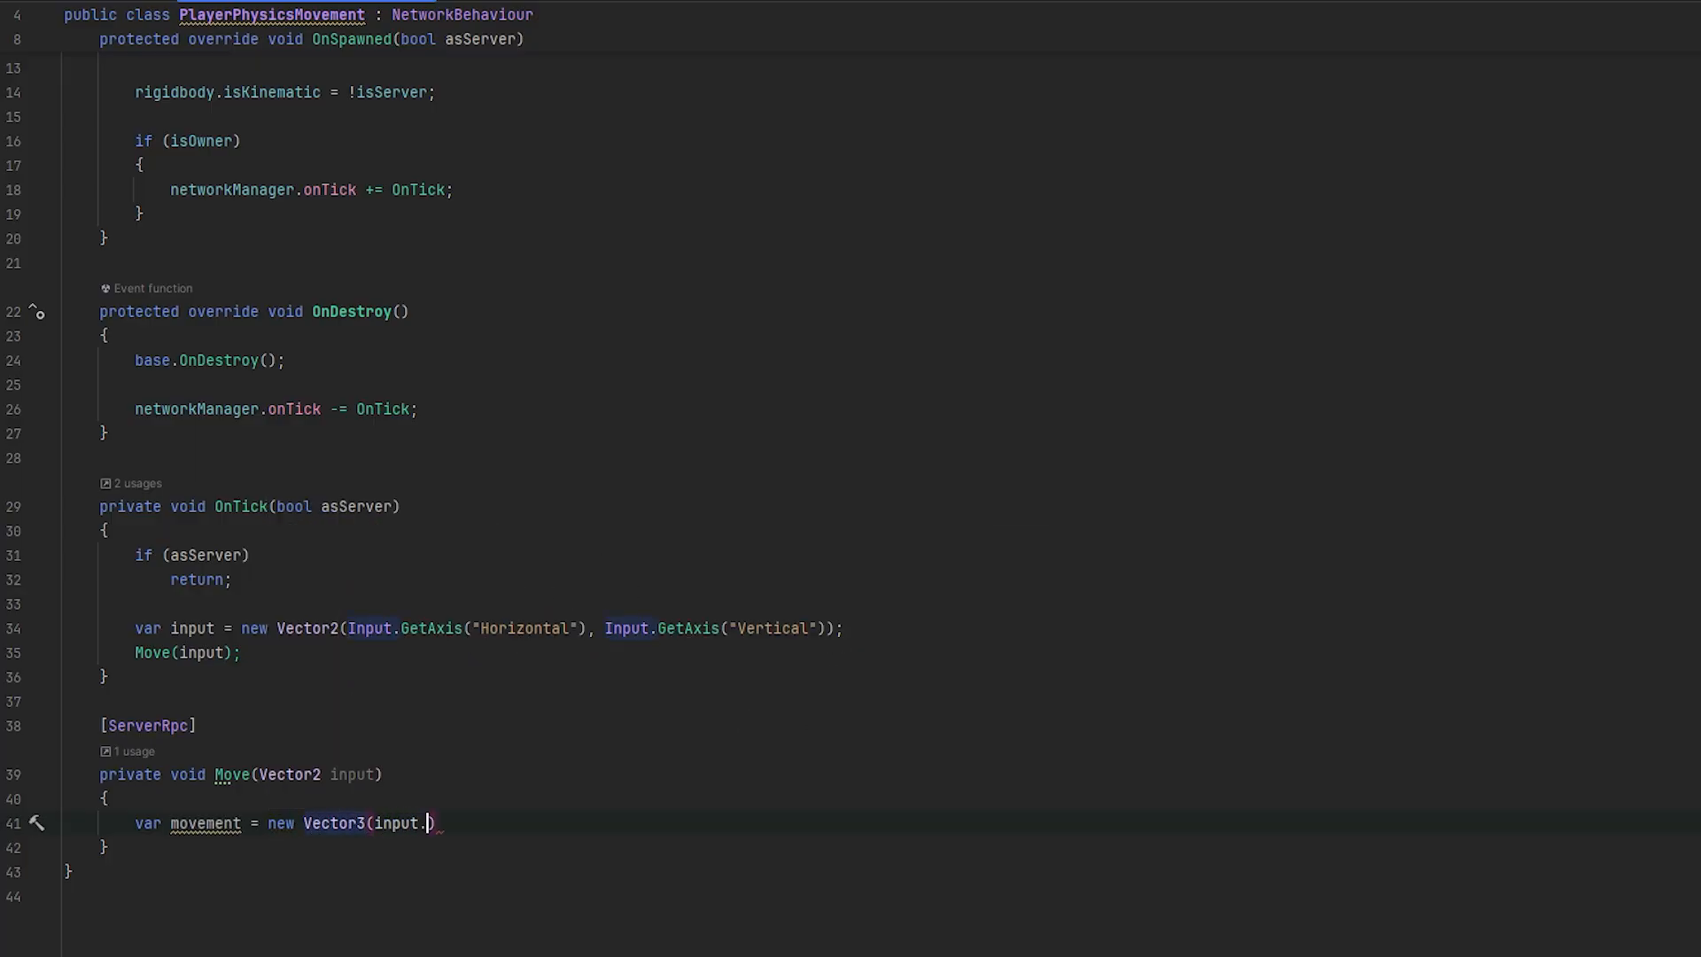
text(x, 0, input)
text([SerializeField] private float)
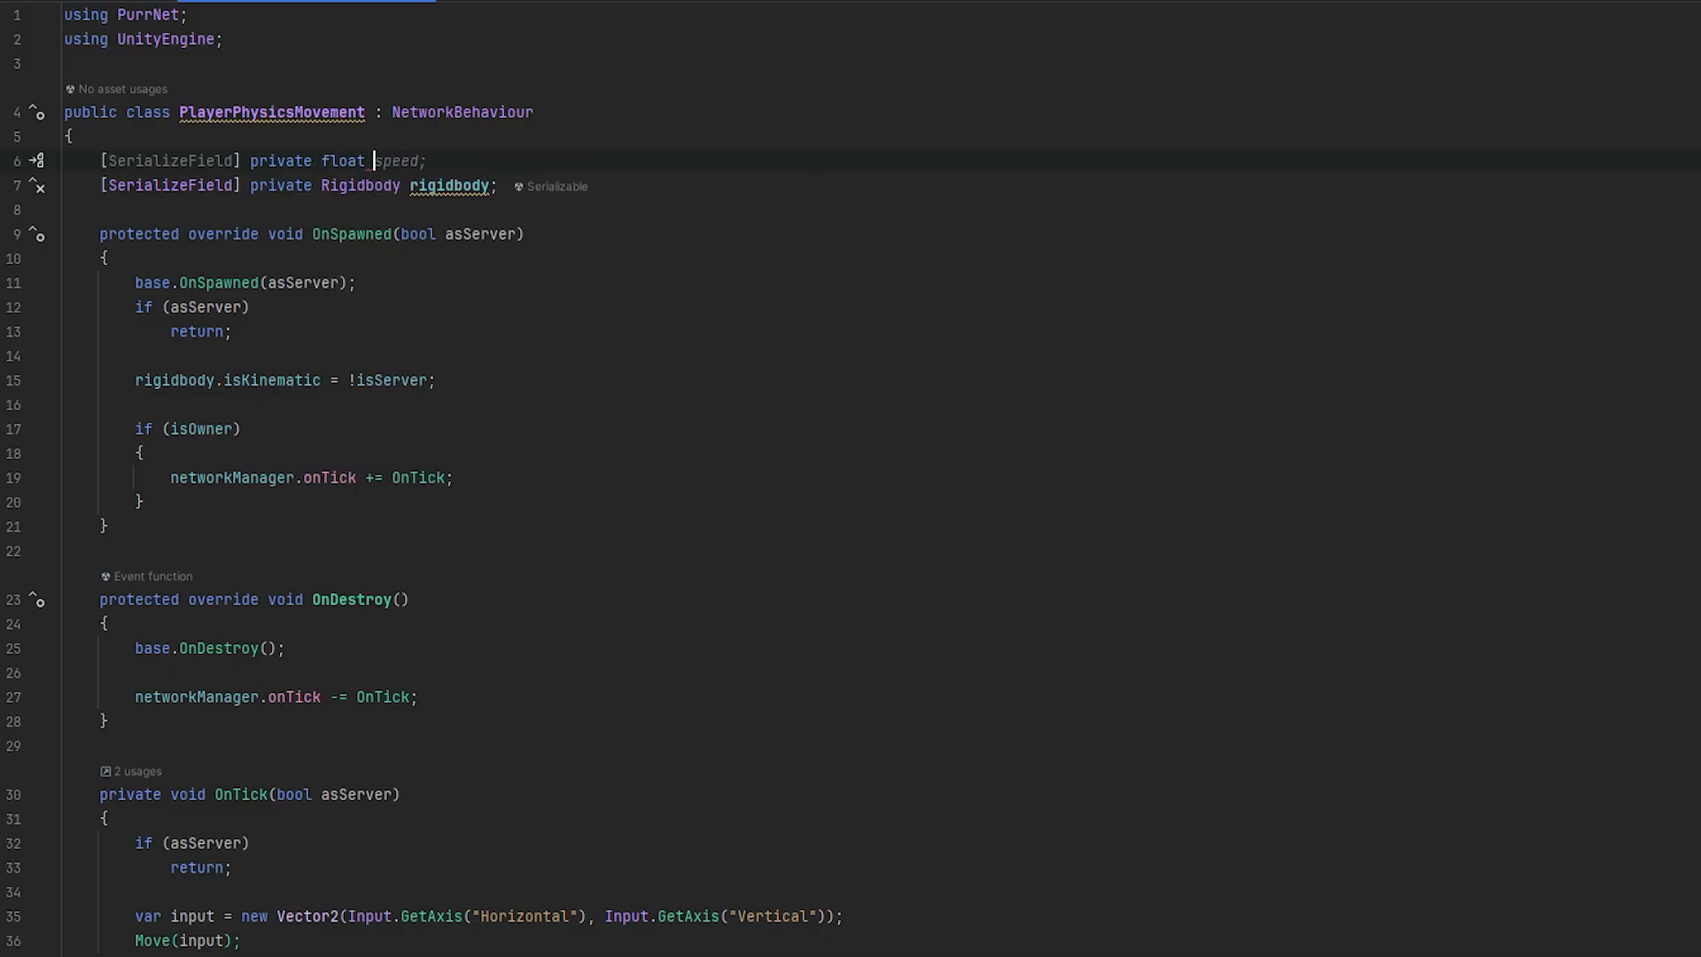
text(moveForce;)
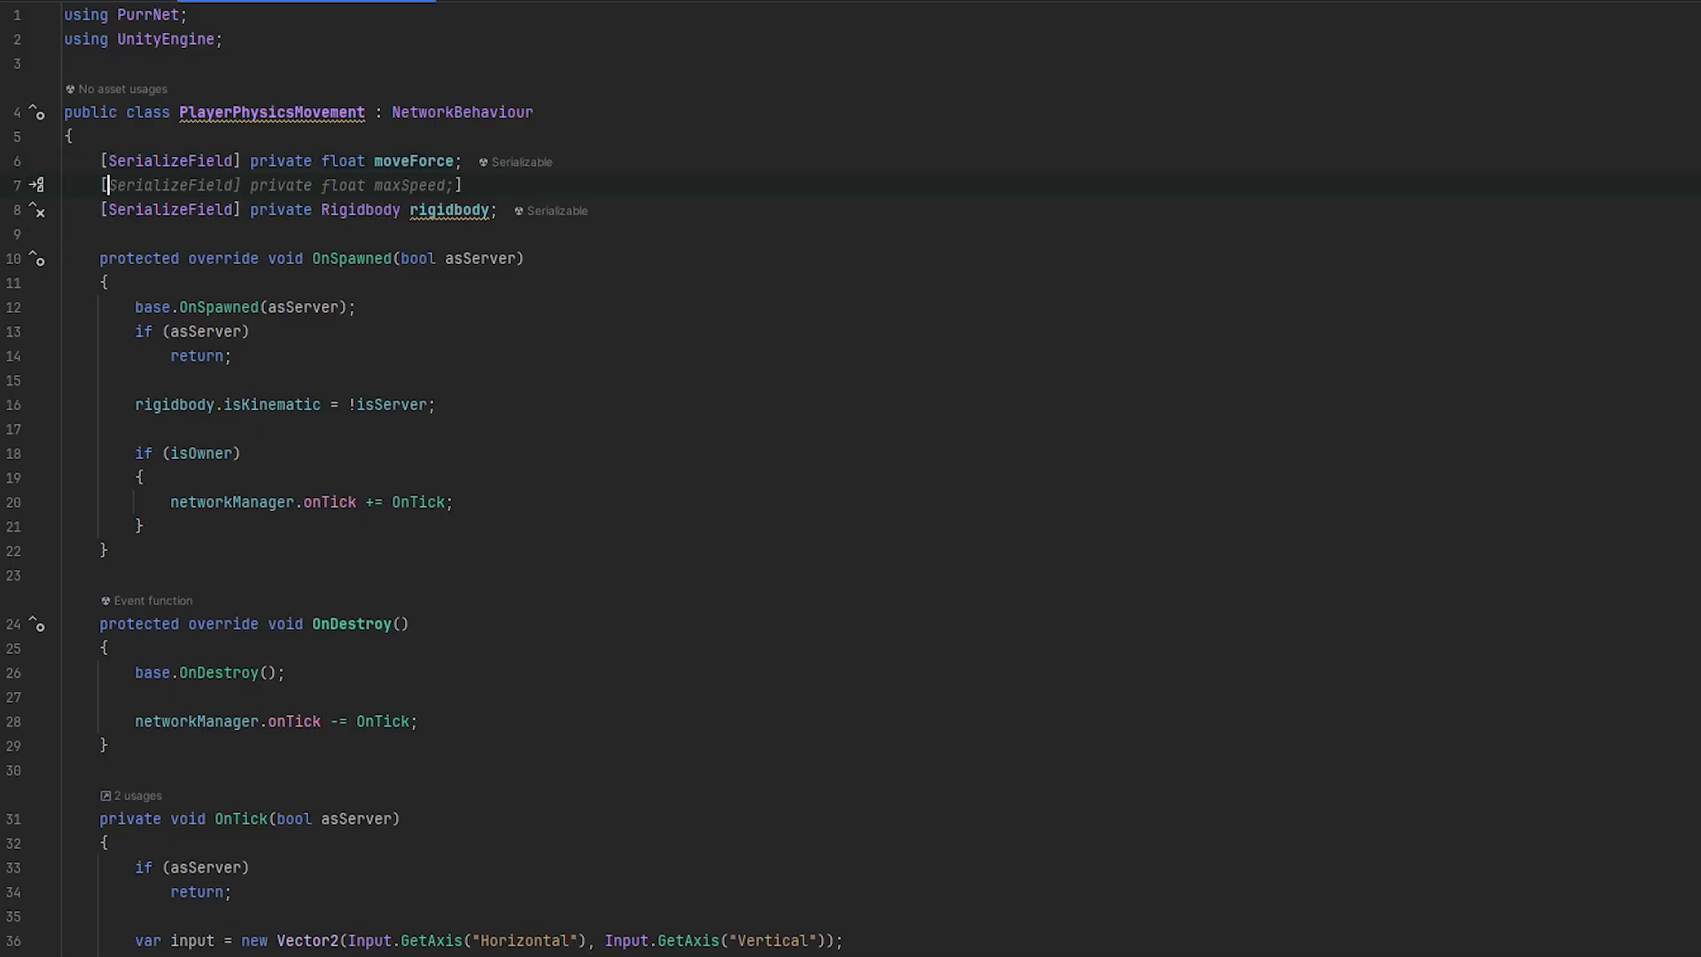
Add a maxSpeed float field, multiply movement by moveForce and call rigidbody.AddForce
key(Delete)
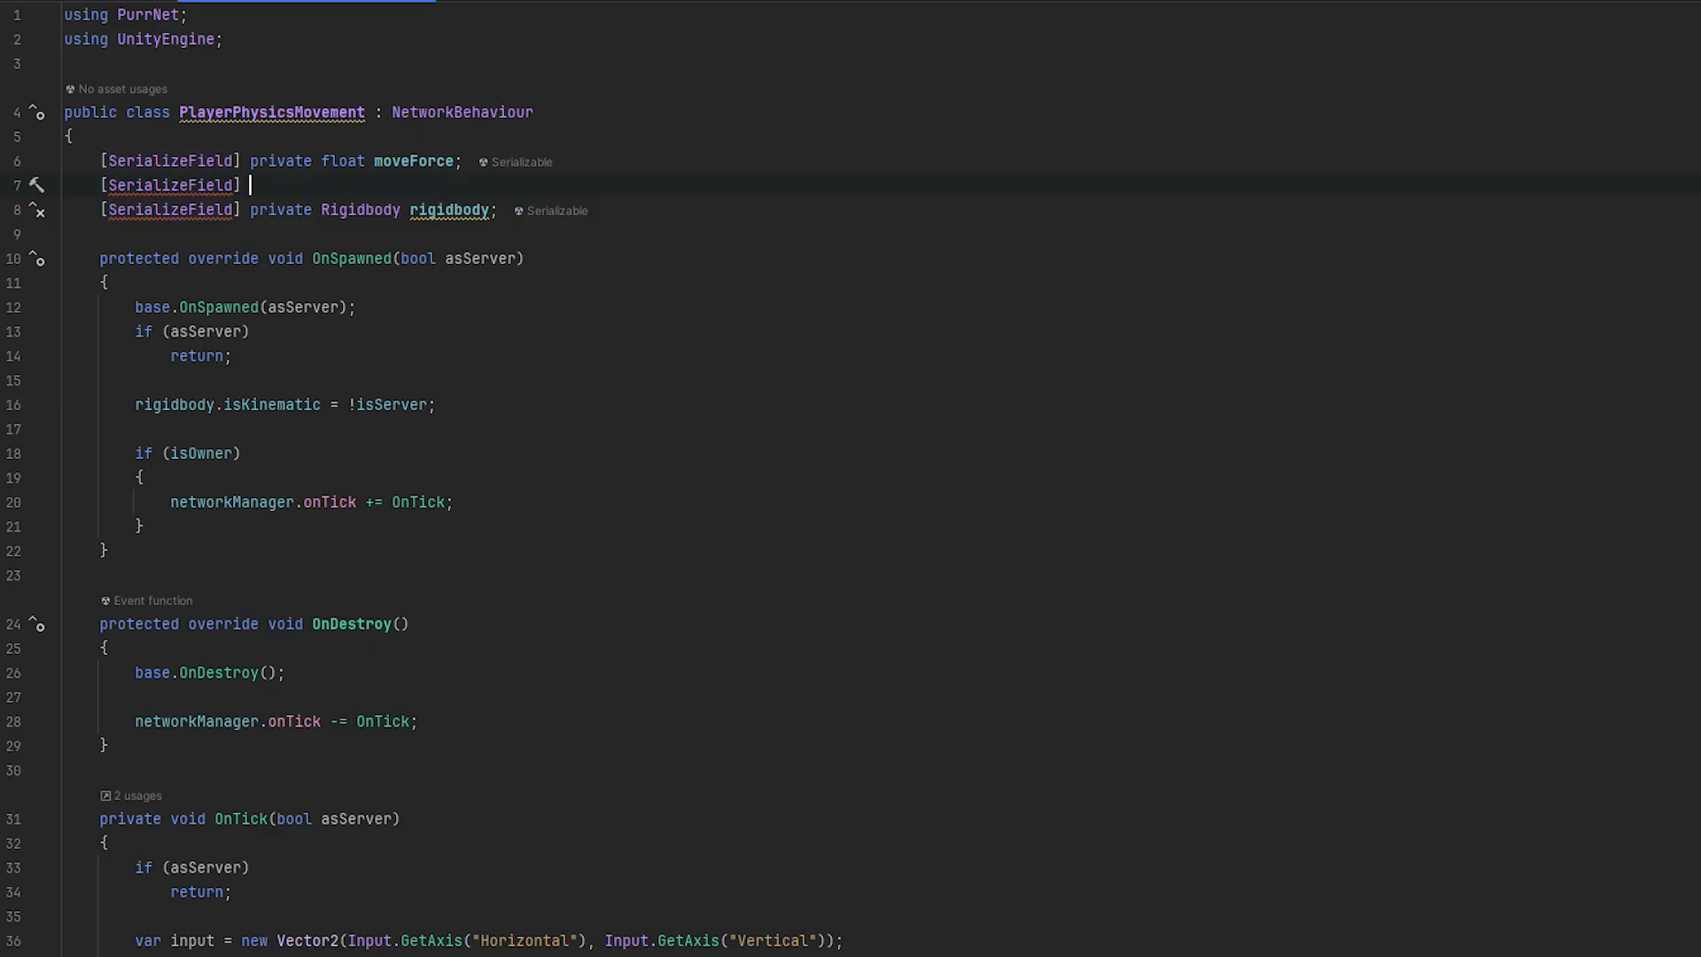
text(private float maxSpeed = 5;)
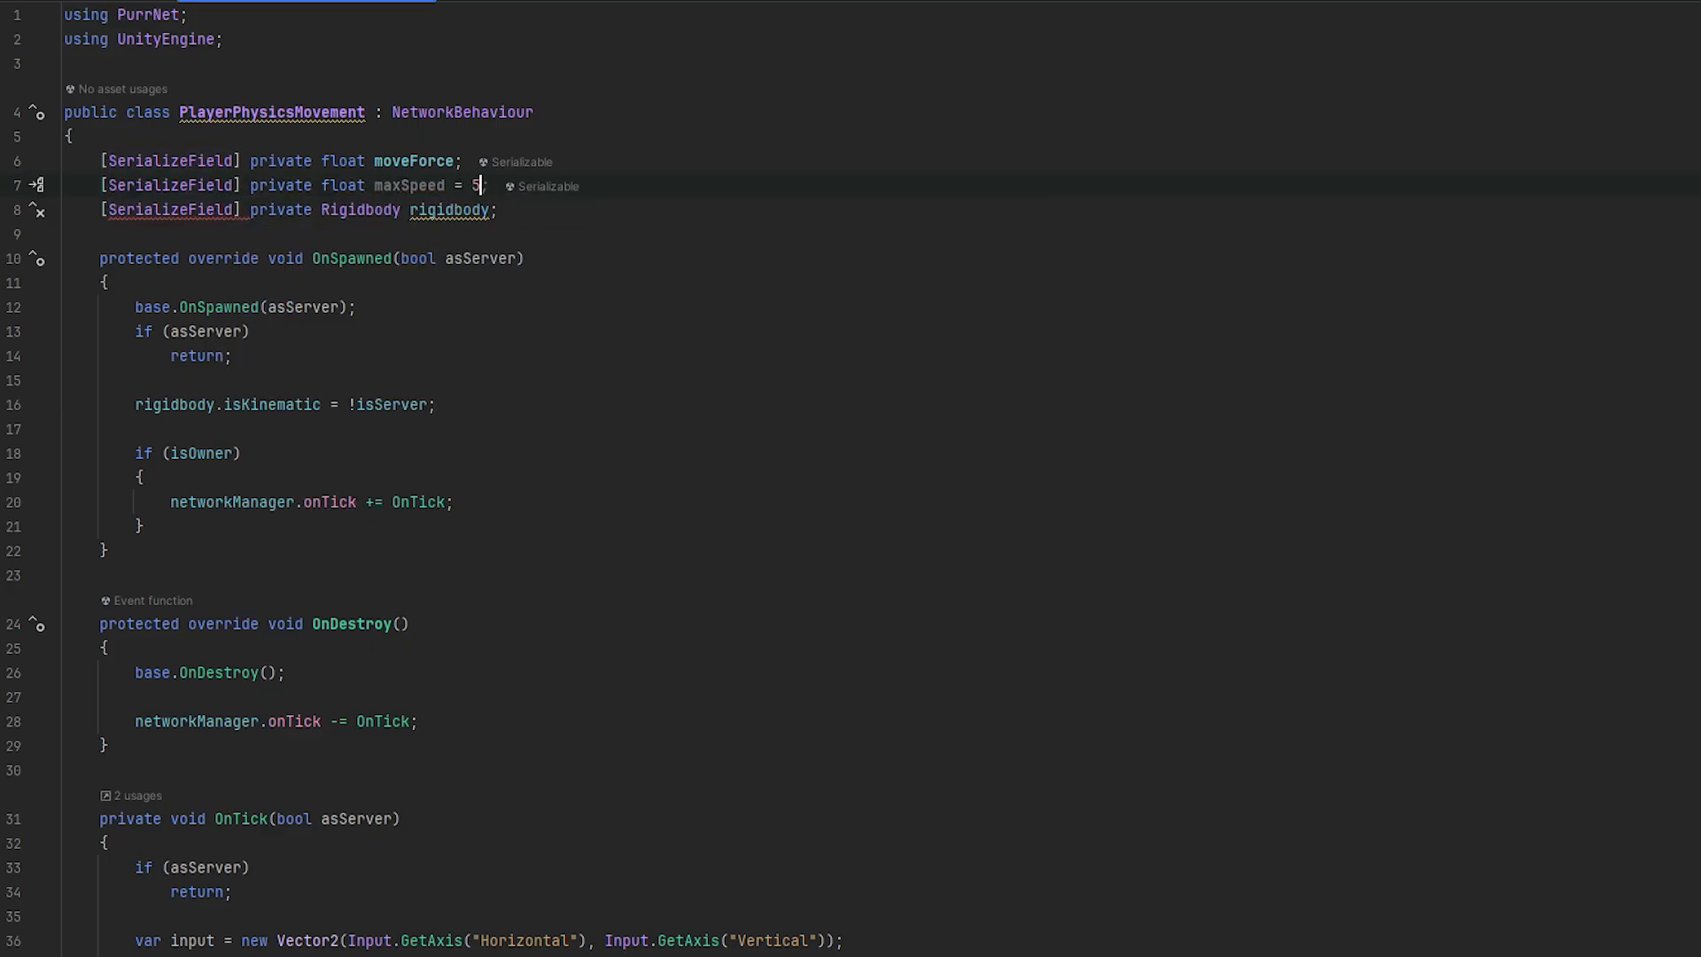
text(f;)
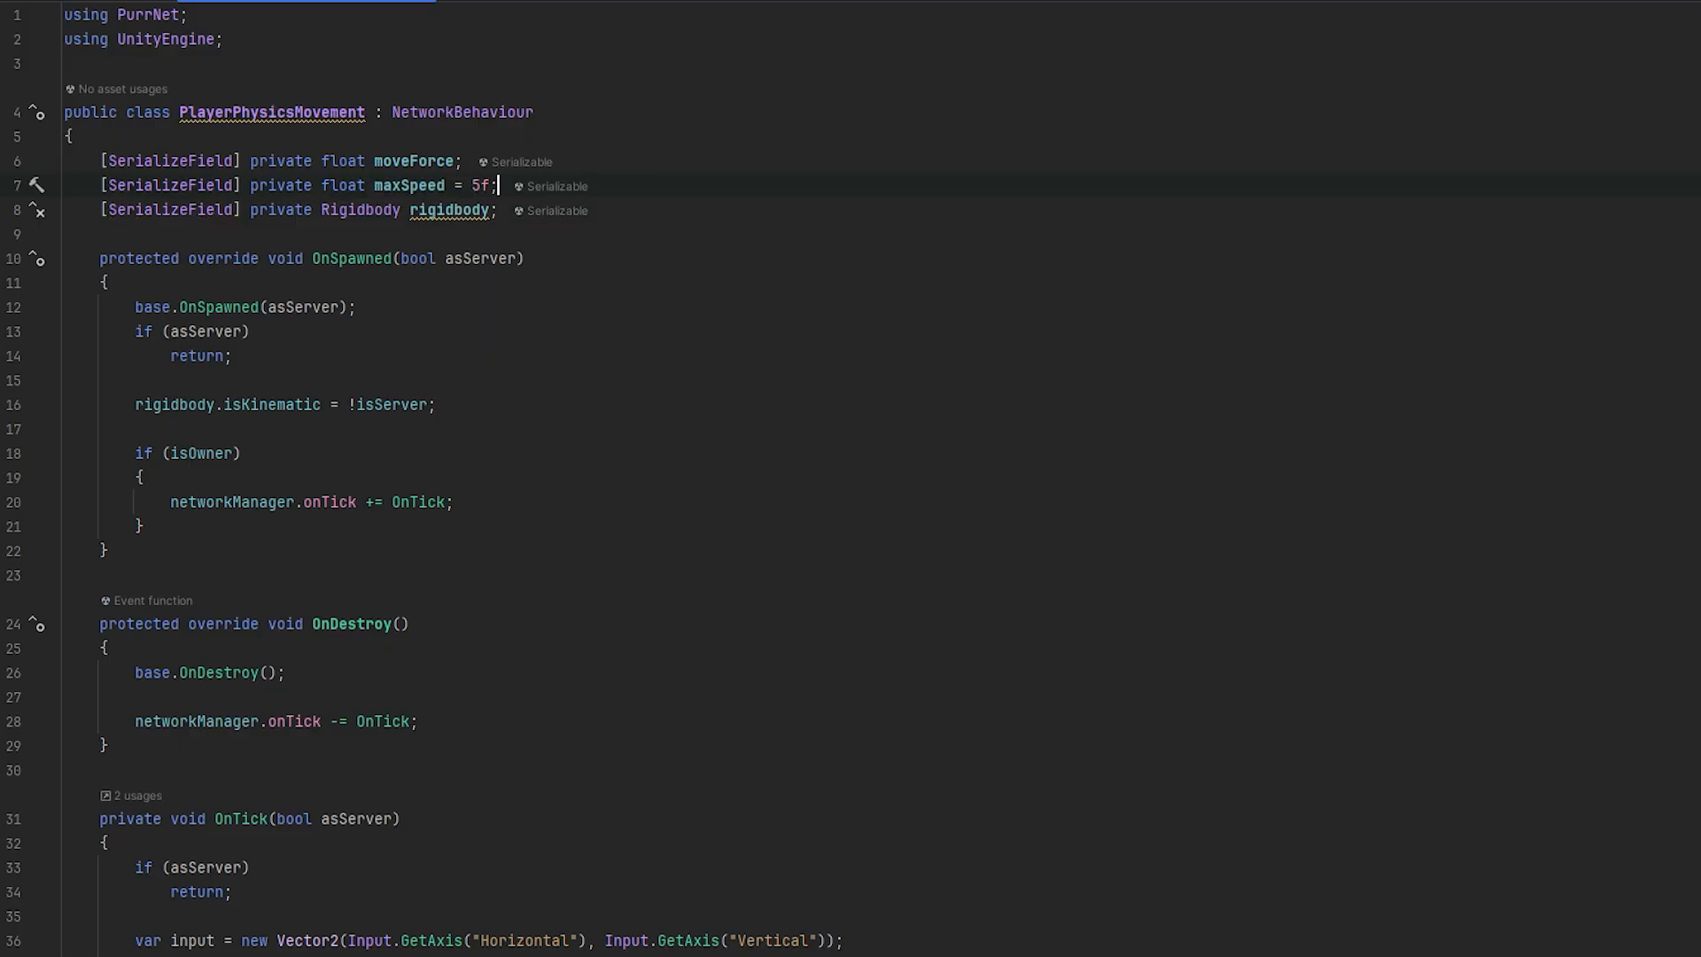
text(= 10)
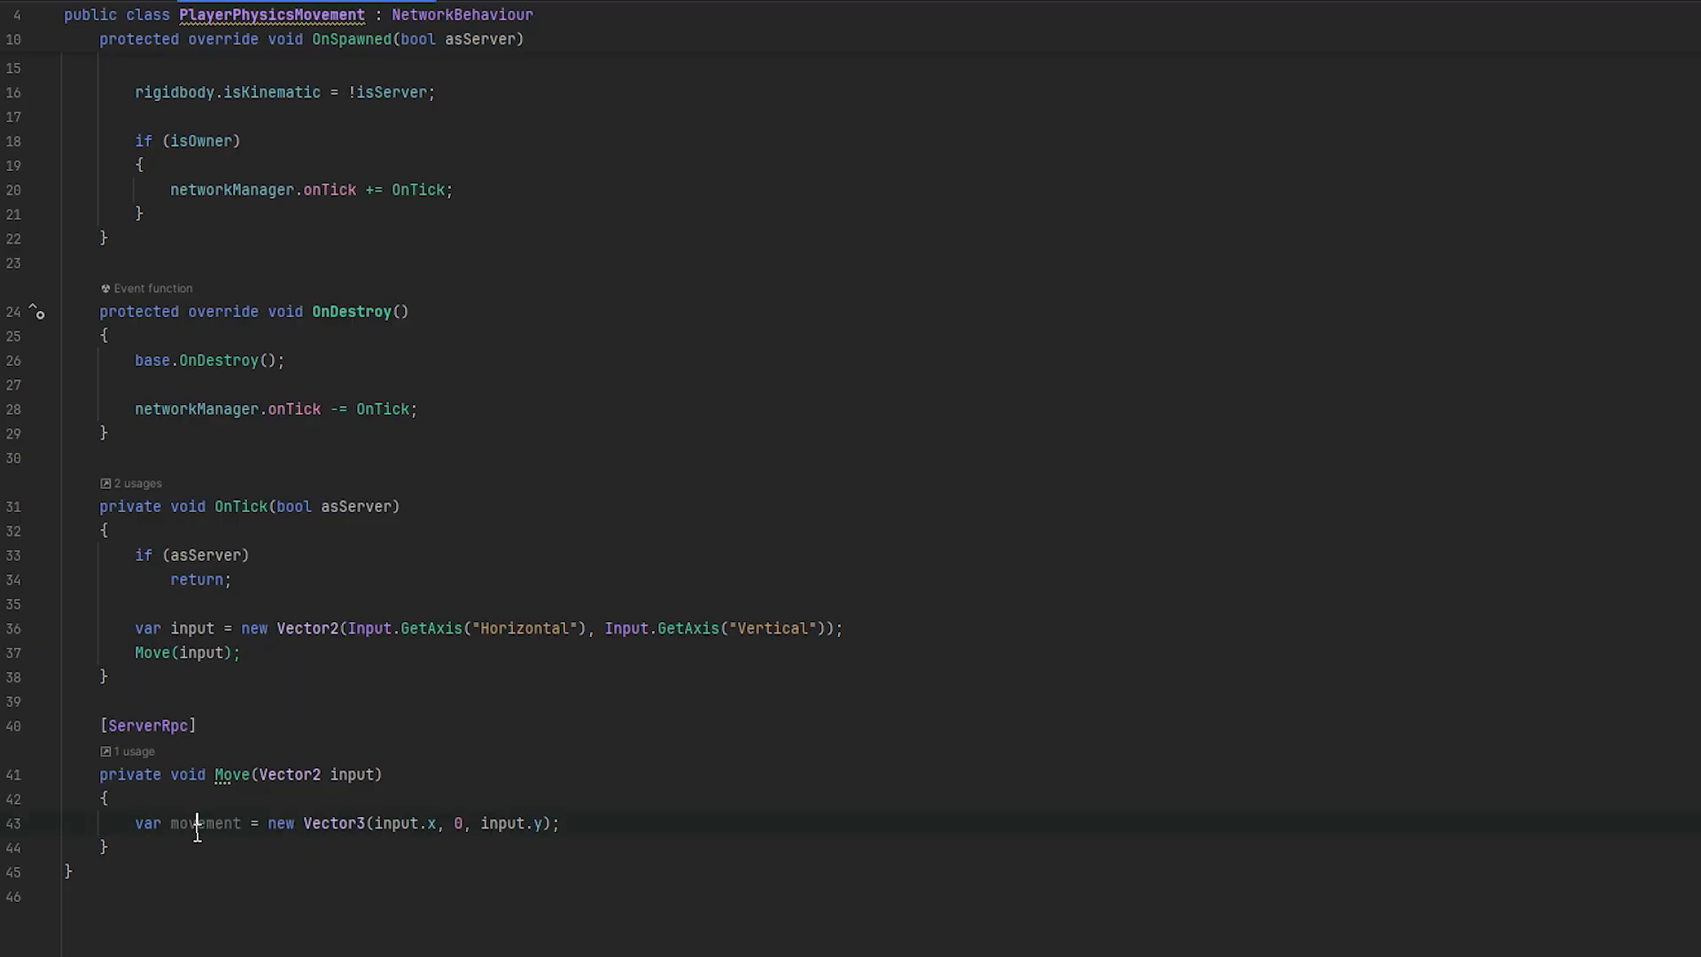
text(* moveForce)
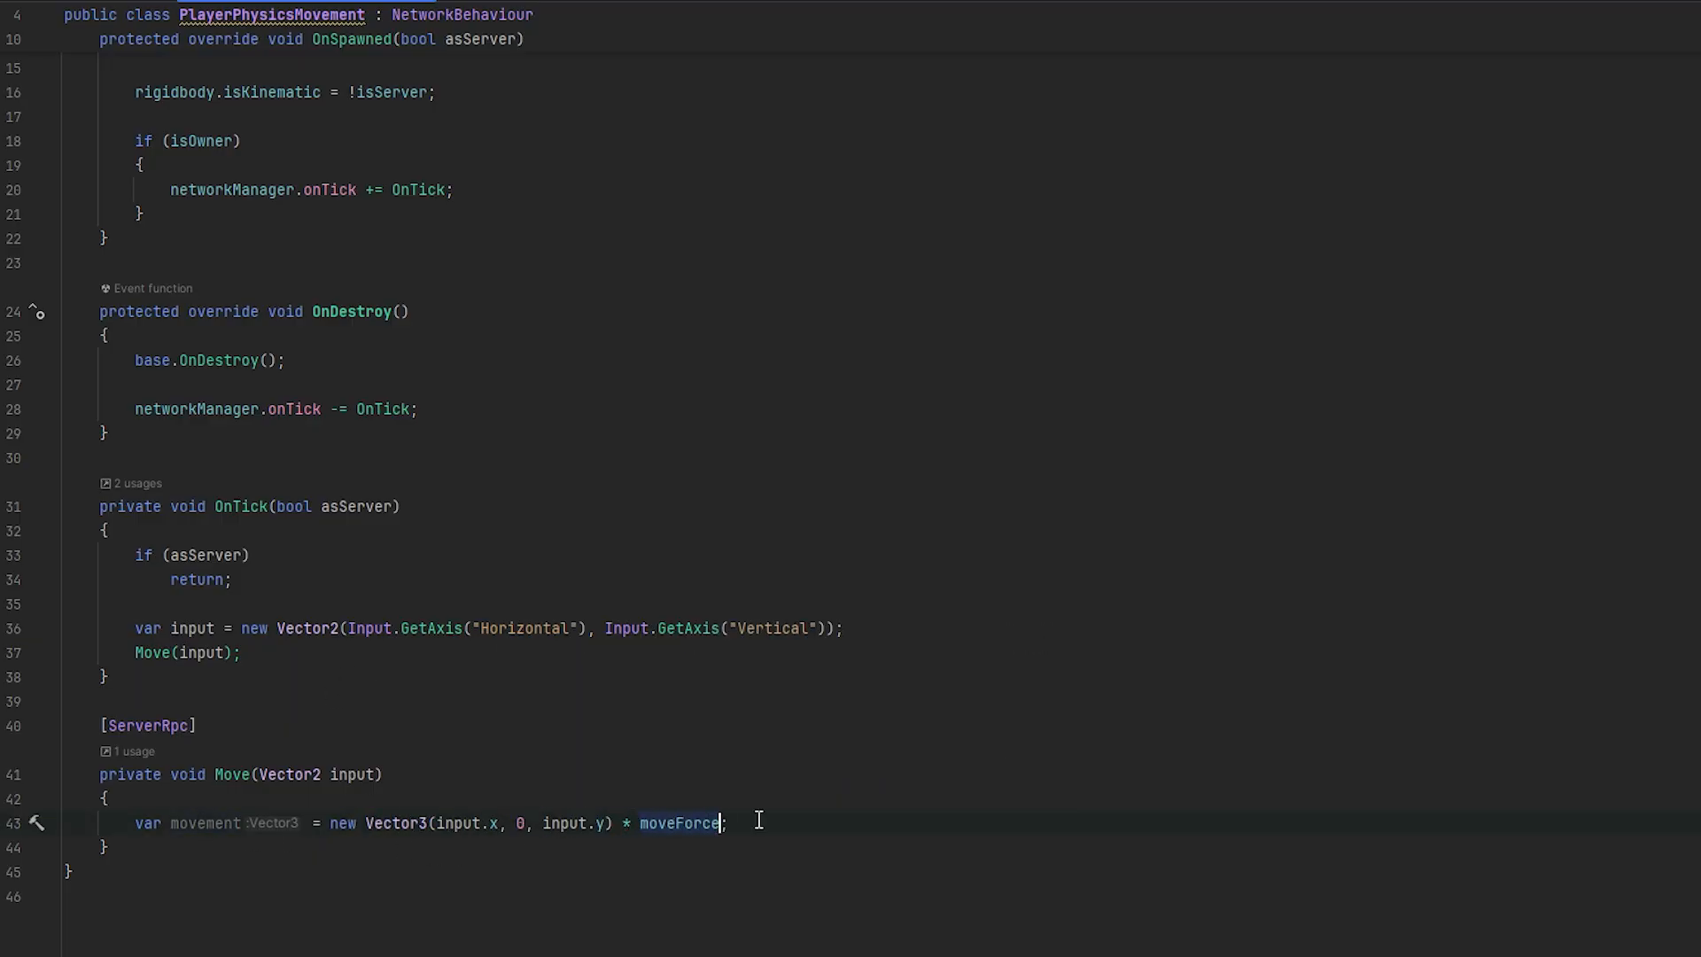
text(rigidbody.AddForce(movement);)
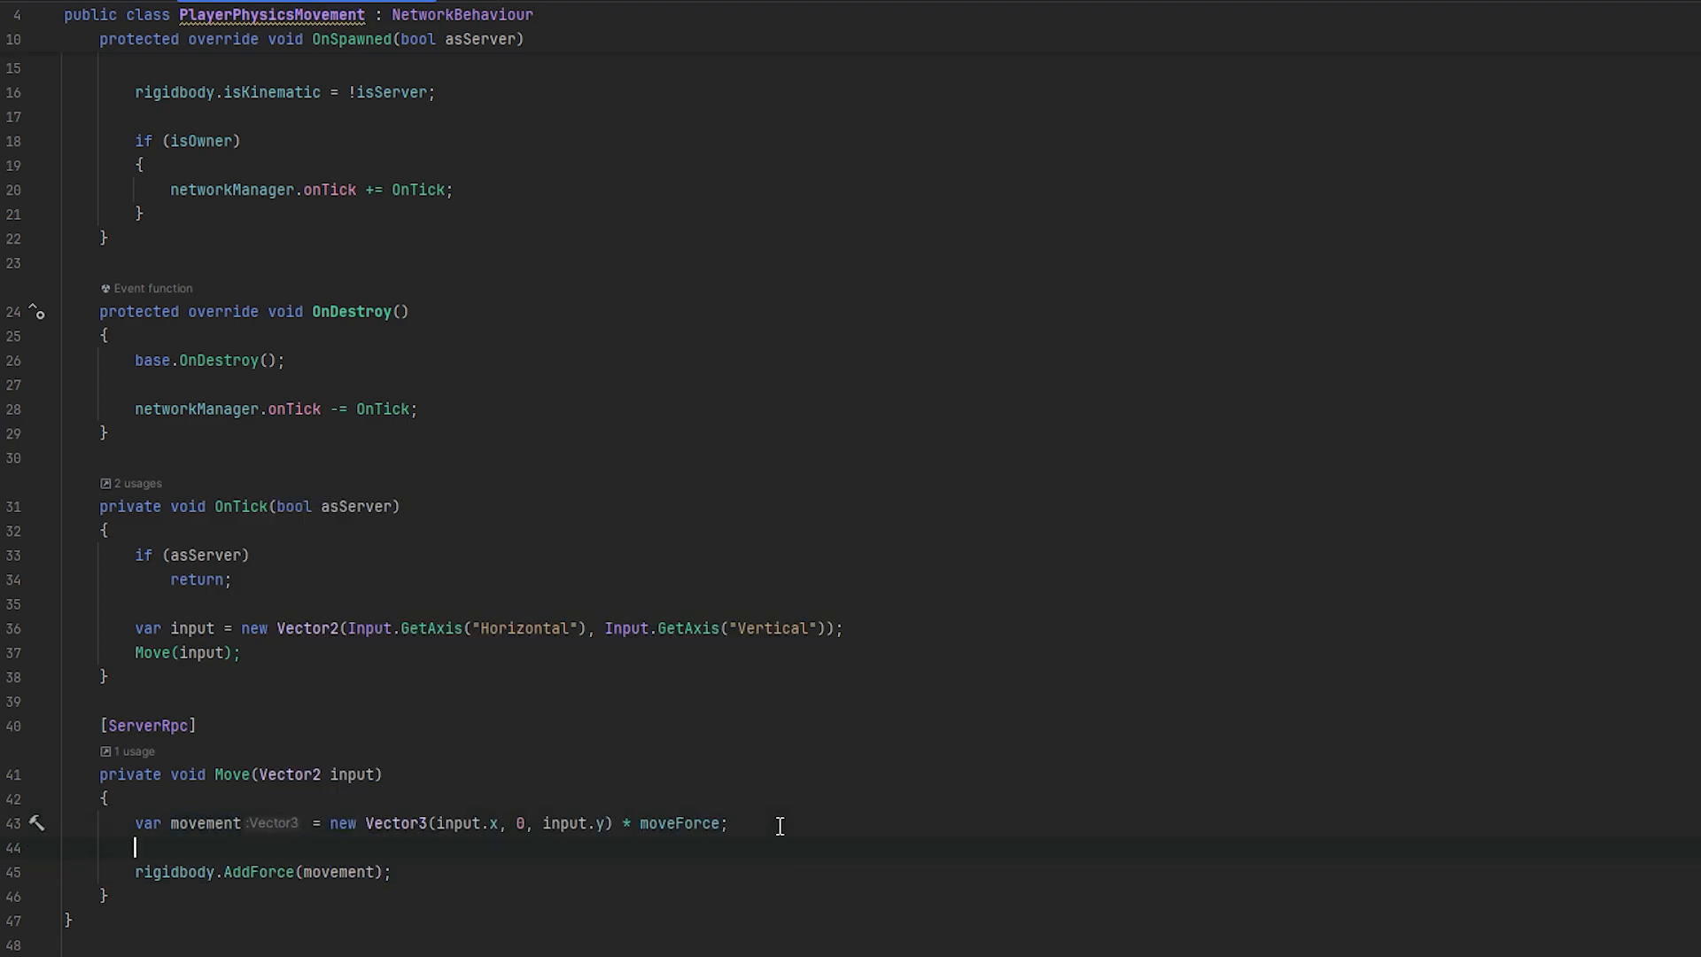
text(if(ri)
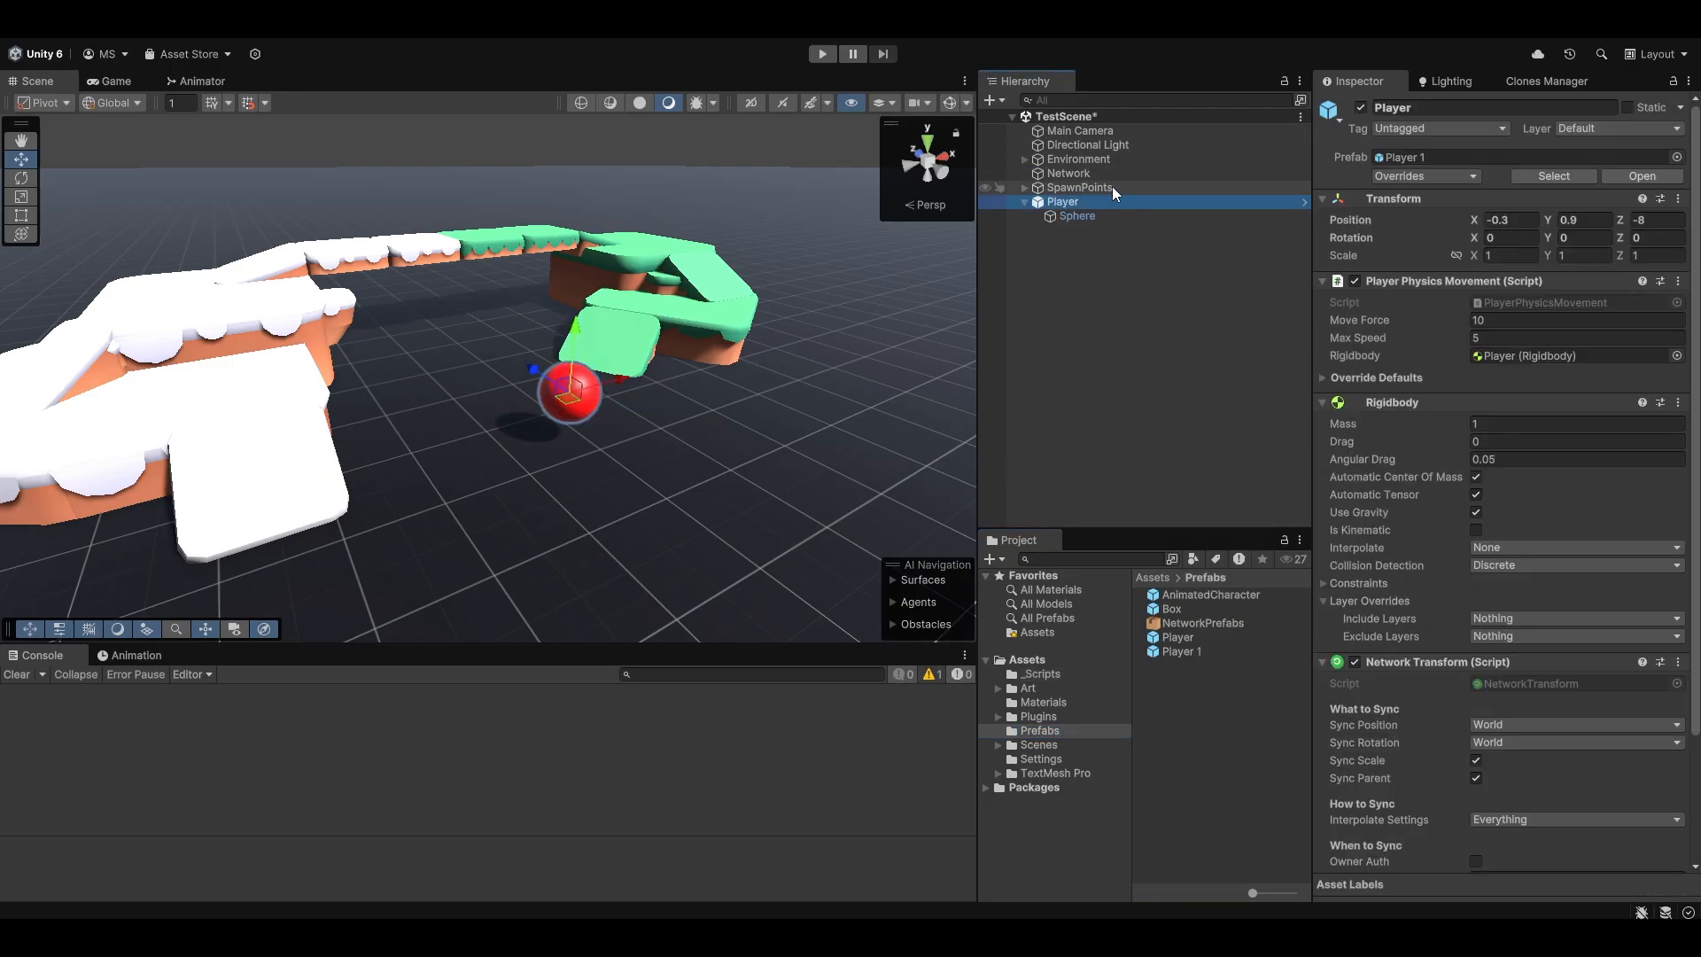
Set the Network object's Player Spawner prefab to Player 1
click(1068, 172)
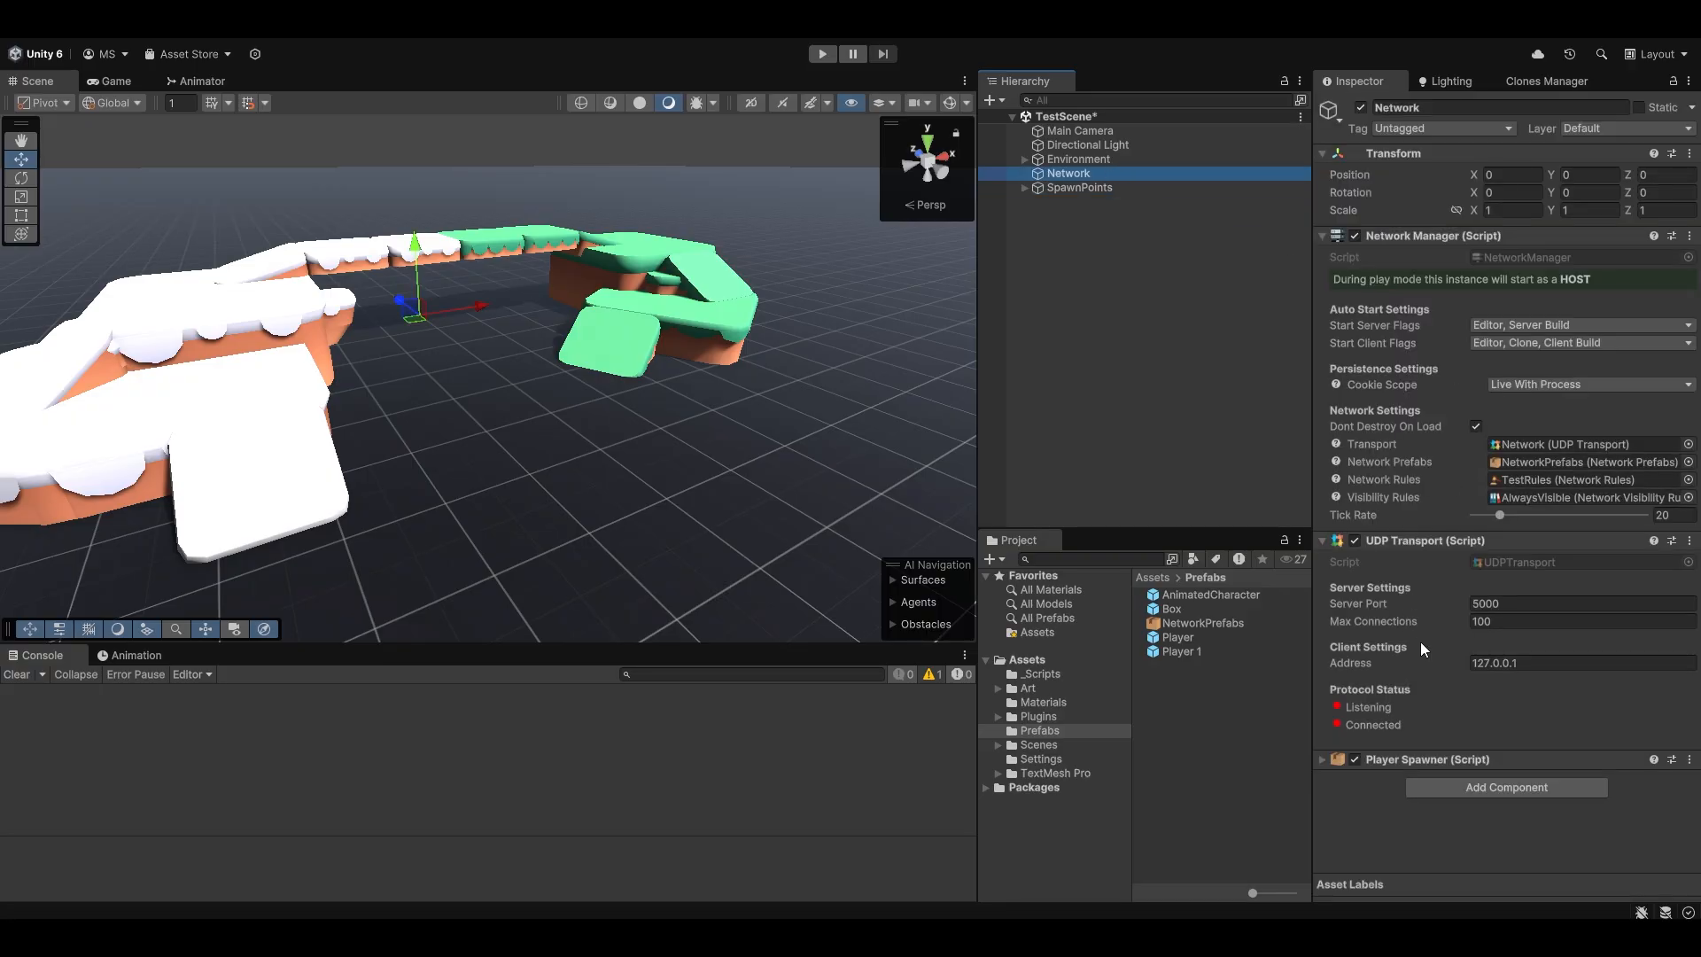
scroll(down, 3)
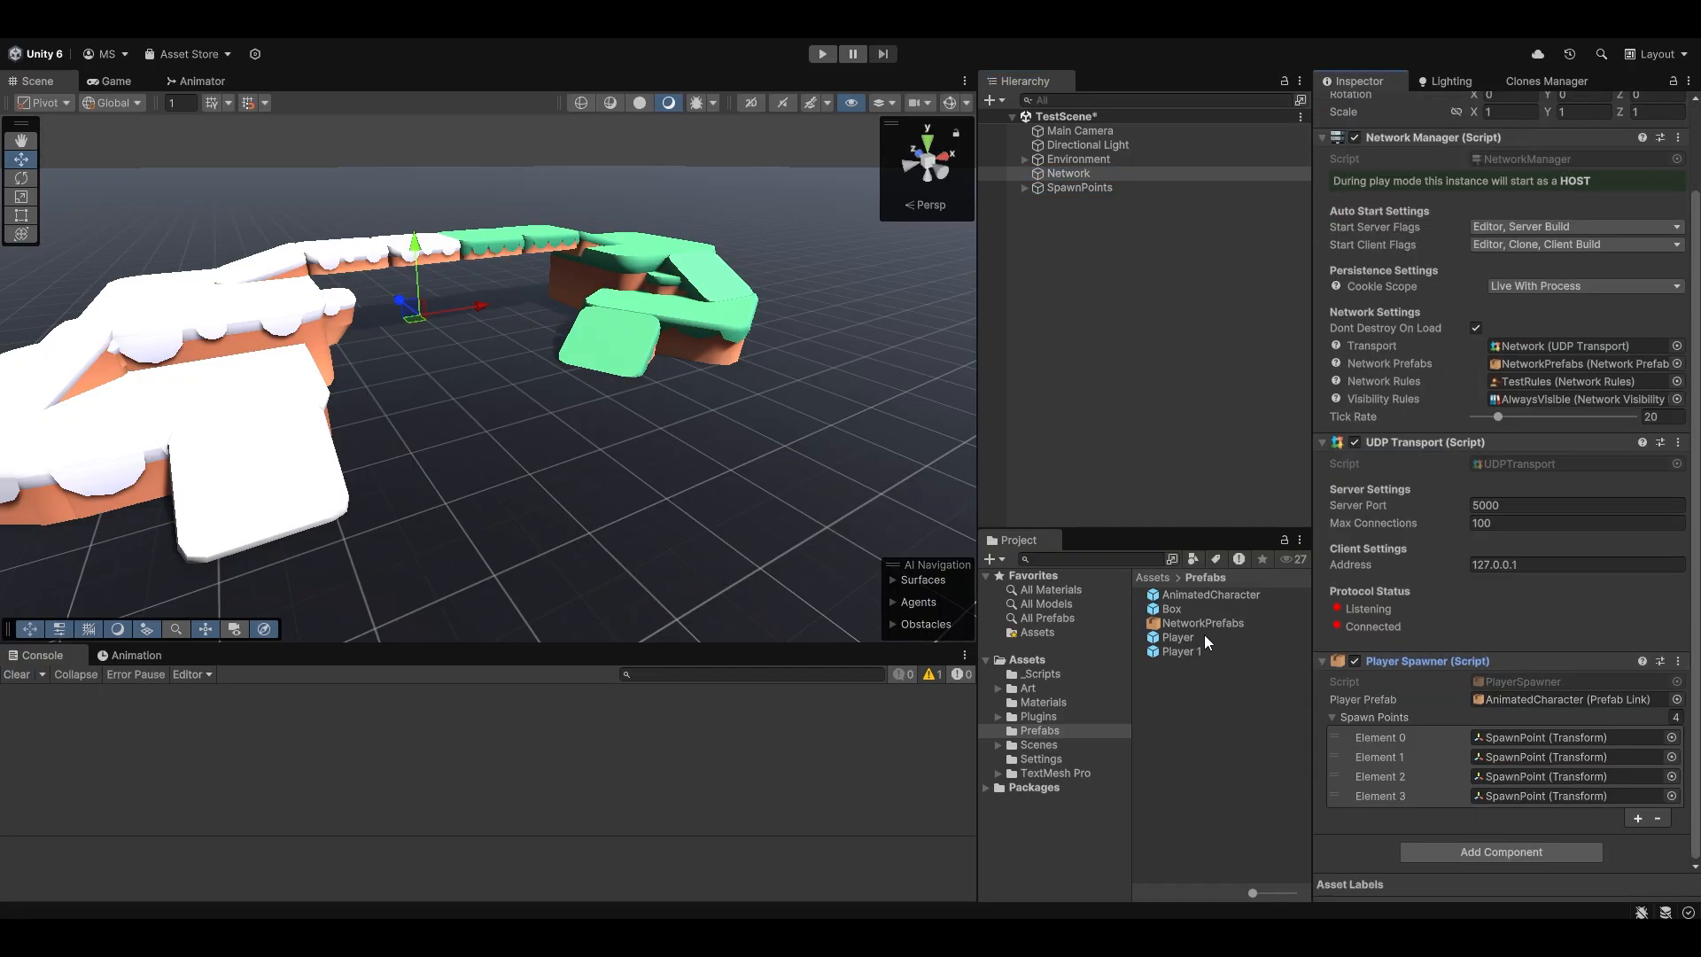
click(1068, 174)
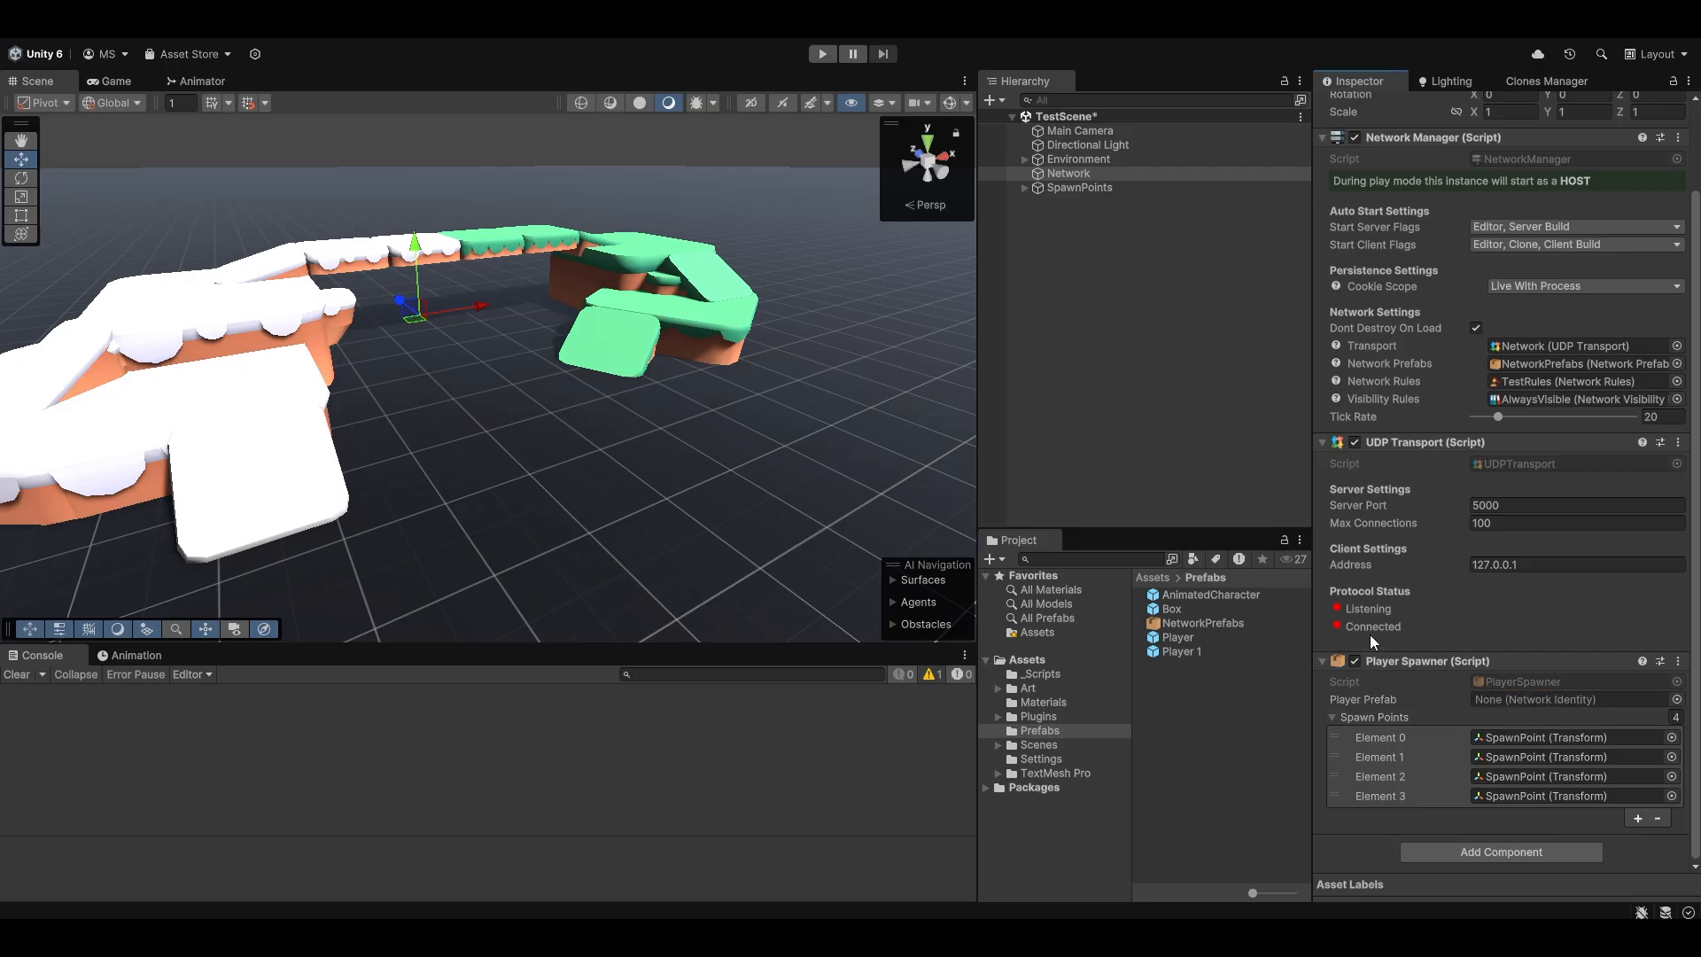
mouse_move(1192, 648)
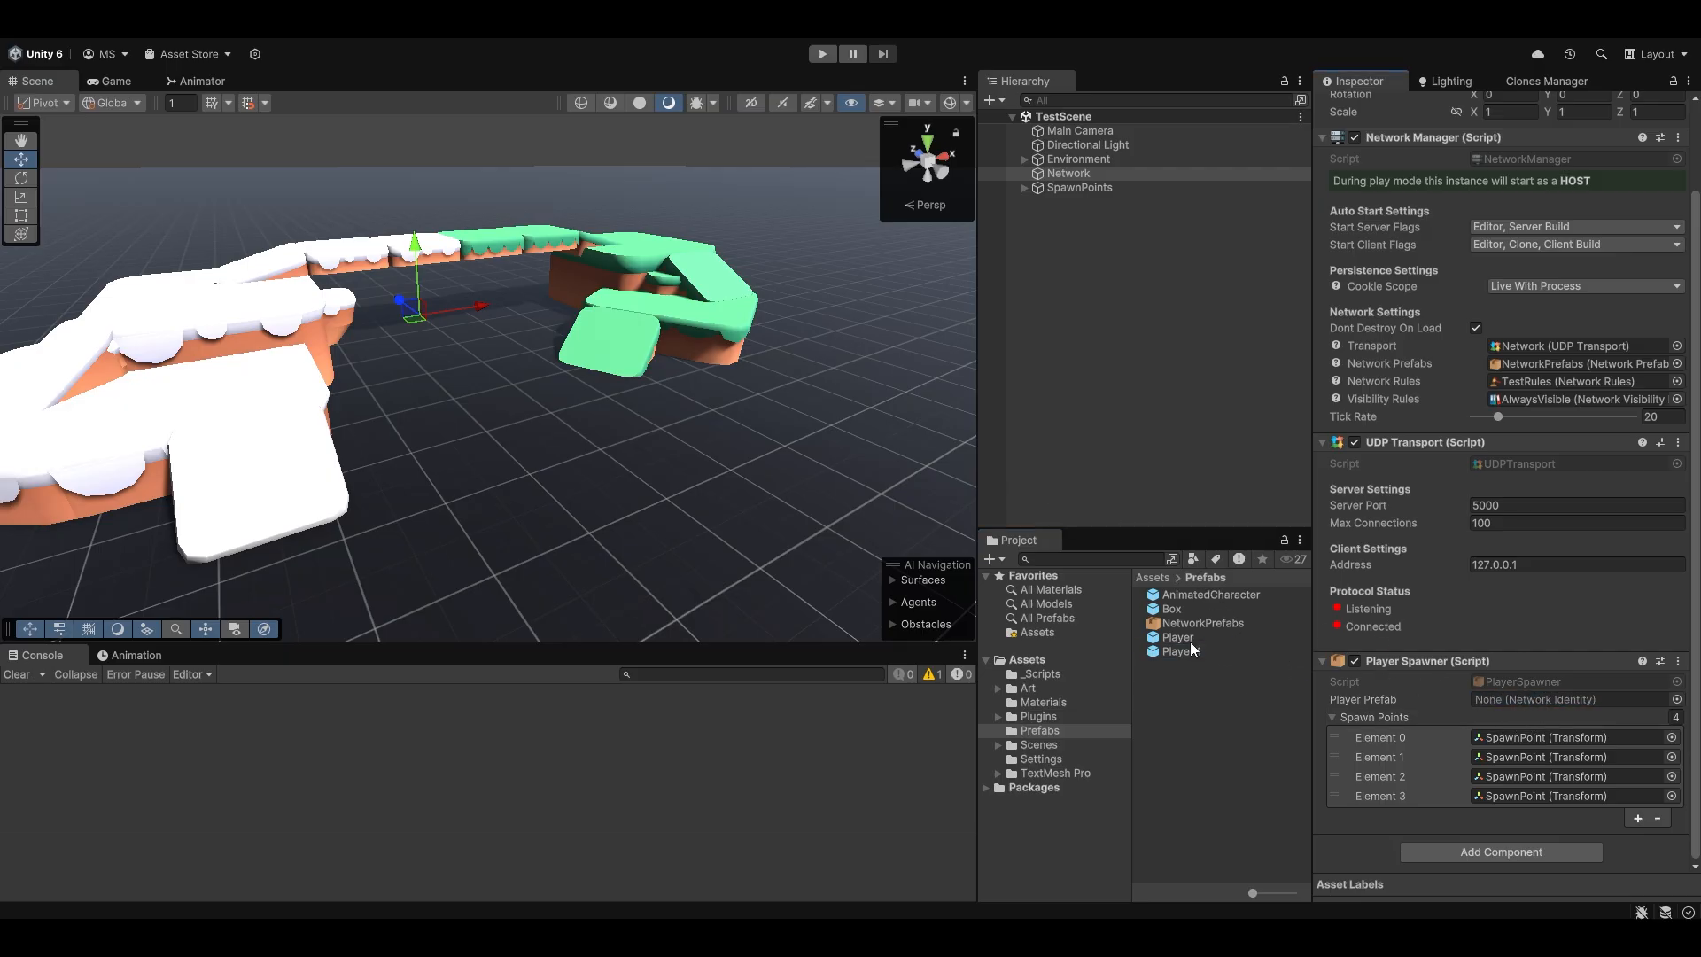
click(1178, 652)
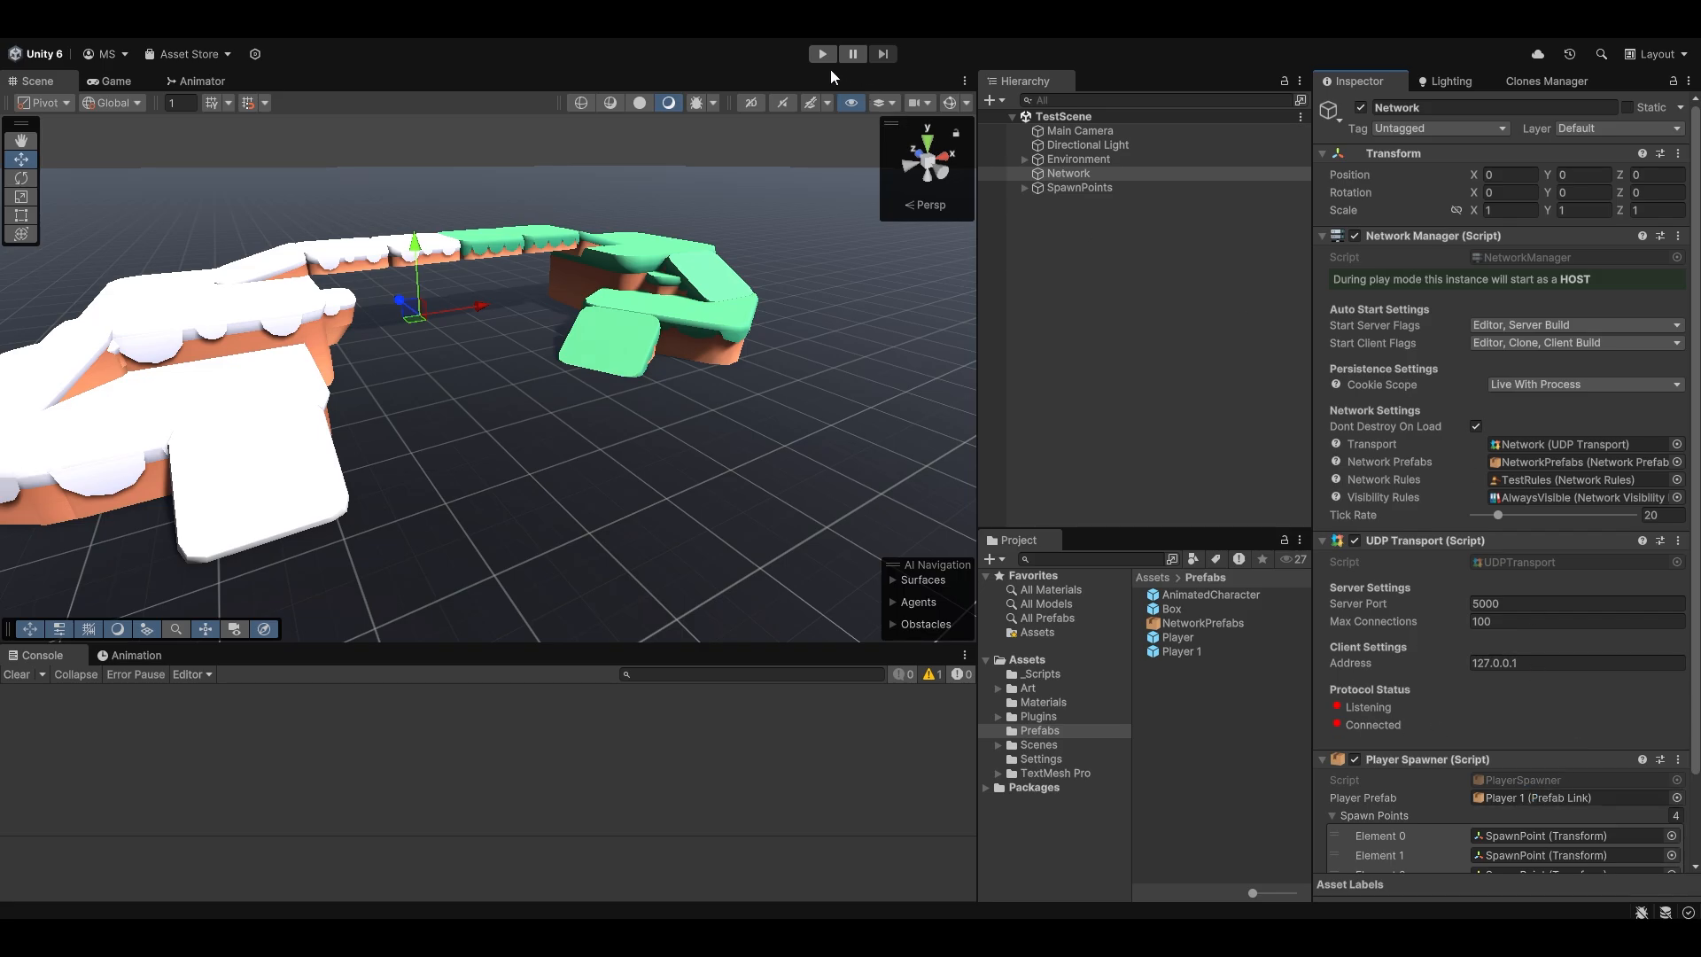
Start and stop Play mode, expanding the Environment objects in between
click(821, 54)
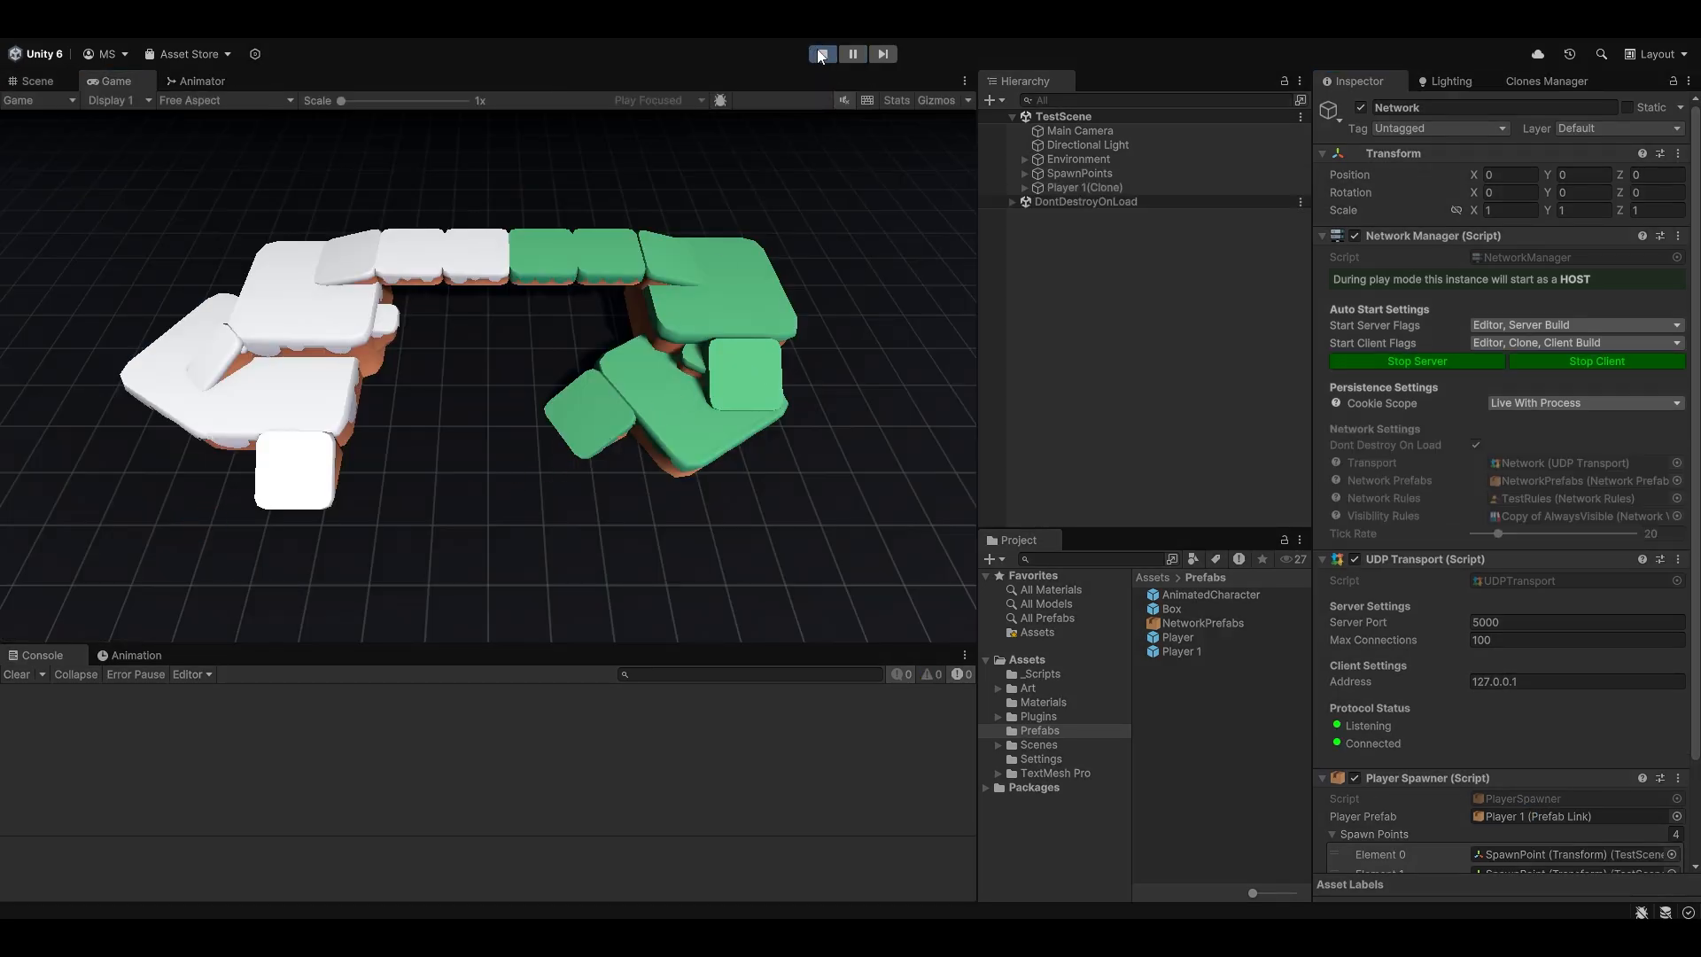
click(821, 54)
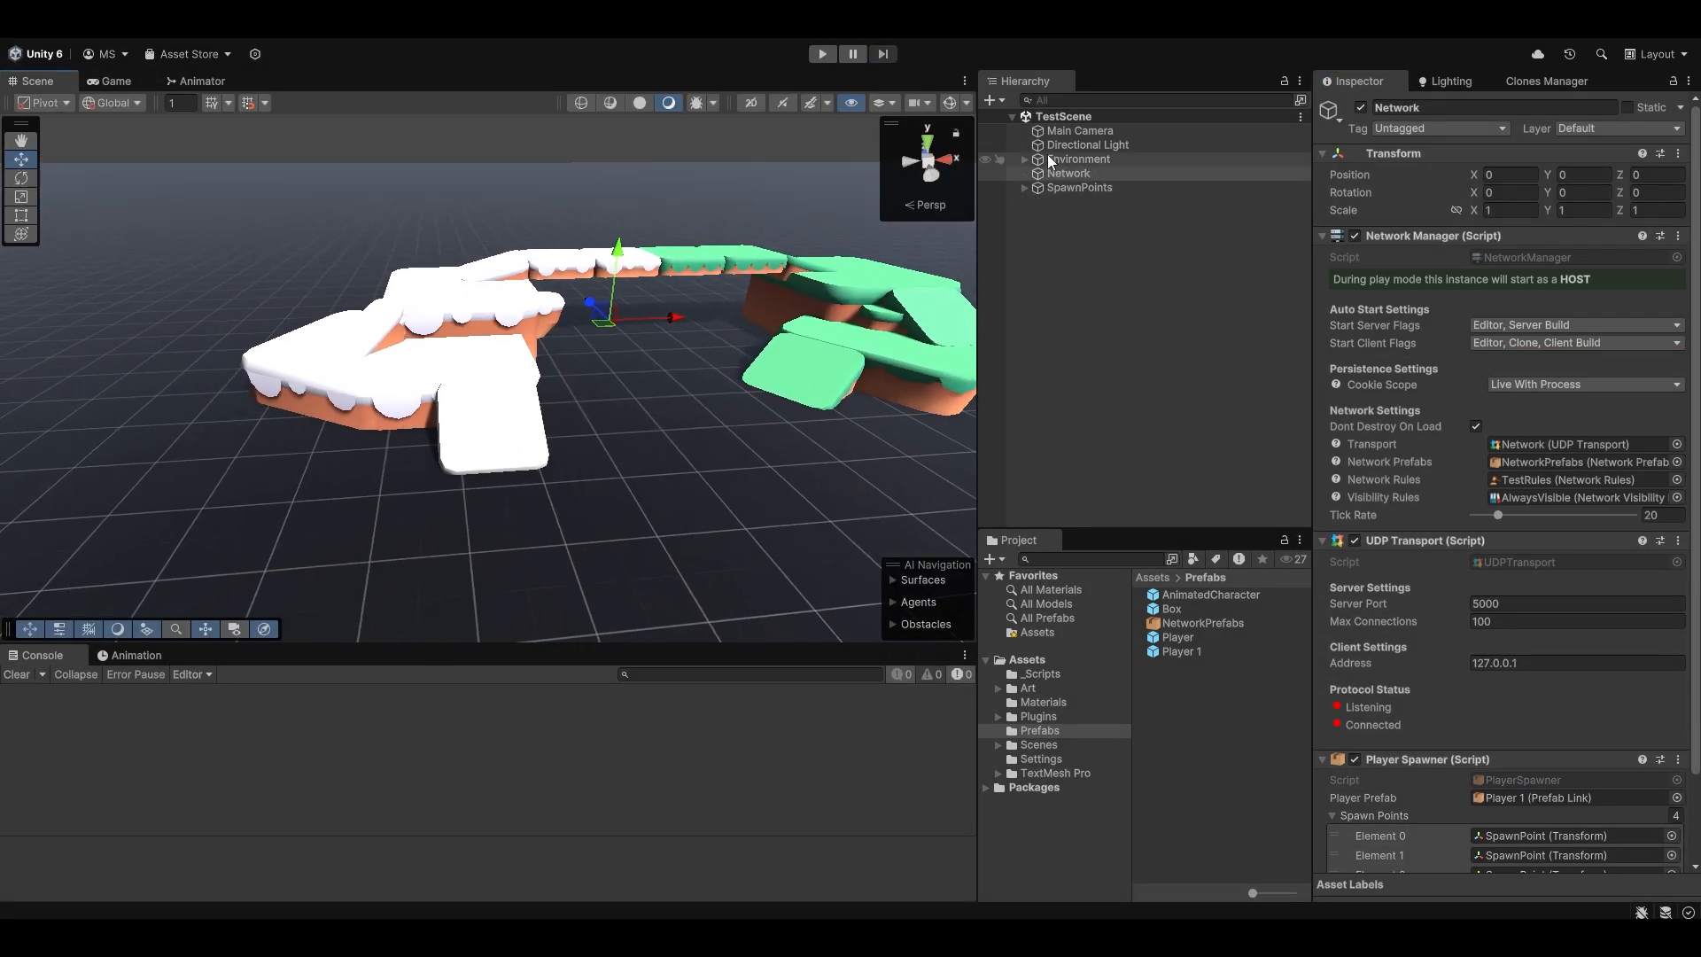
click(1024, 159)
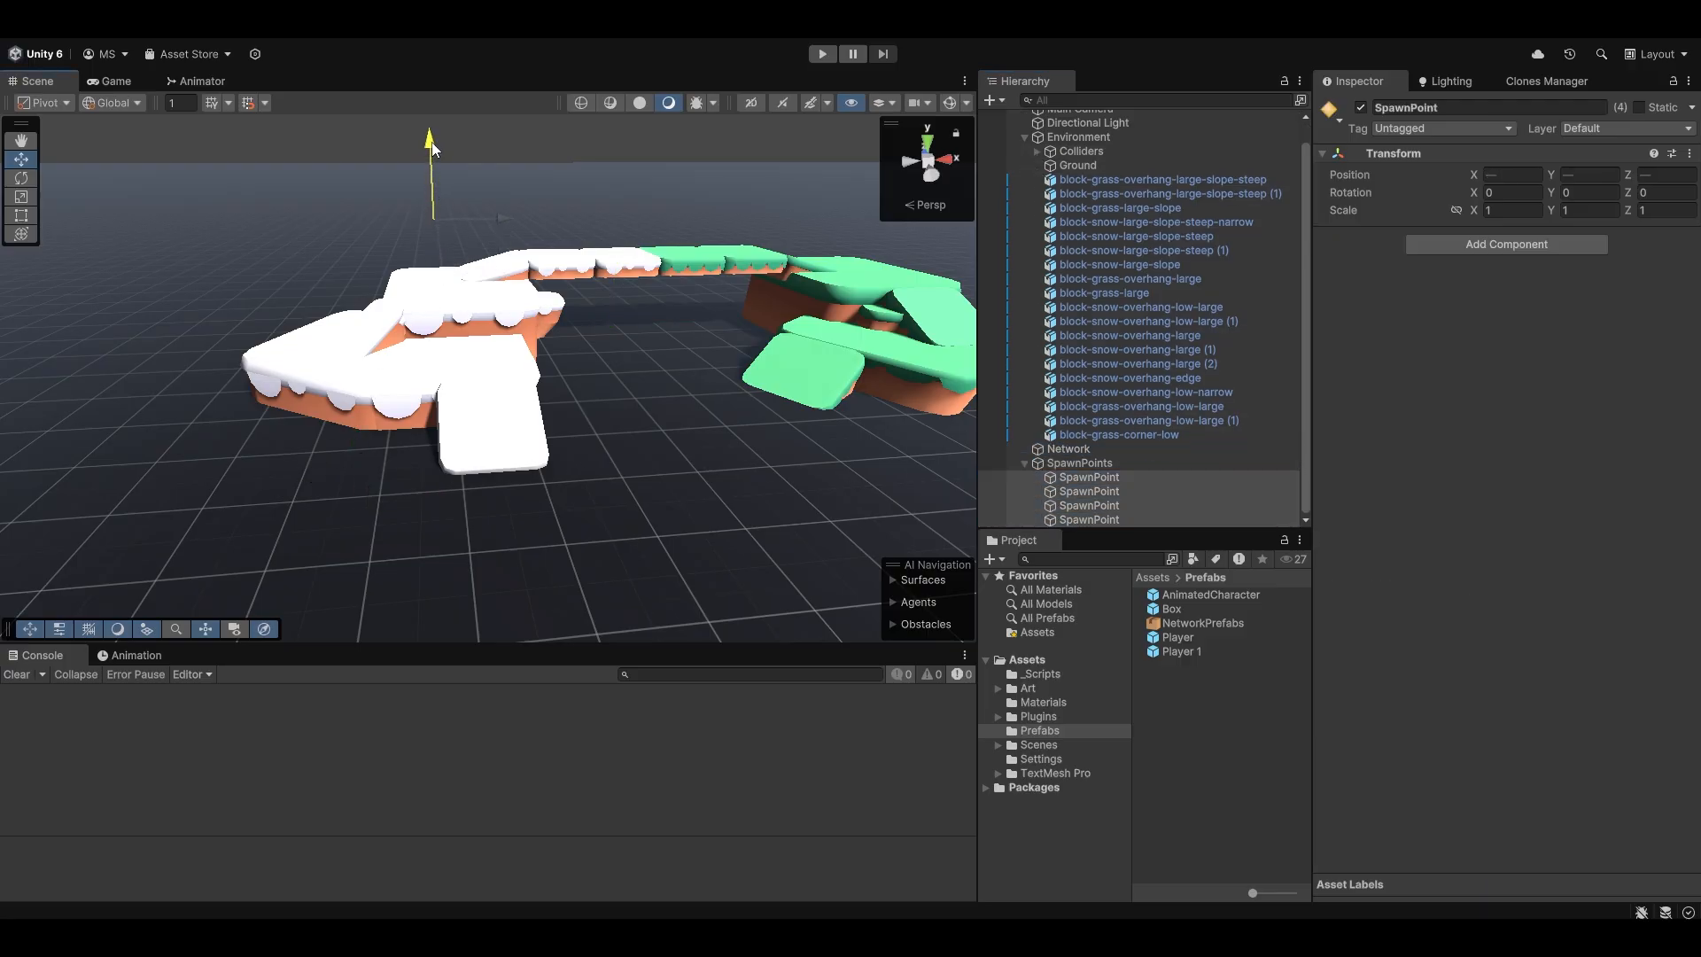
click(821, 53)
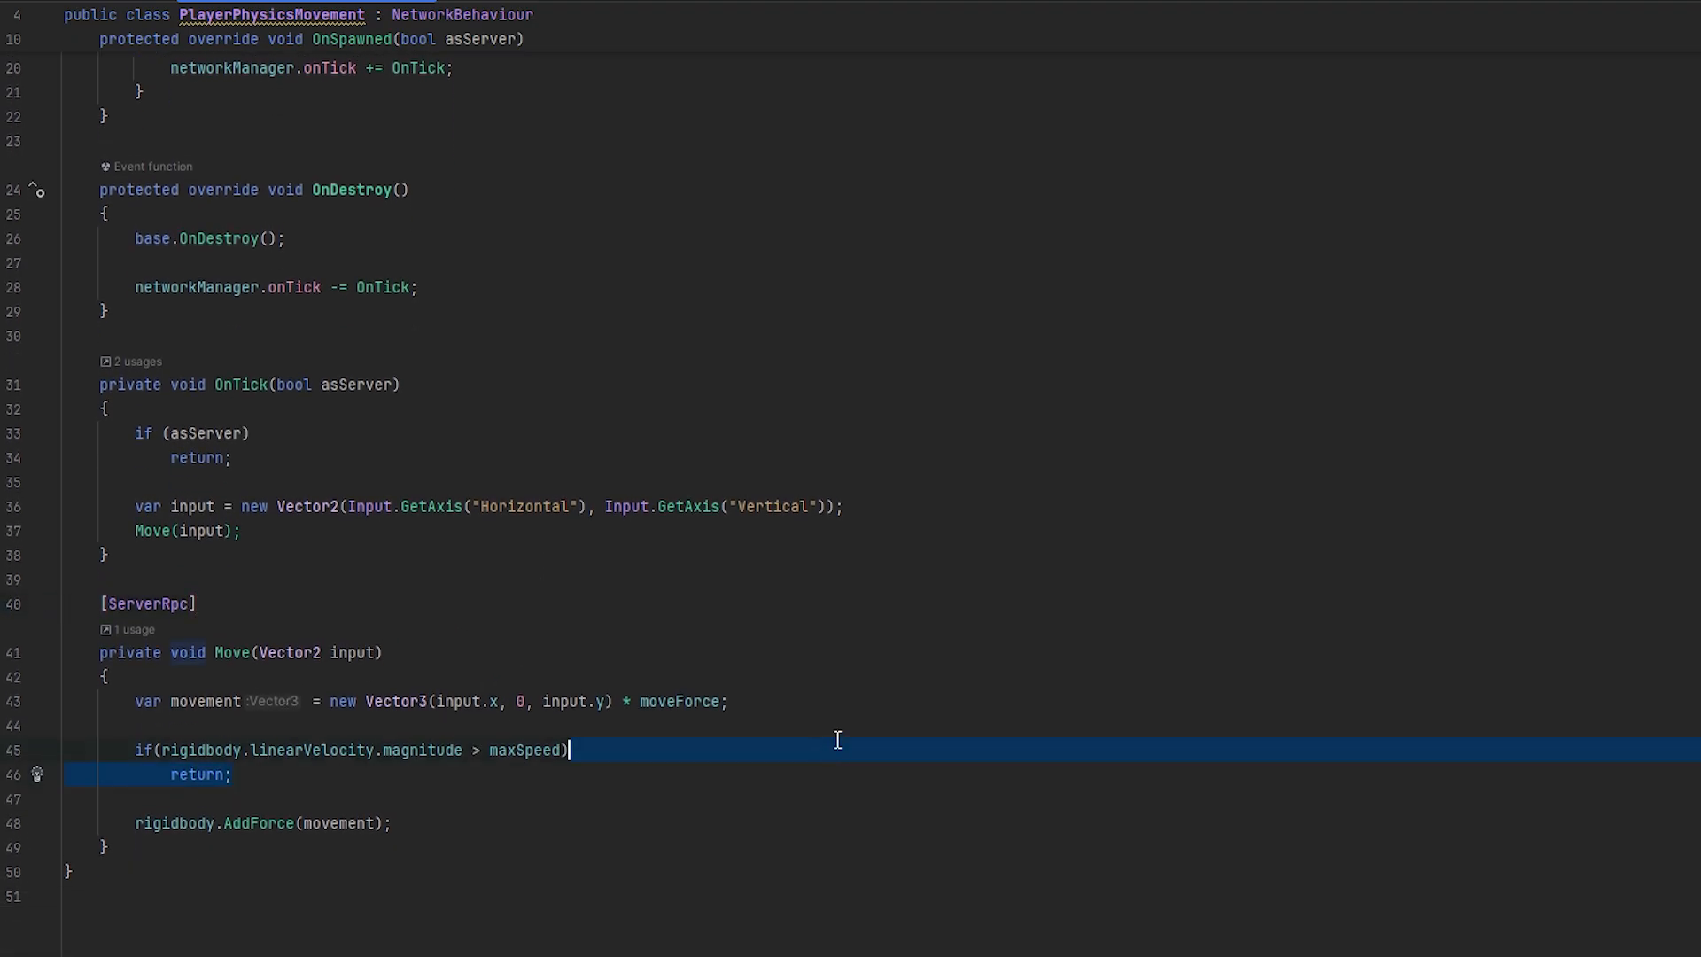
Scroll up to the maxSpeed velocity check in Move
scroll(up, 3)
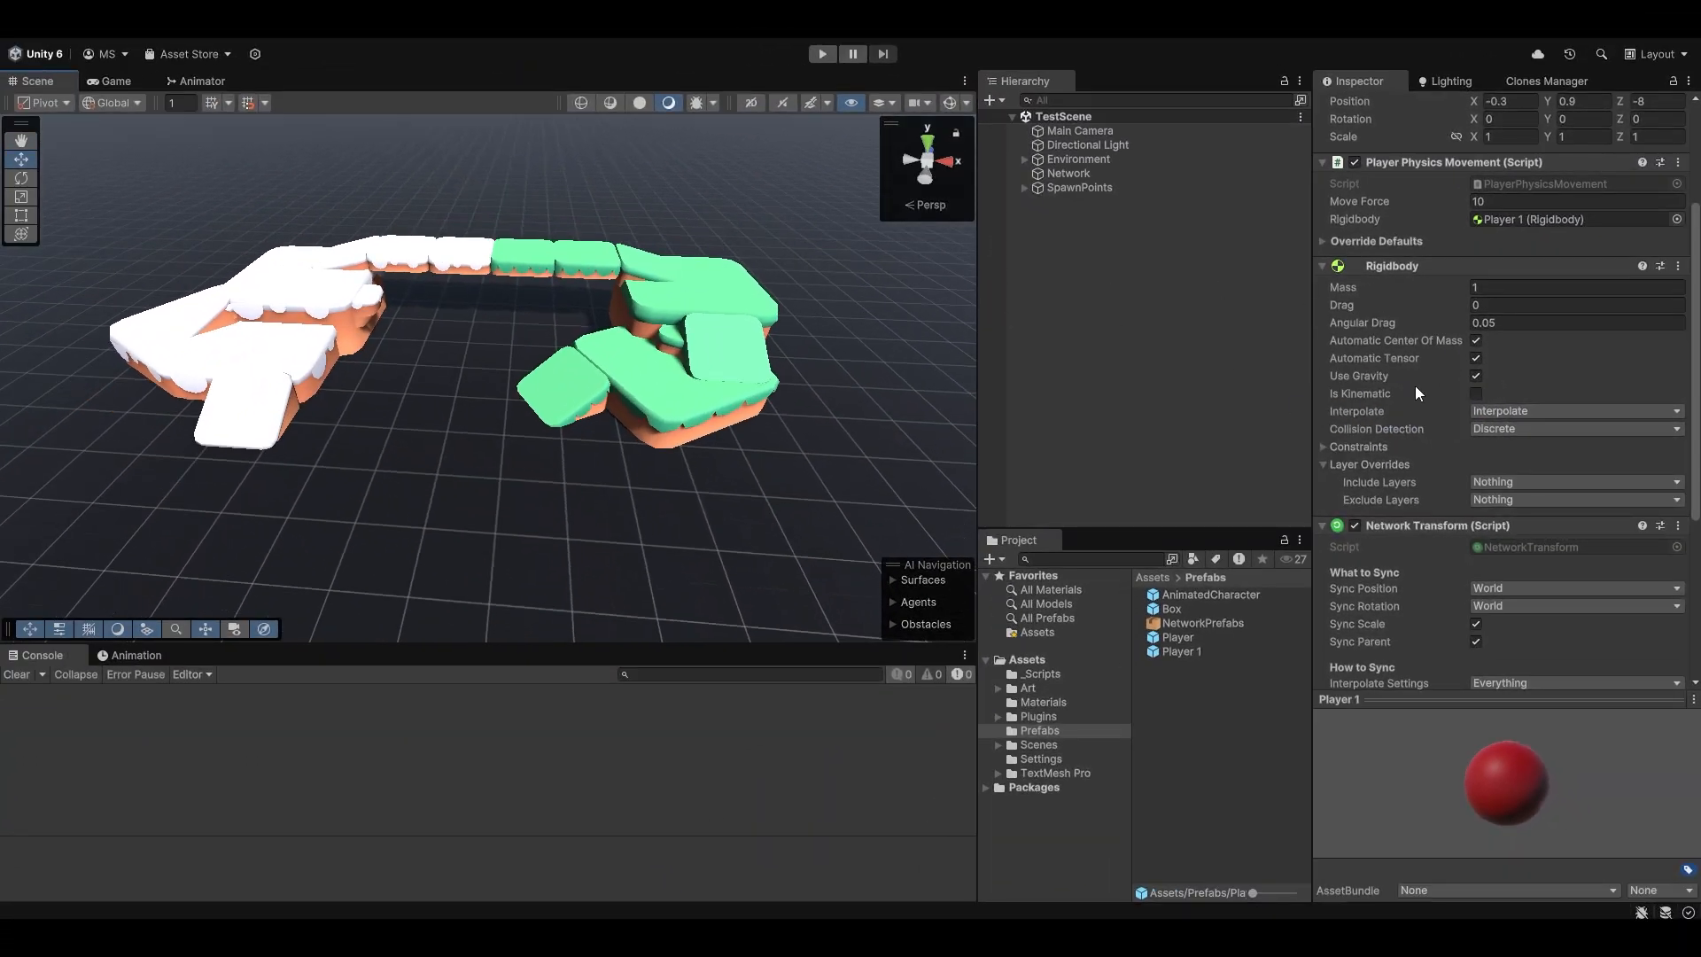
Keep Player 1's Rigidbody Interpolate on Interpolate, check Drag, and start Play mode
click(1573, 410)
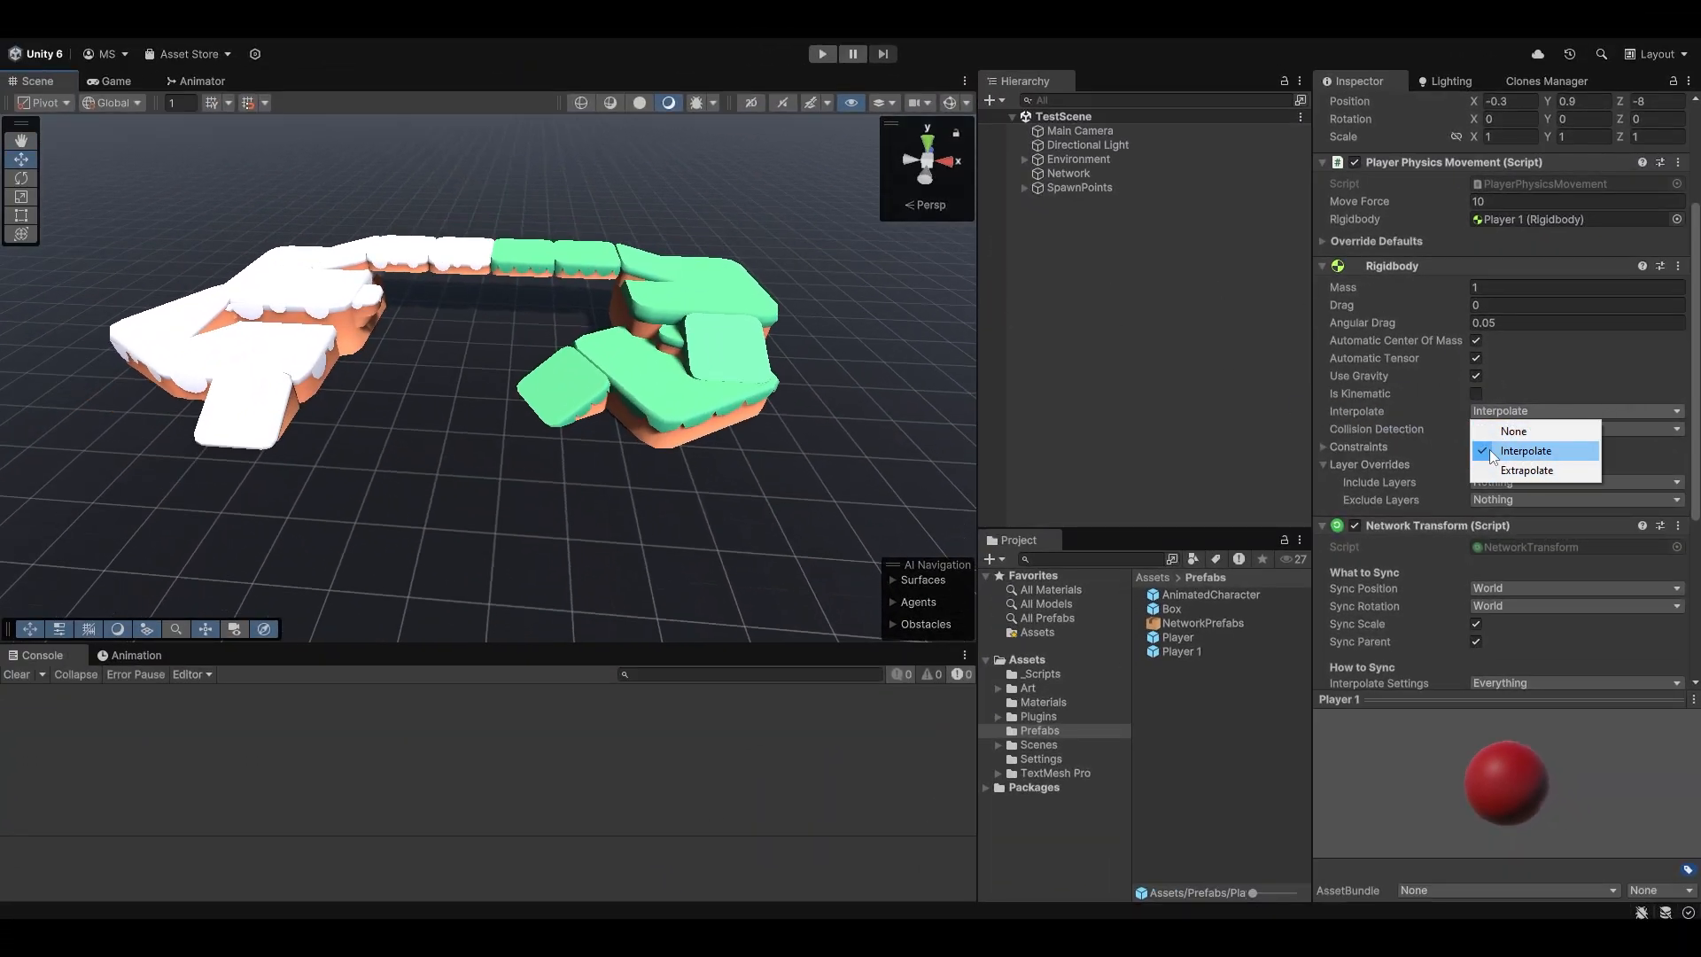
click(1523, 450)
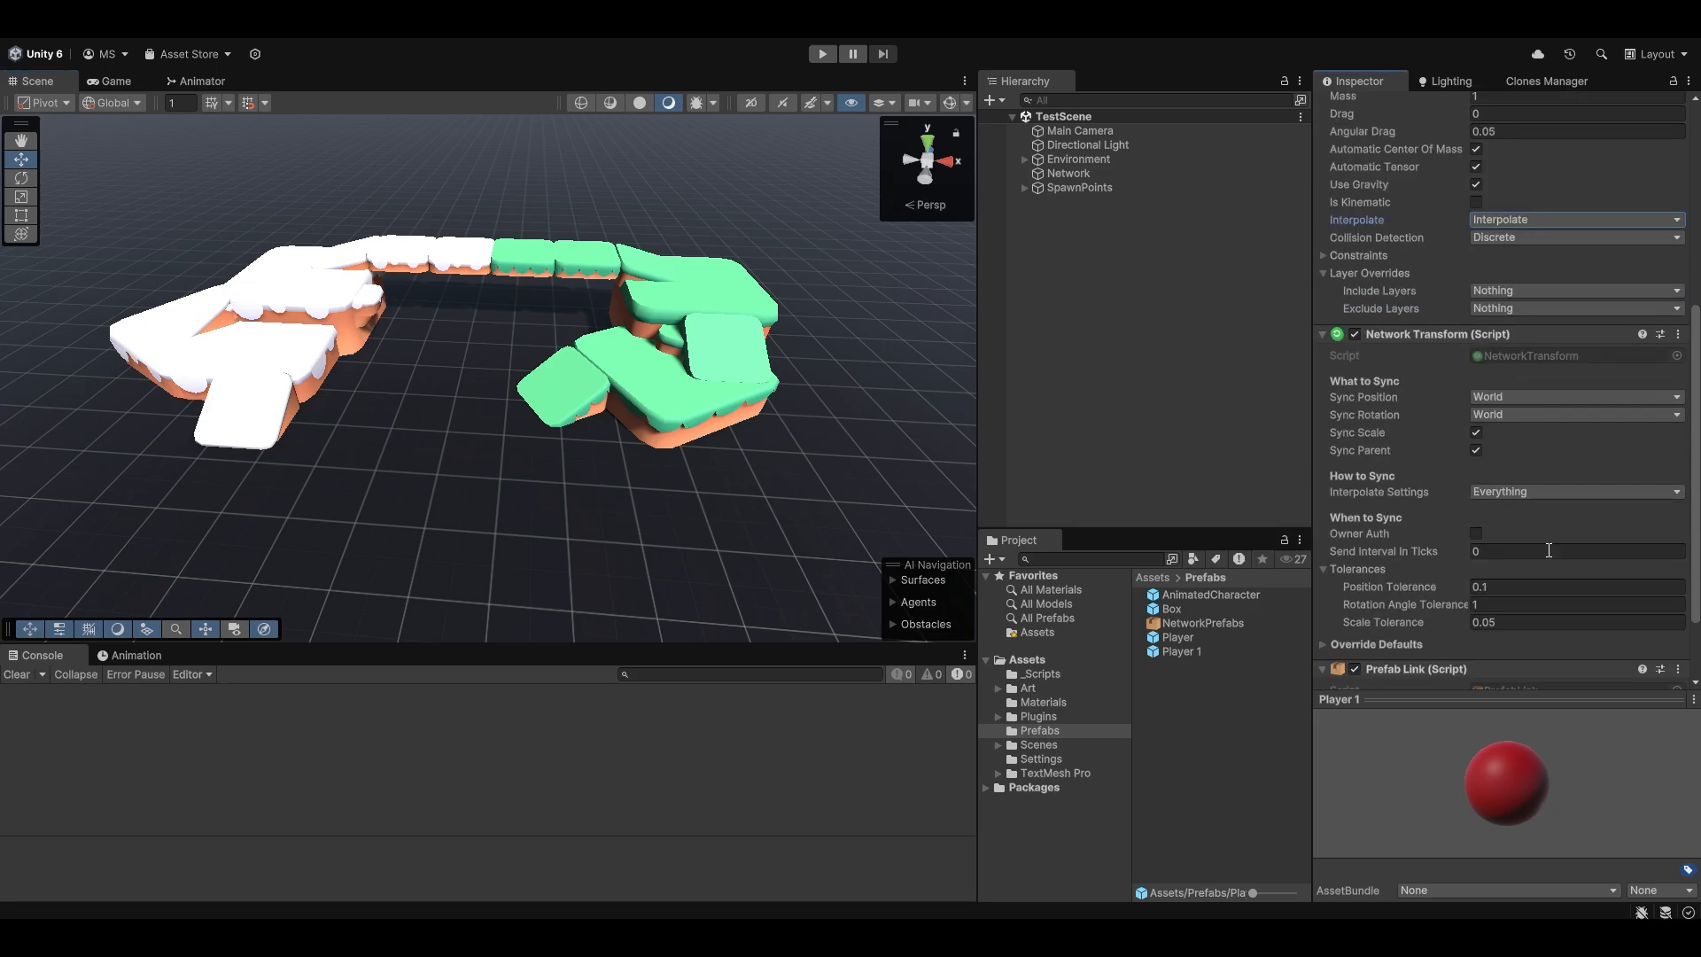
scroll(down, 3)
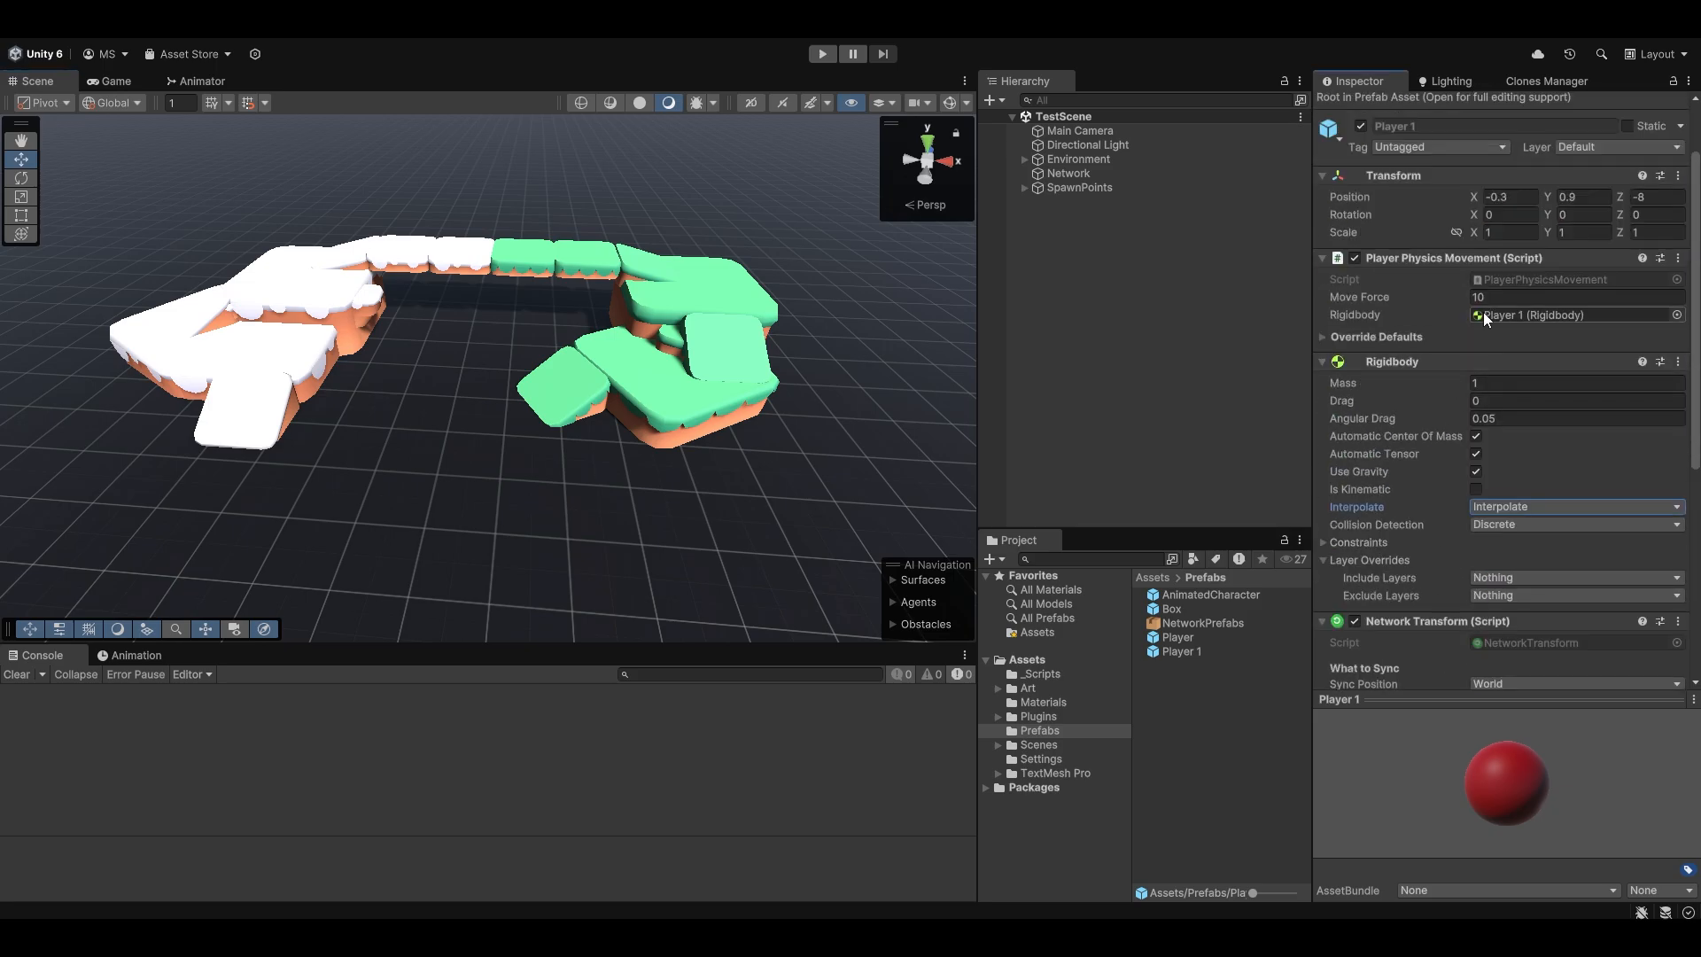
click(1574, 400)
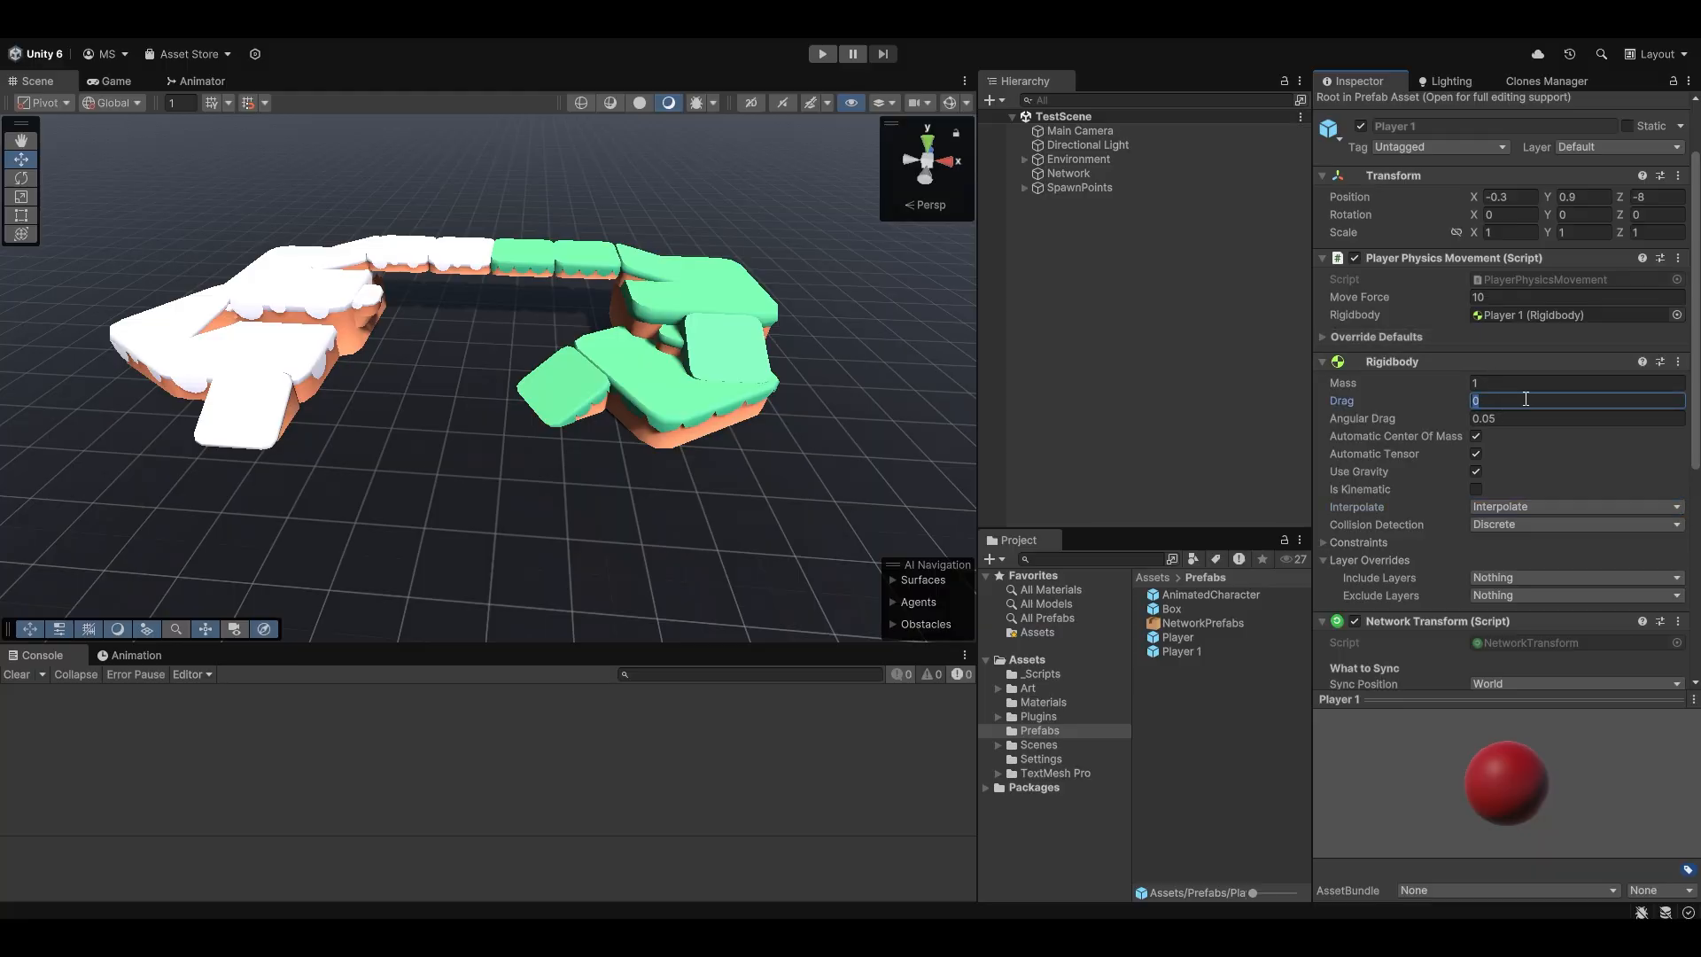
click(821, 53)
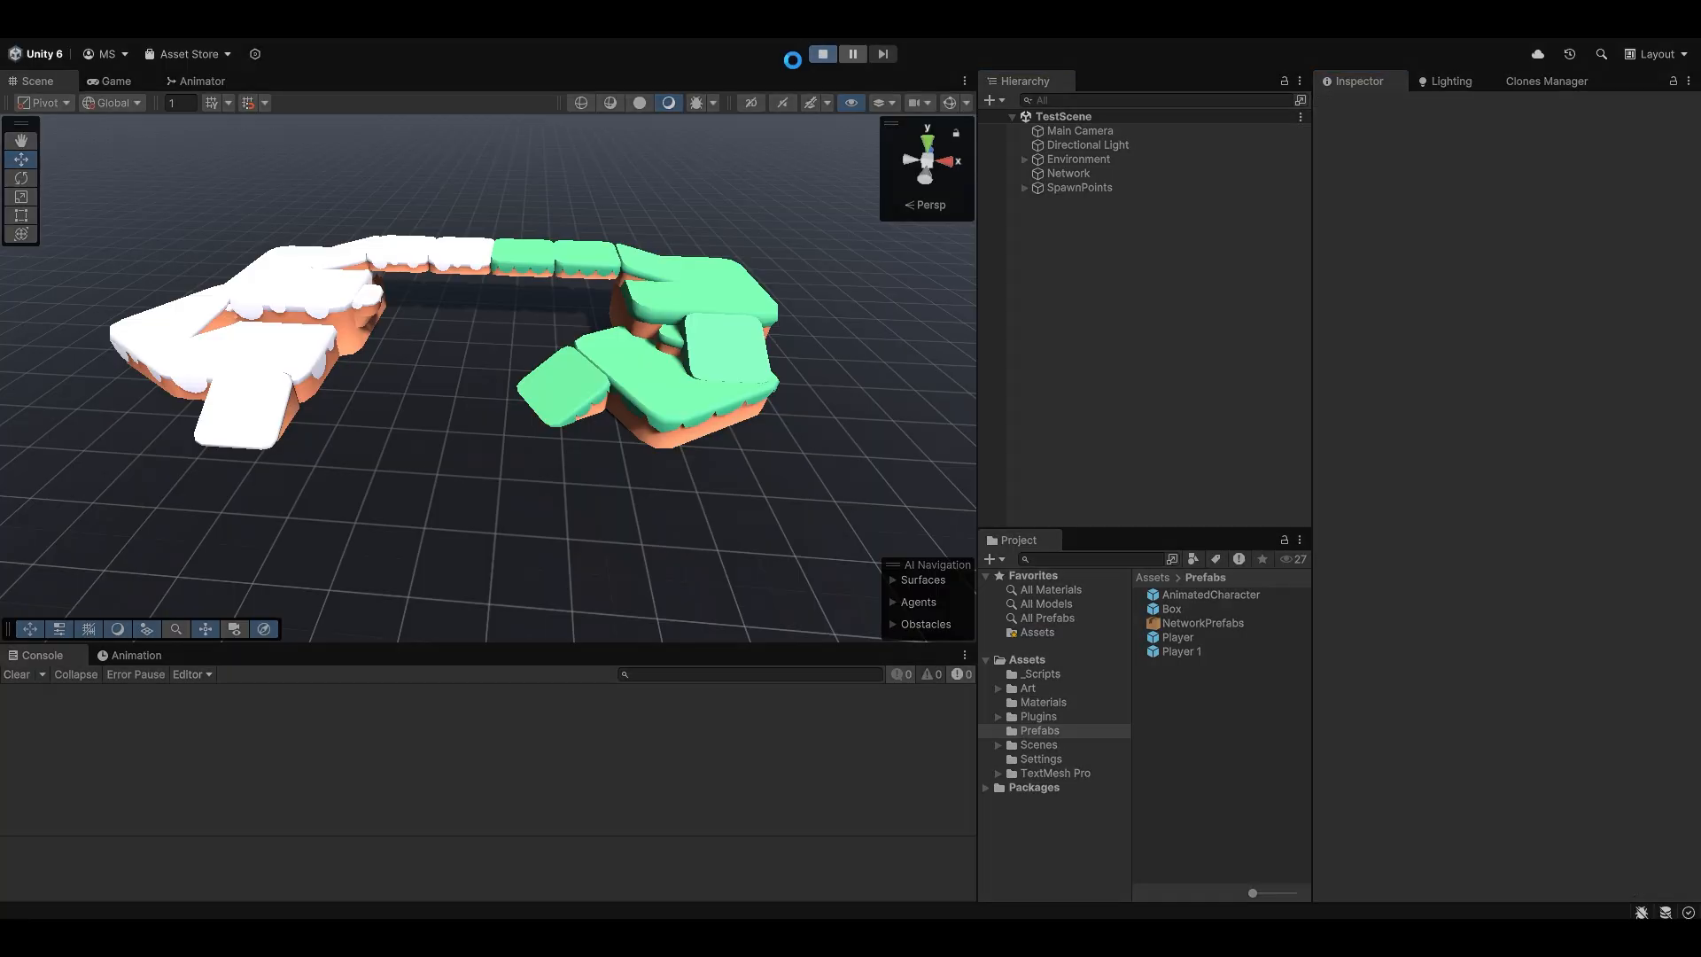
Watch the two spawned red player spheres, then exit Play mode
click(822, 53)
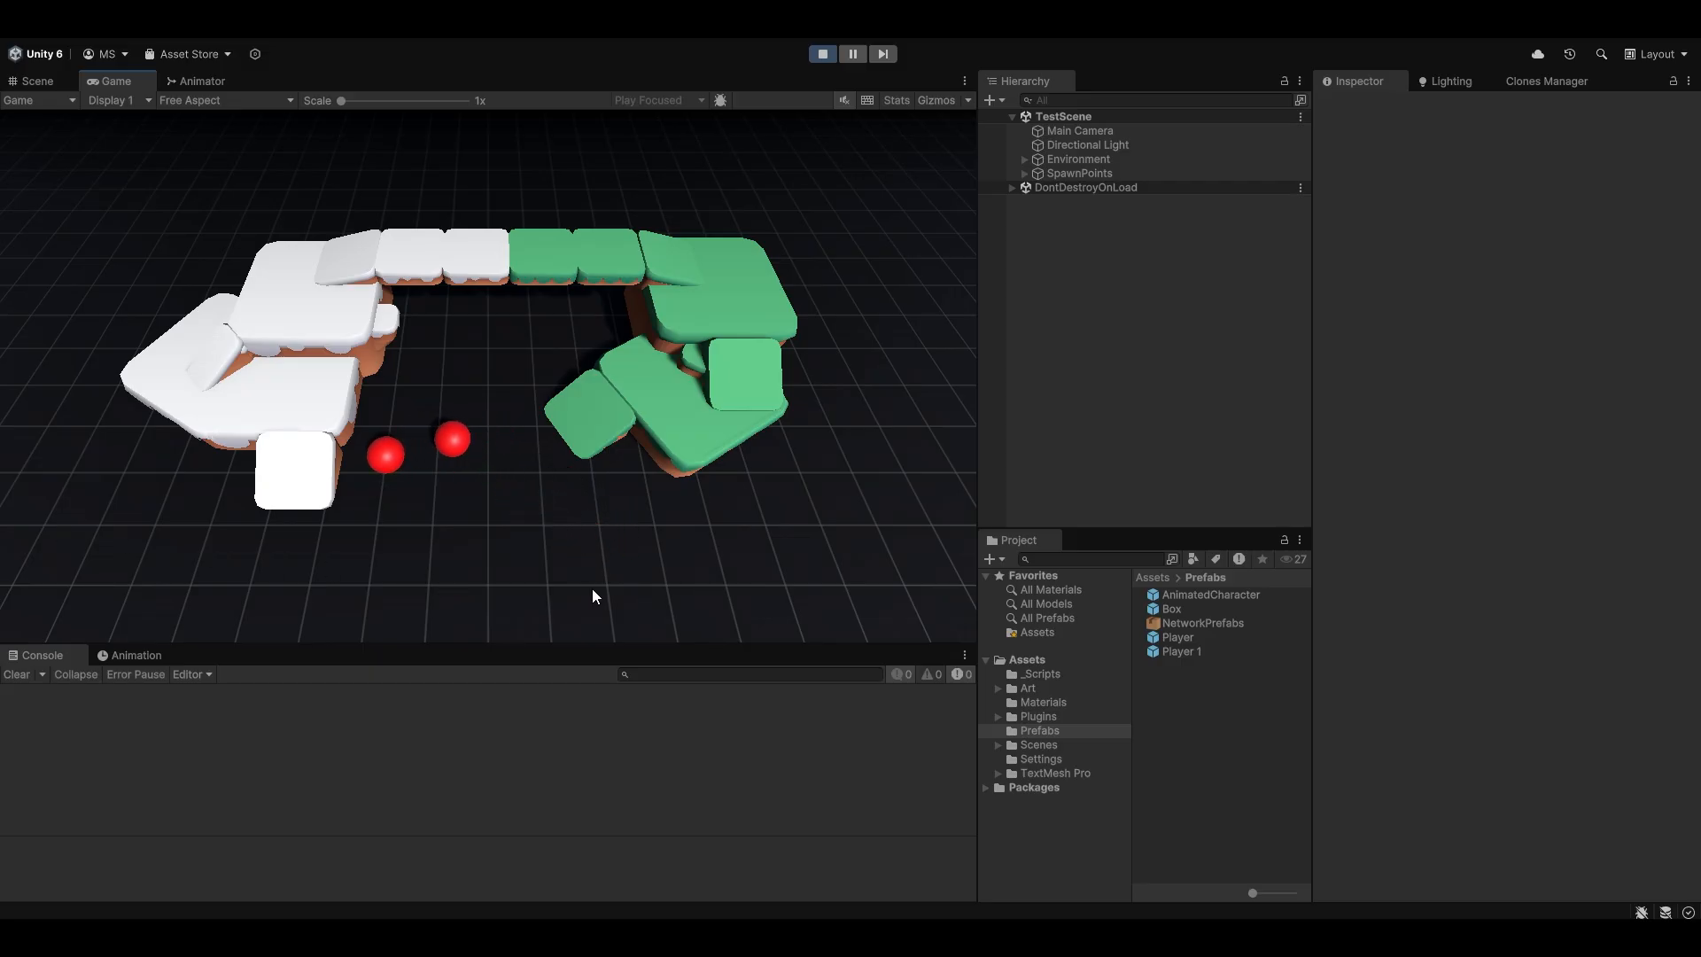
mouse_move(663, 487)
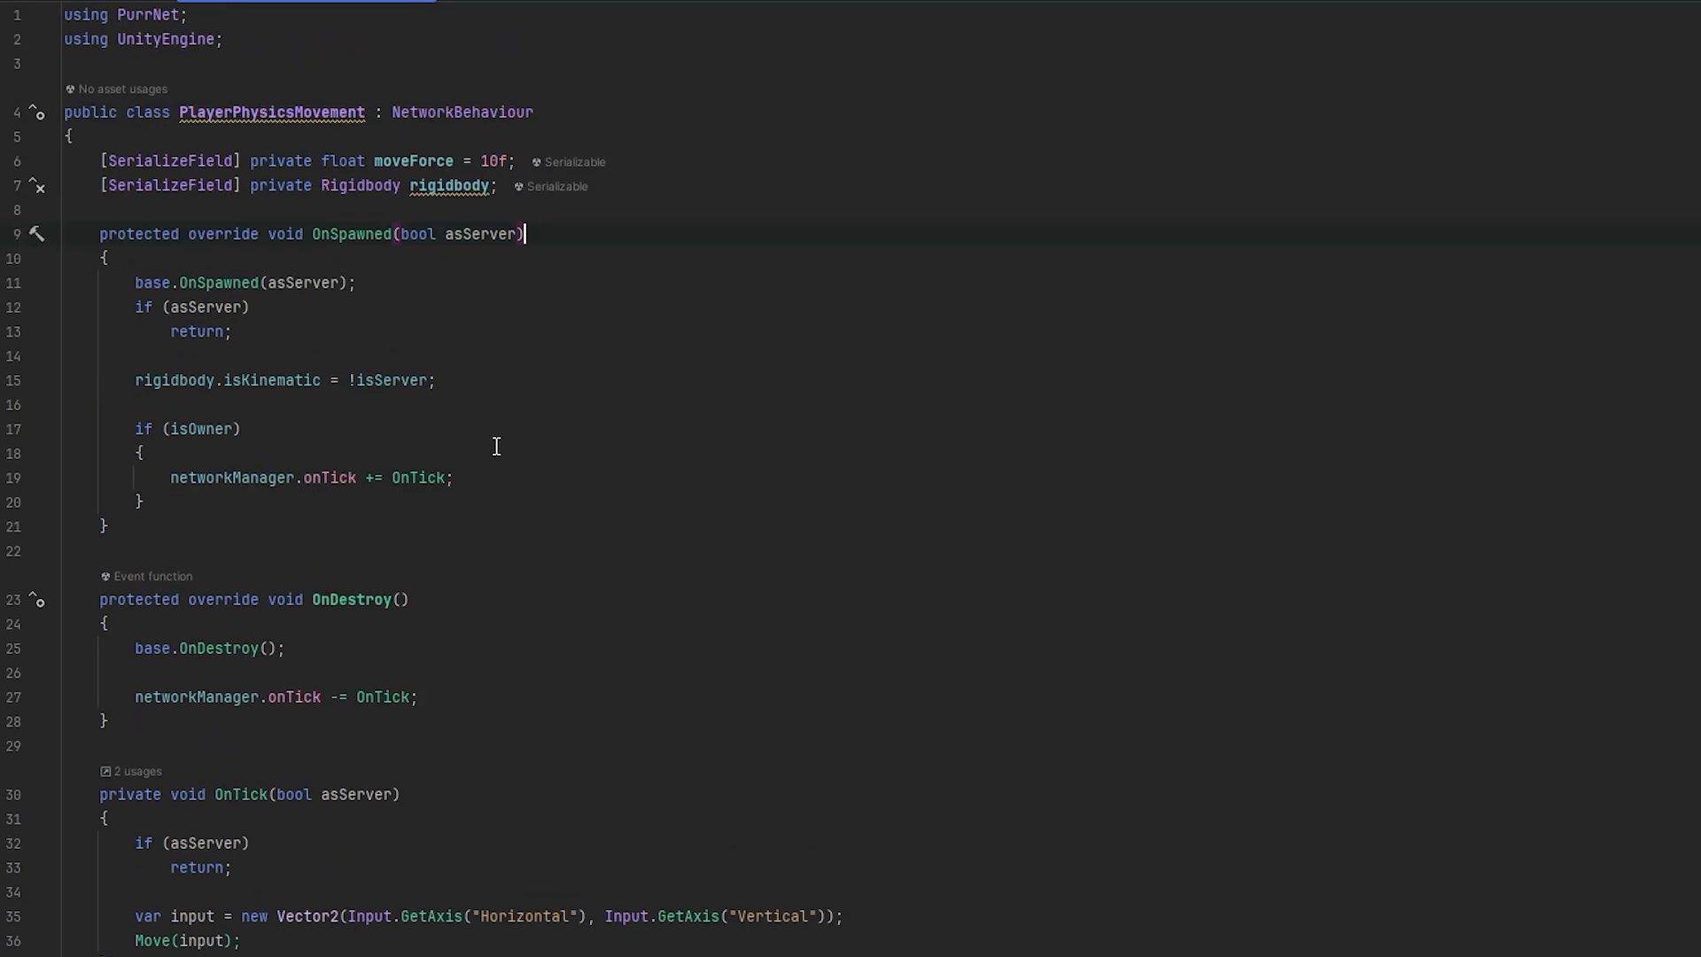
Add a serialized jumpForce field and a private InputData struct with a public Vector2 input
text([serializeField] private float jumpForce = 10f;)
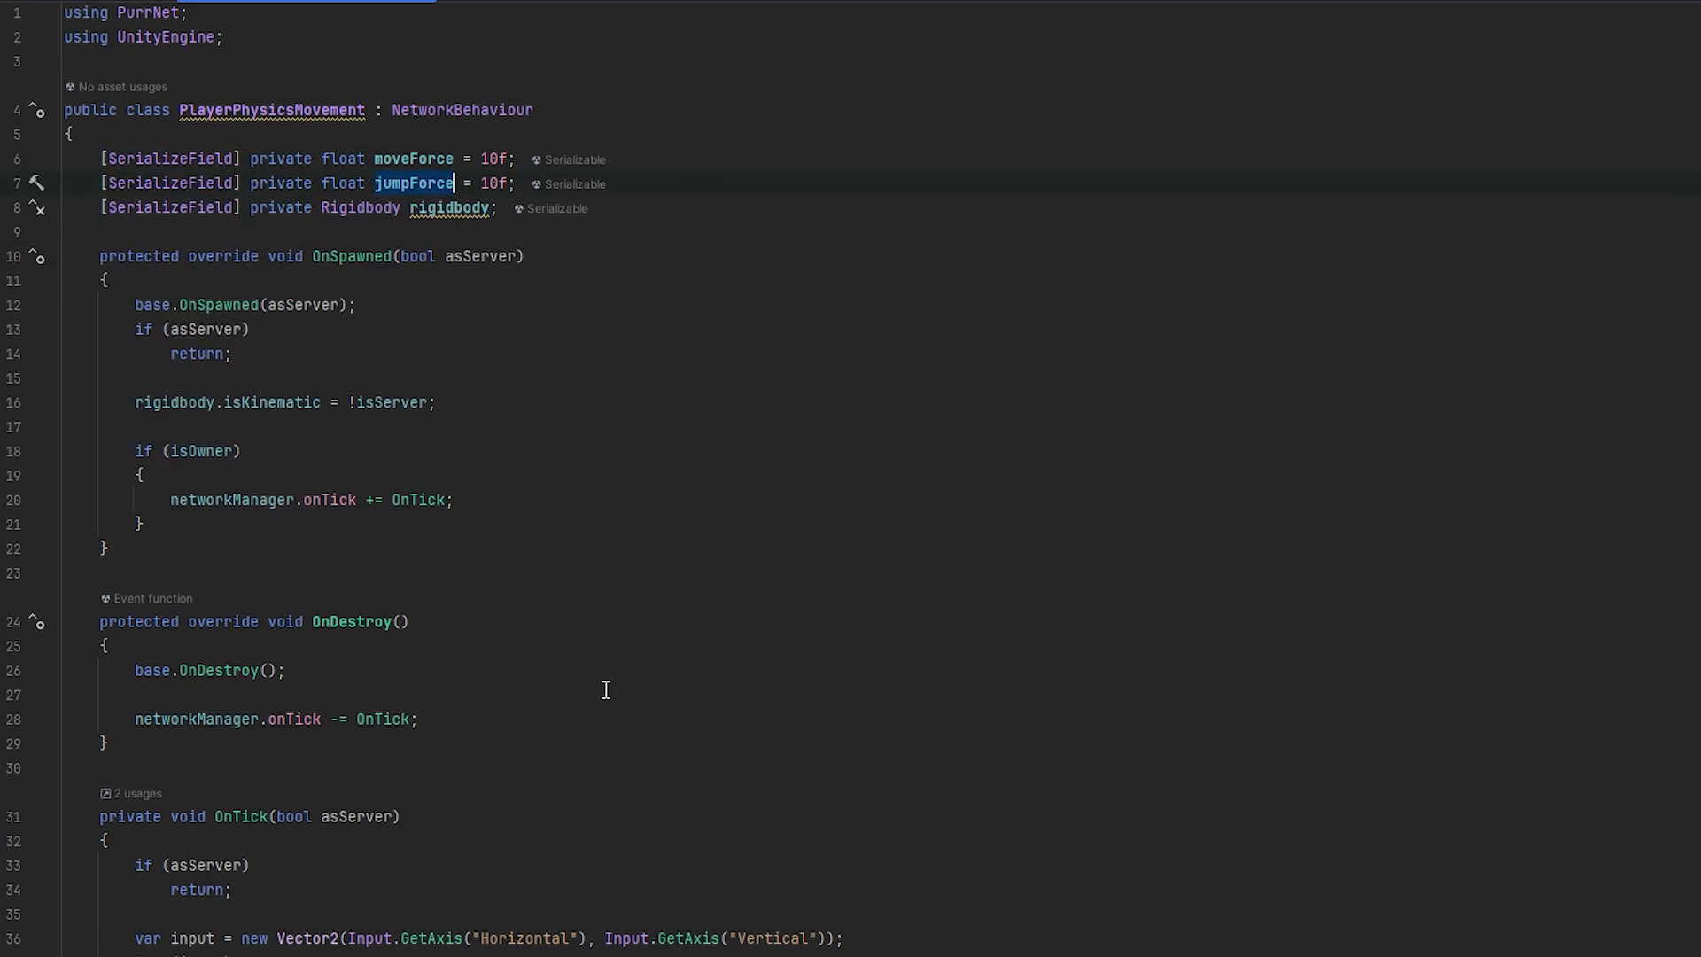
scroll(down, 3)
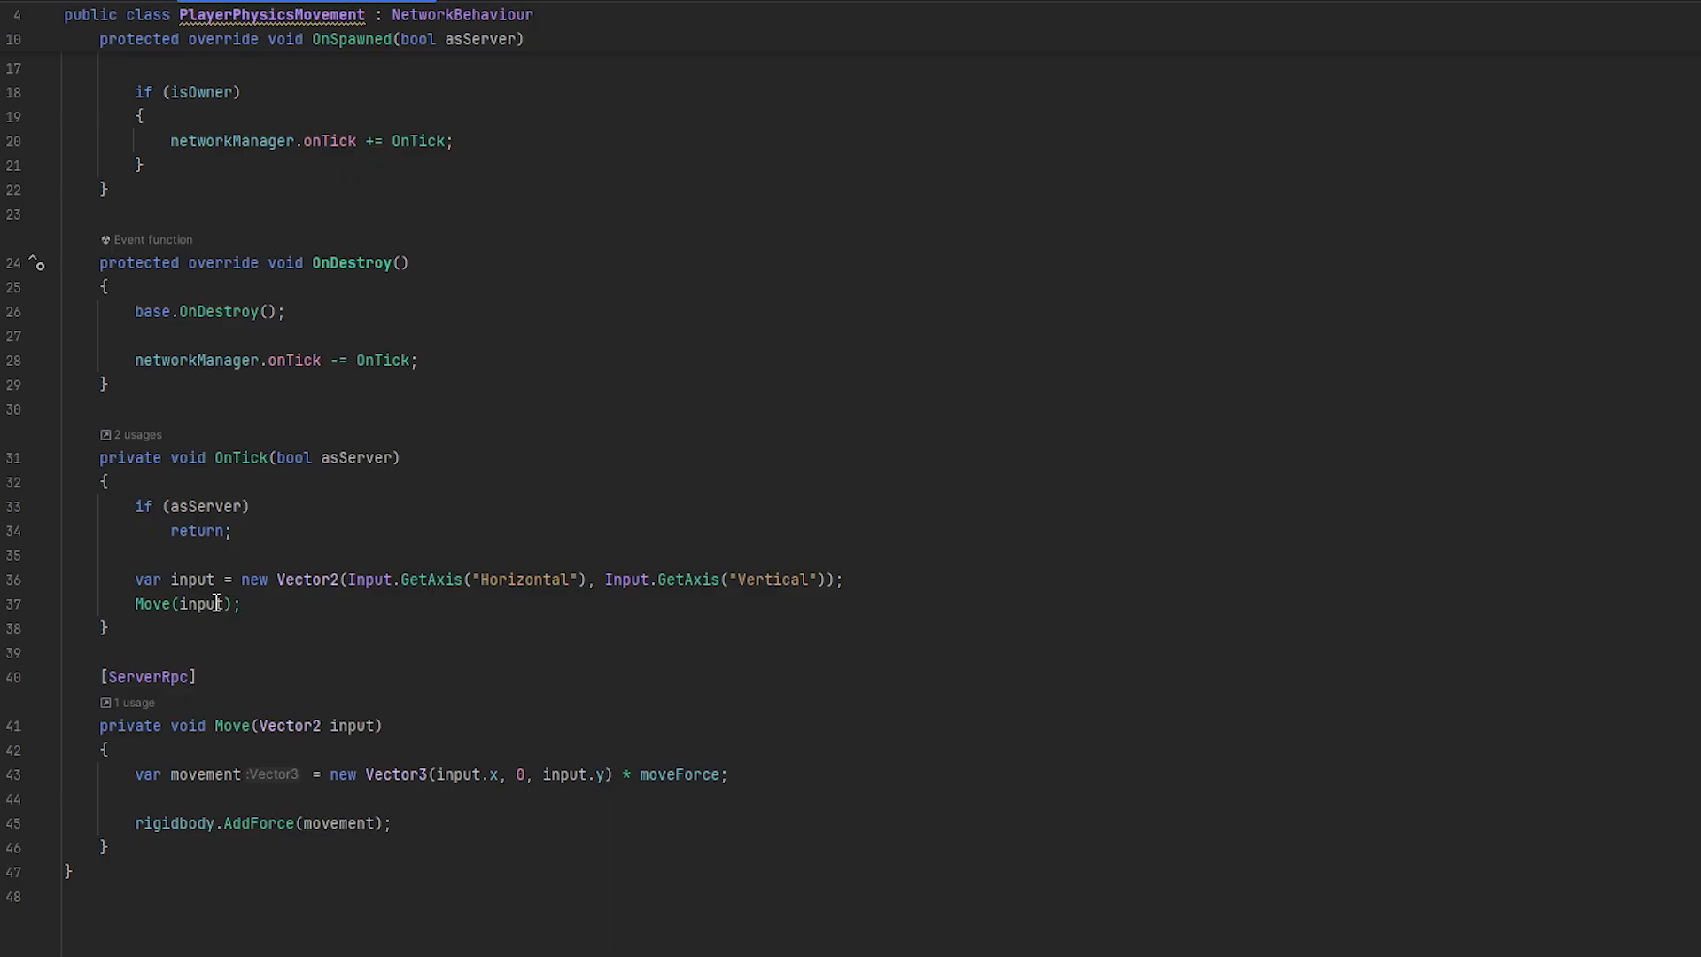
mouse_move(217, 604)
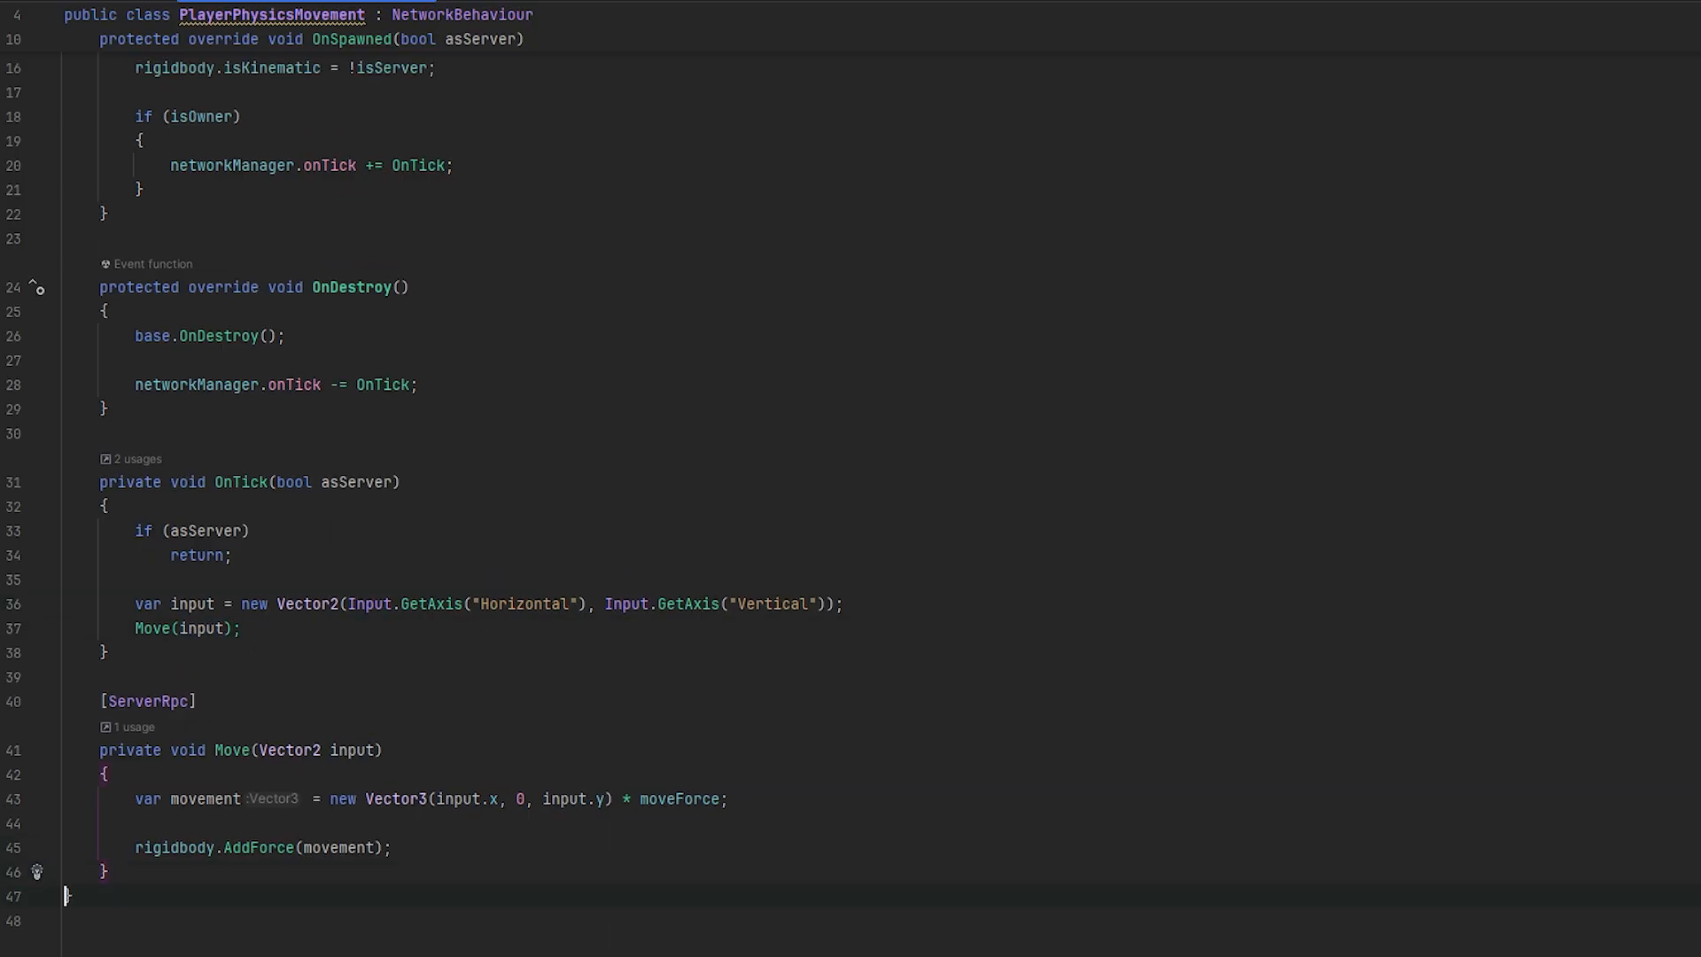
text(private struct Input {)
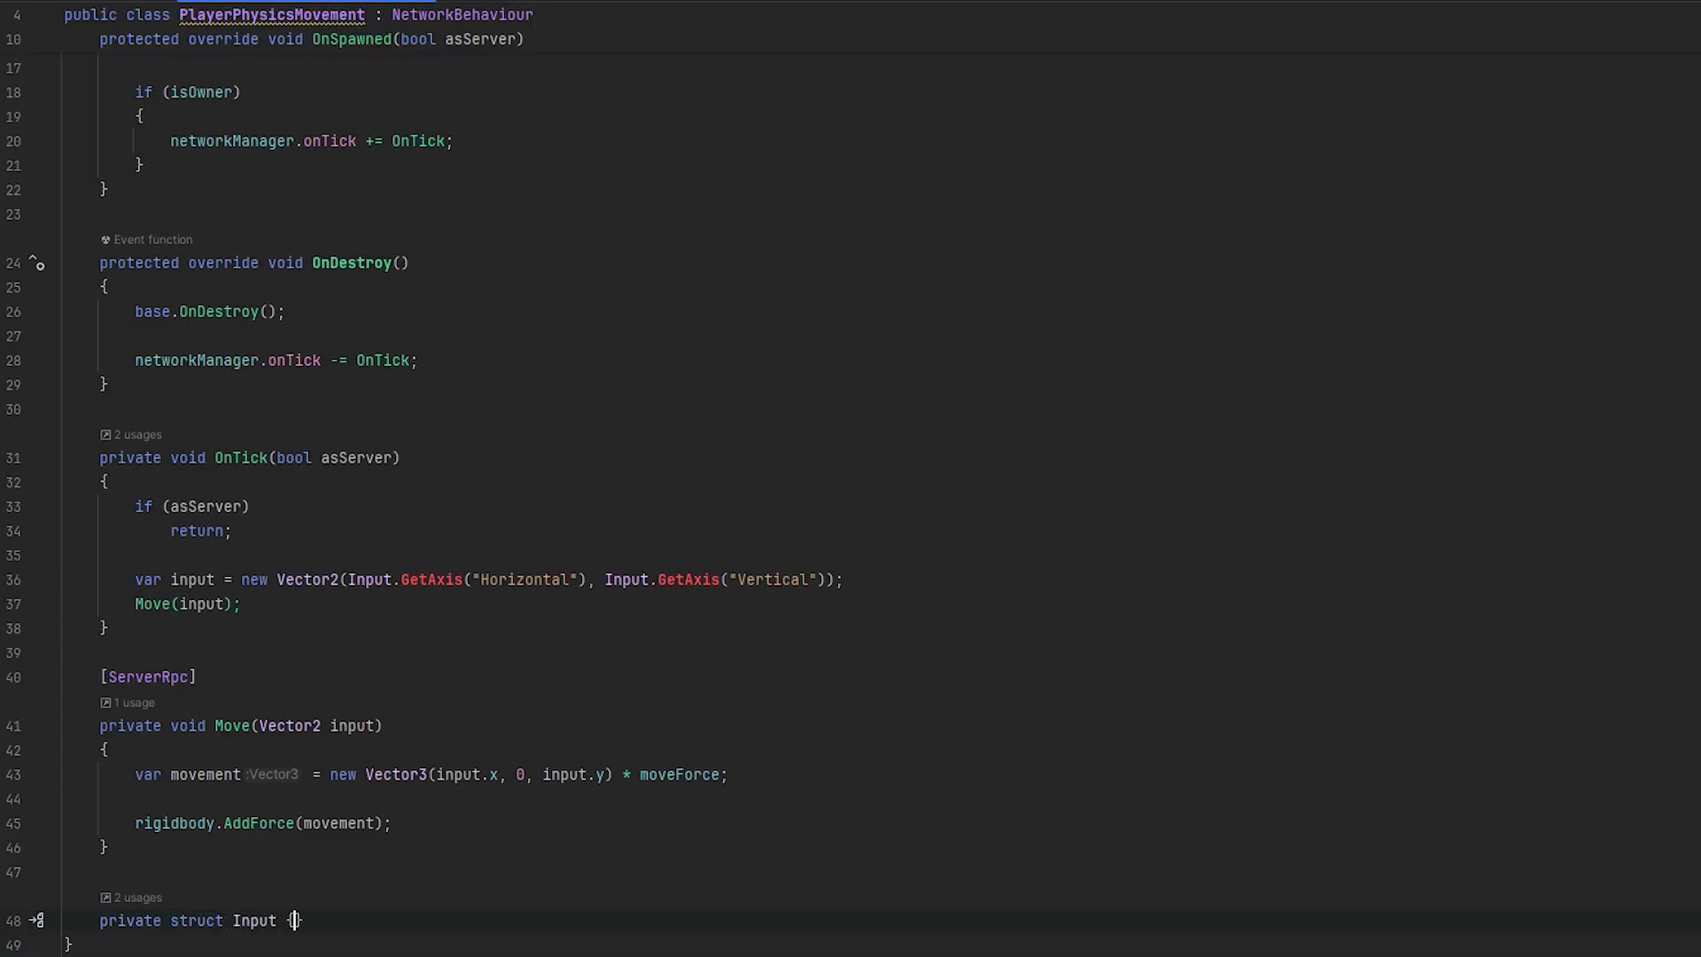
text(publi)
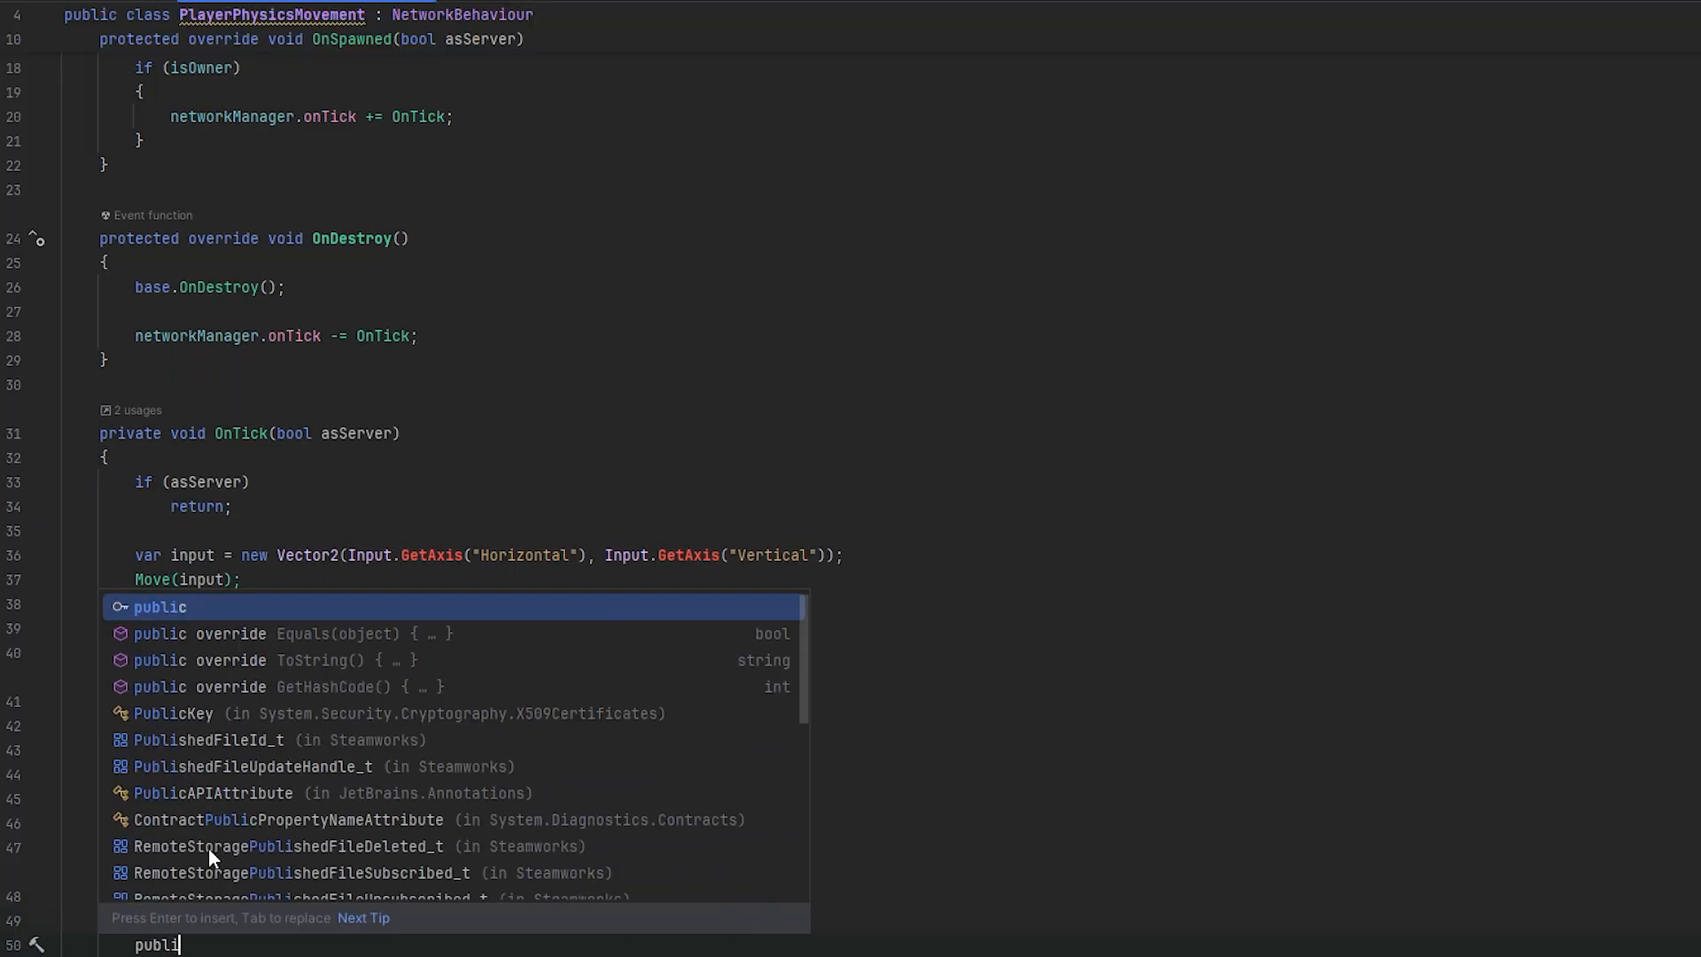
text(Vector3)
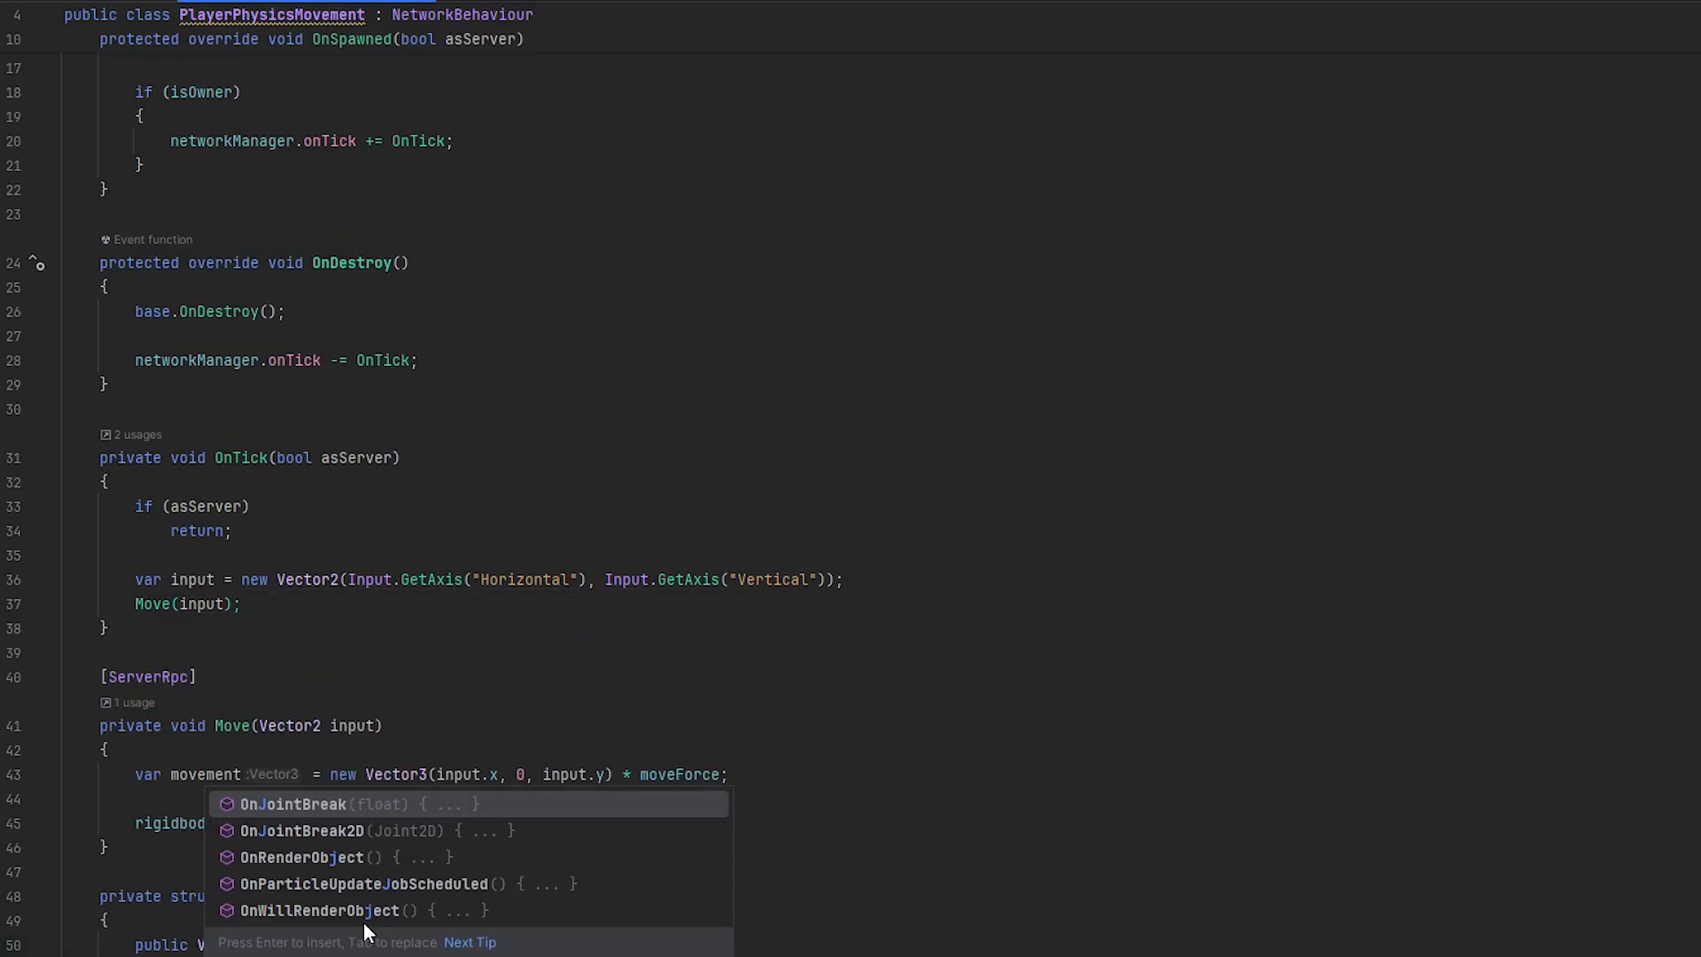
key(Escape)
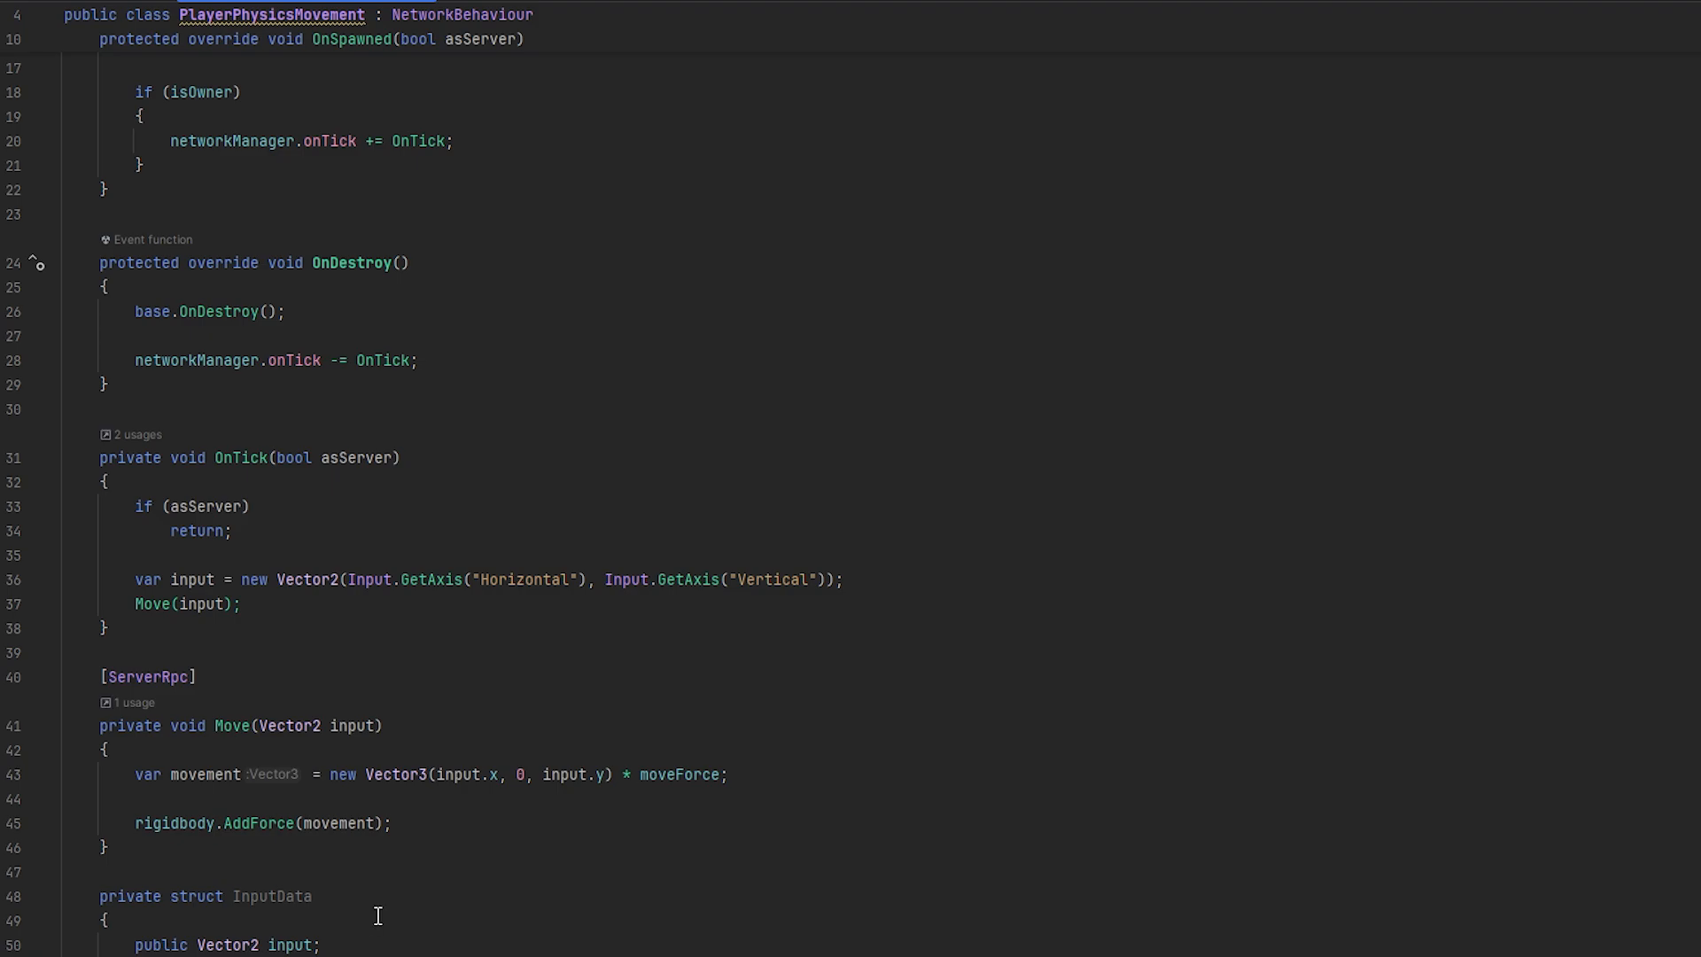
mouse_move(222, 923)
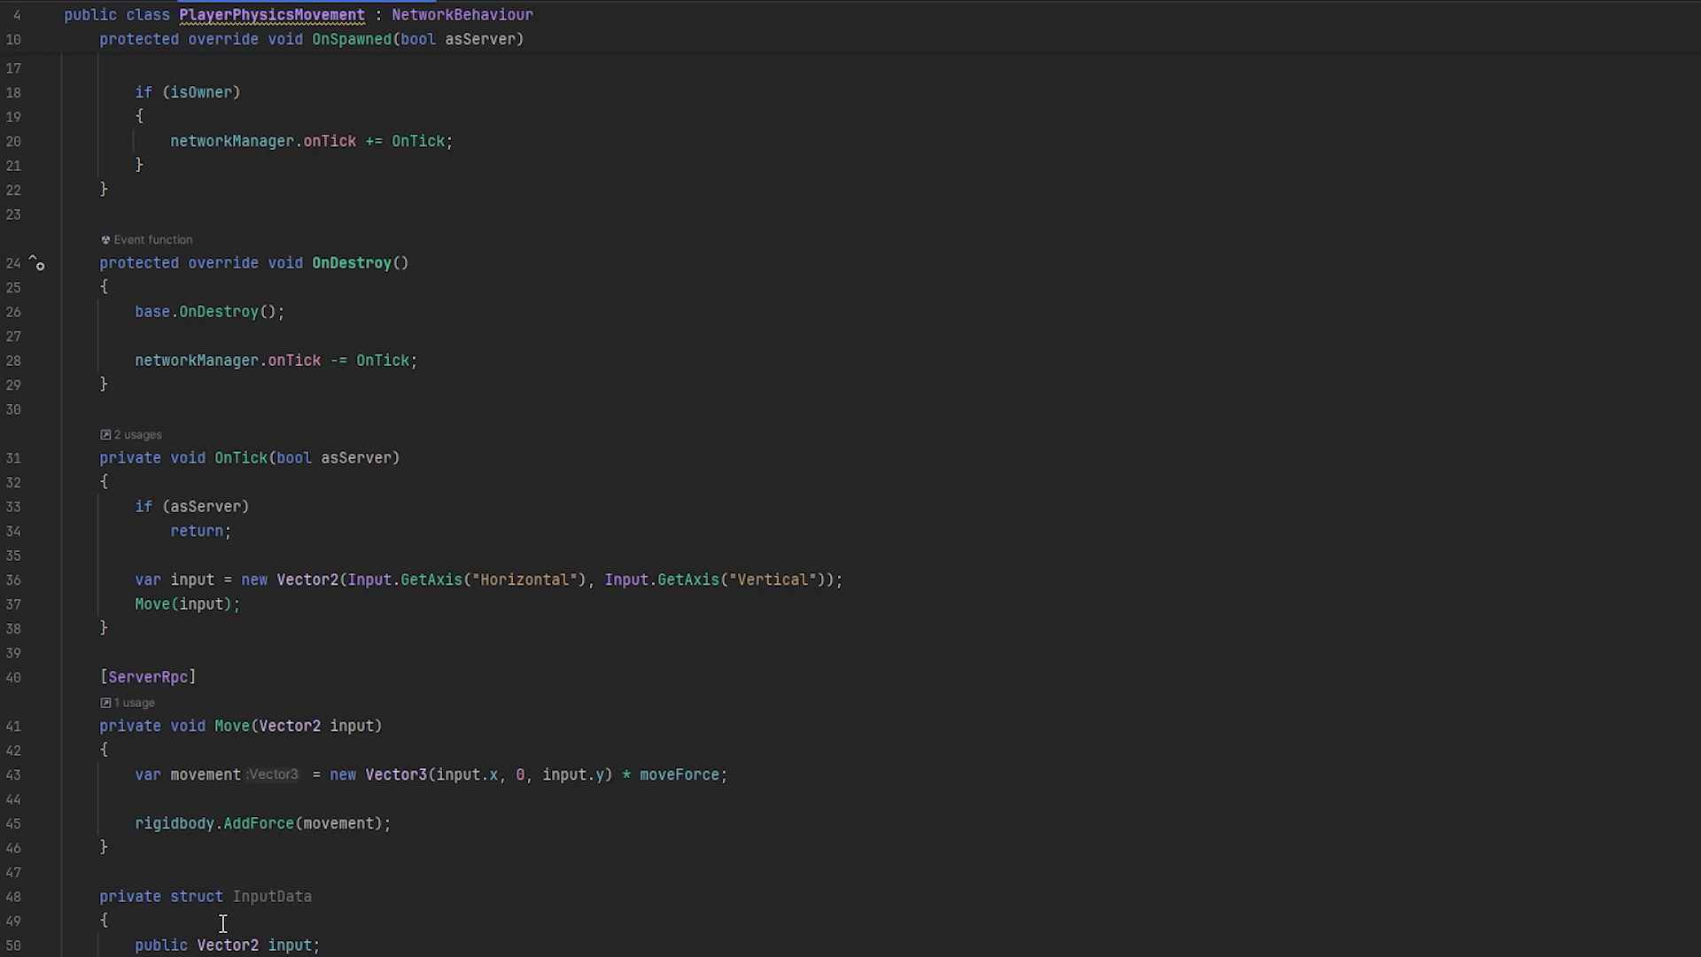
mouse_move(270, 884)
text(var )
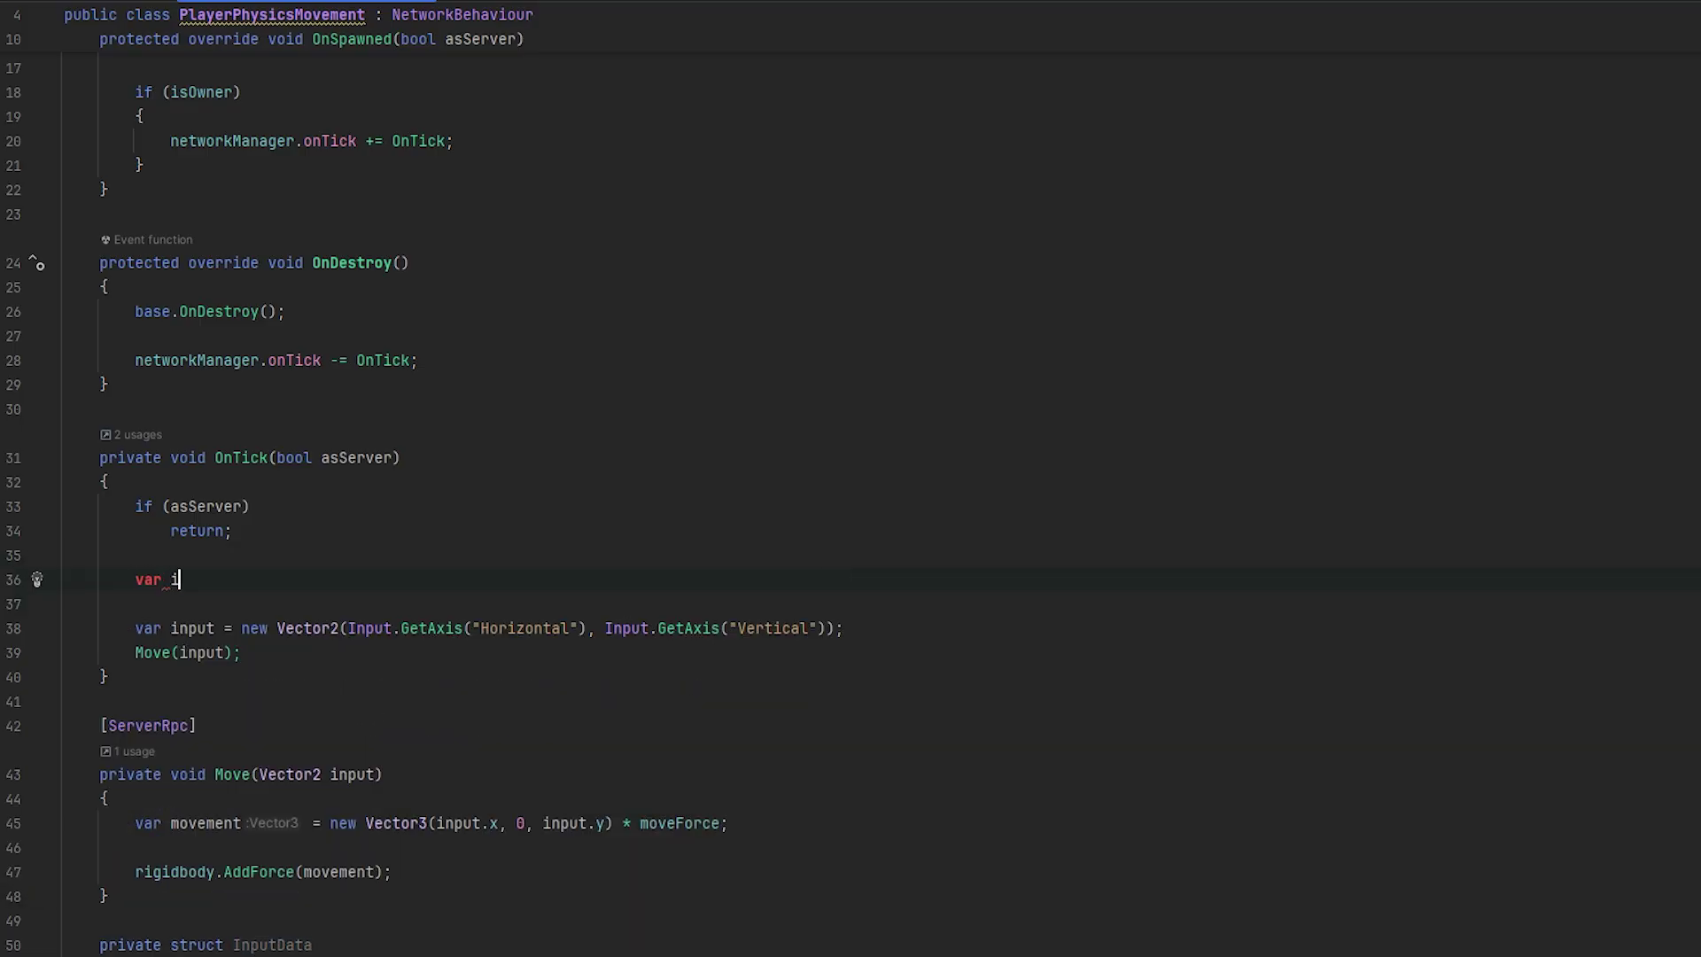
Make OnTick build InputData from the Horizontal/Vertical axes and Move take InputData inputData
text(if (isOwner))
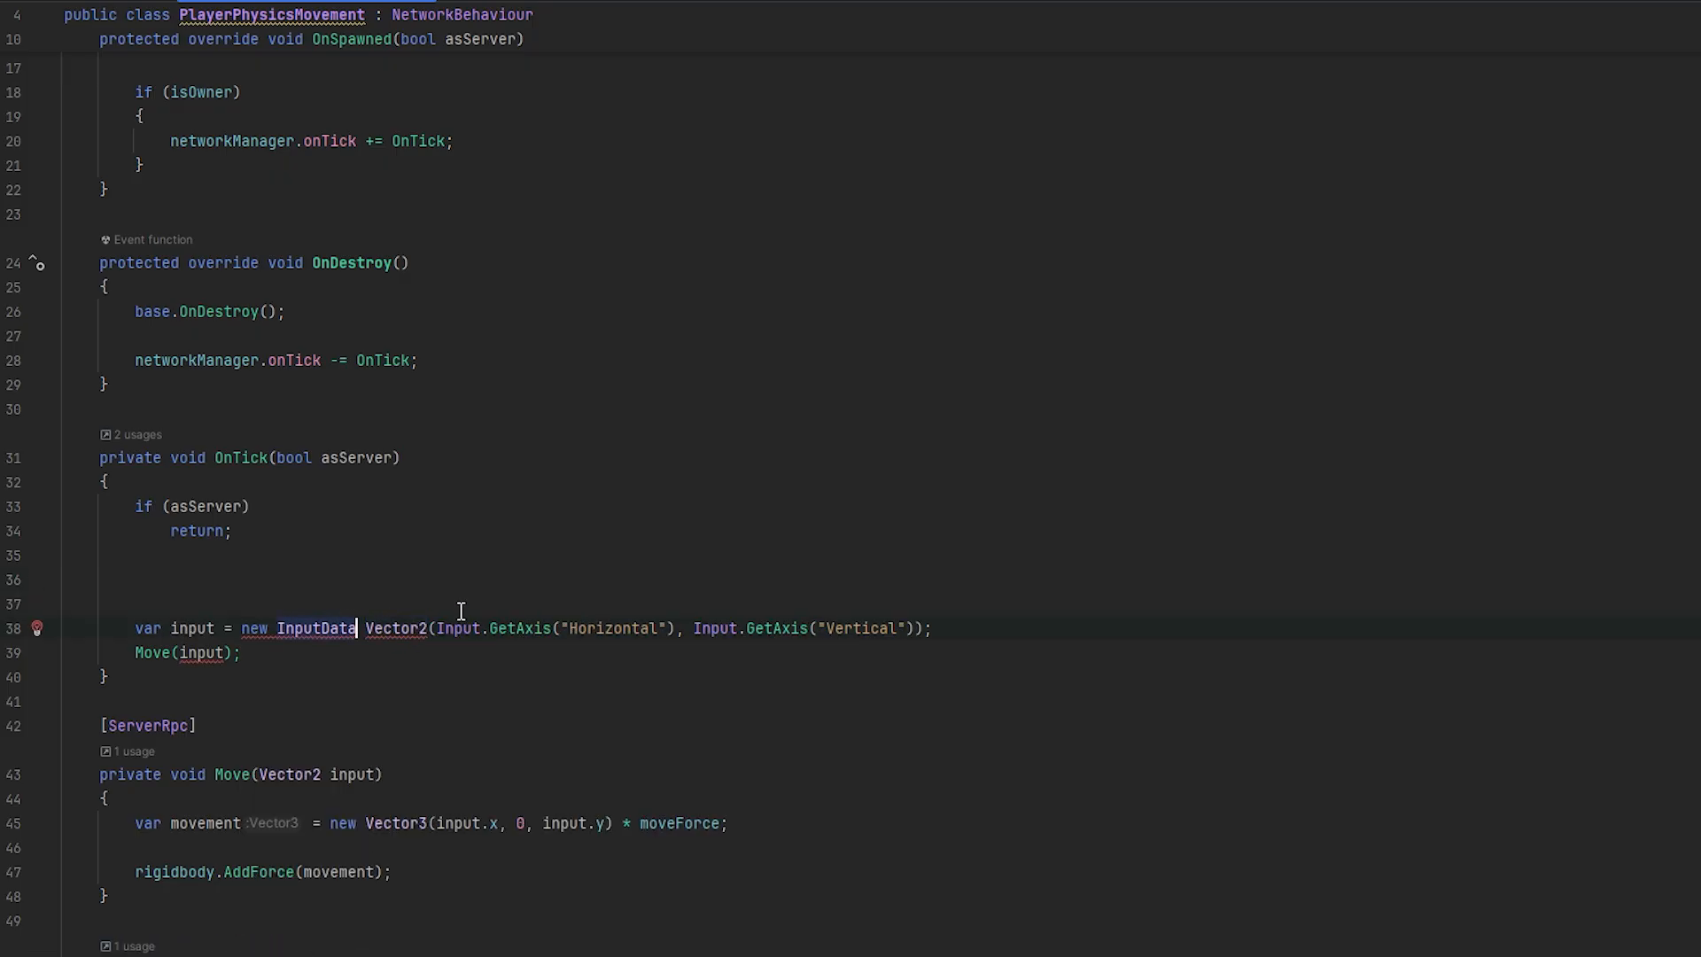
text(())
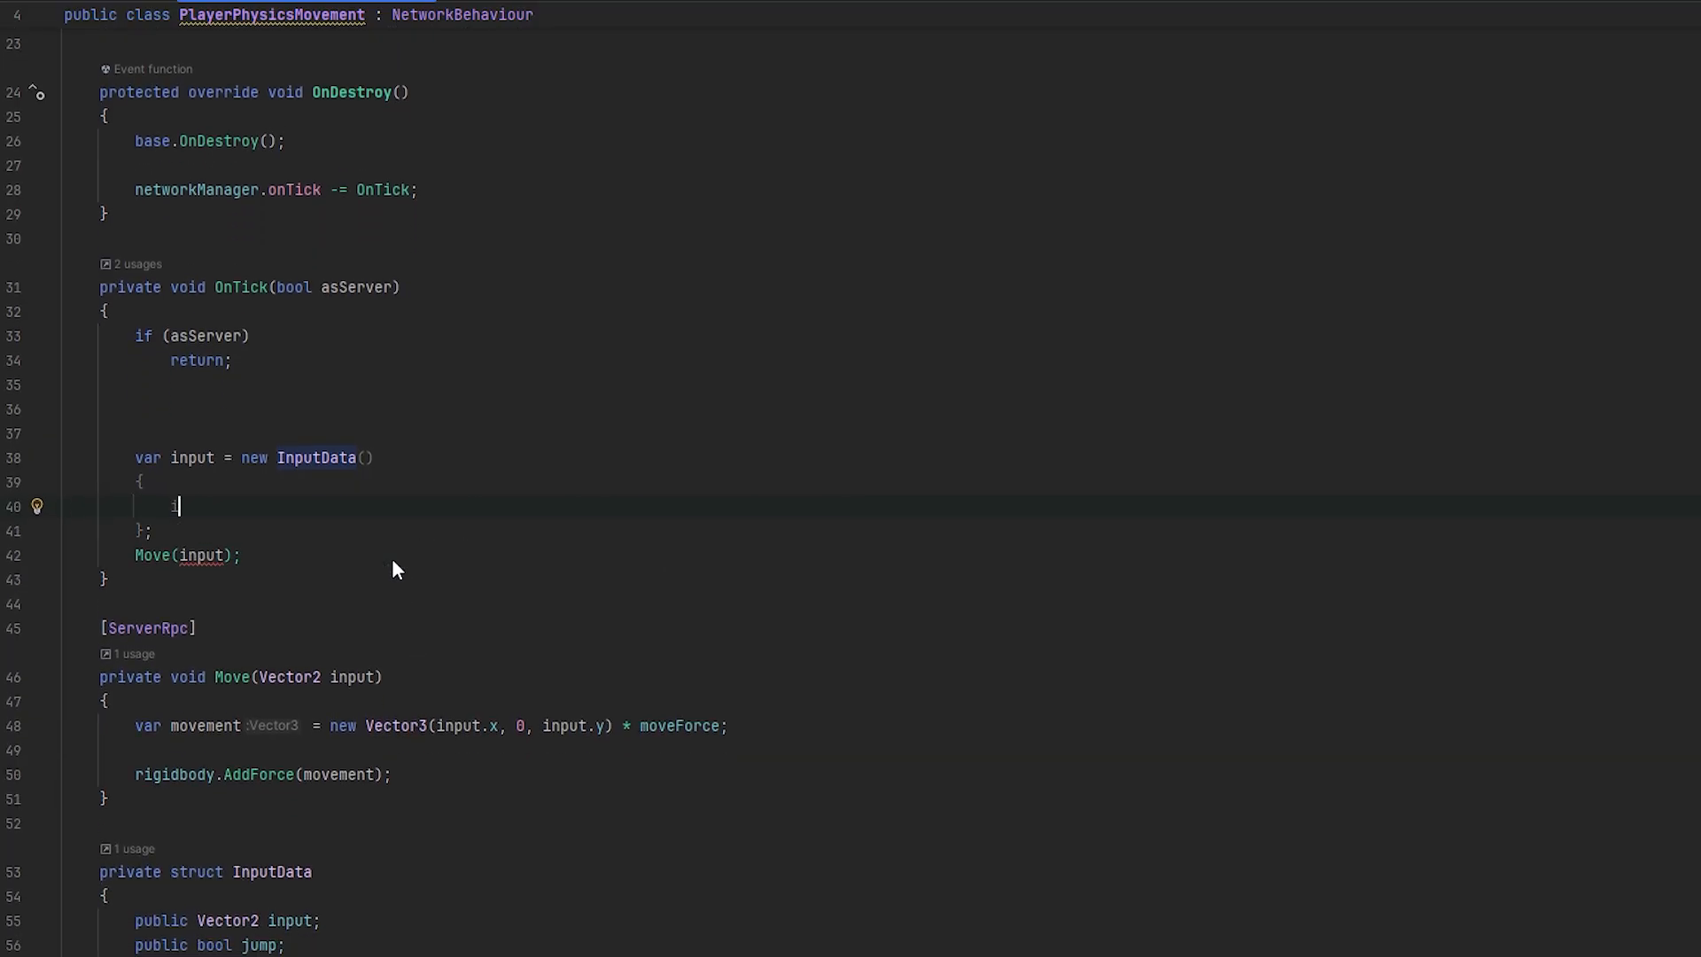
text(input = Vector2(Input.GetAxis("Horizontal"), Input.GetAxis("Vertical"));)
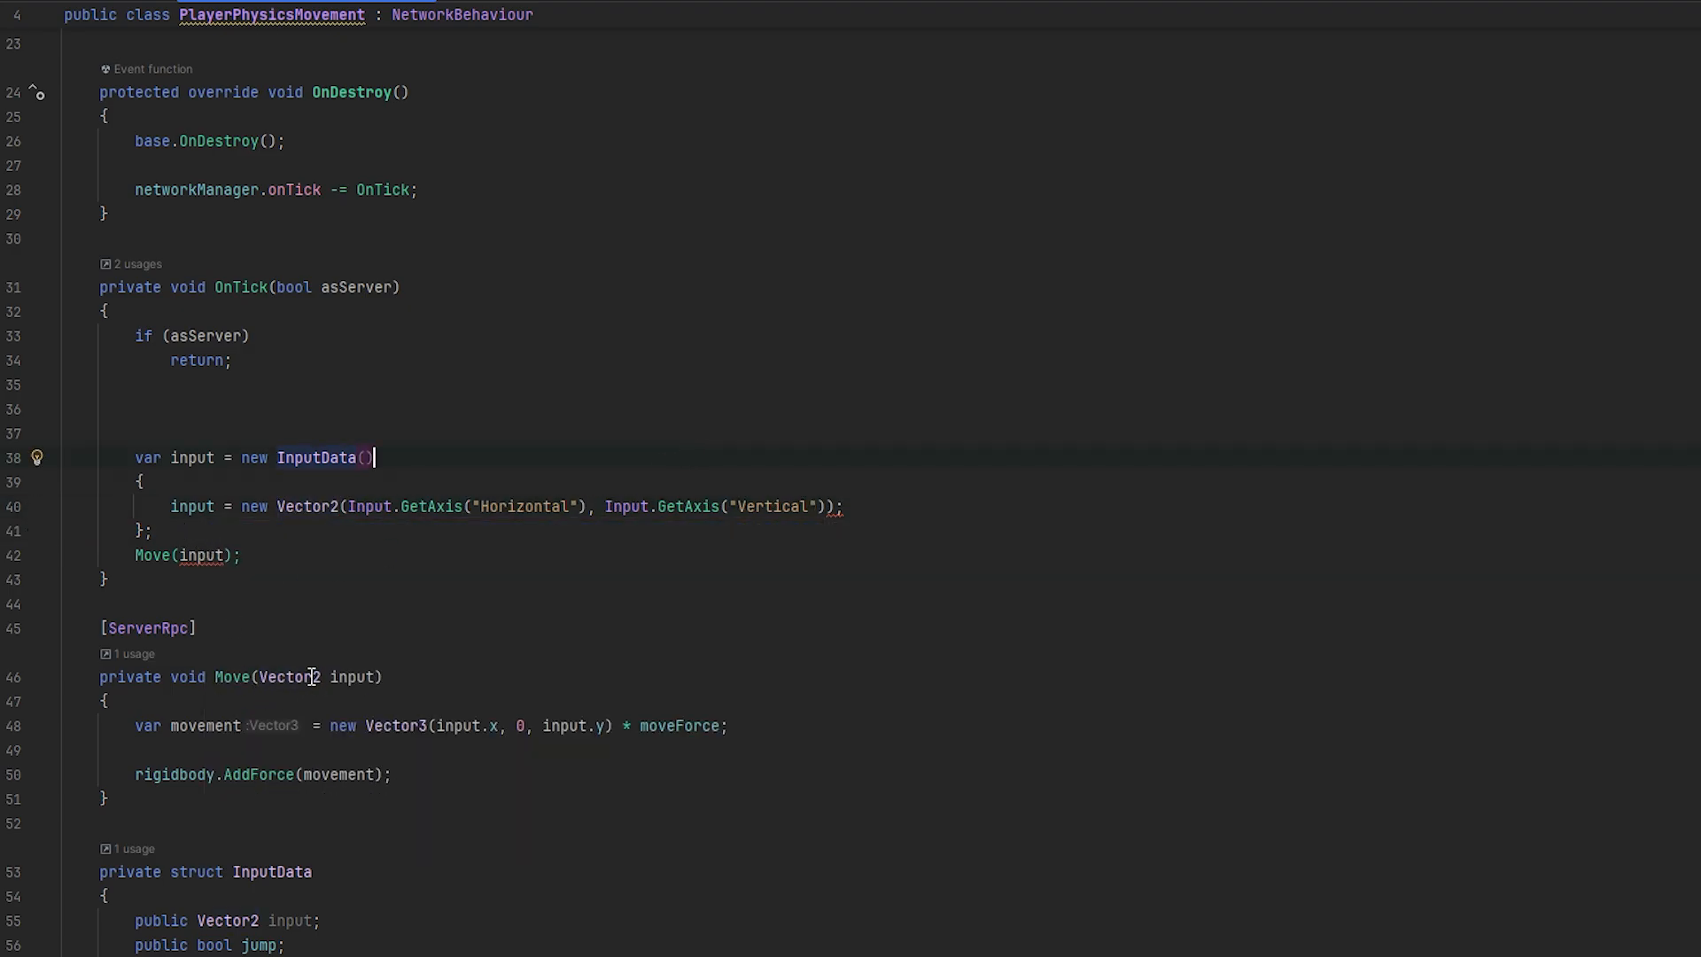
double_click(288, 676)
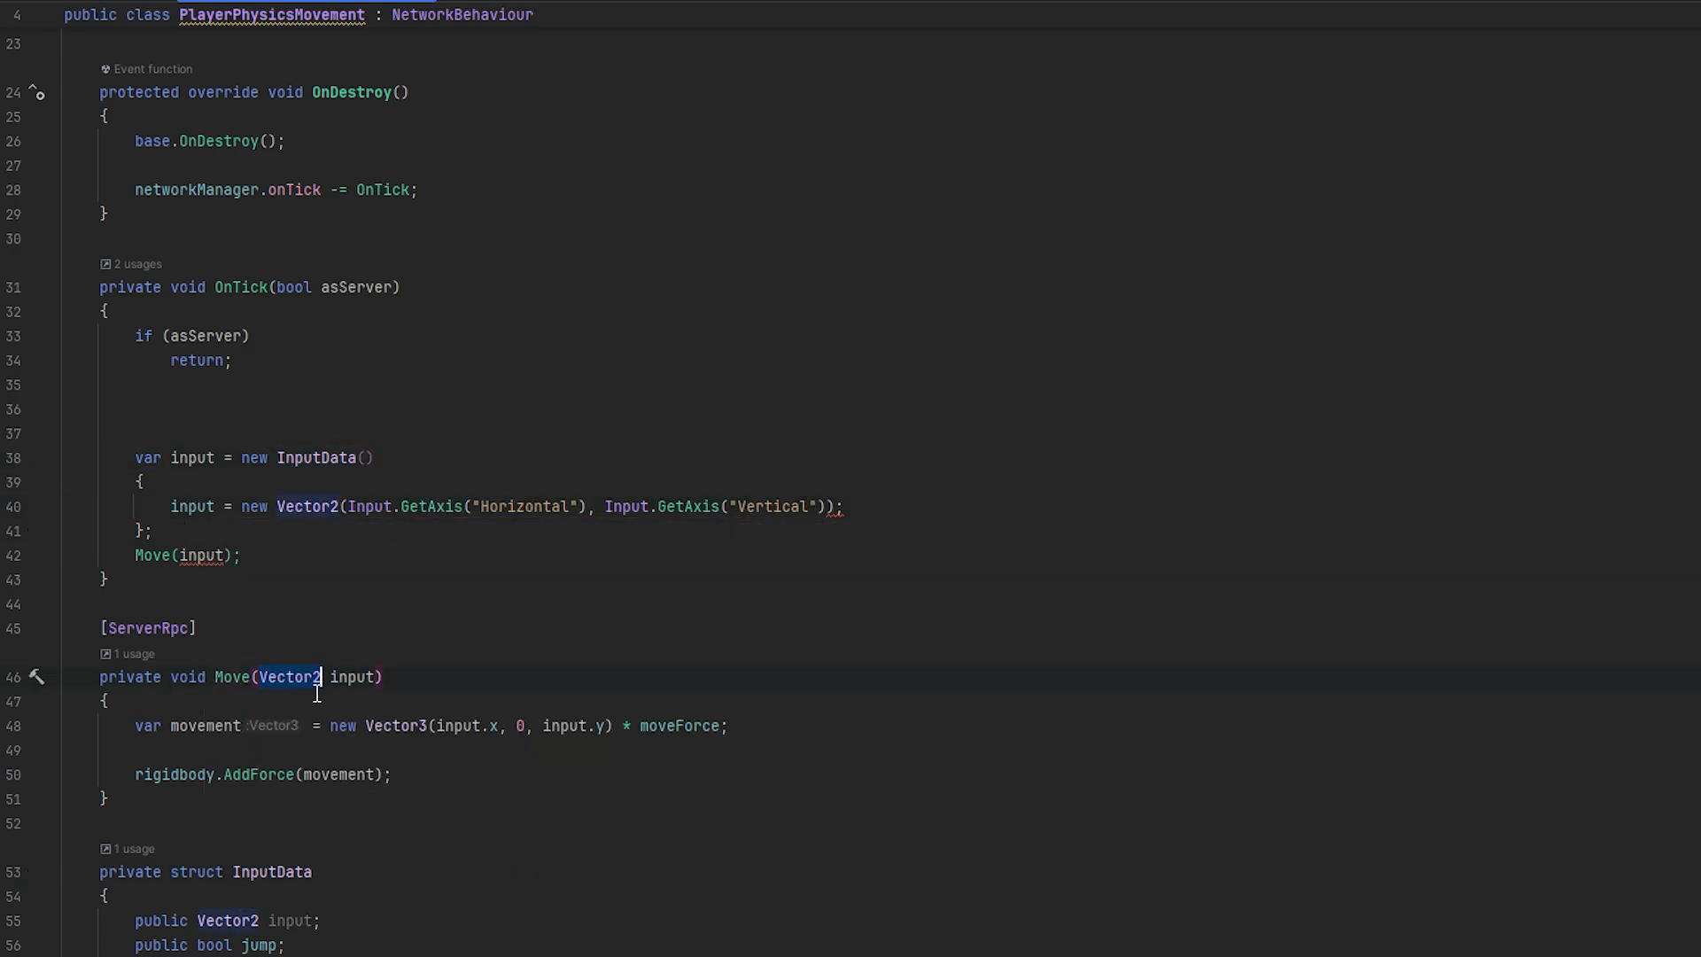
text(input)
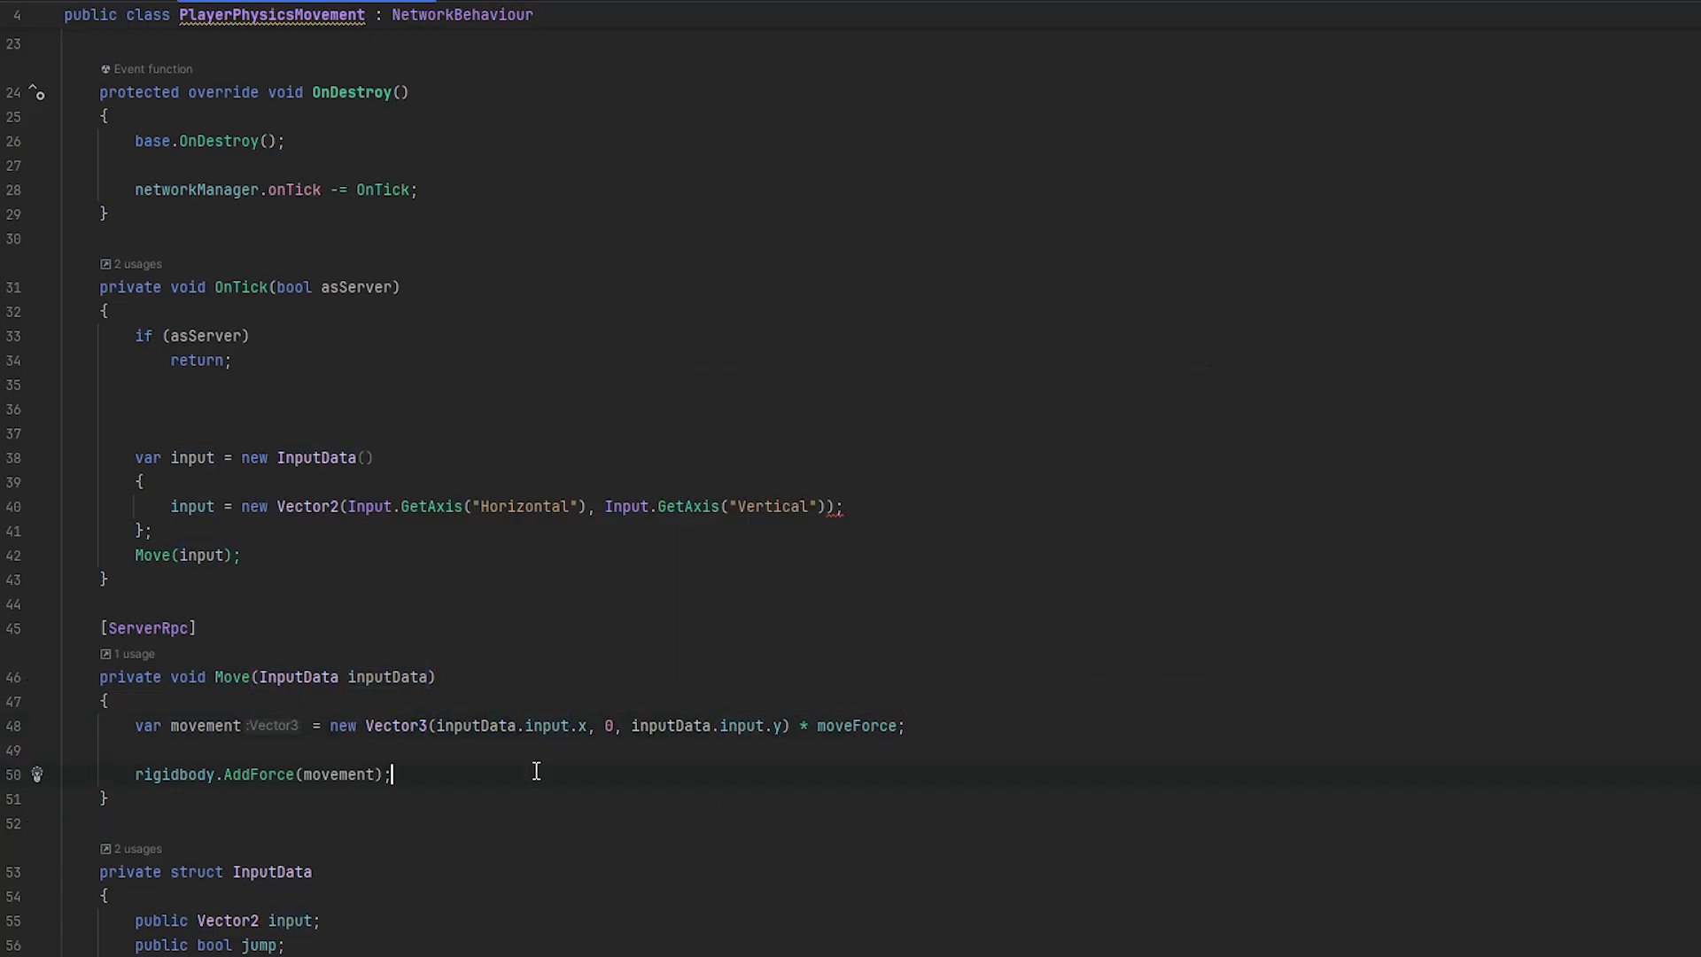
In Move, add an upward AddForce of jumpForce when inputData.jump is true
text(if(inputData.jump)
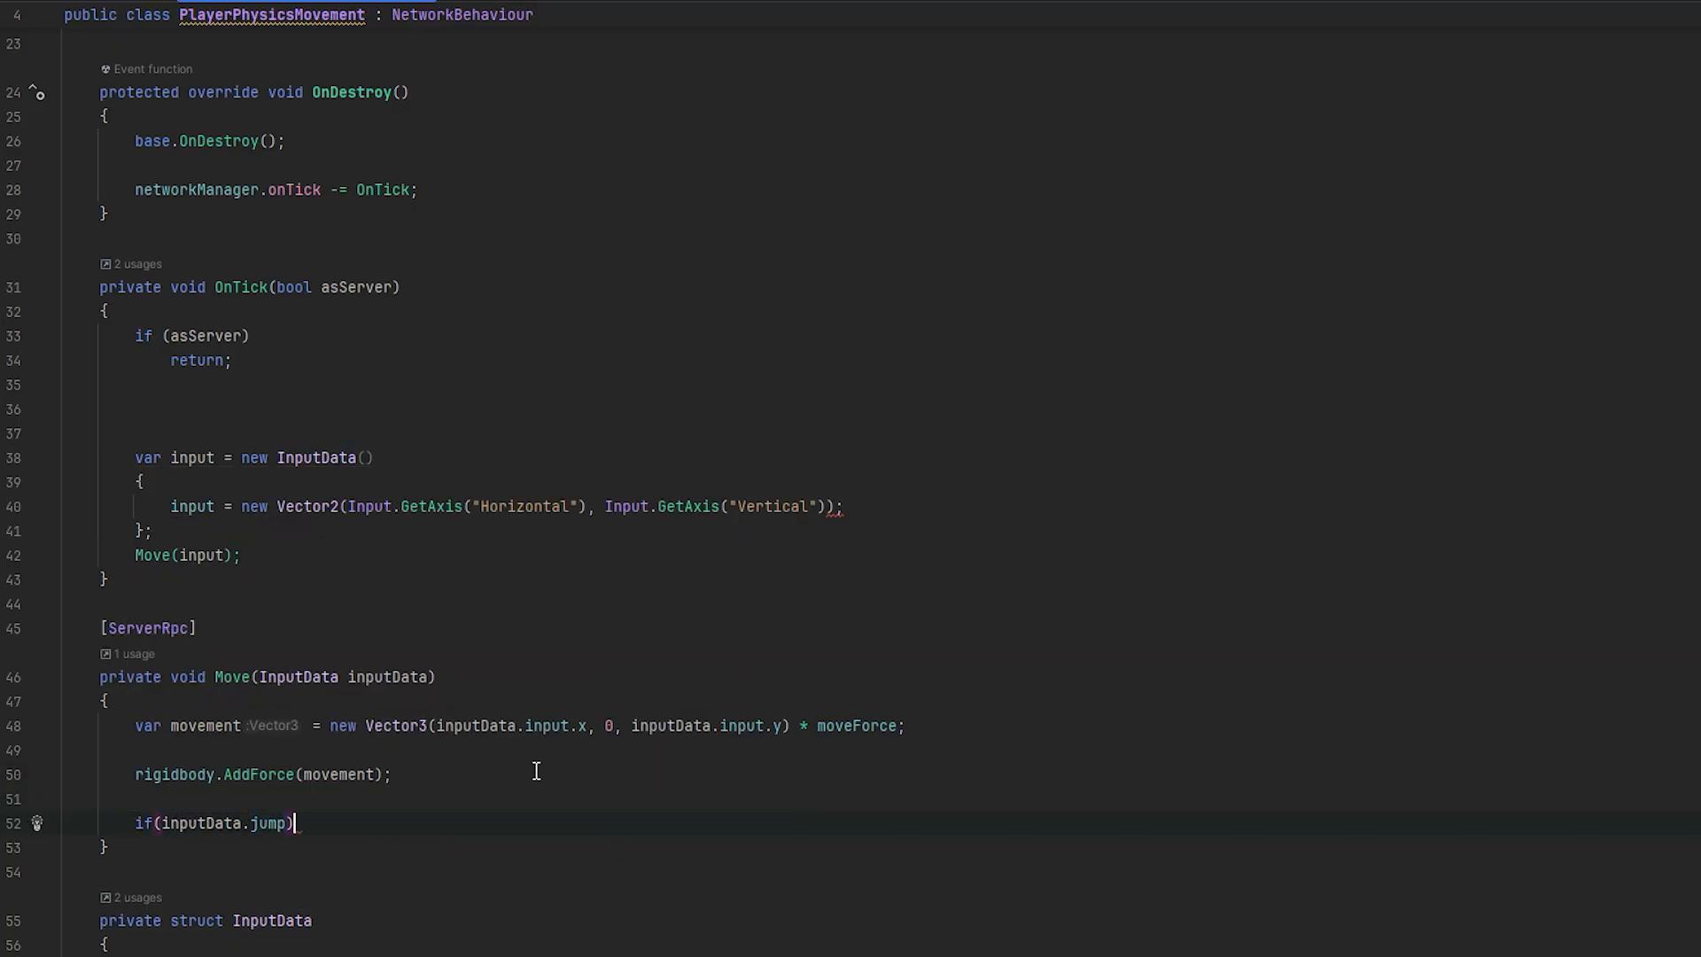
text(rigidbody.addf)
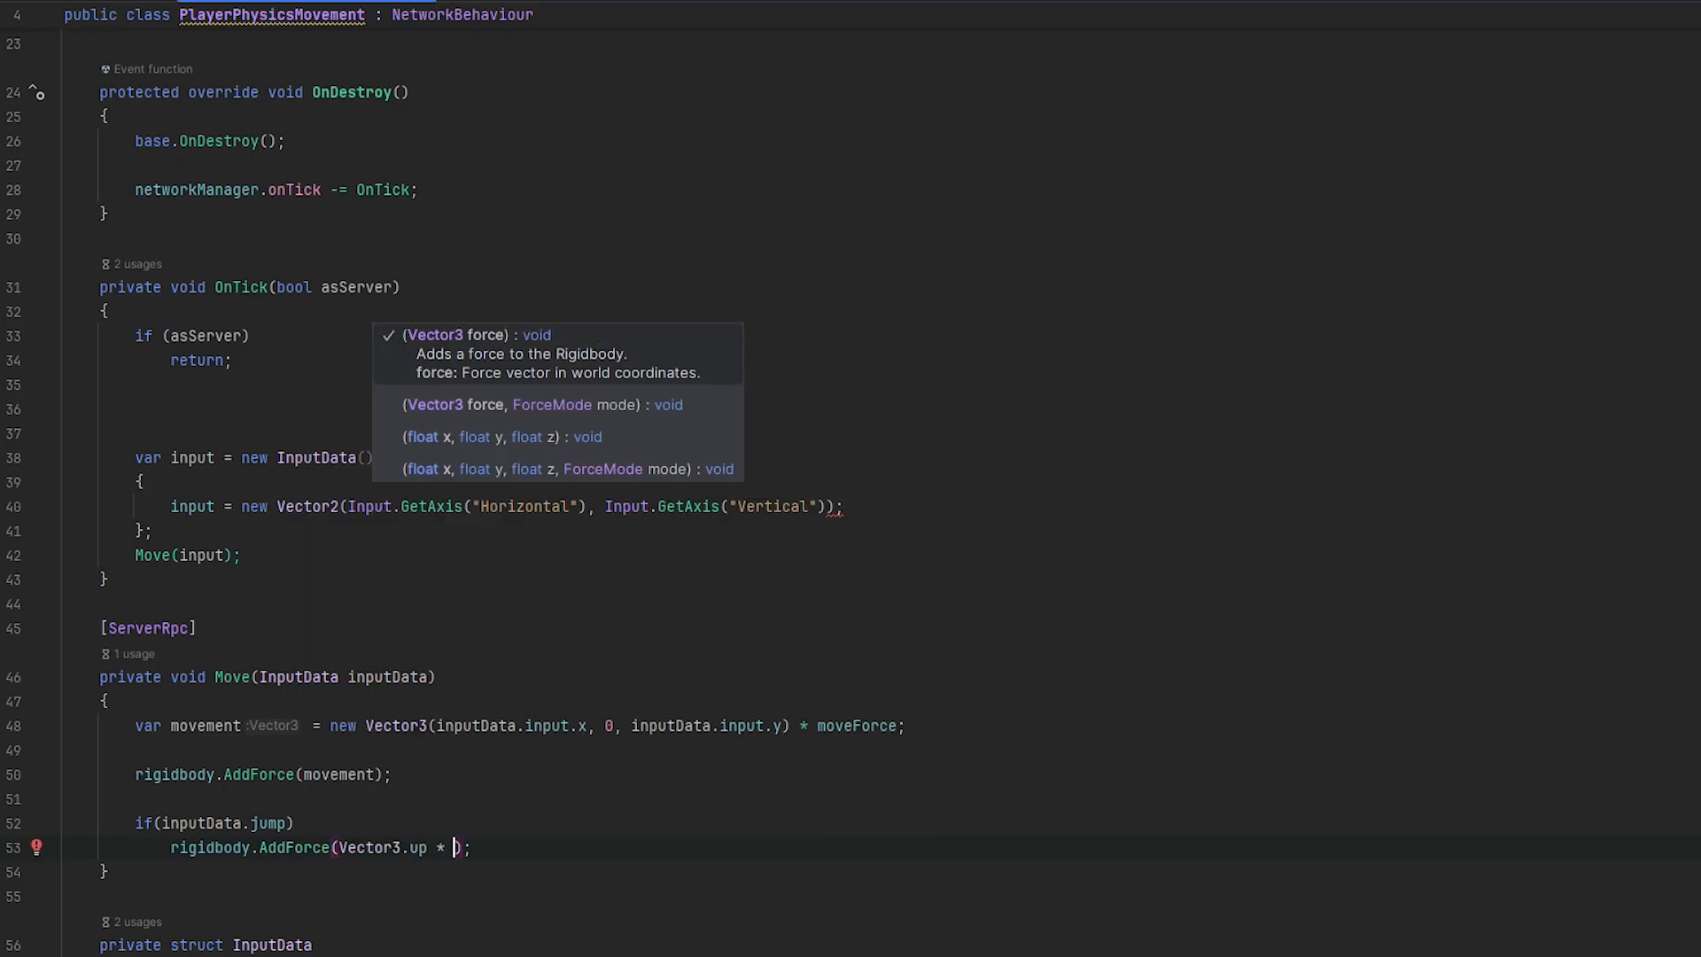
text(jumpForce,)
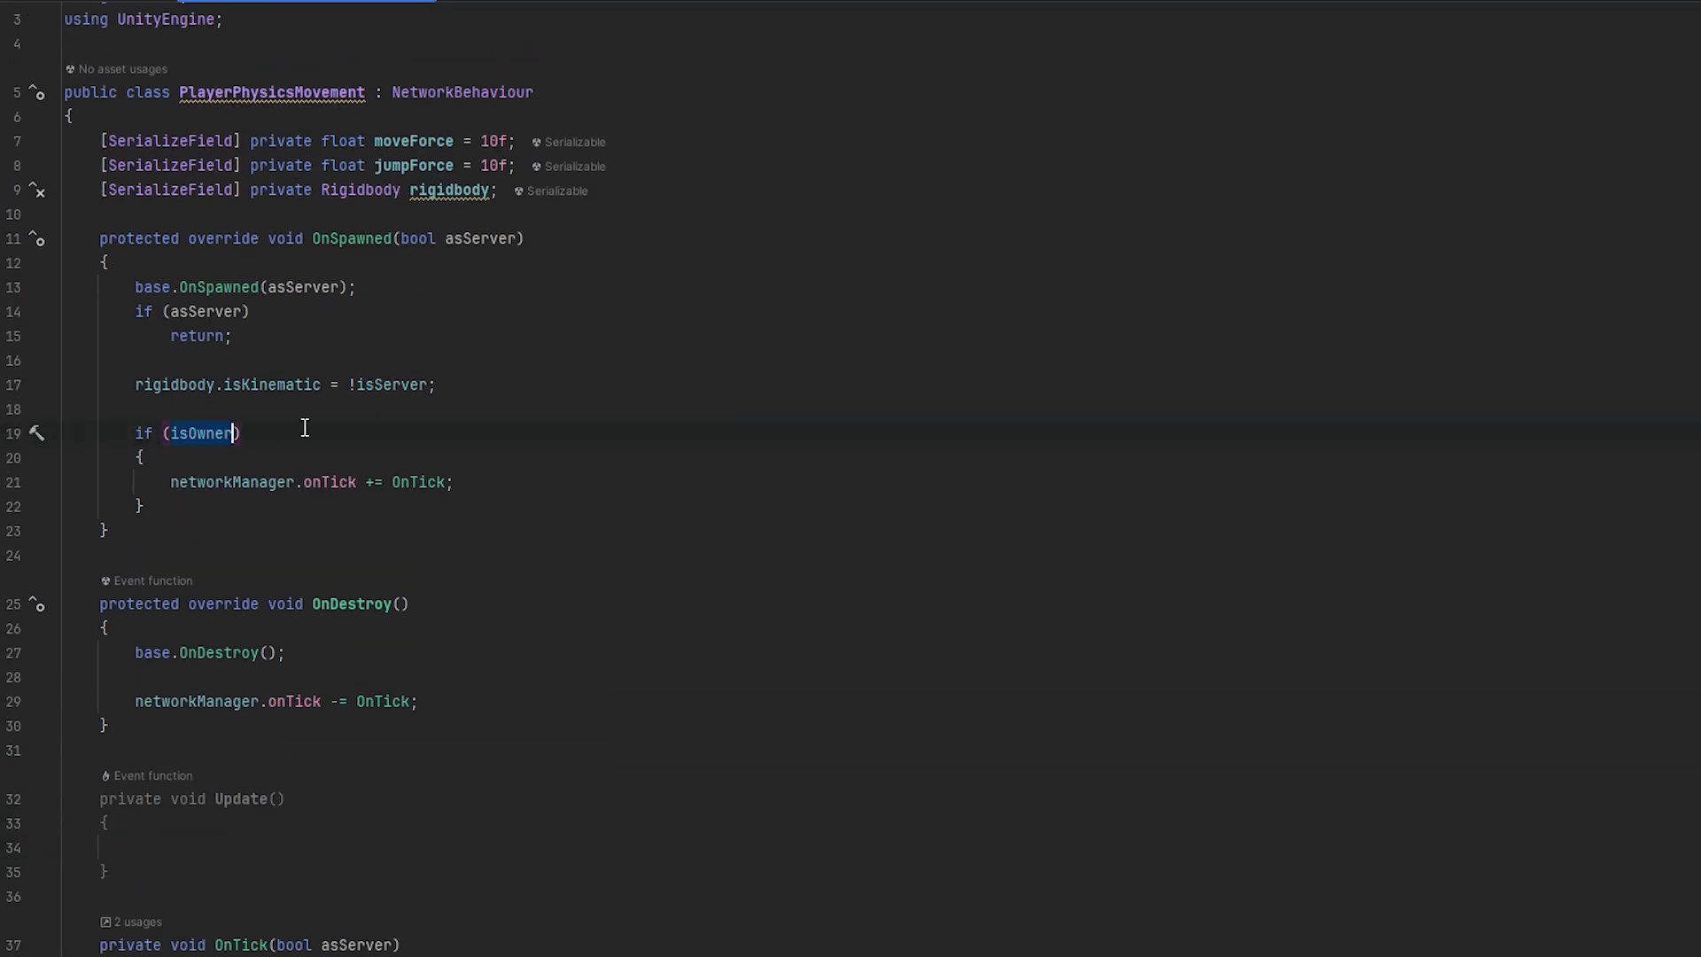
Set enabled = isOwner in OnSpawned and add an empty Update method
text(enabled = isOwner)
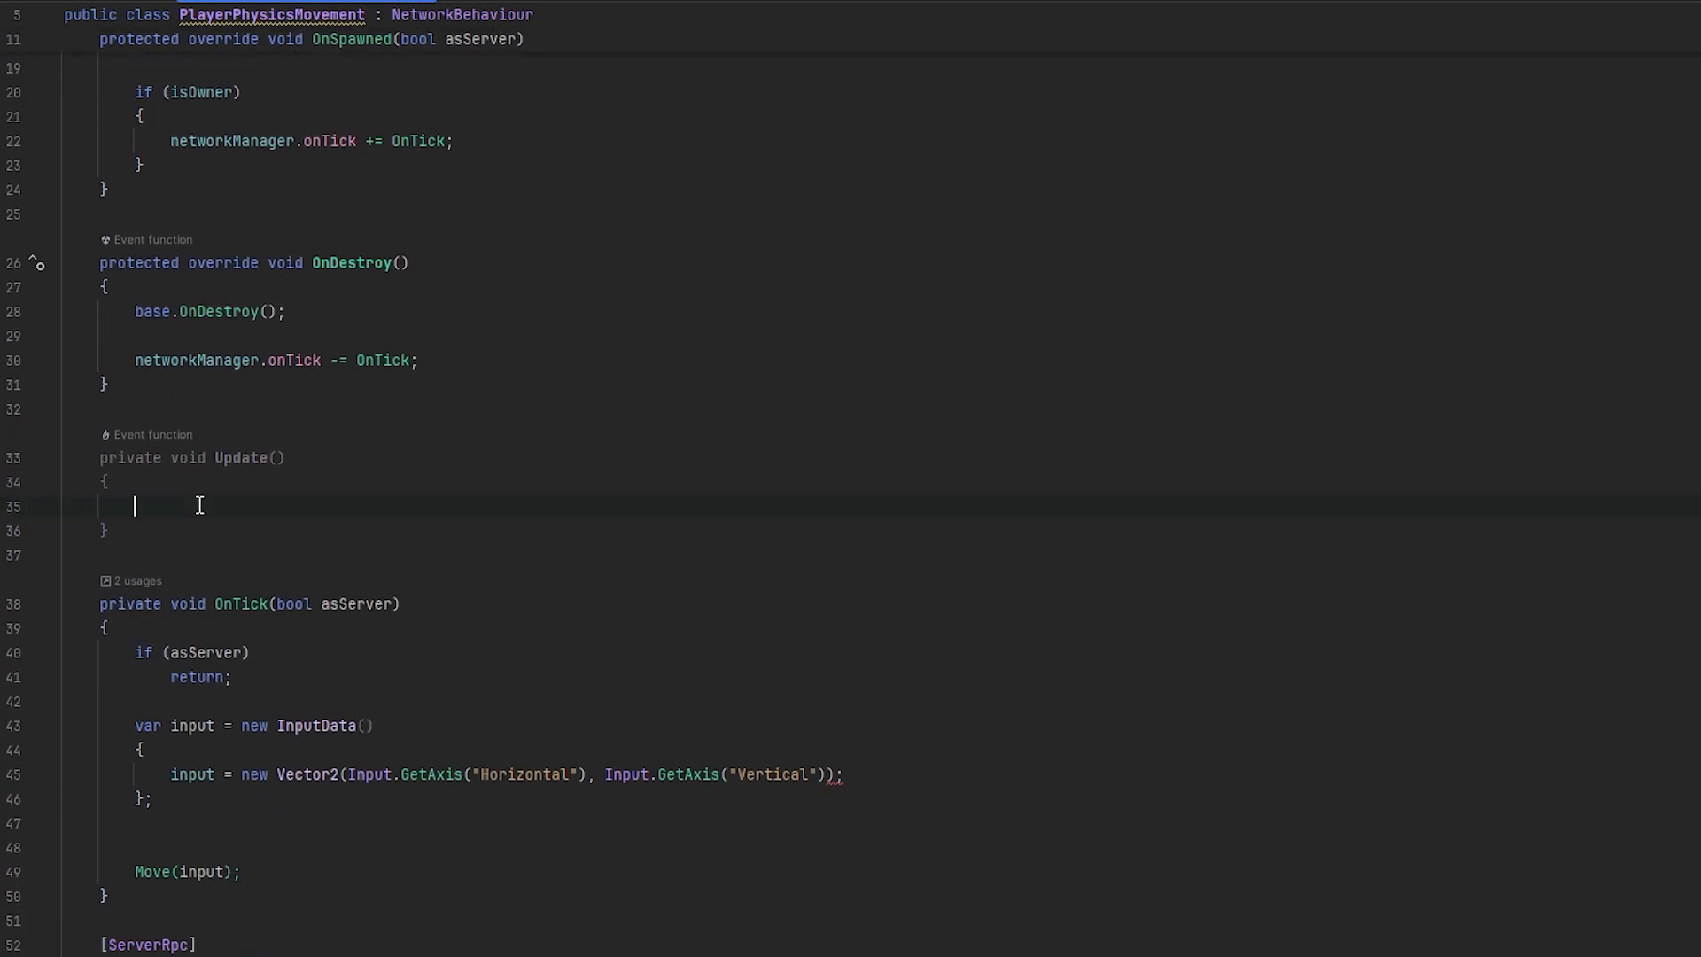
scroll(up, 3)
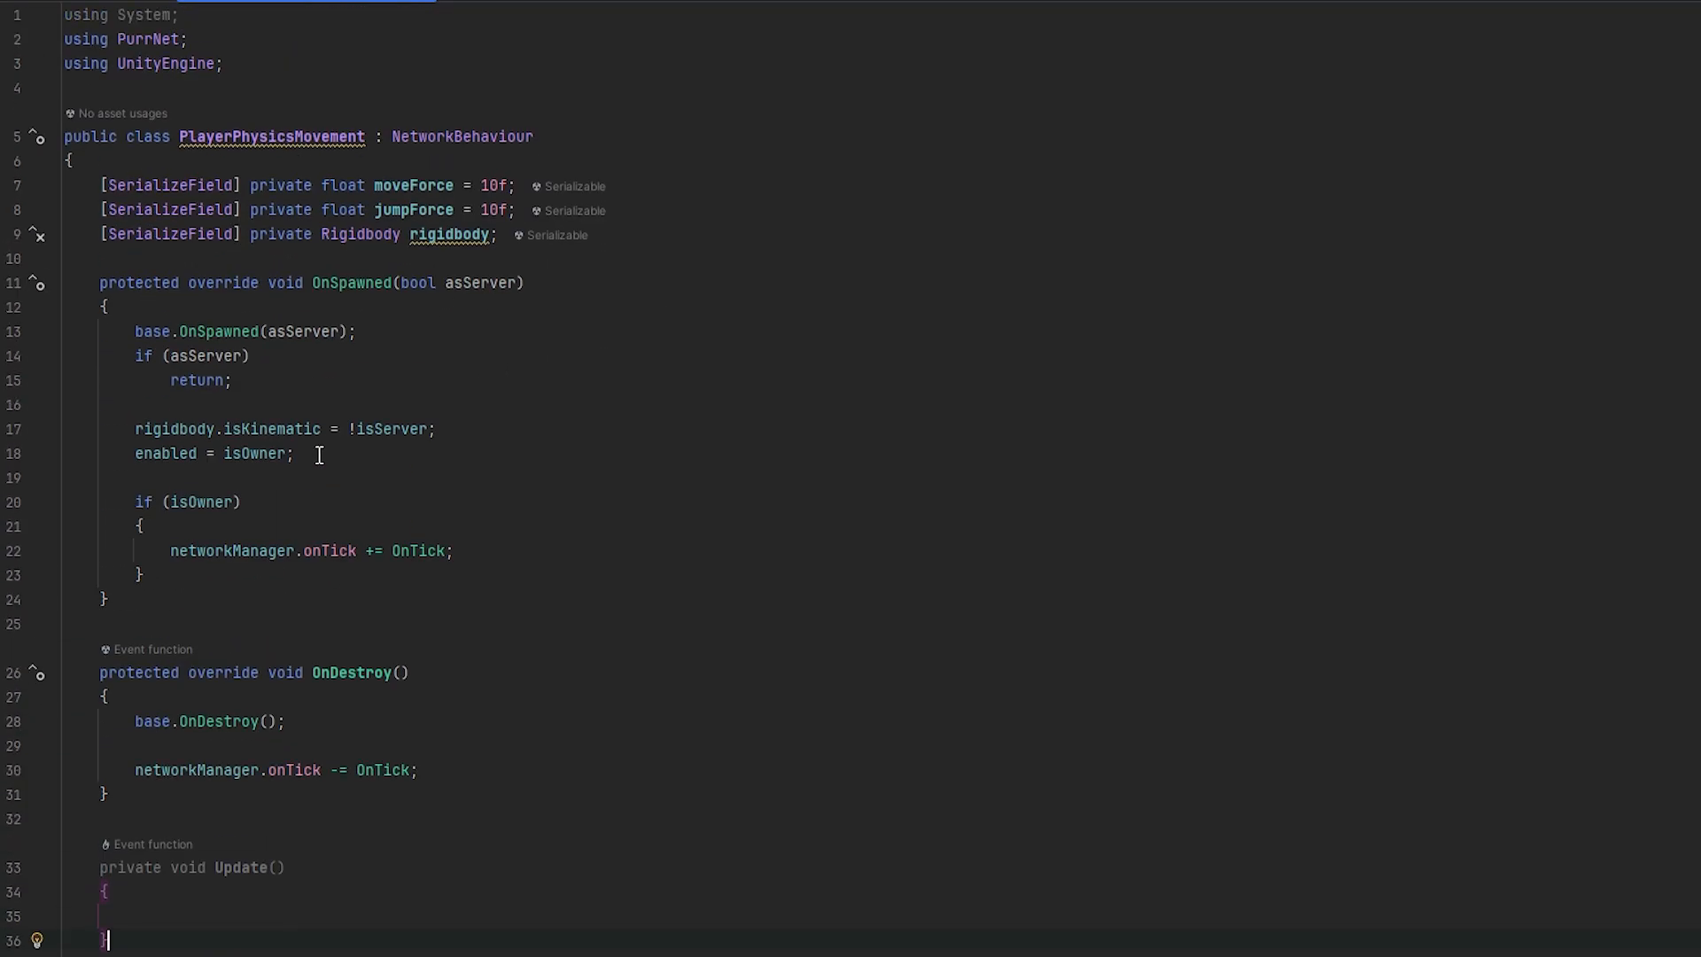
scroll(down, 3)
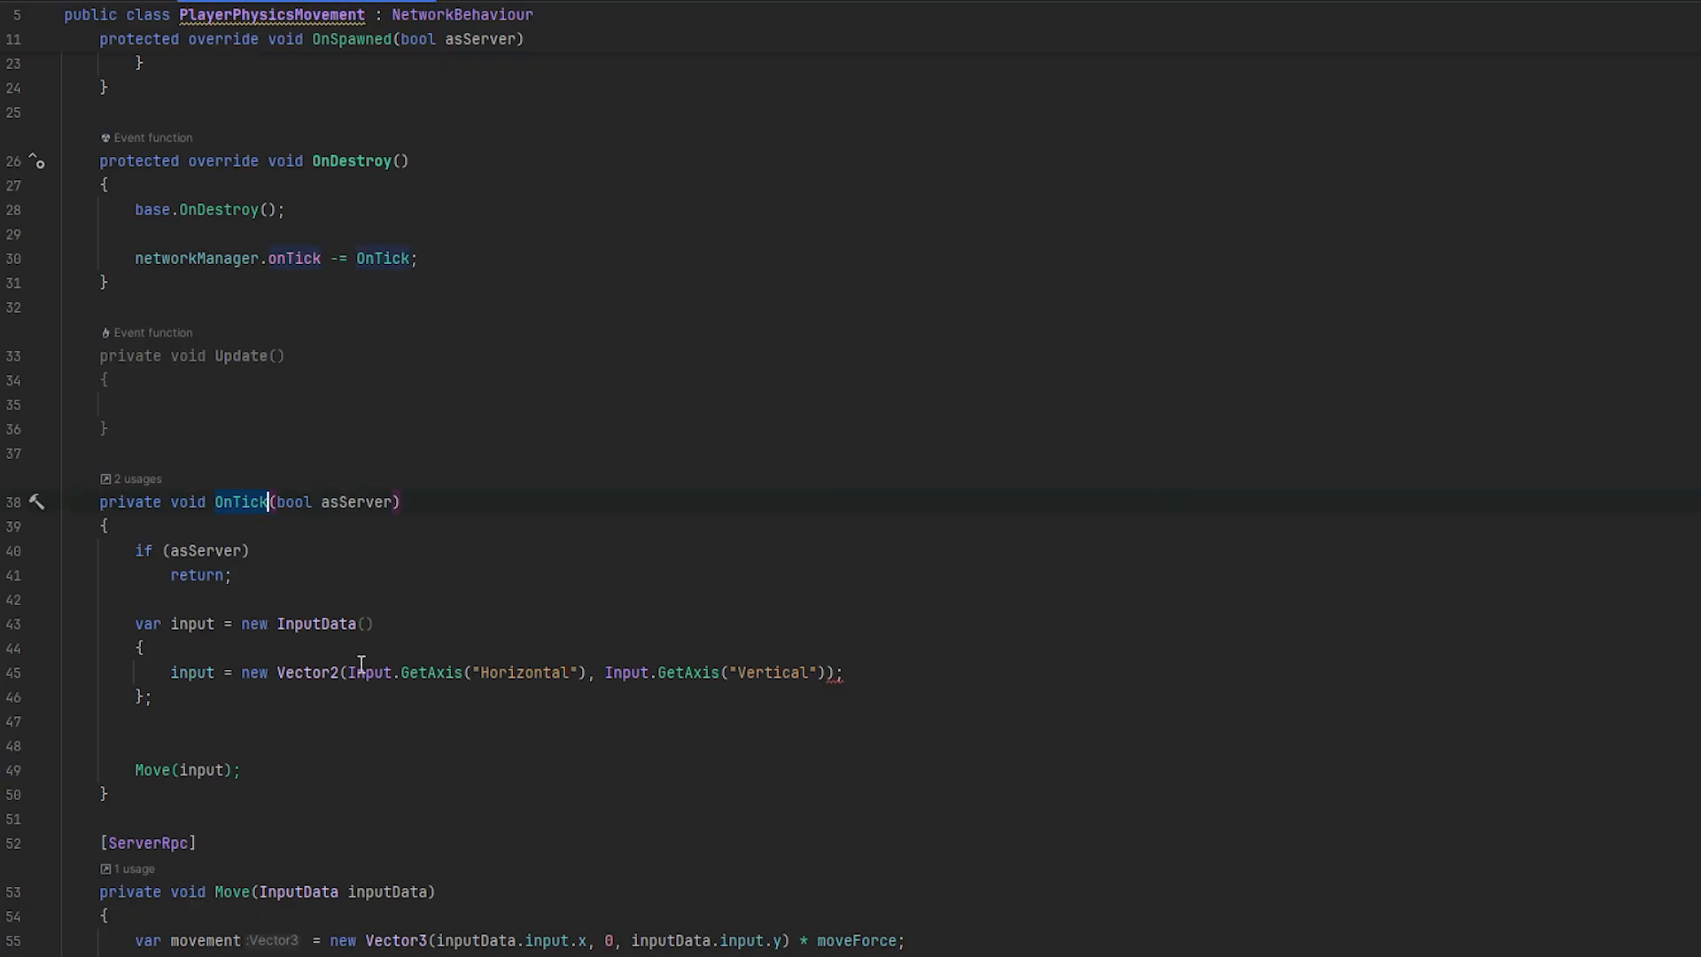
scroll(up, 3)
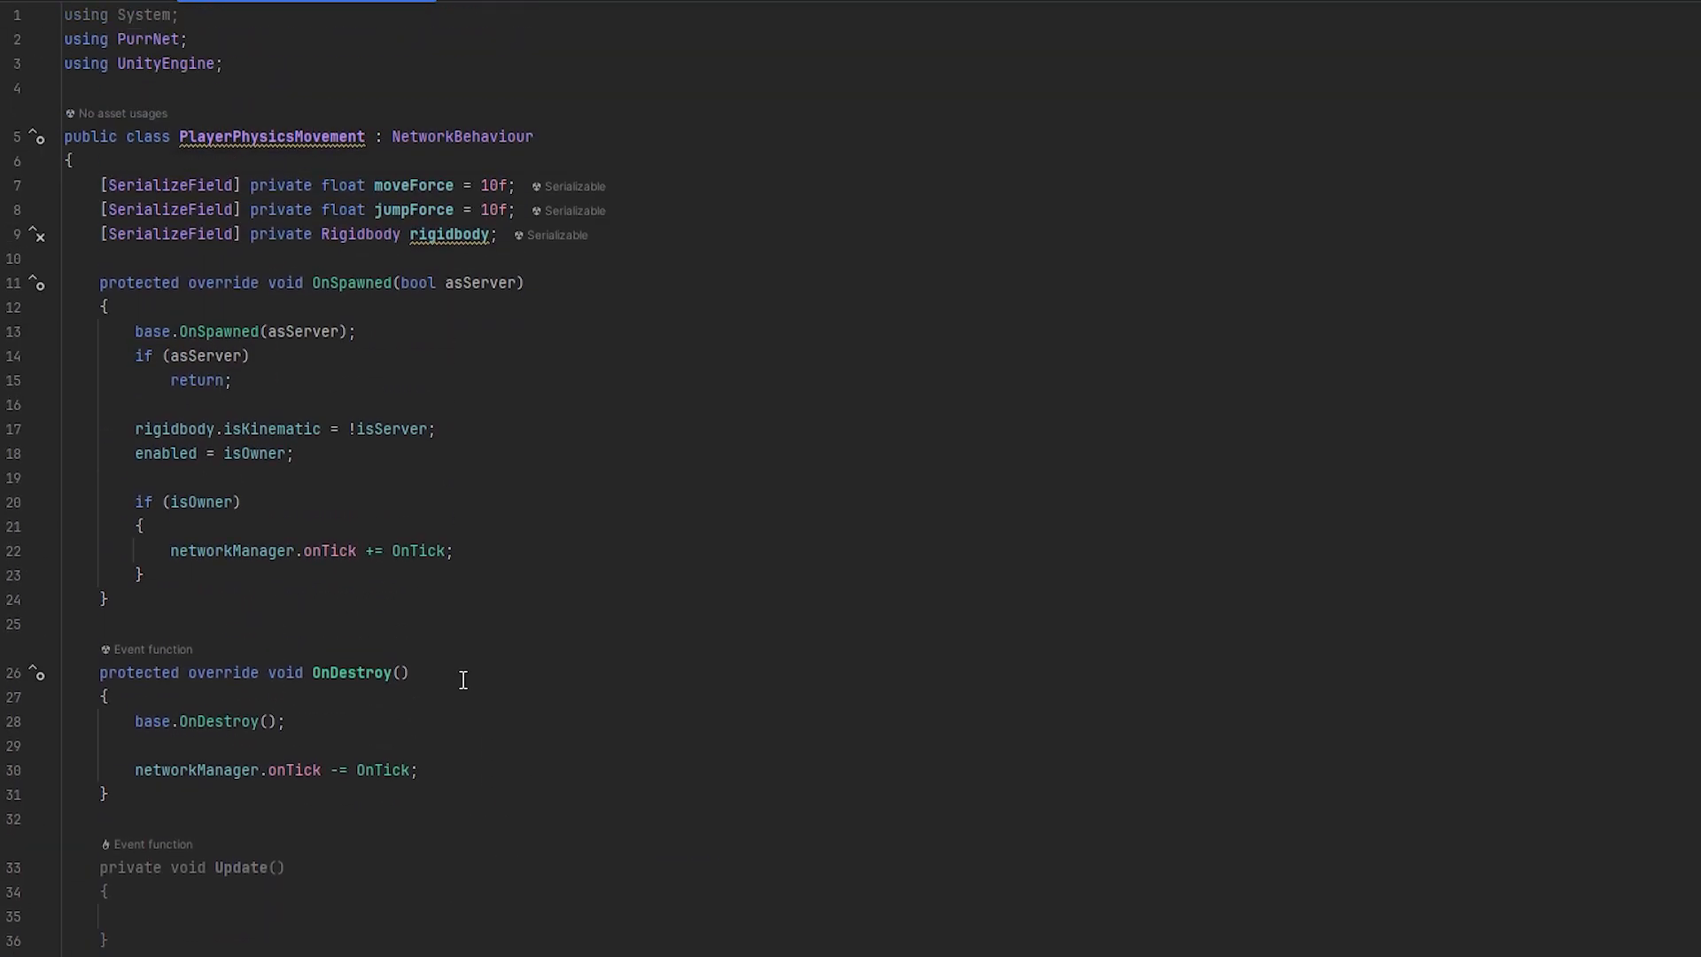
mouse_move(539, 464)
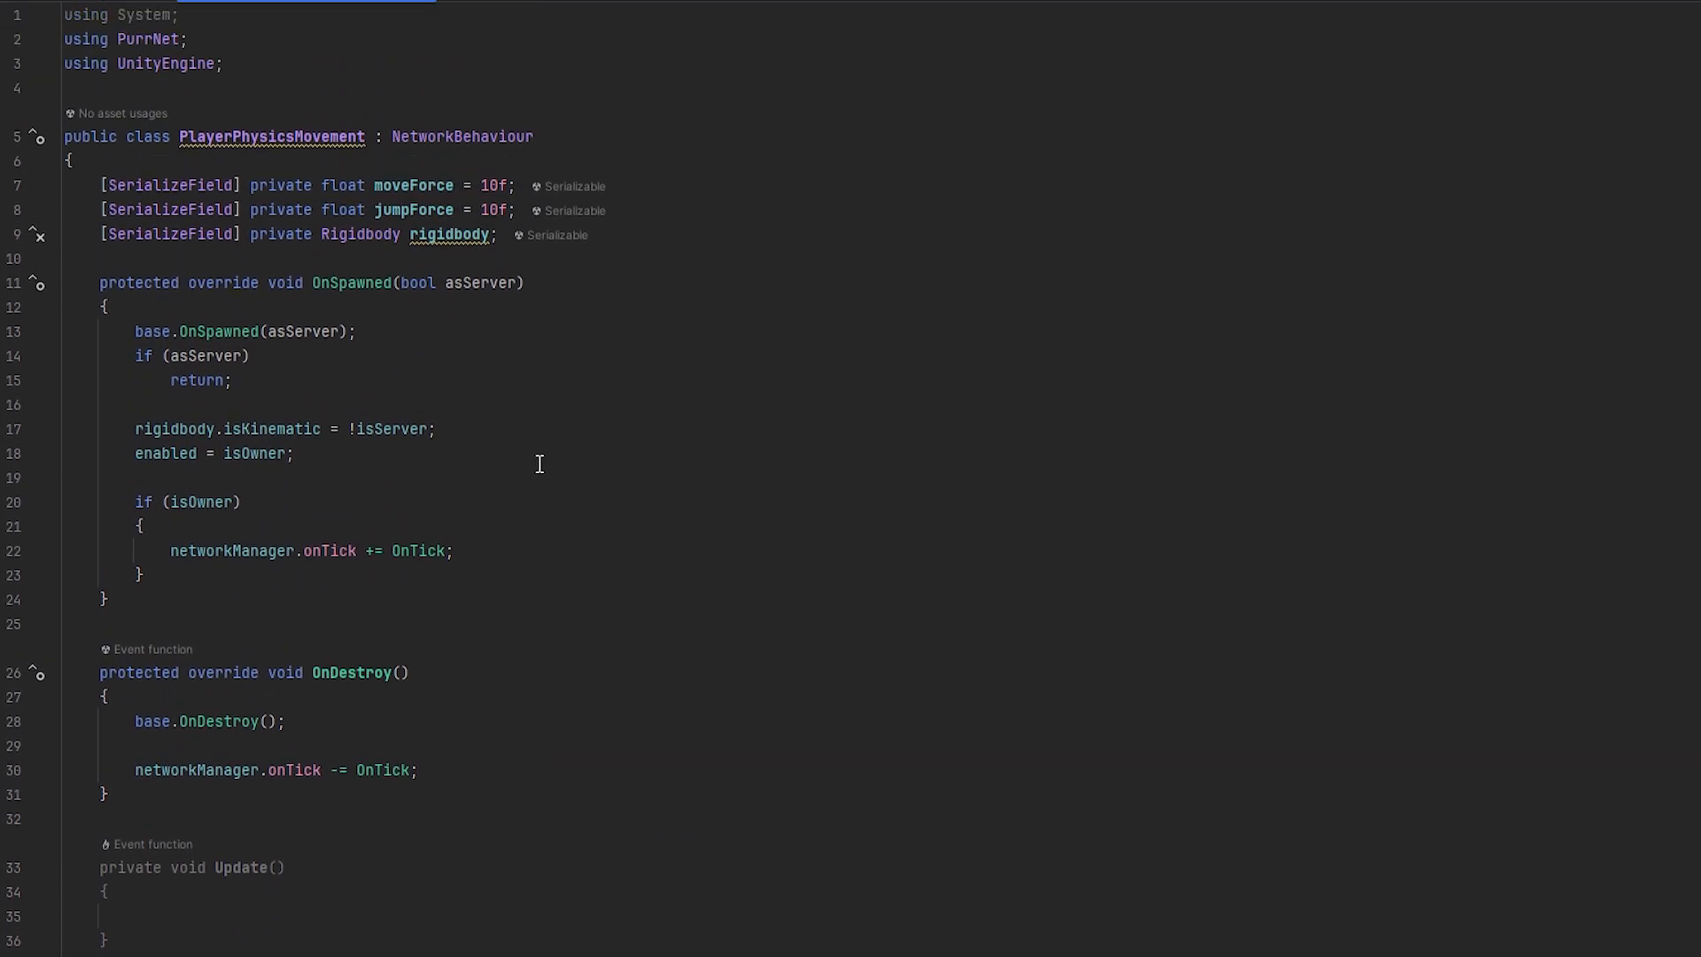
scroll(down, 3)
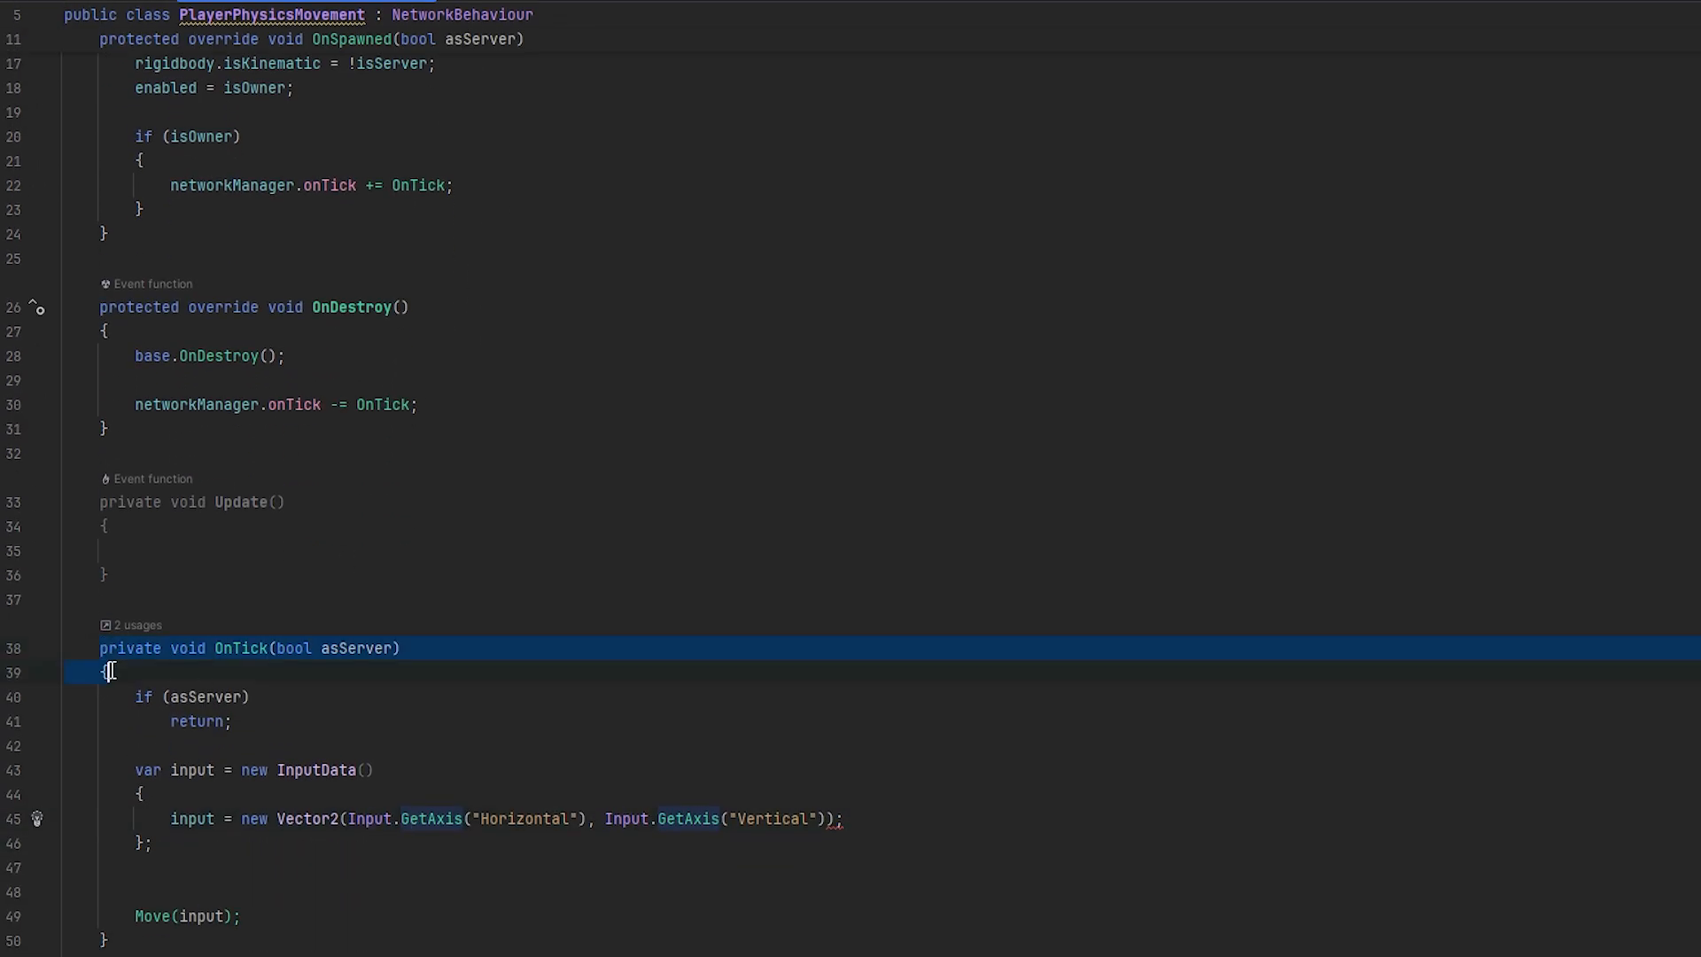
click(136, 866)
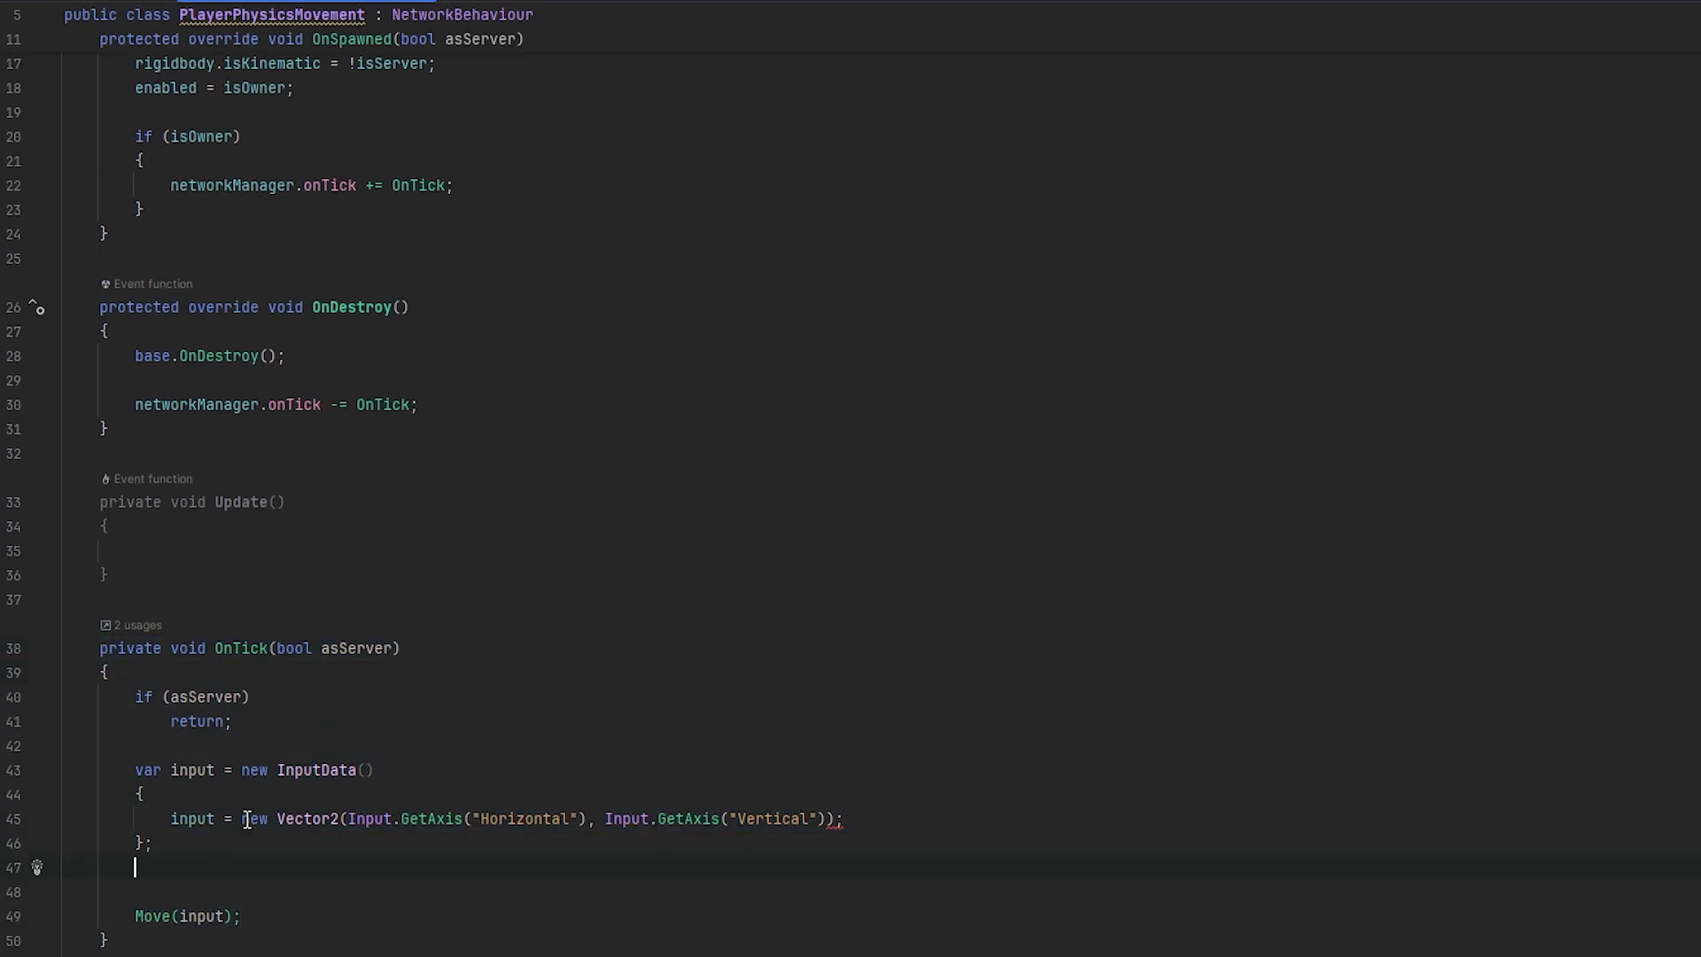
scroll(up, 3)
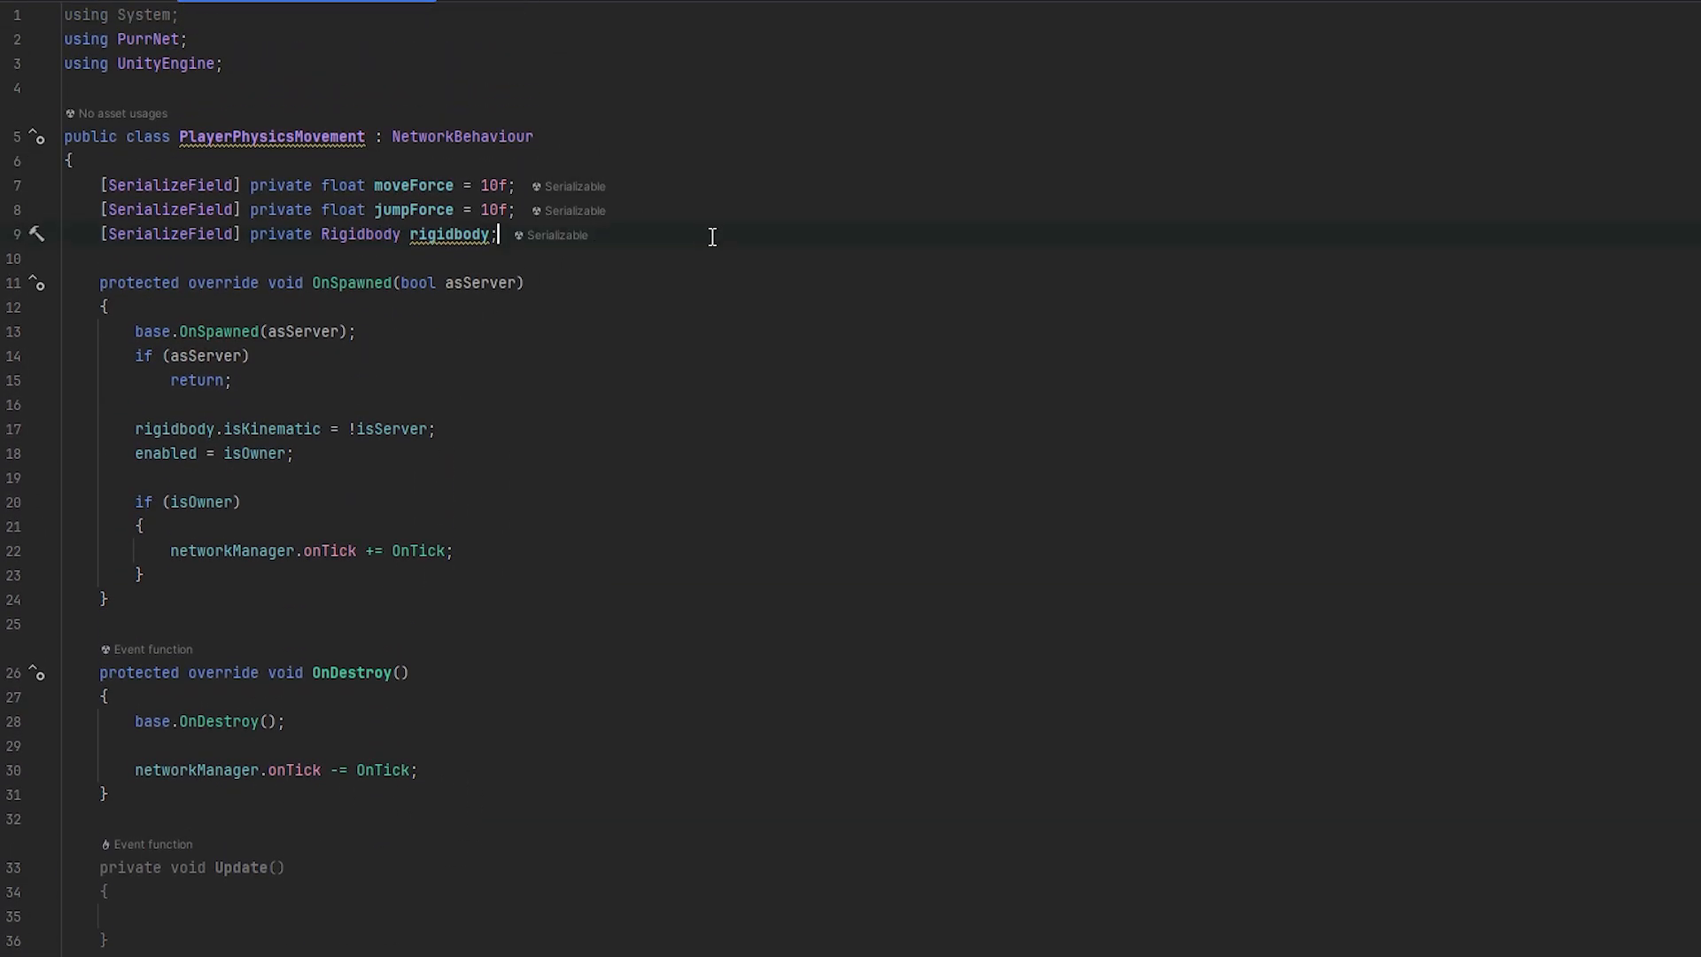
Declare private bool fields _isGrounded and _willJump
text(private bool _)
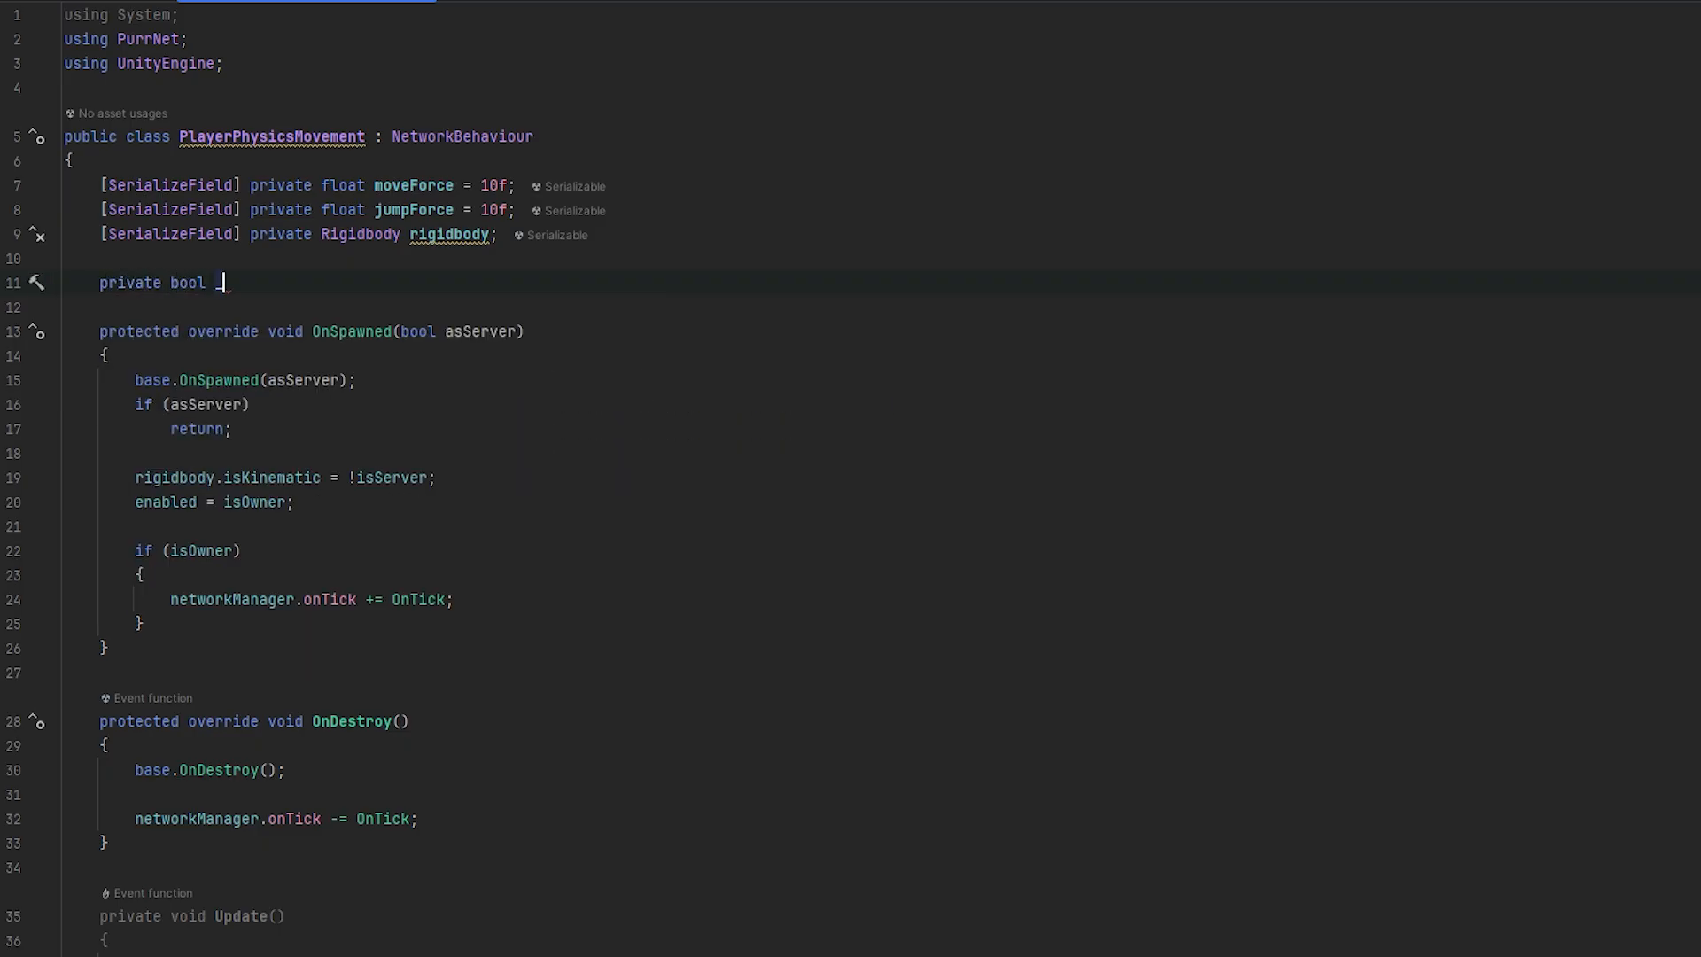
text(_isGrounded;)
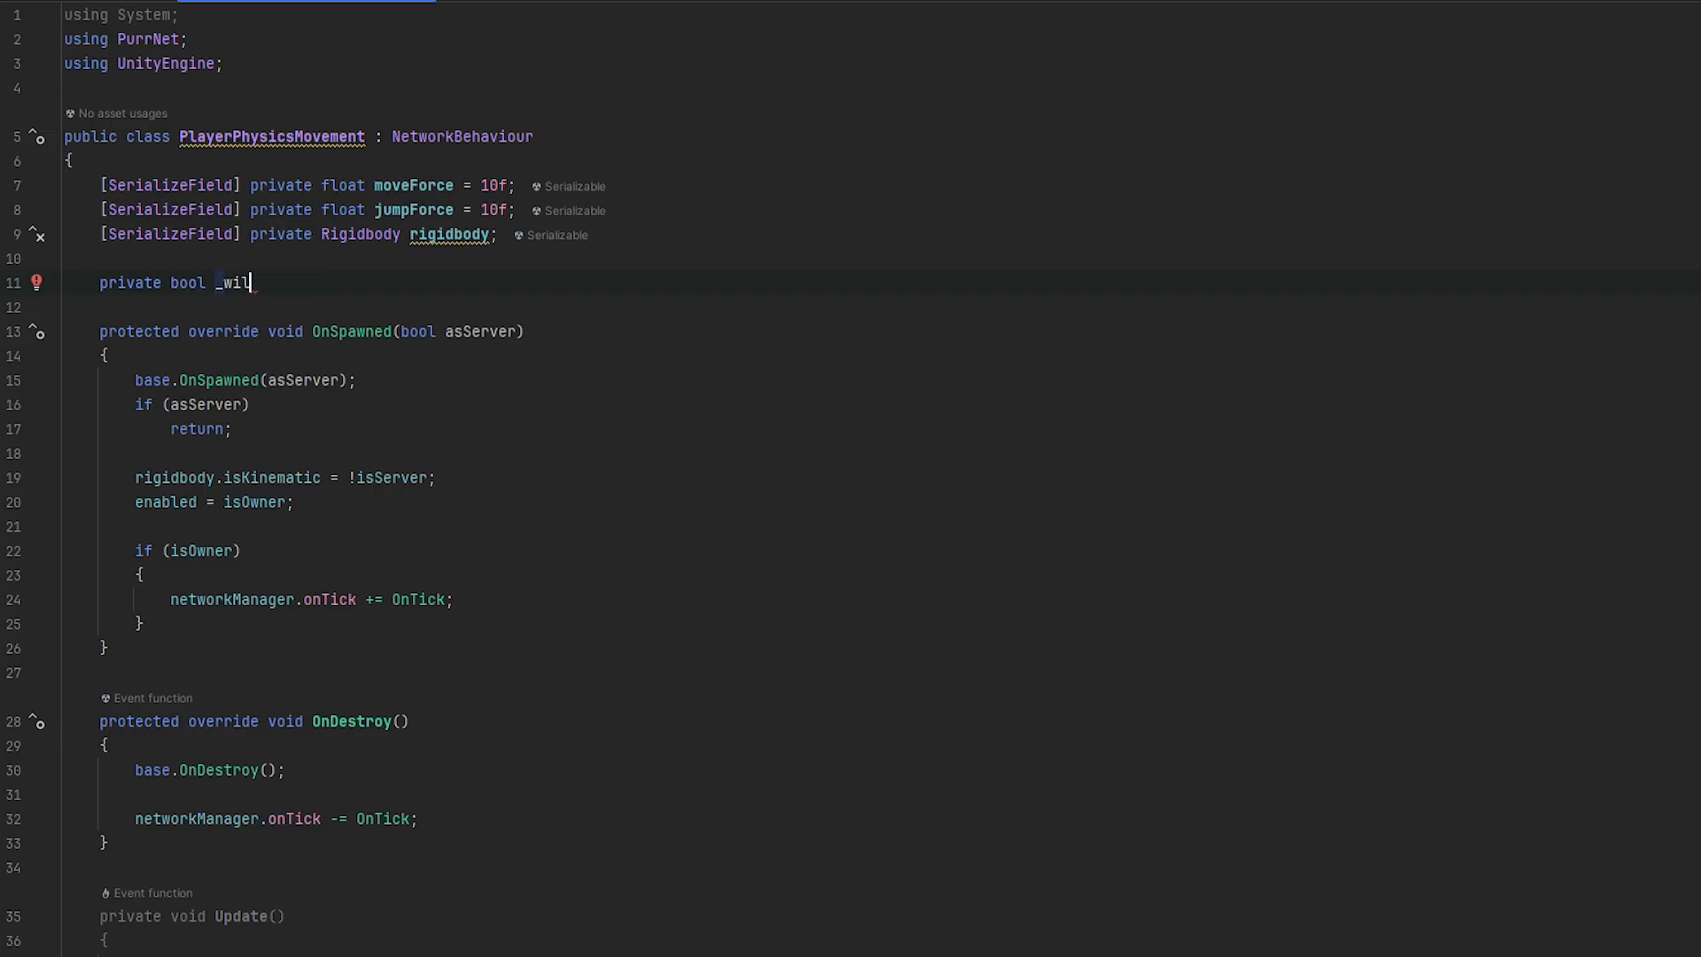
text(lJump;)
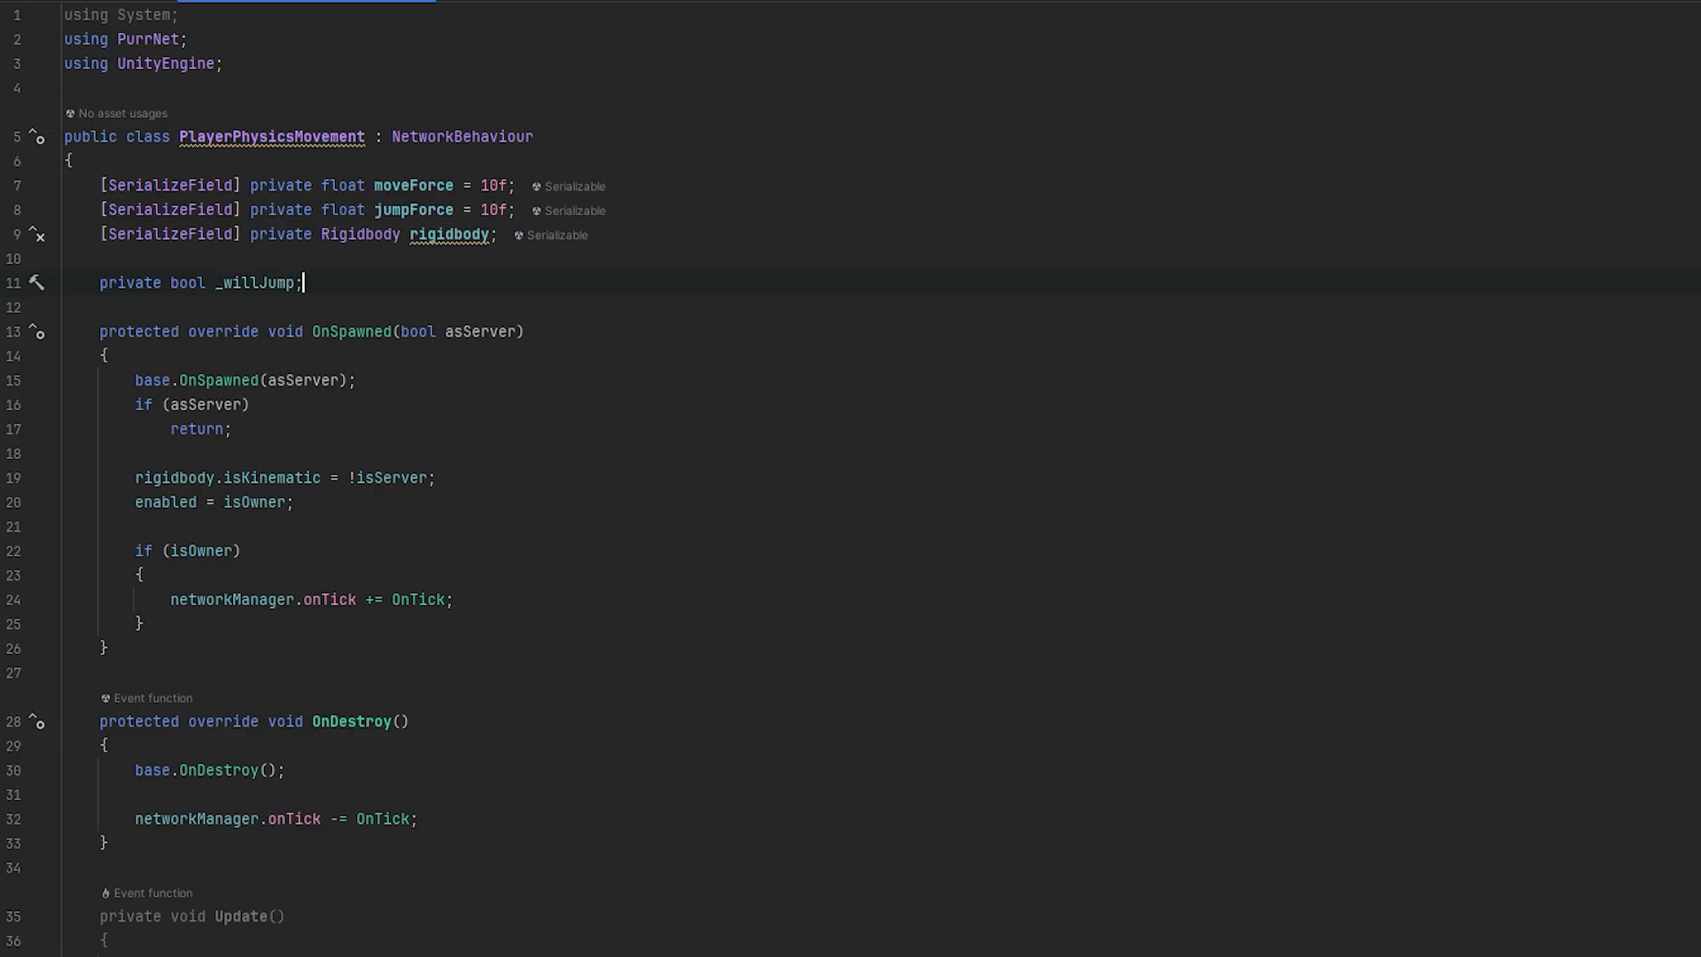
scroll(down, 3)
text(jump = _willJump)
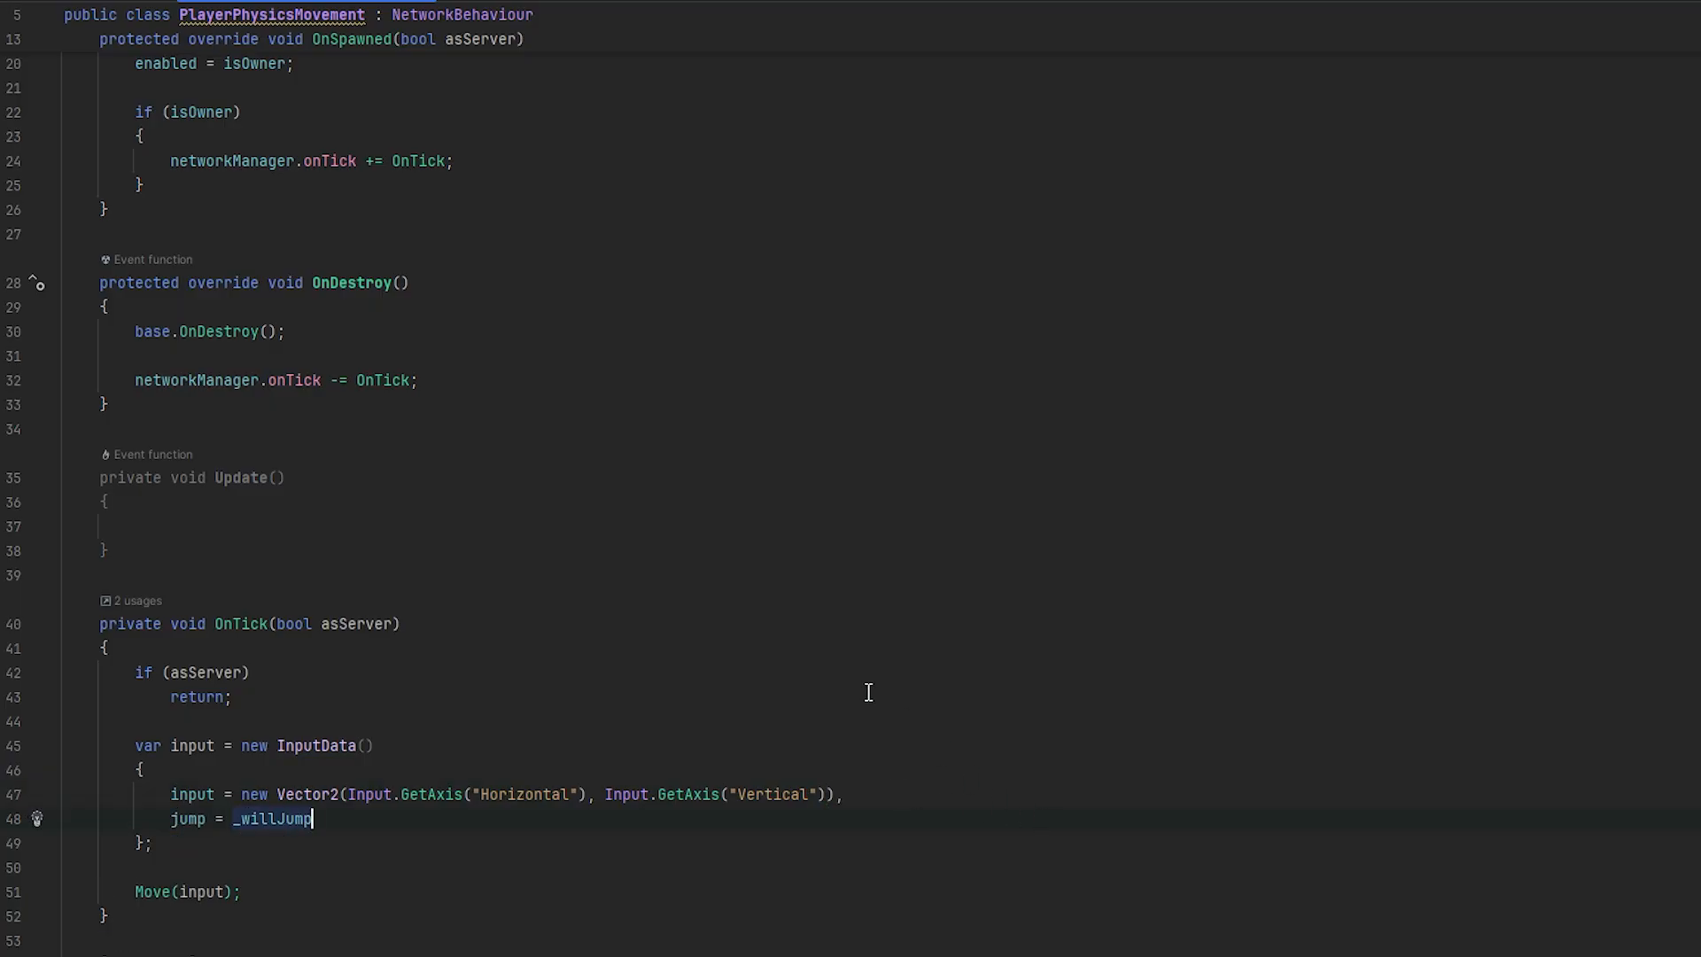
Set _willJump on Space in Update; OnTick sends it as jump, then resets it to false
text(if()
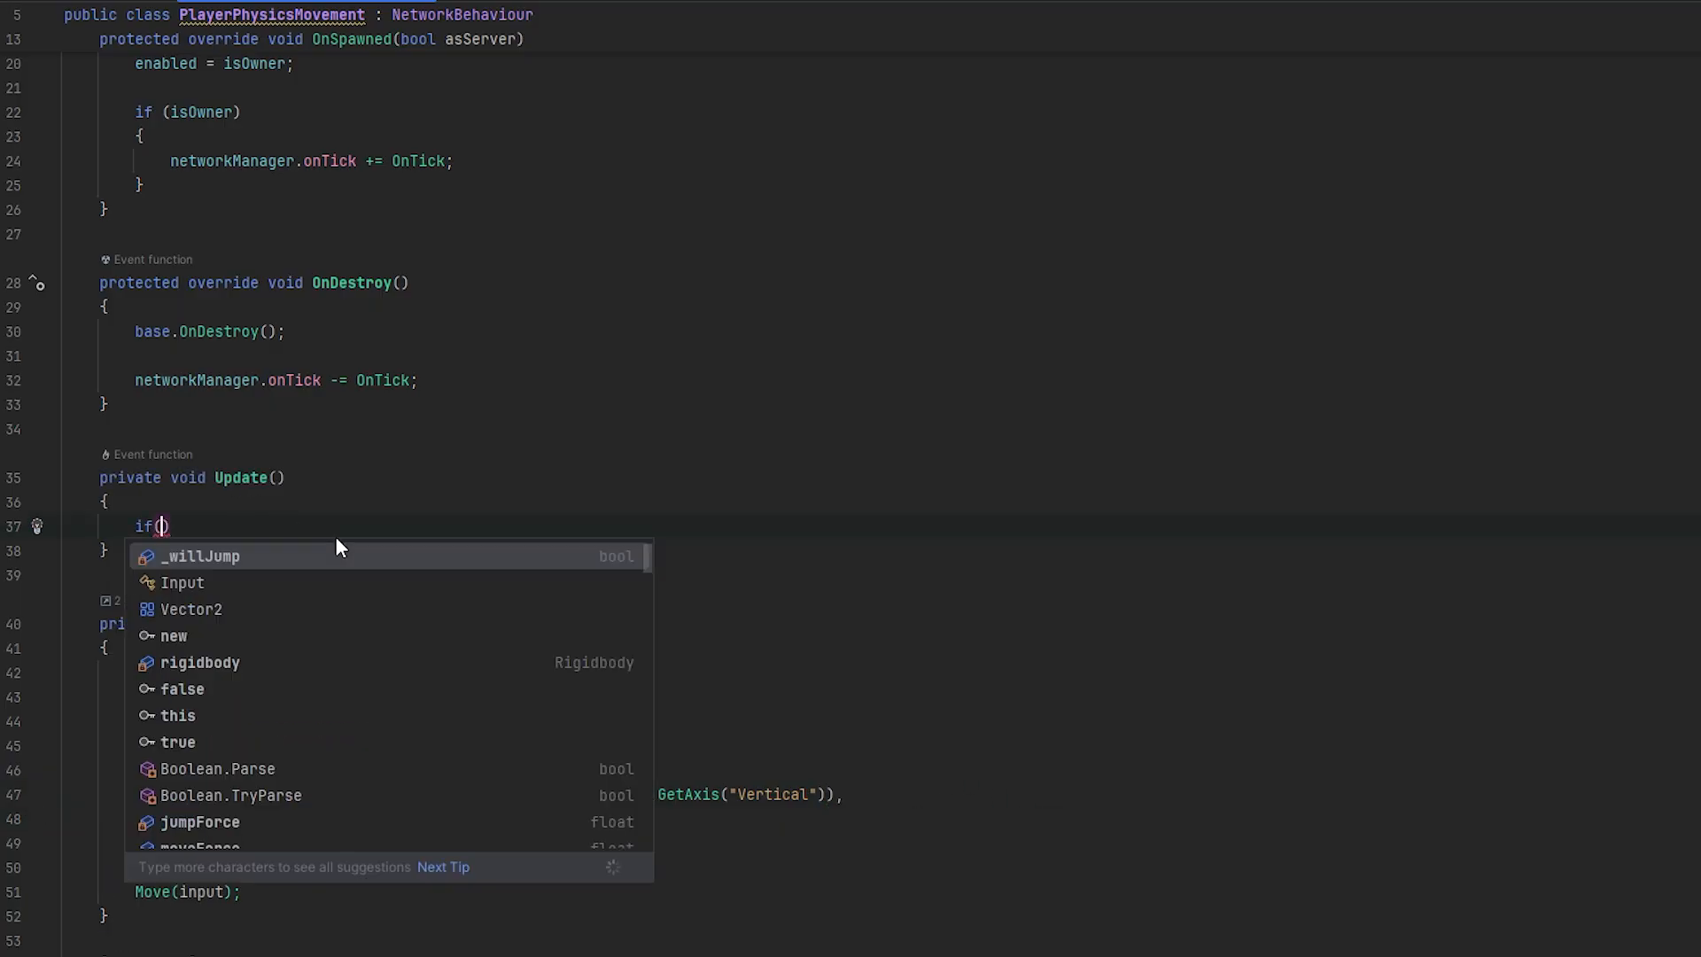
text(Input.GetKeyDown(KeyCode.Space)
text(_willJump)
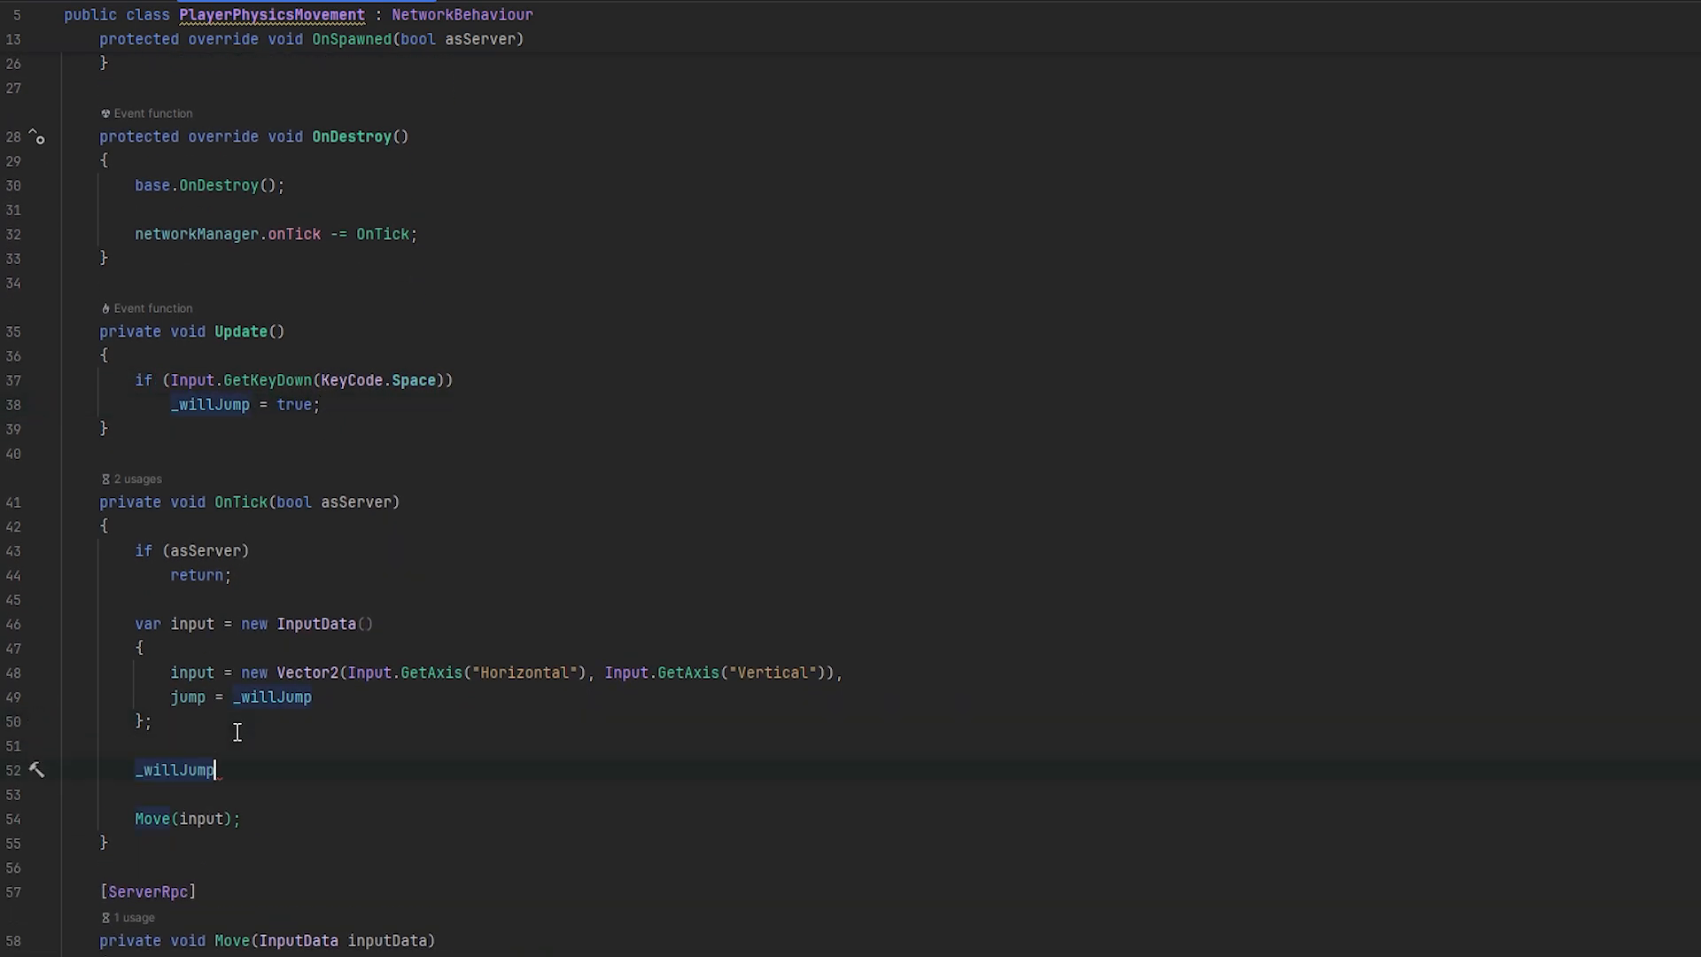
text(= false;)
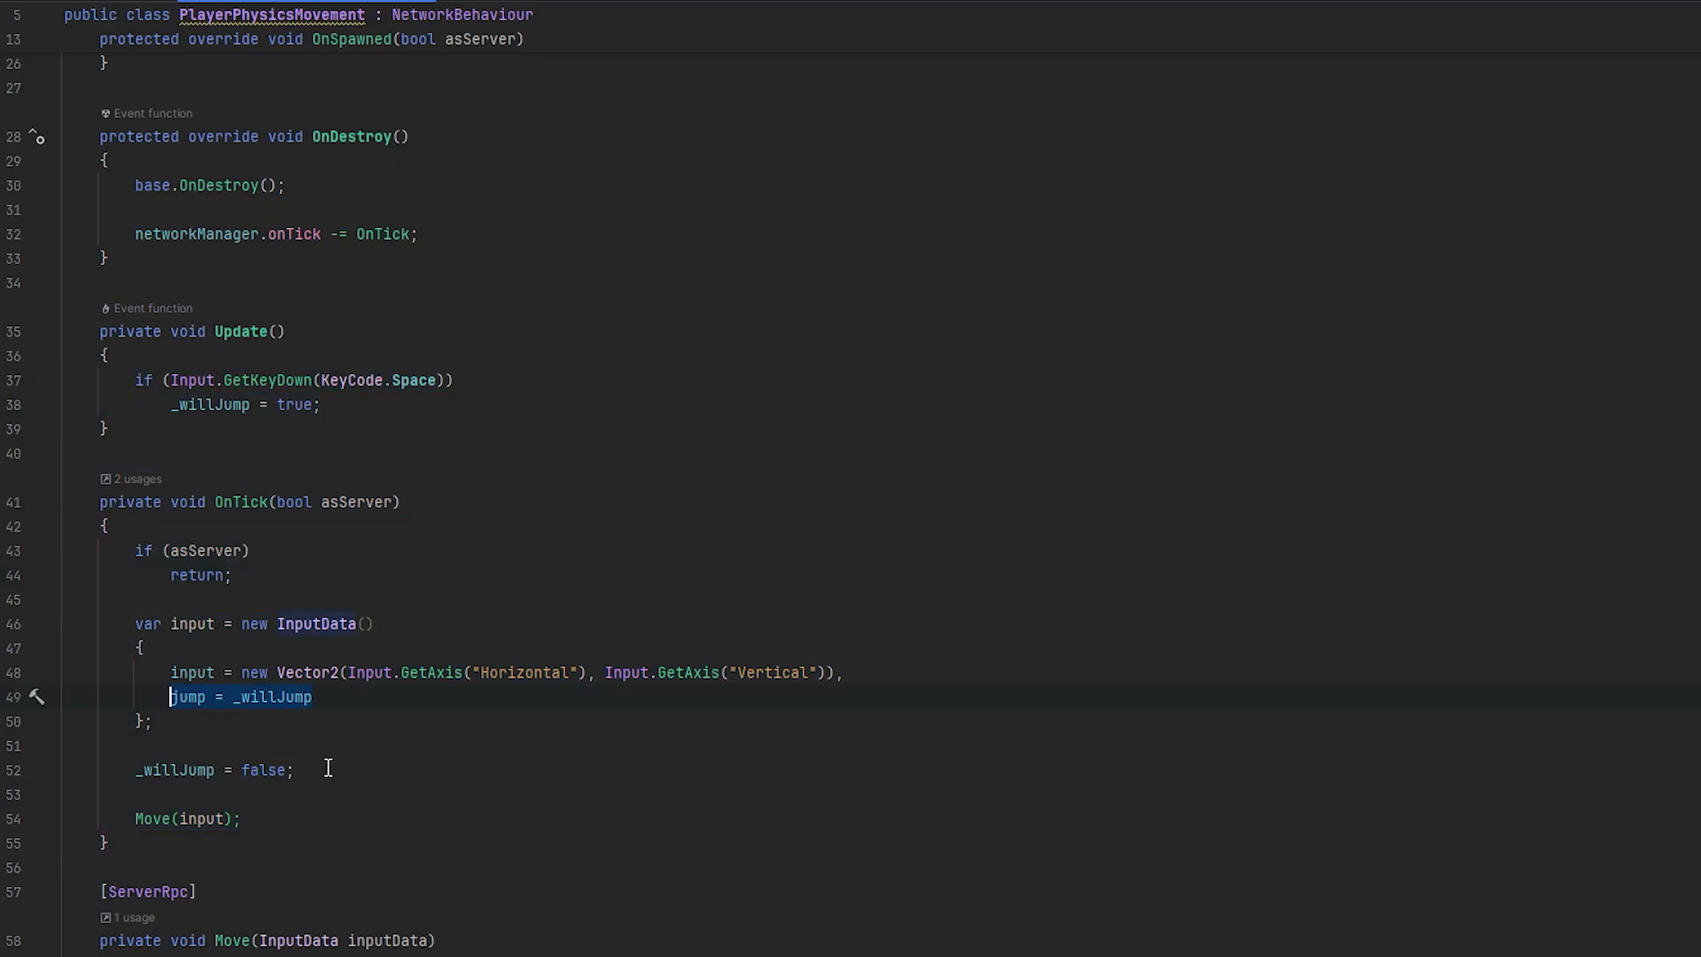
scroll(down, 3)
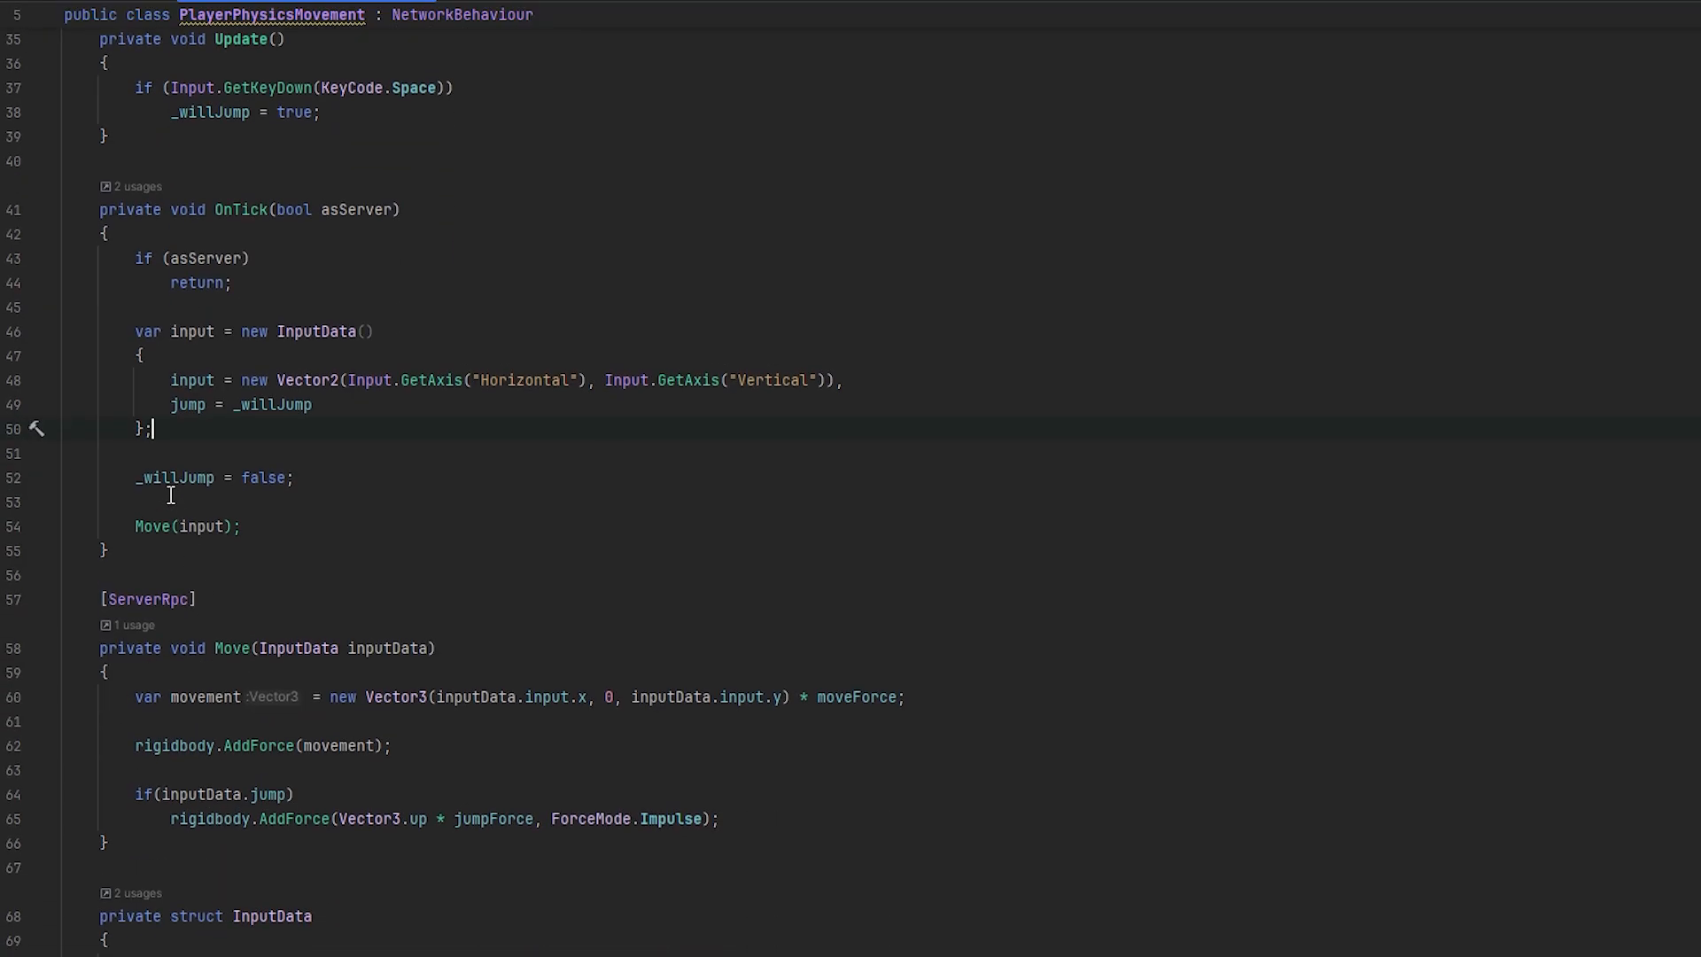
scroll(down, 3)
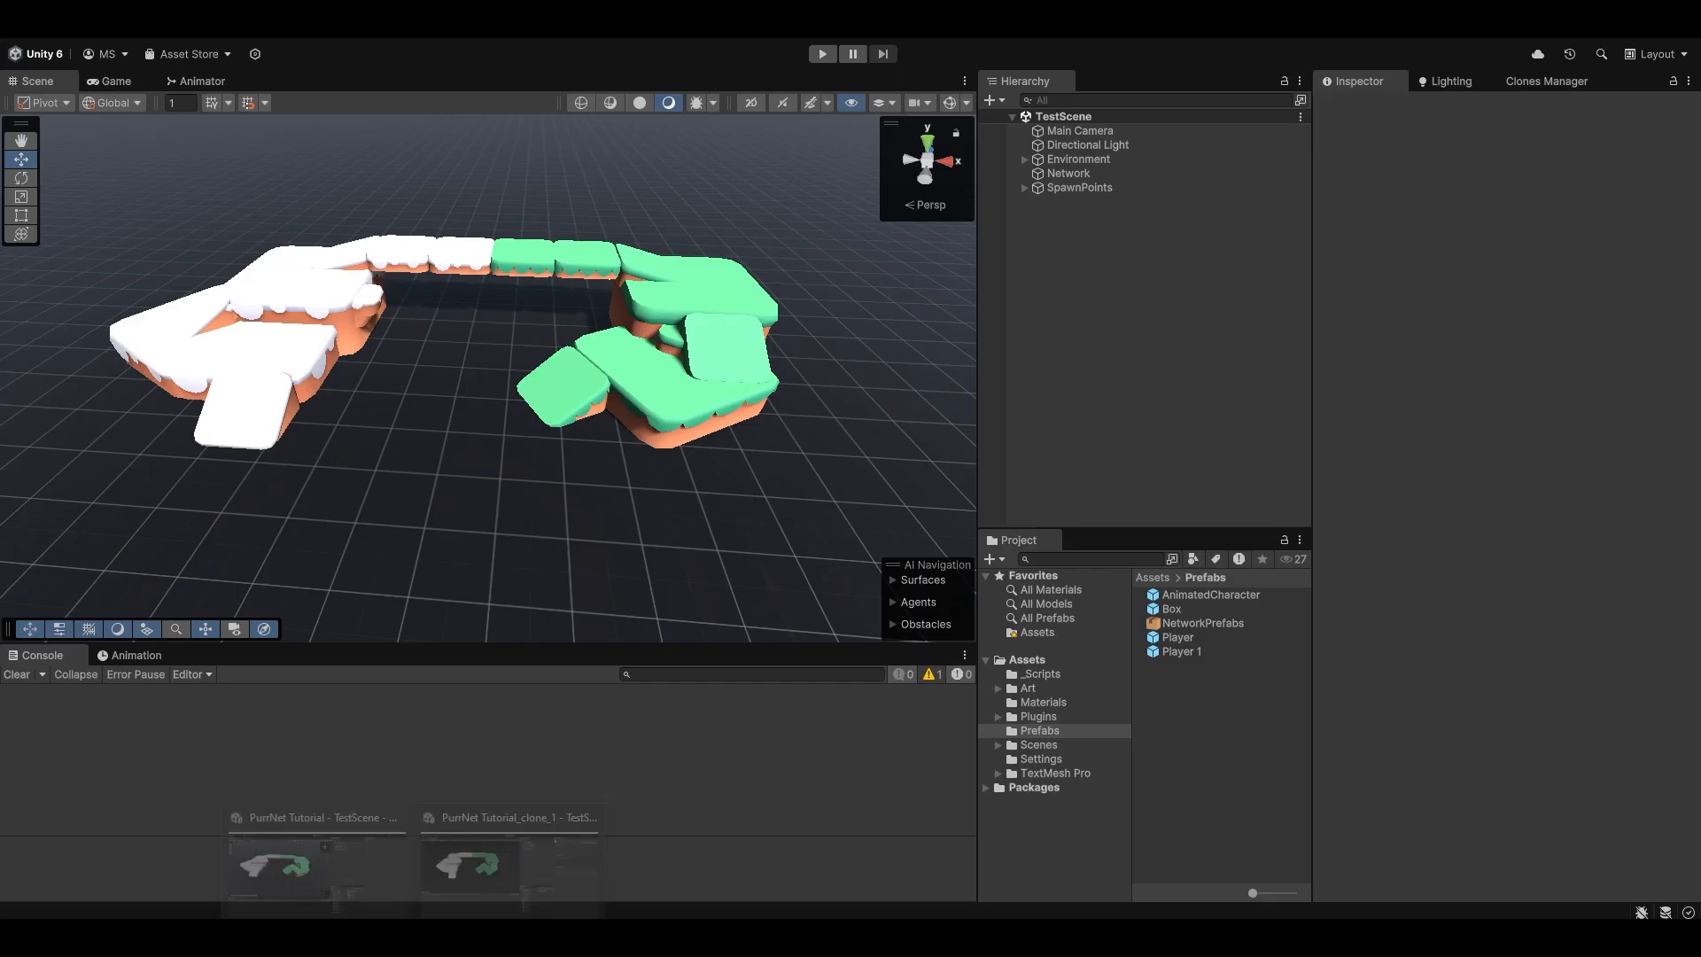
Return to the PlayerPhysicsMovement script, where Move applies the jumpForce impulse
click(821, 53)
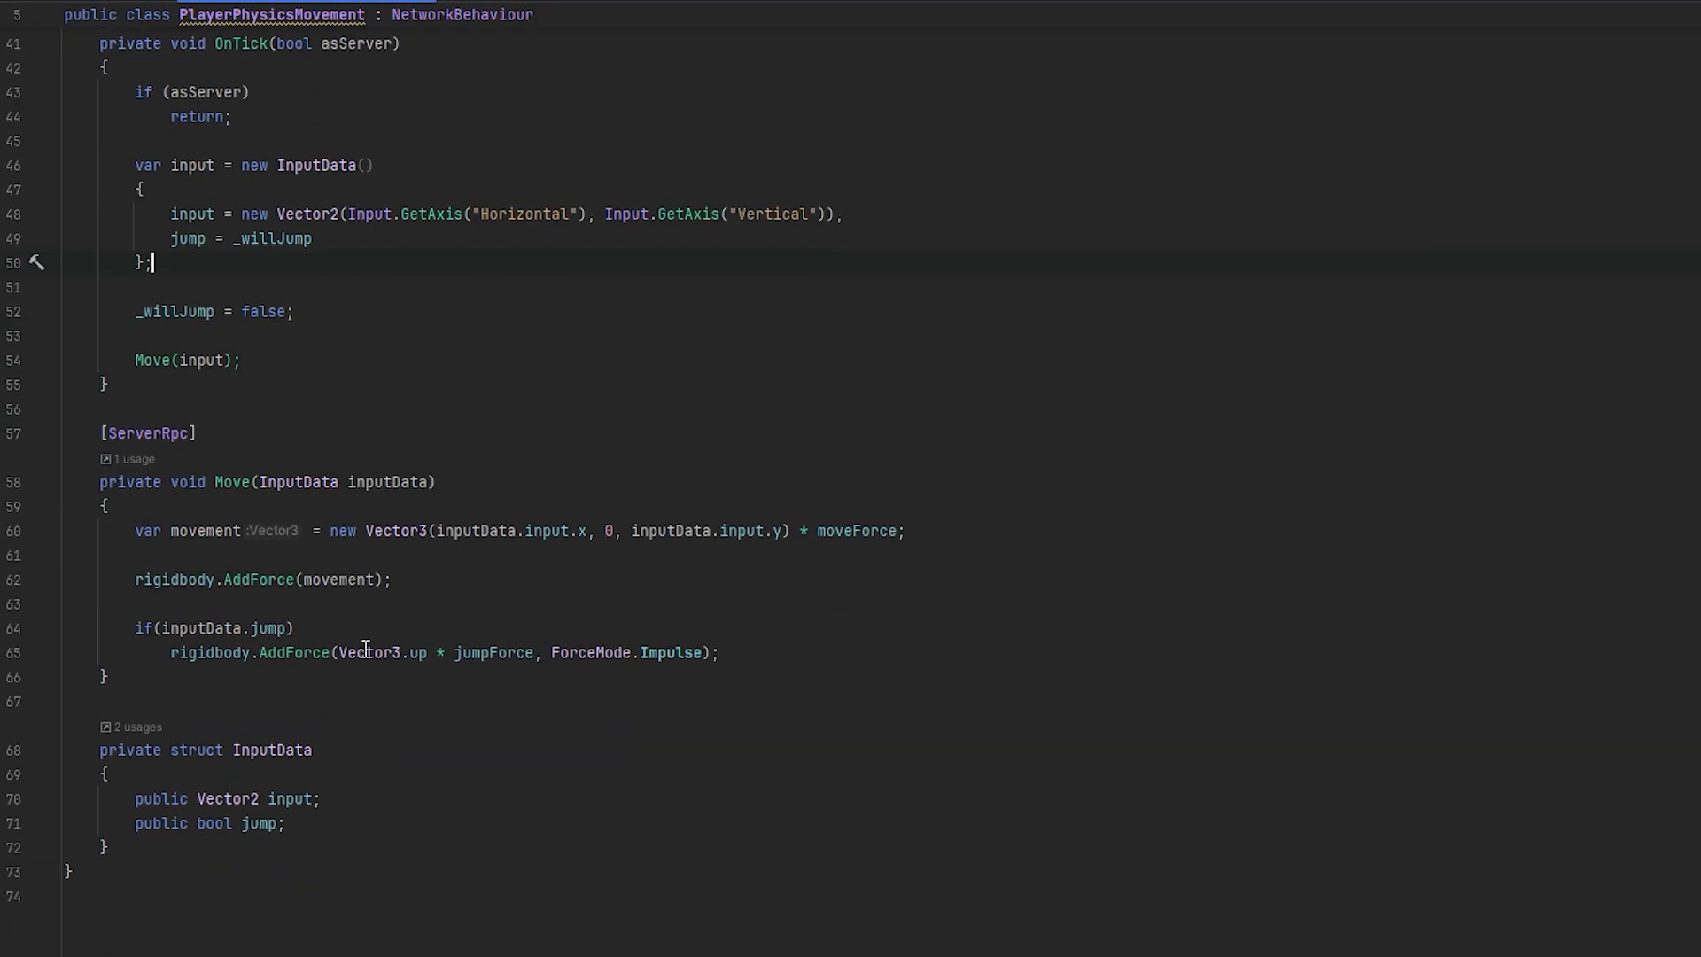
Duplicate the jumpForce field as a new bounceForce field
key(enter)
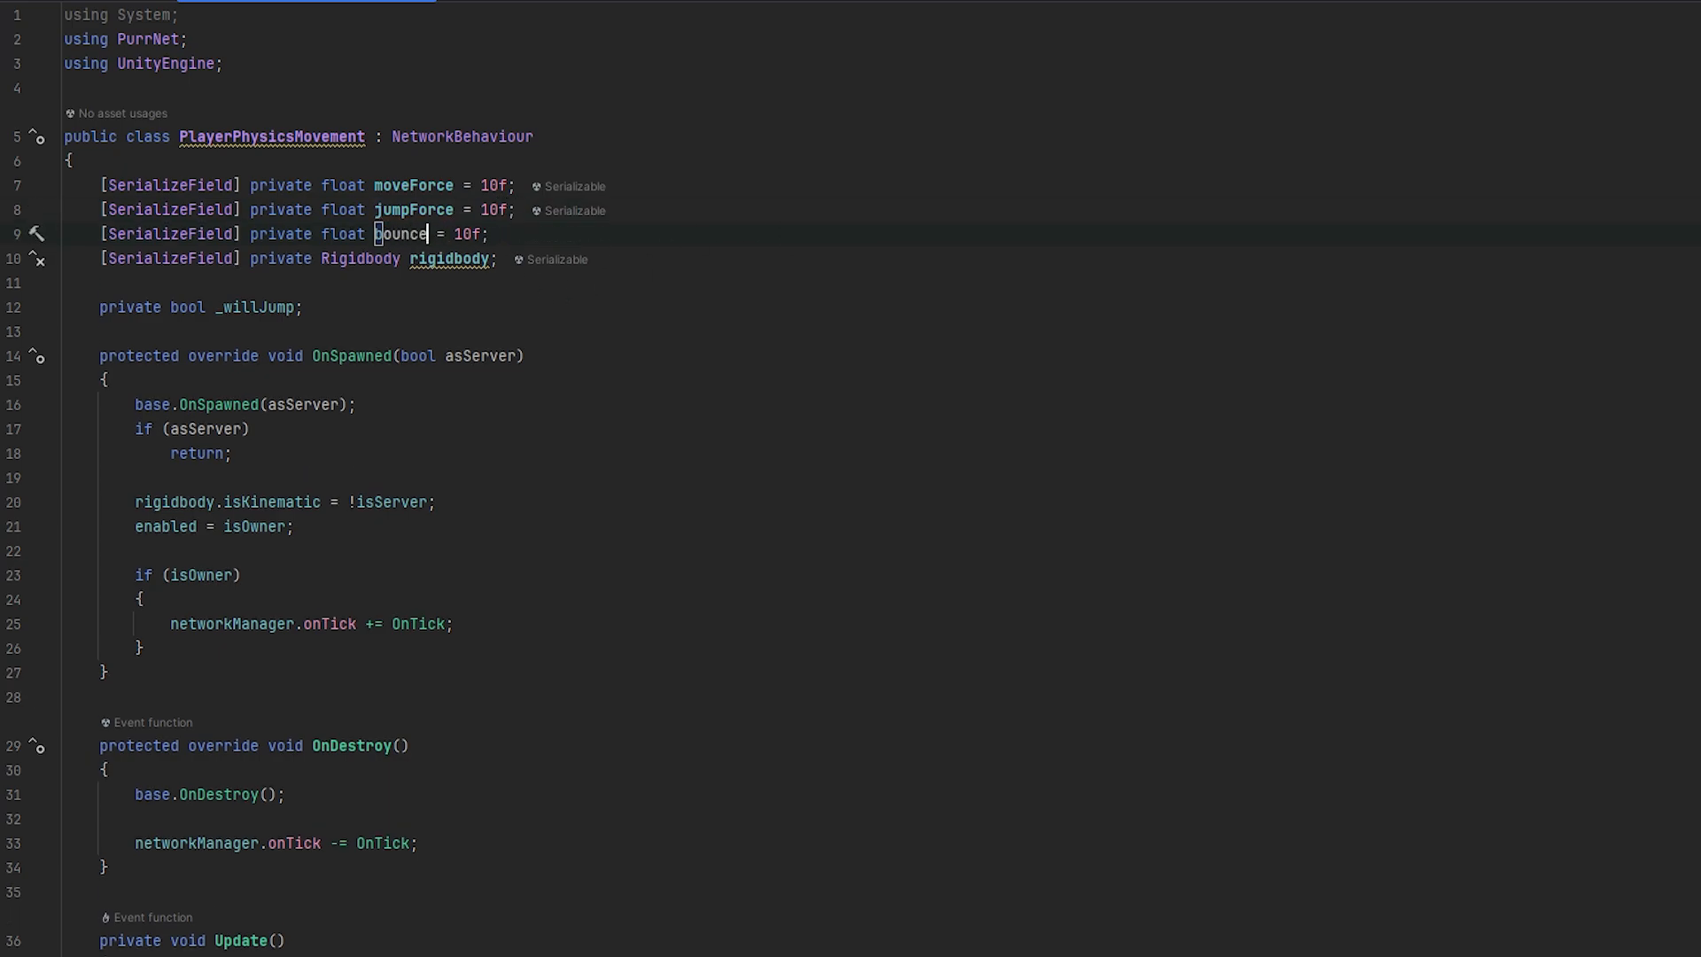
text(Force)
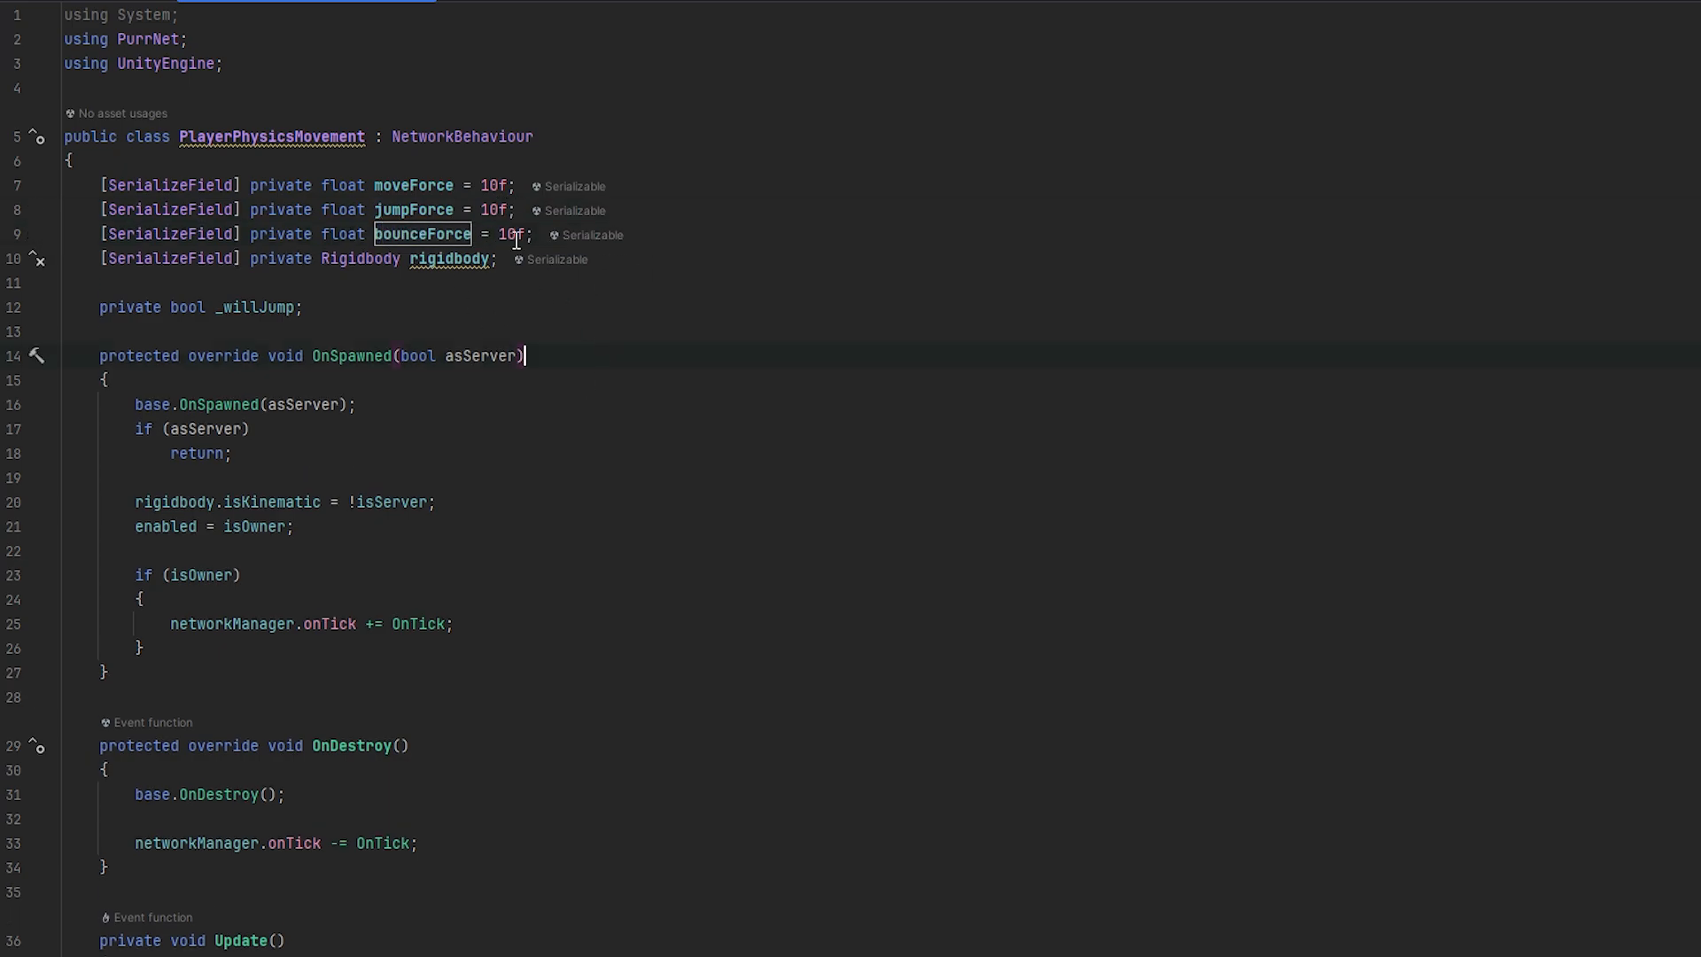
scroll(down, 3)
text(private void OnCollisionEnter(Collision other))
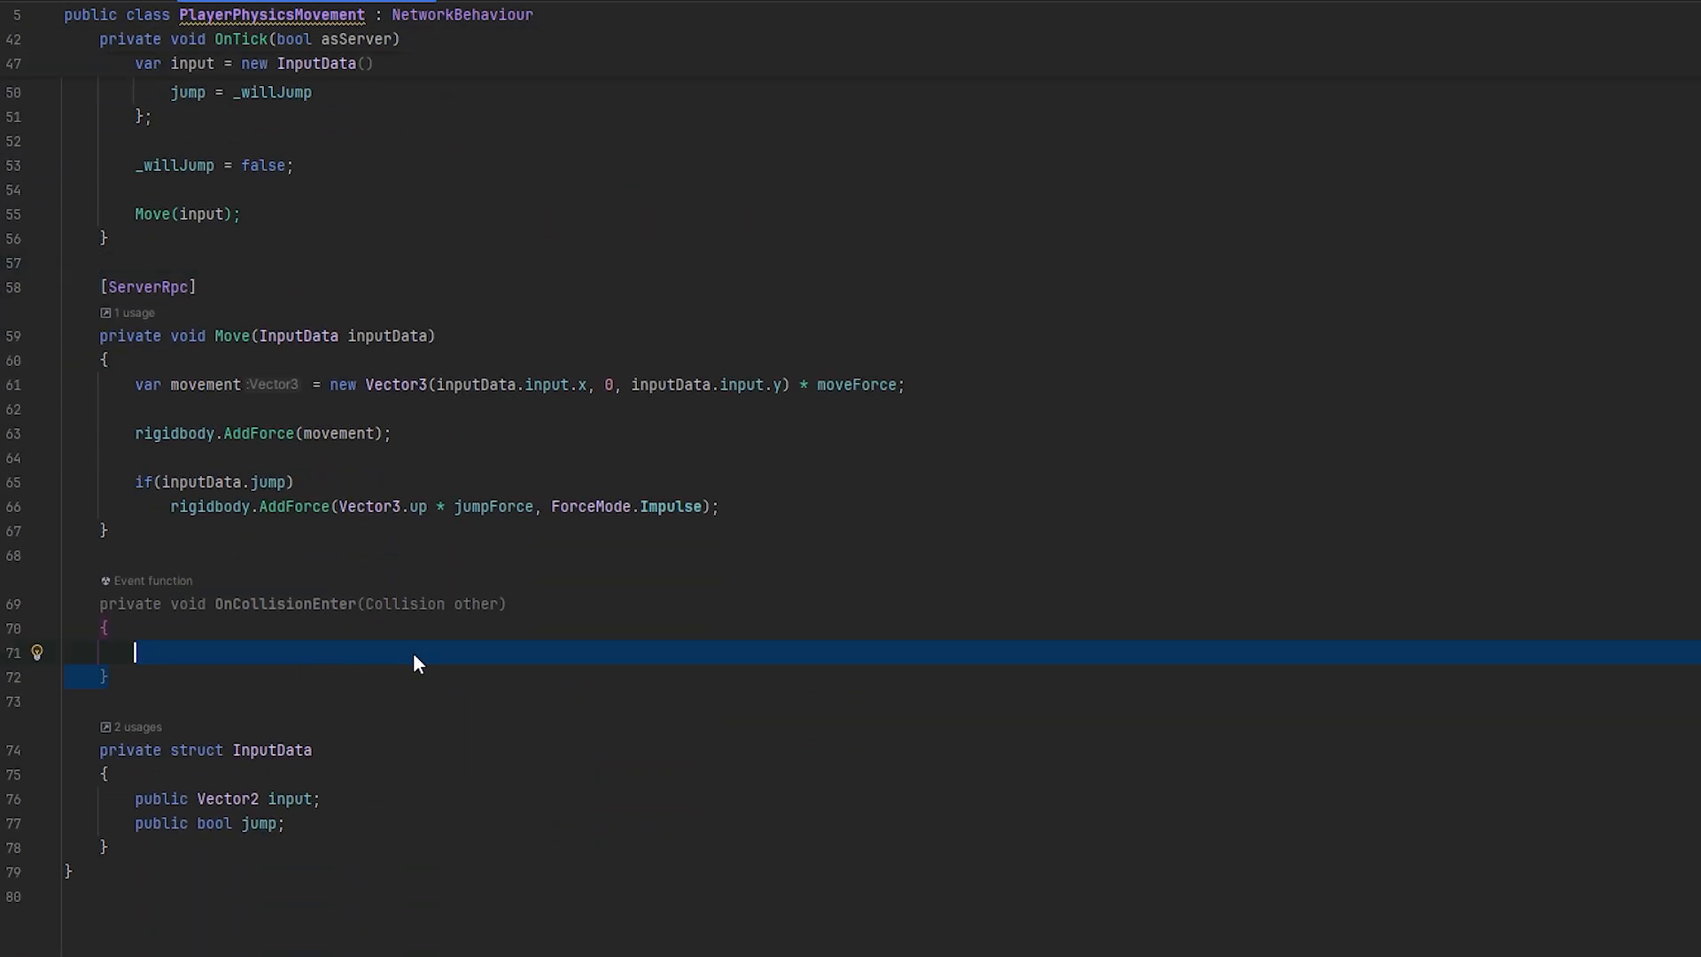
Write a server-only OnCollisionEnter adding a direction * bounceForce Impulse against other players
click(374, 655)
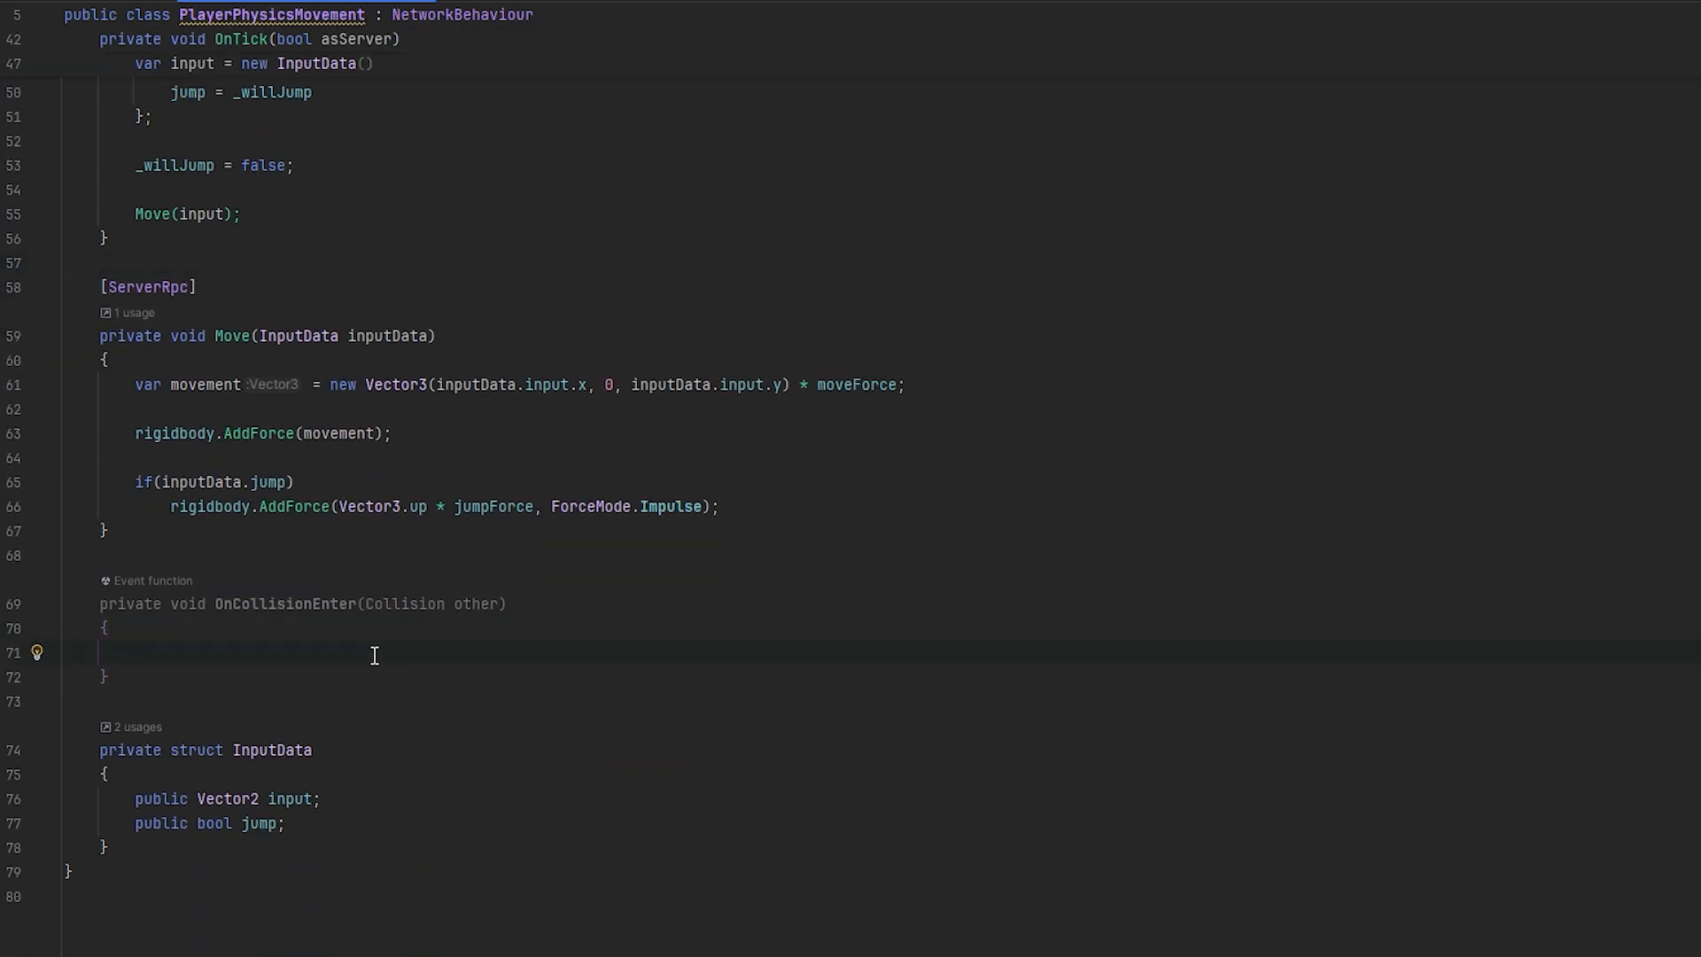
text(if(isServer))
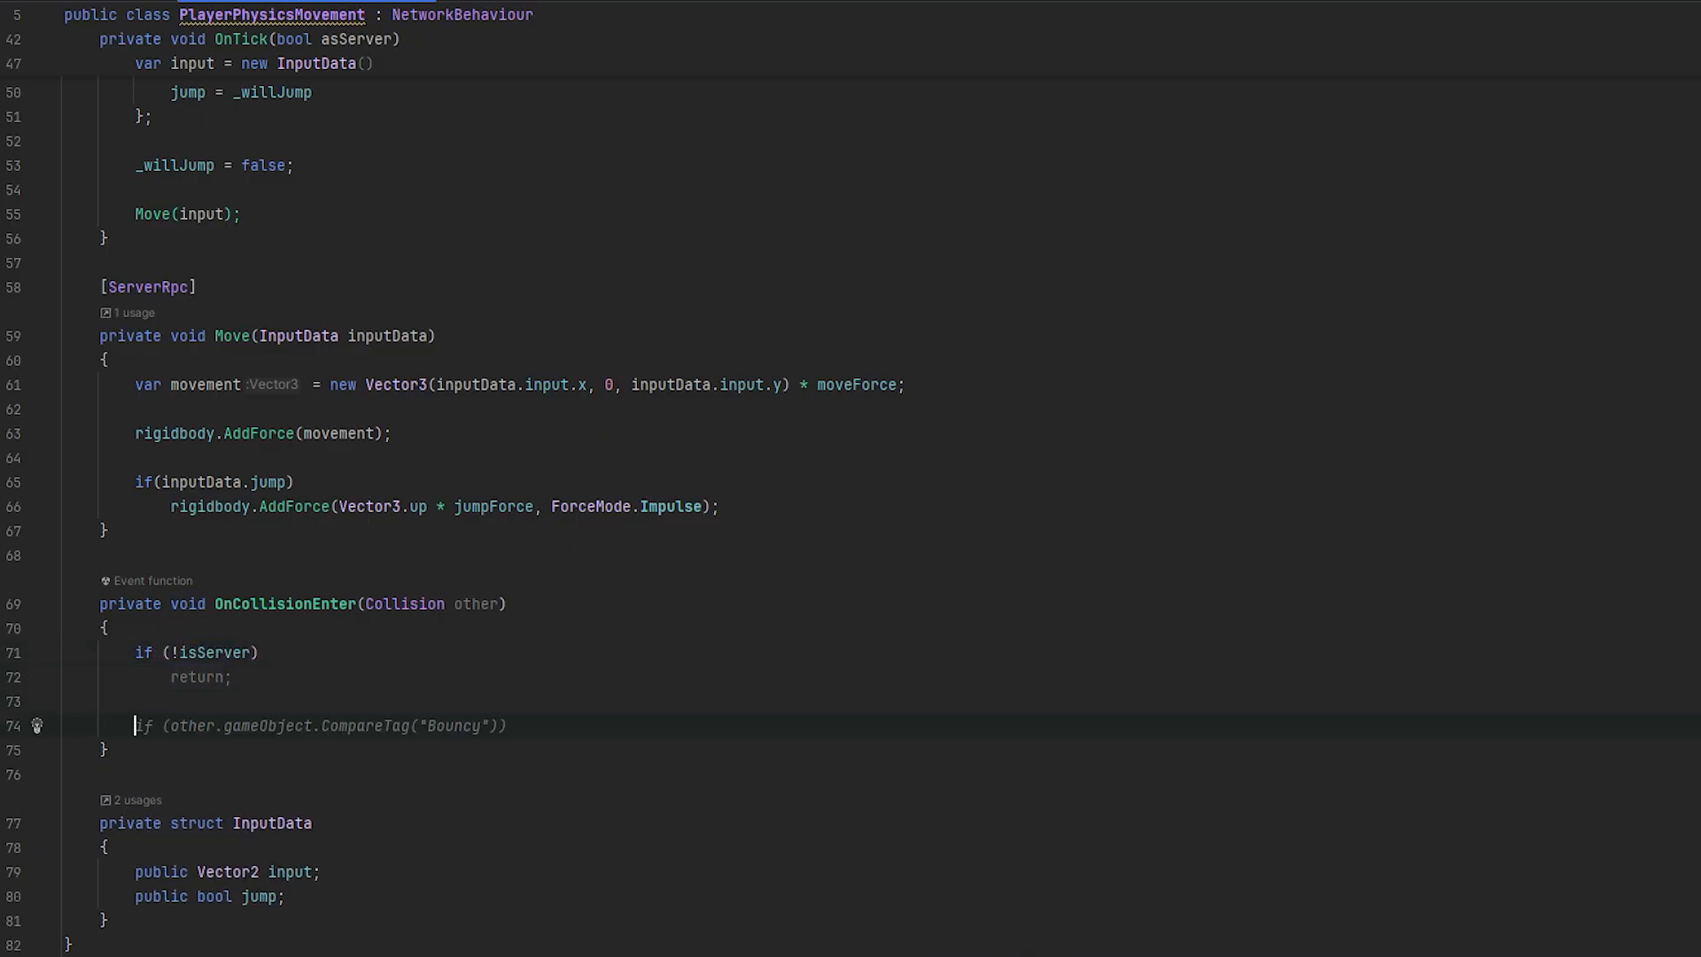
text(if)
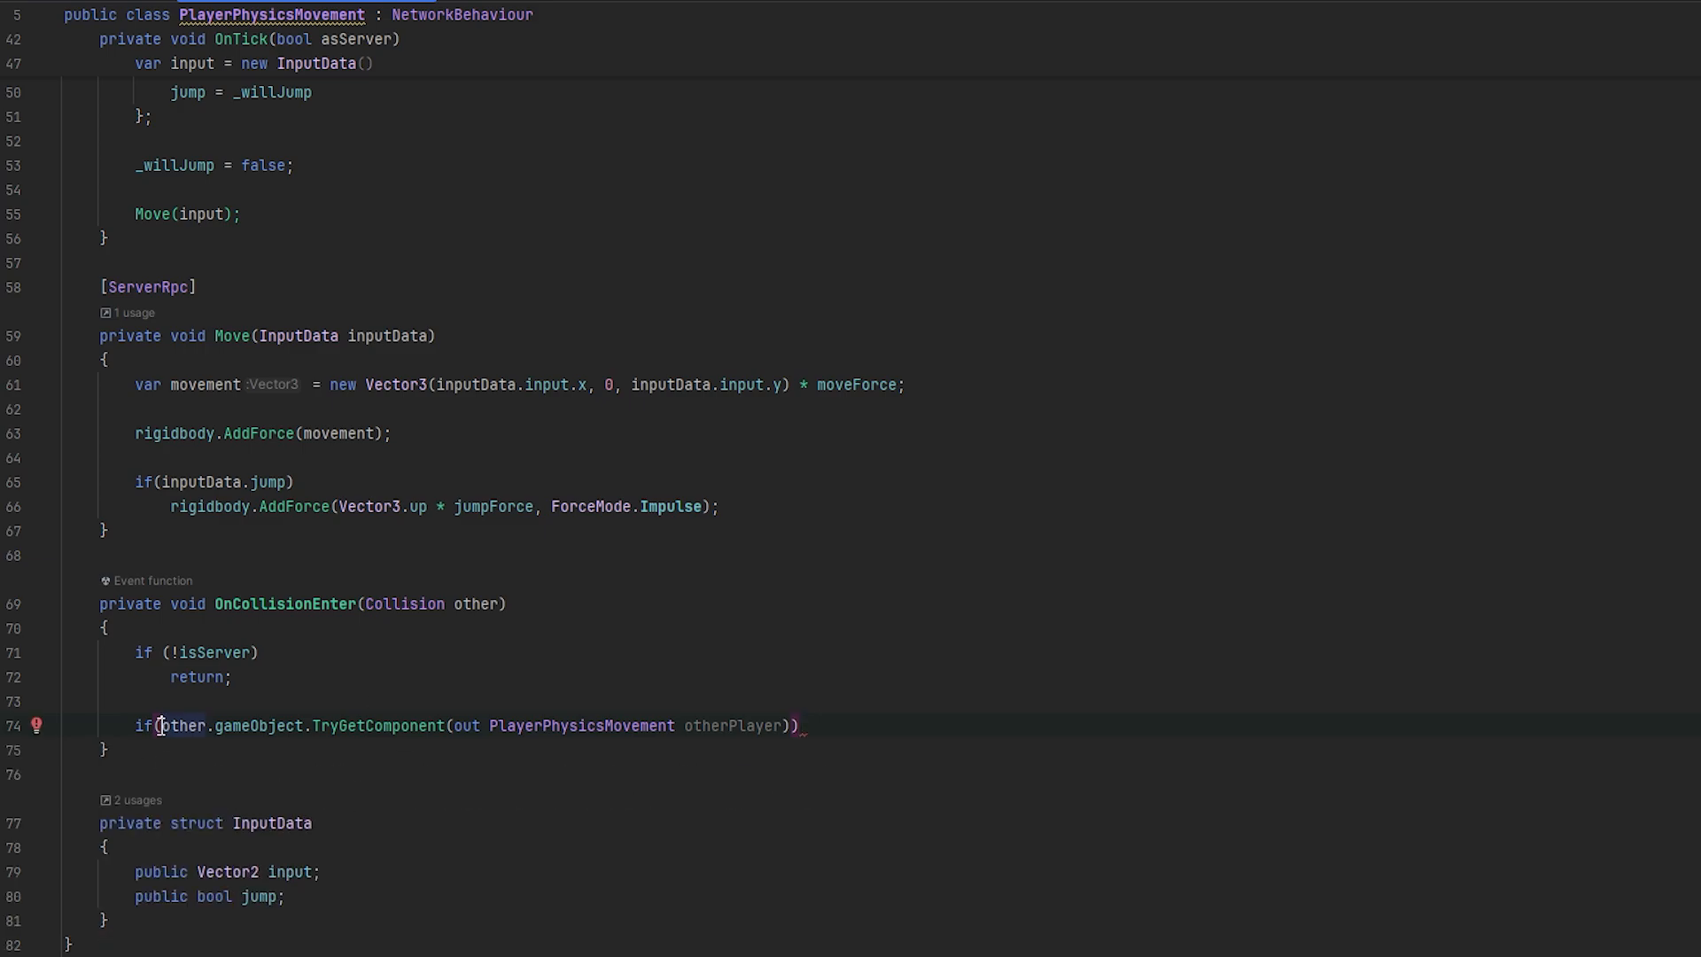
text(return;)
text(var direction = (other.transform.position - transform.position).normalized;)
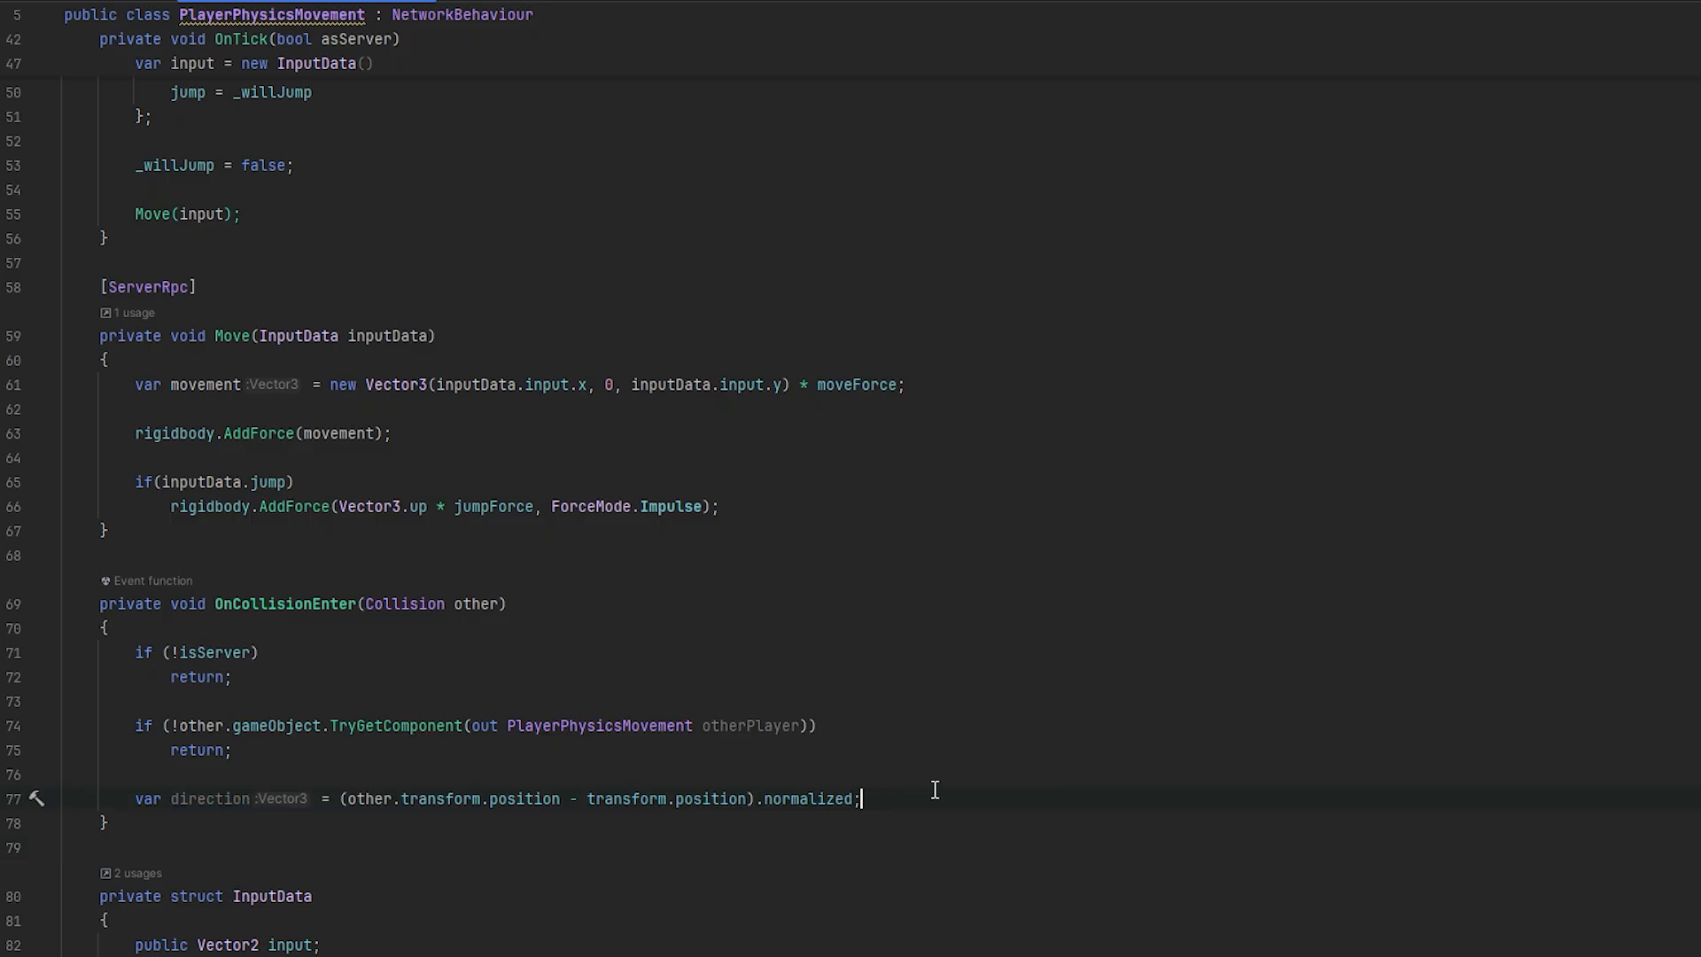
text(rigidbody.AddForce();)
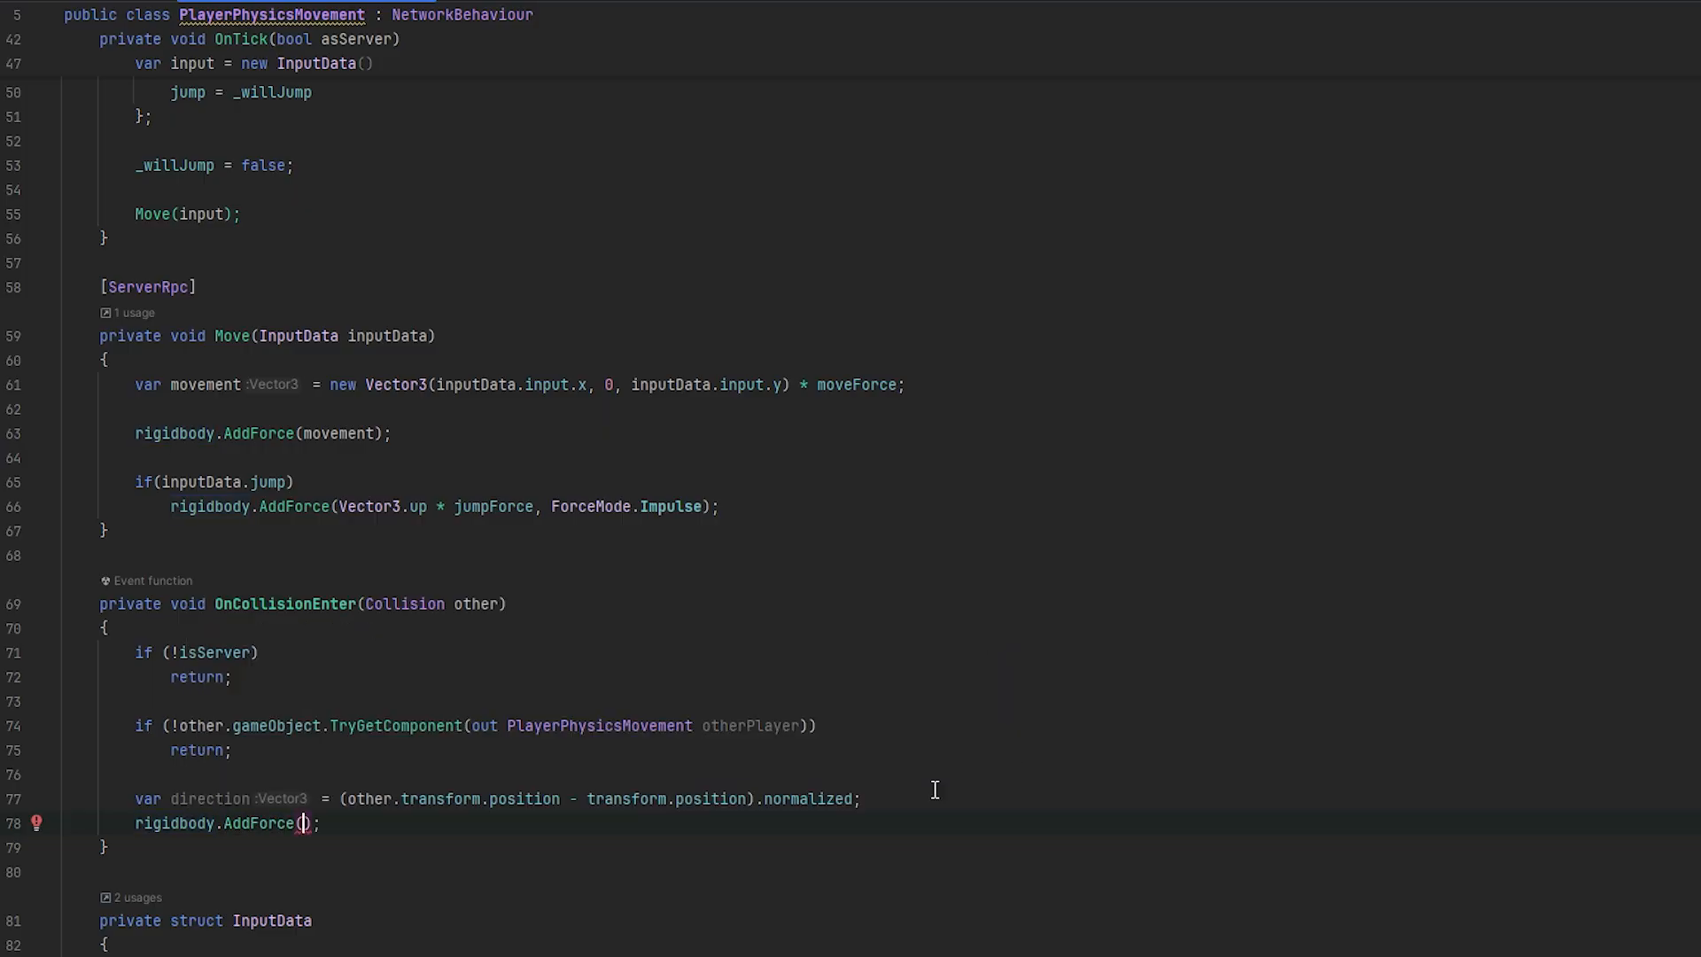
text(direction * bounceForce, ForceMode.Impulse)
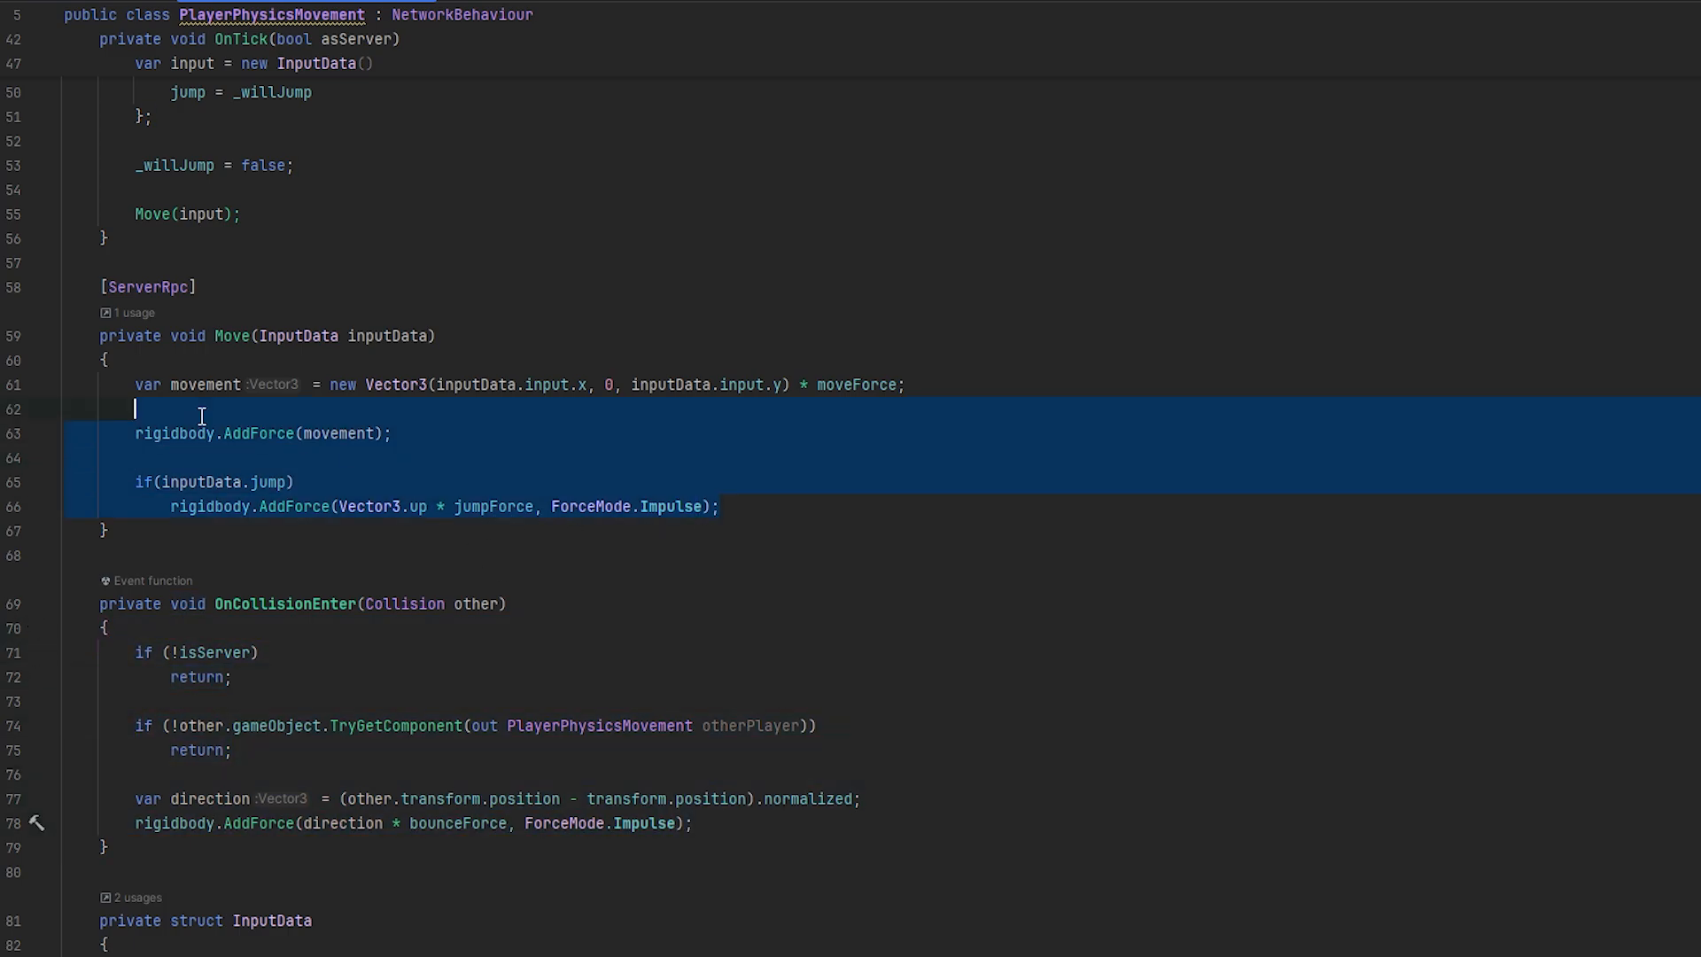
click(135, 383)
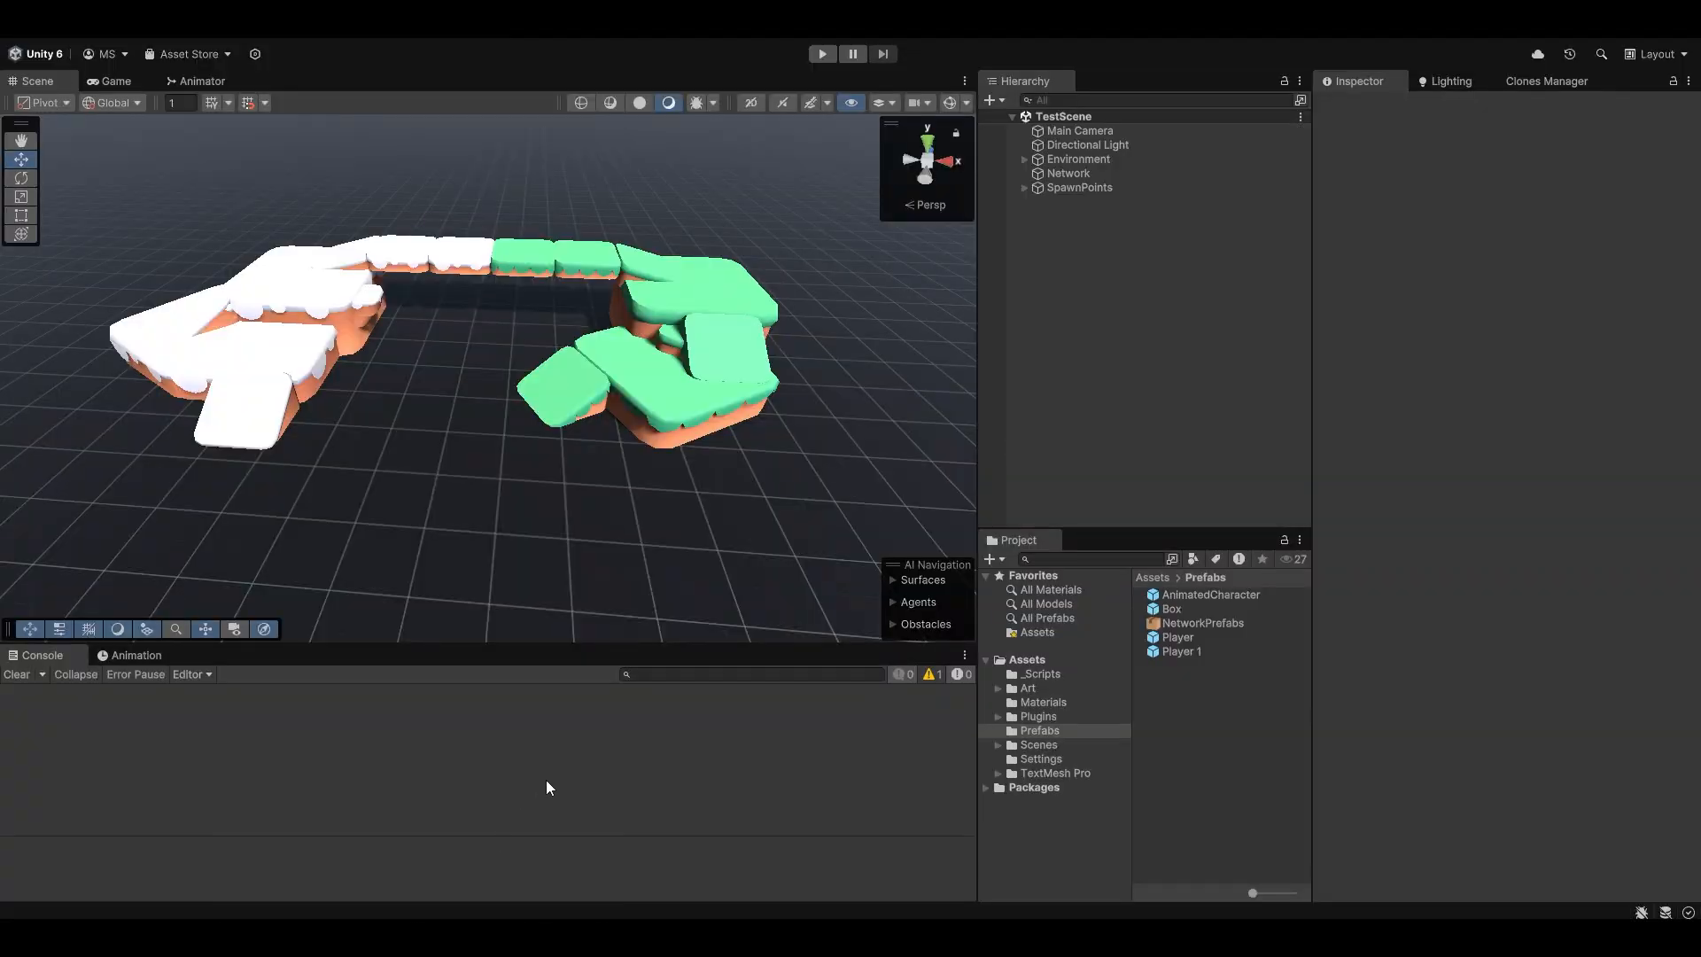
Log other.gameObject.name with Debug.Log in OnCollisionEnter around a Play test
click(821, 53)
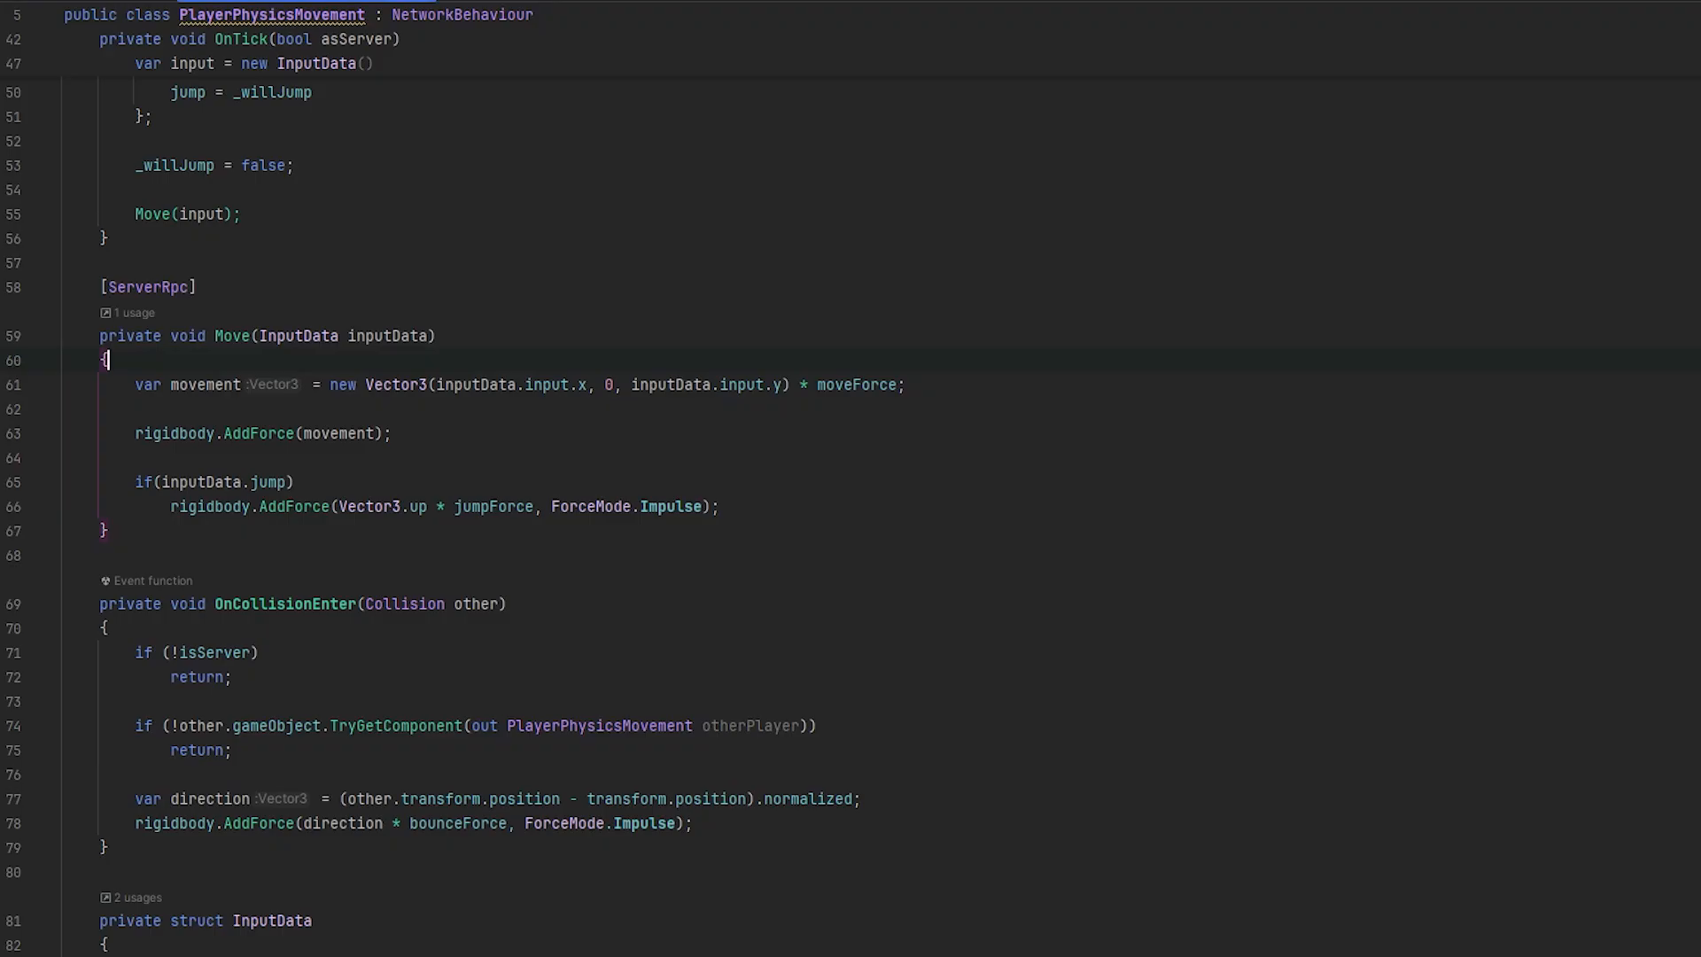
text(Debug.Log($"Test: {other.gameObject.name}");)
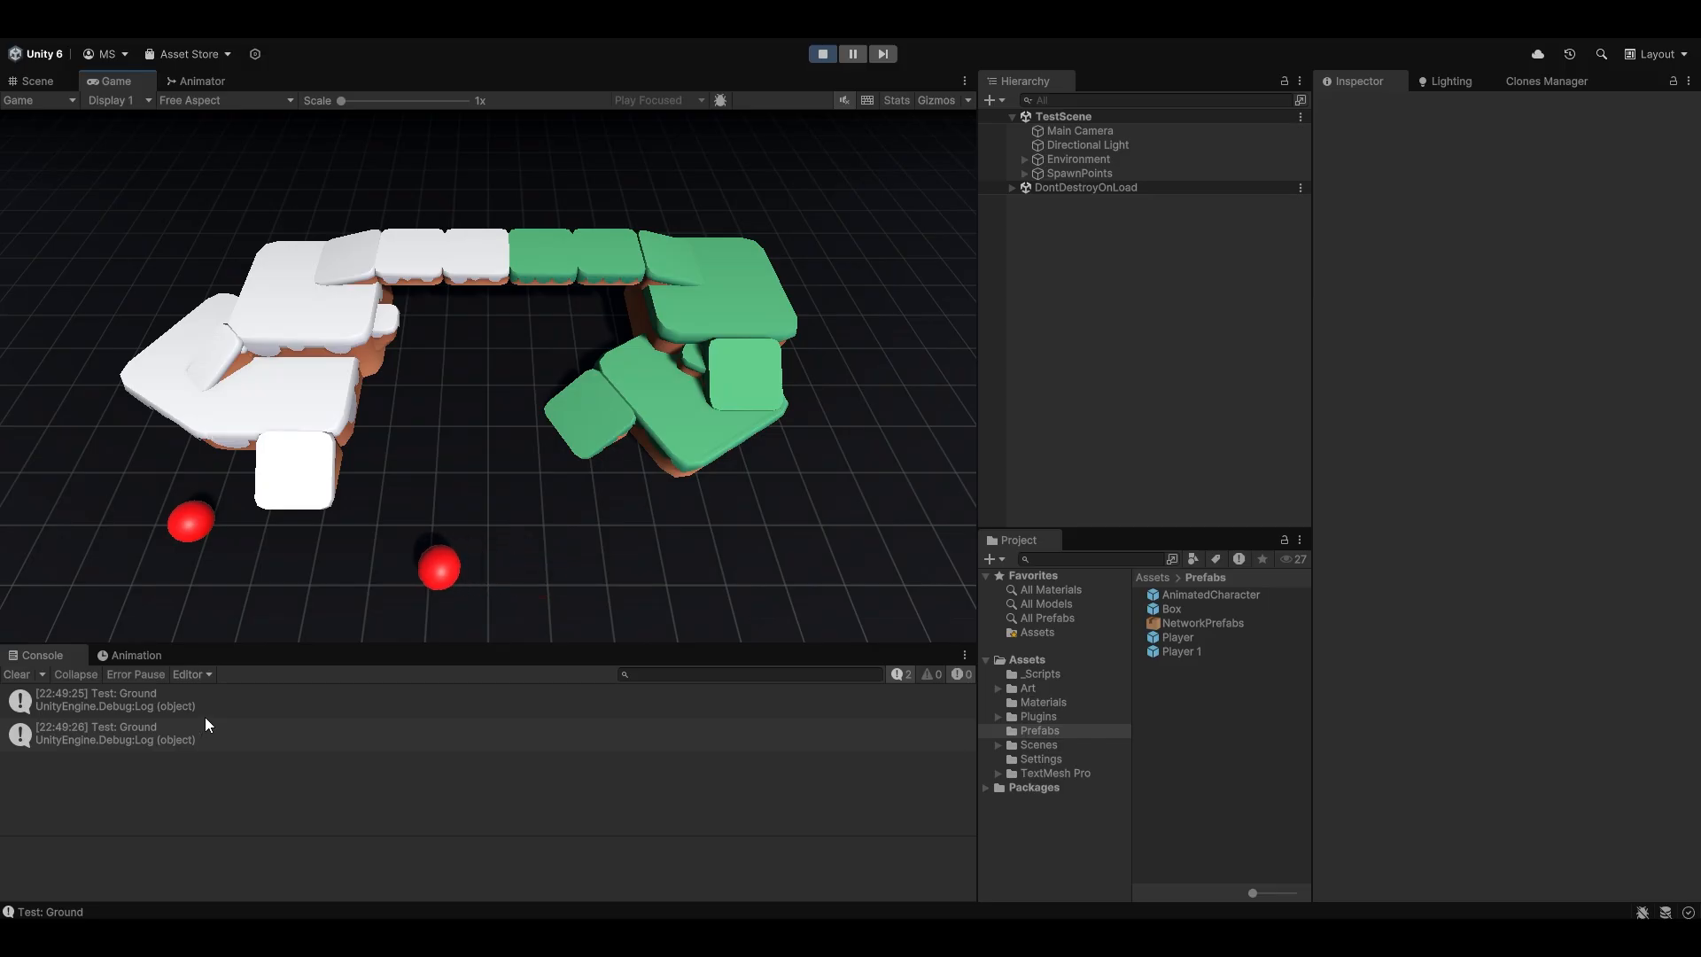
click(821, 53)
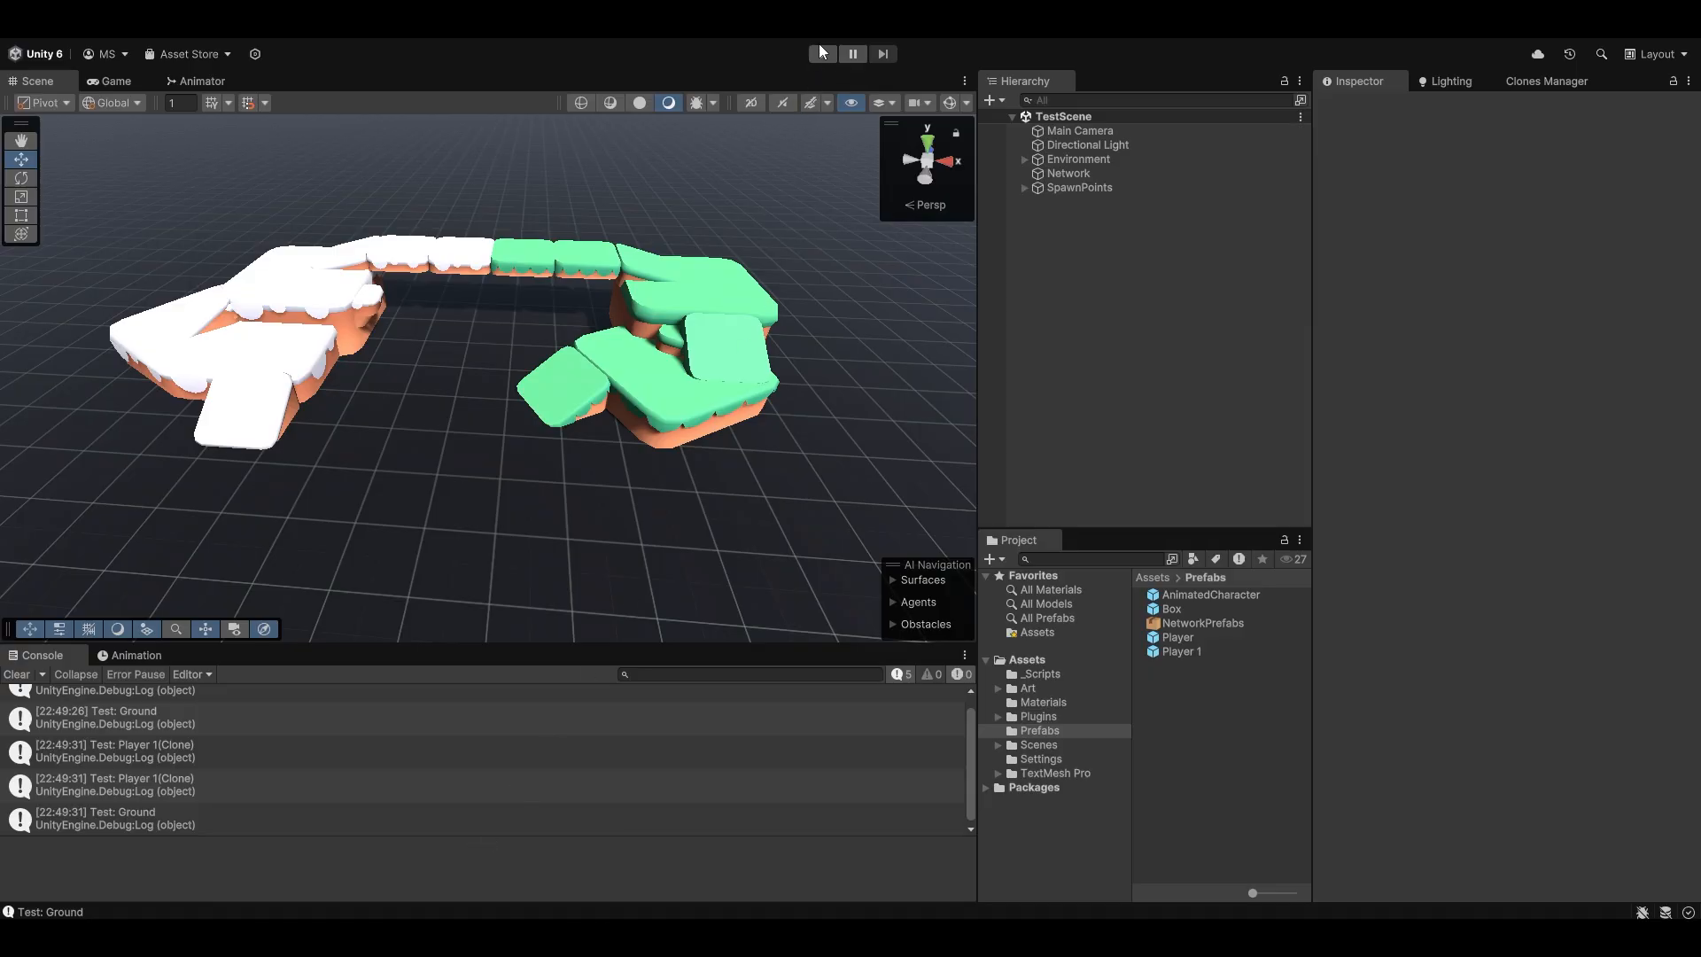
In Play mode, set Player 1(Clone)'s Bounce Force to -10, then stop Play
click(821, 53)
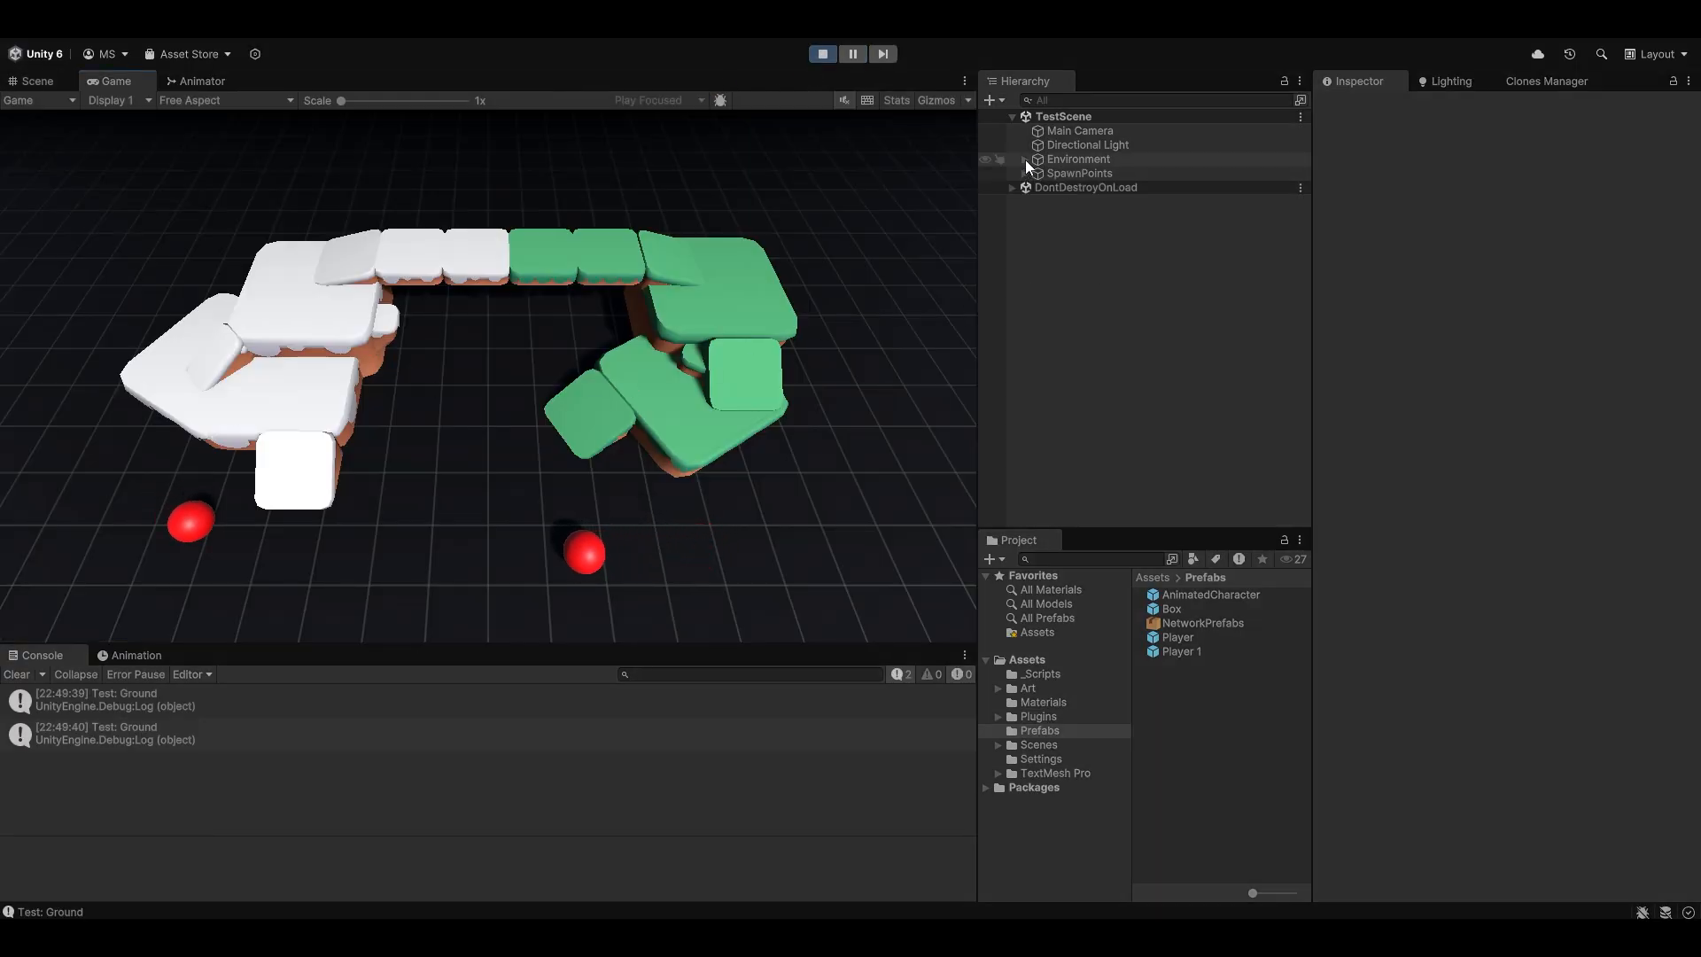
click(1083, 229)
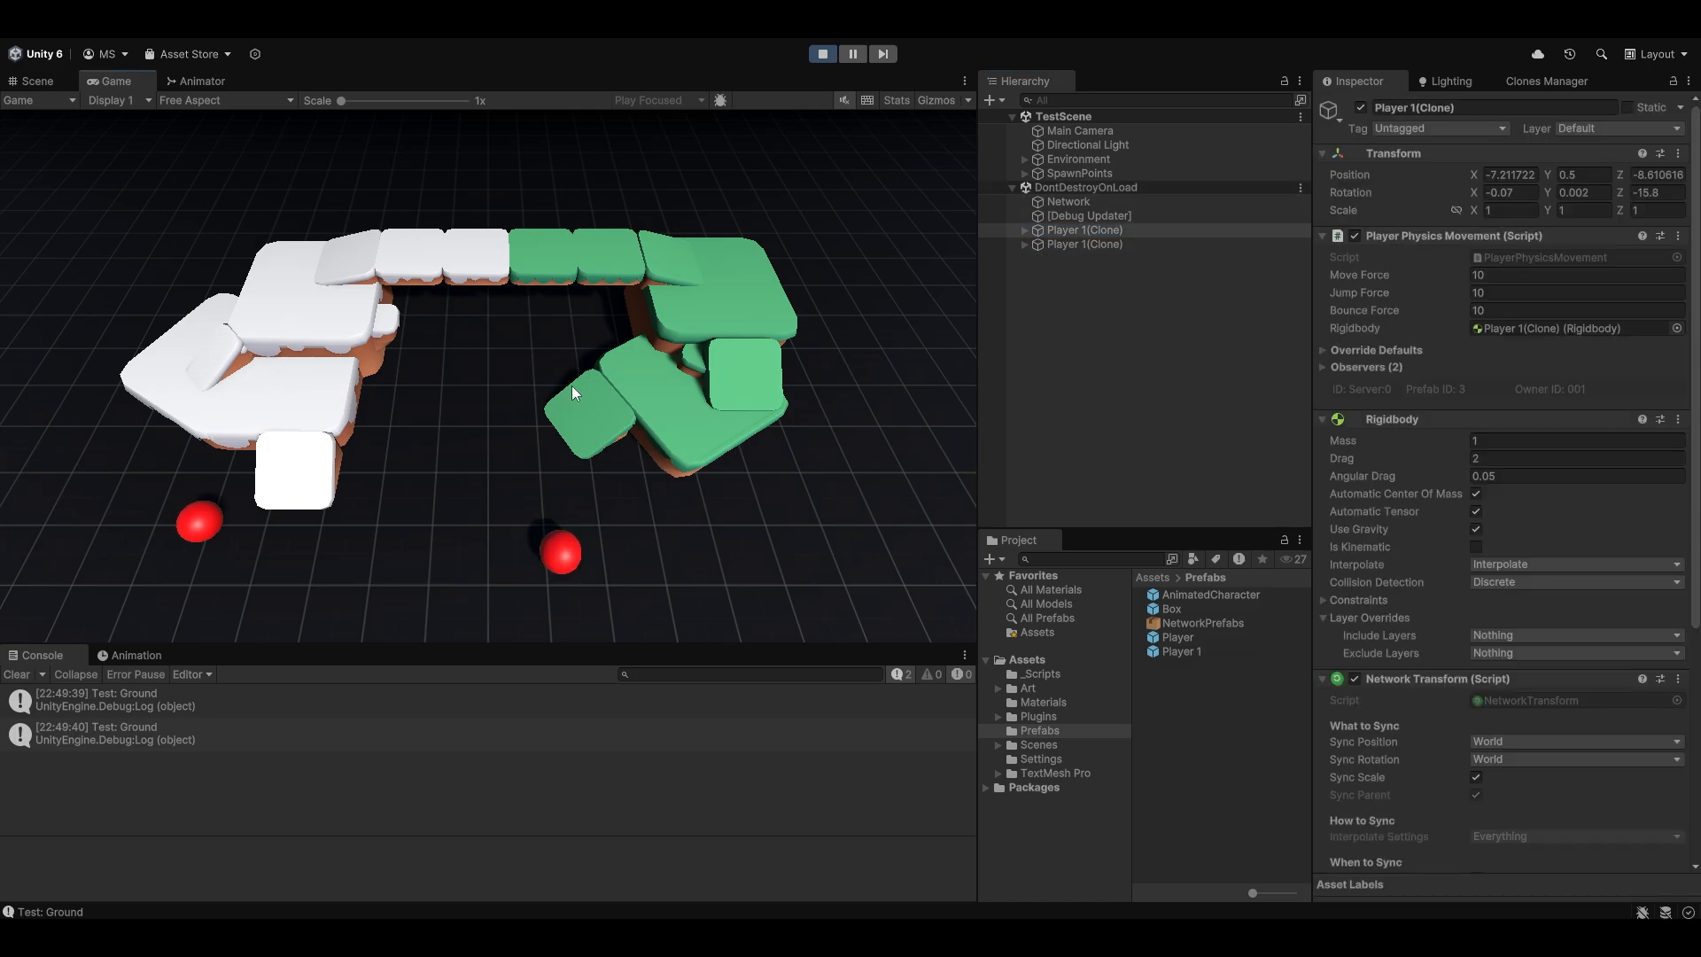
click(1573, 310)
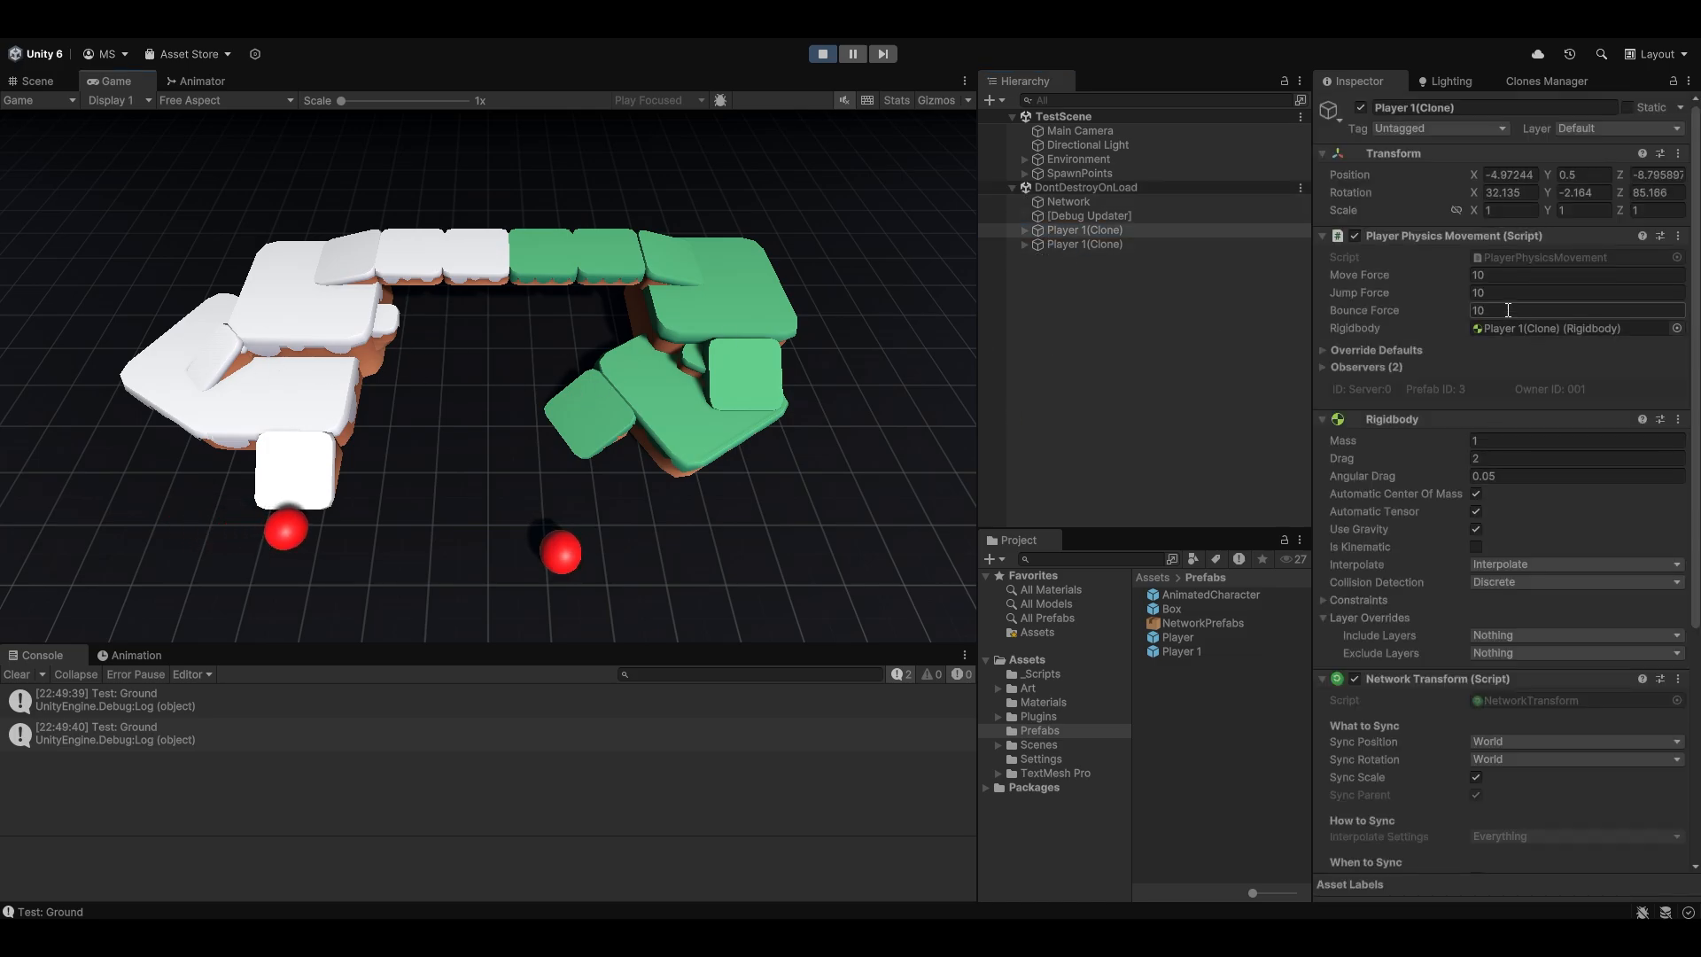
text(-10)
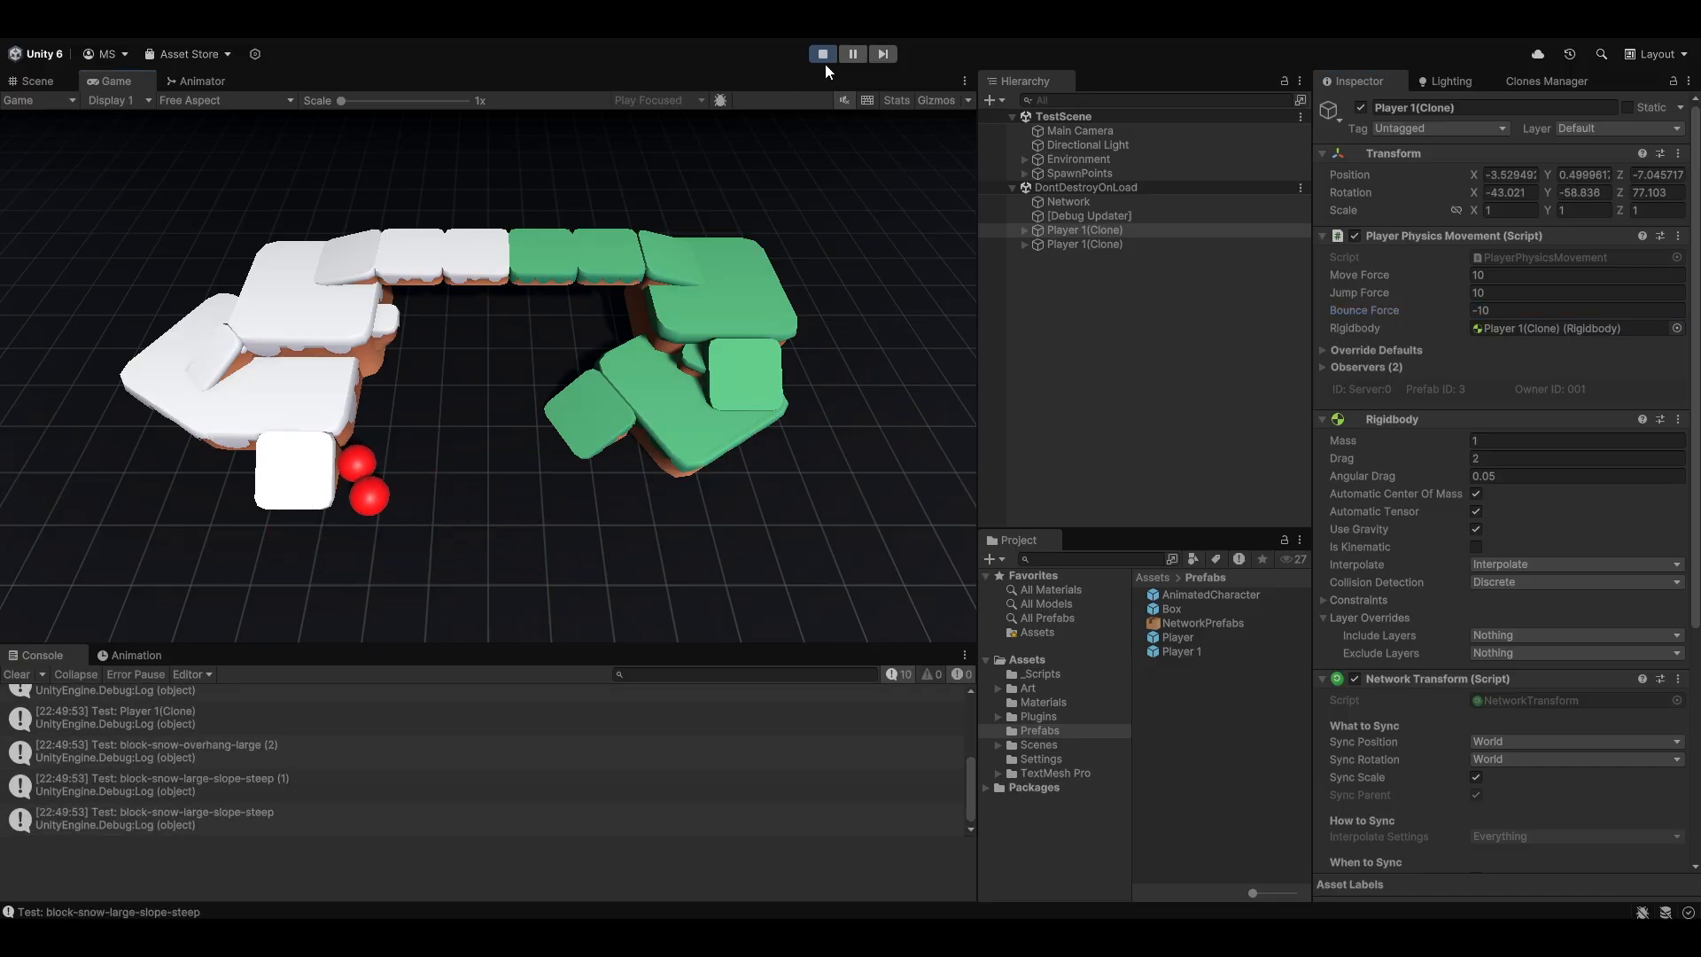
click(821, 53)
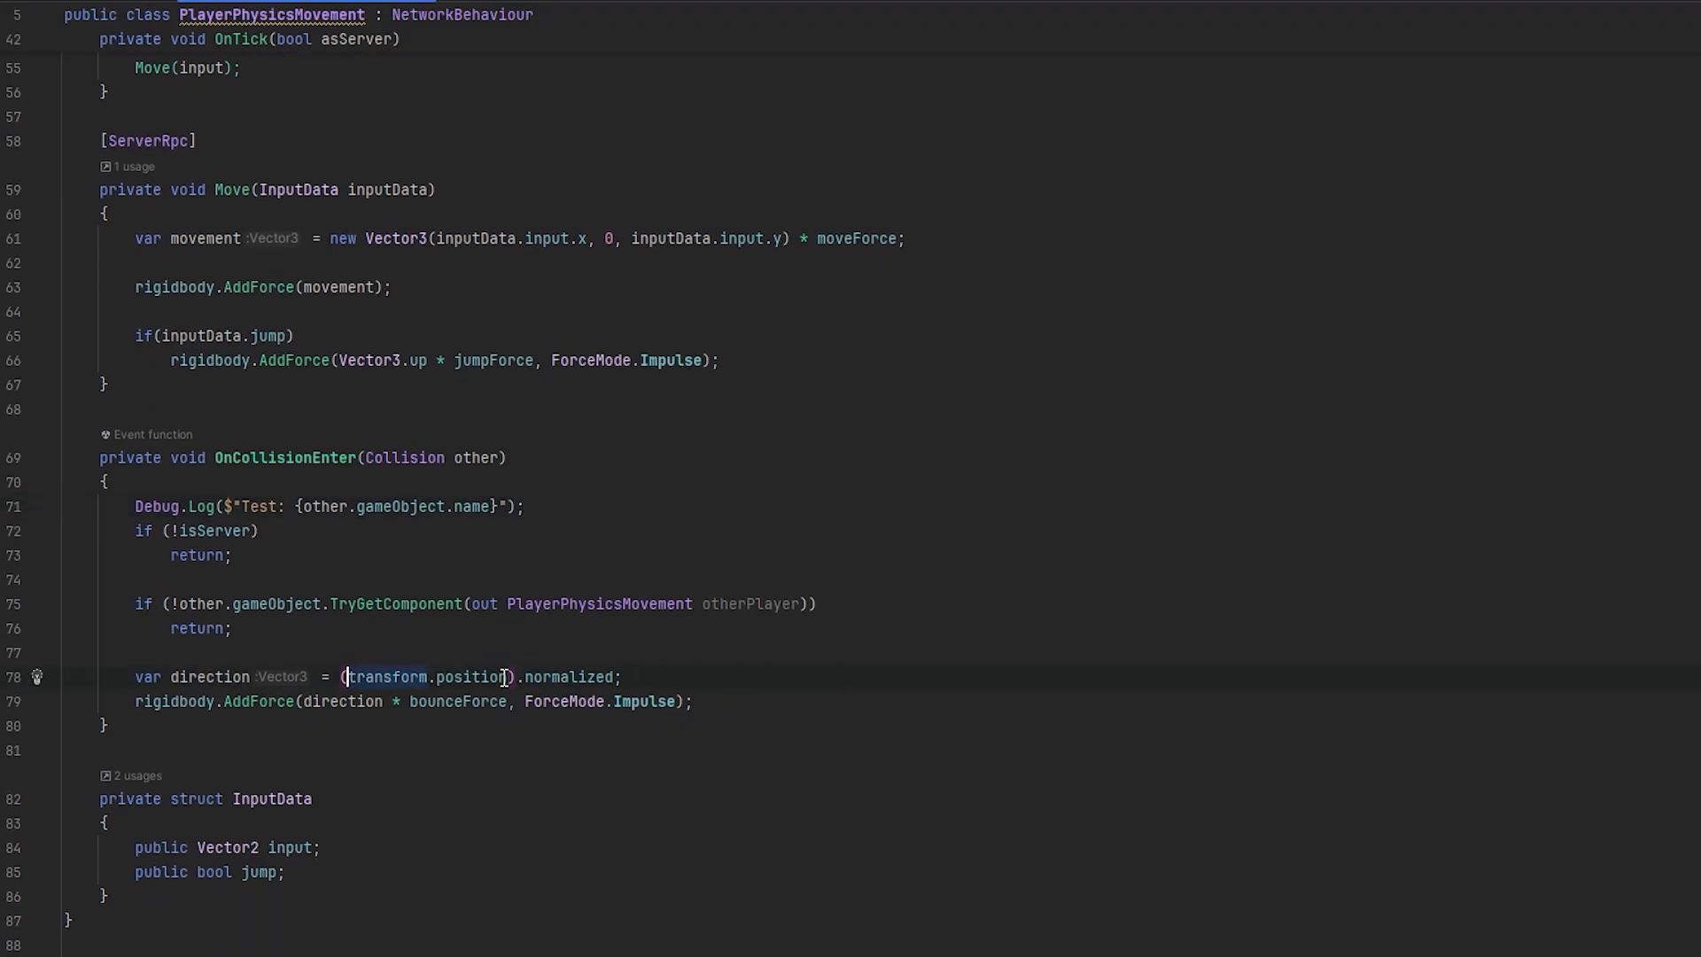
Set bounce direction to transform.position - other.transform.position and delete the Debug.Log
text(- other.transform.position)
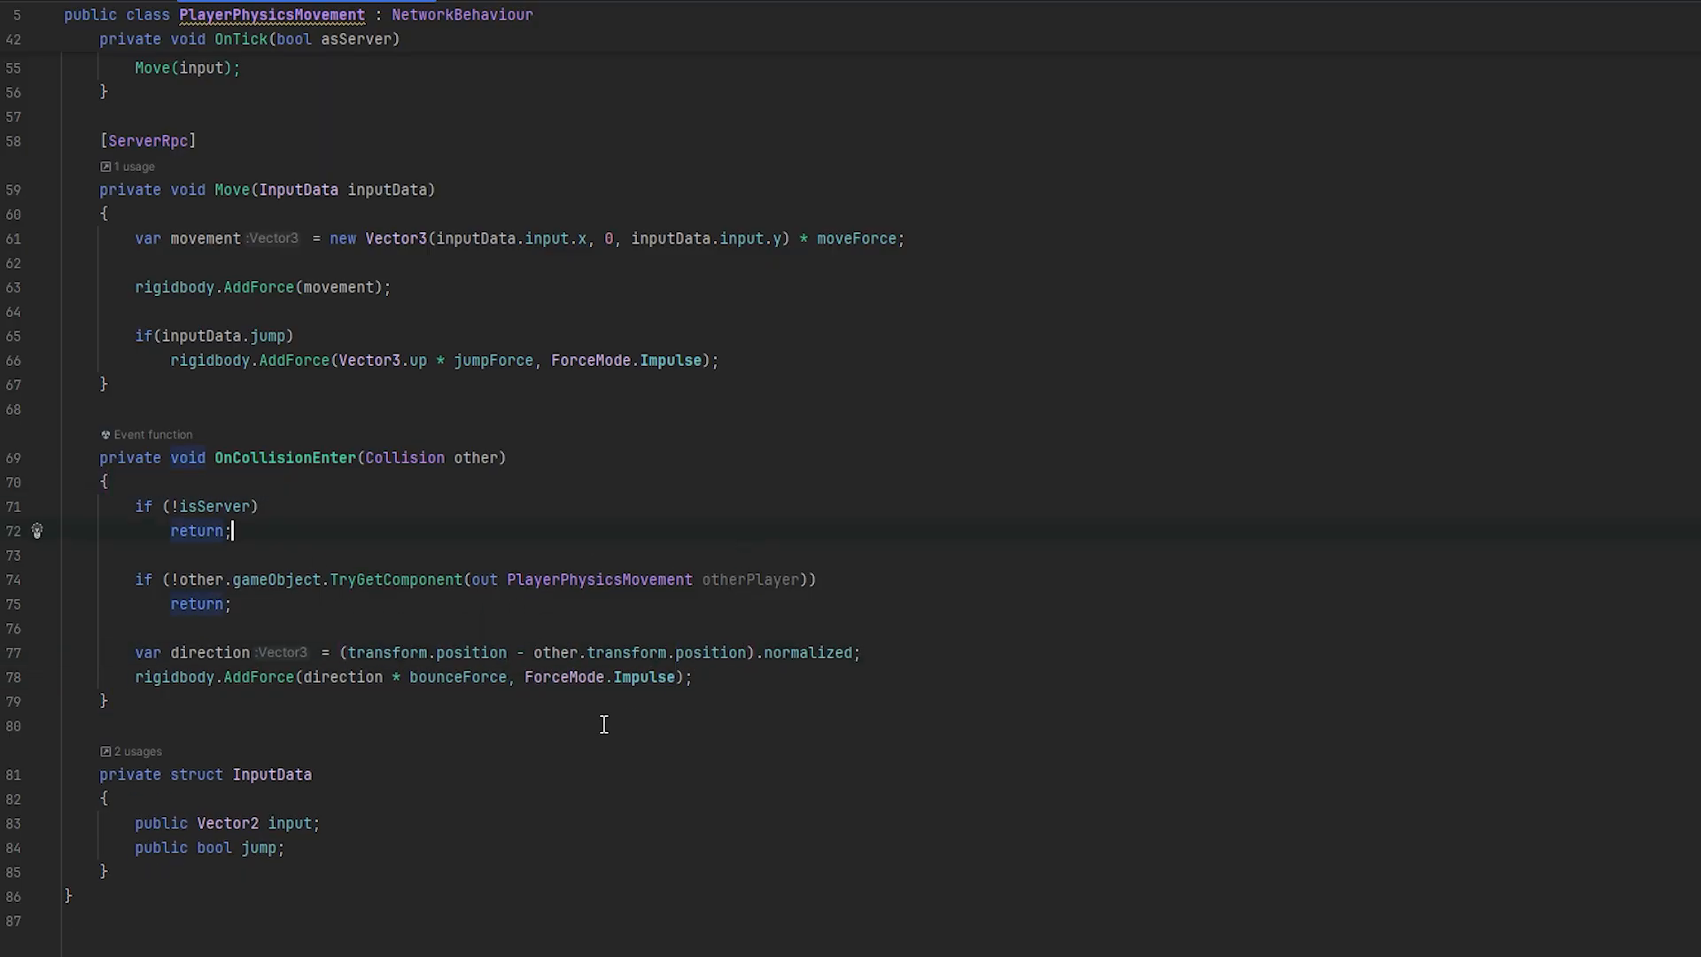
mouse_move(651, 658)
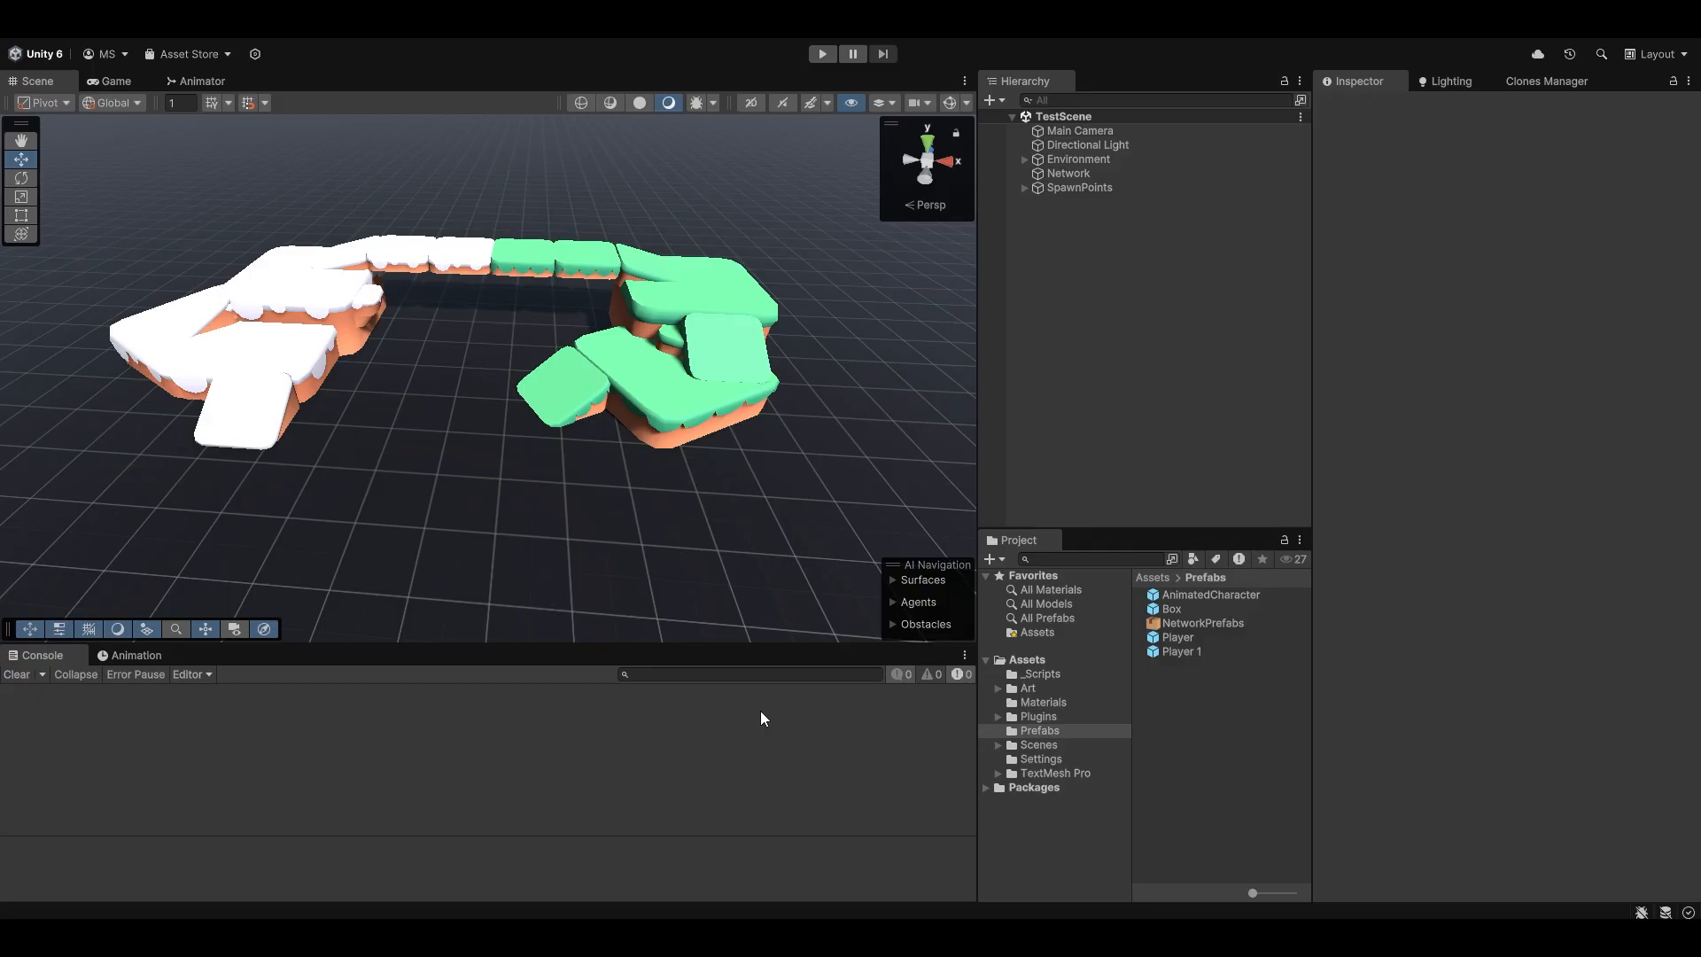
mouse_move(514, 885)
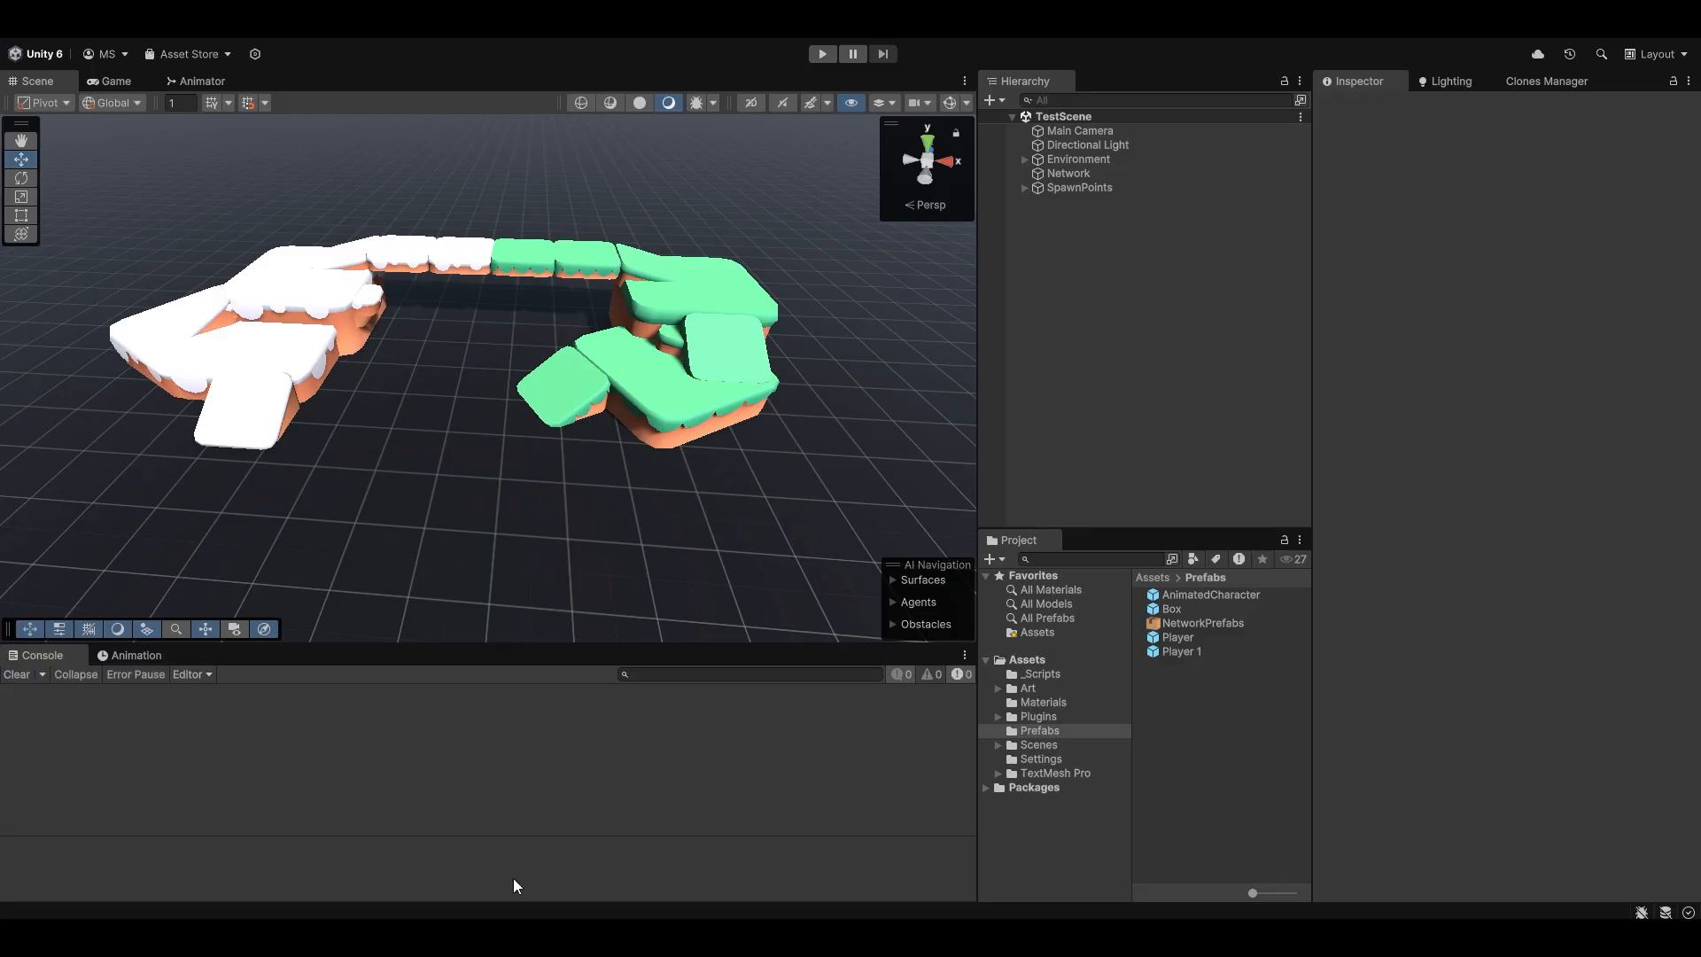